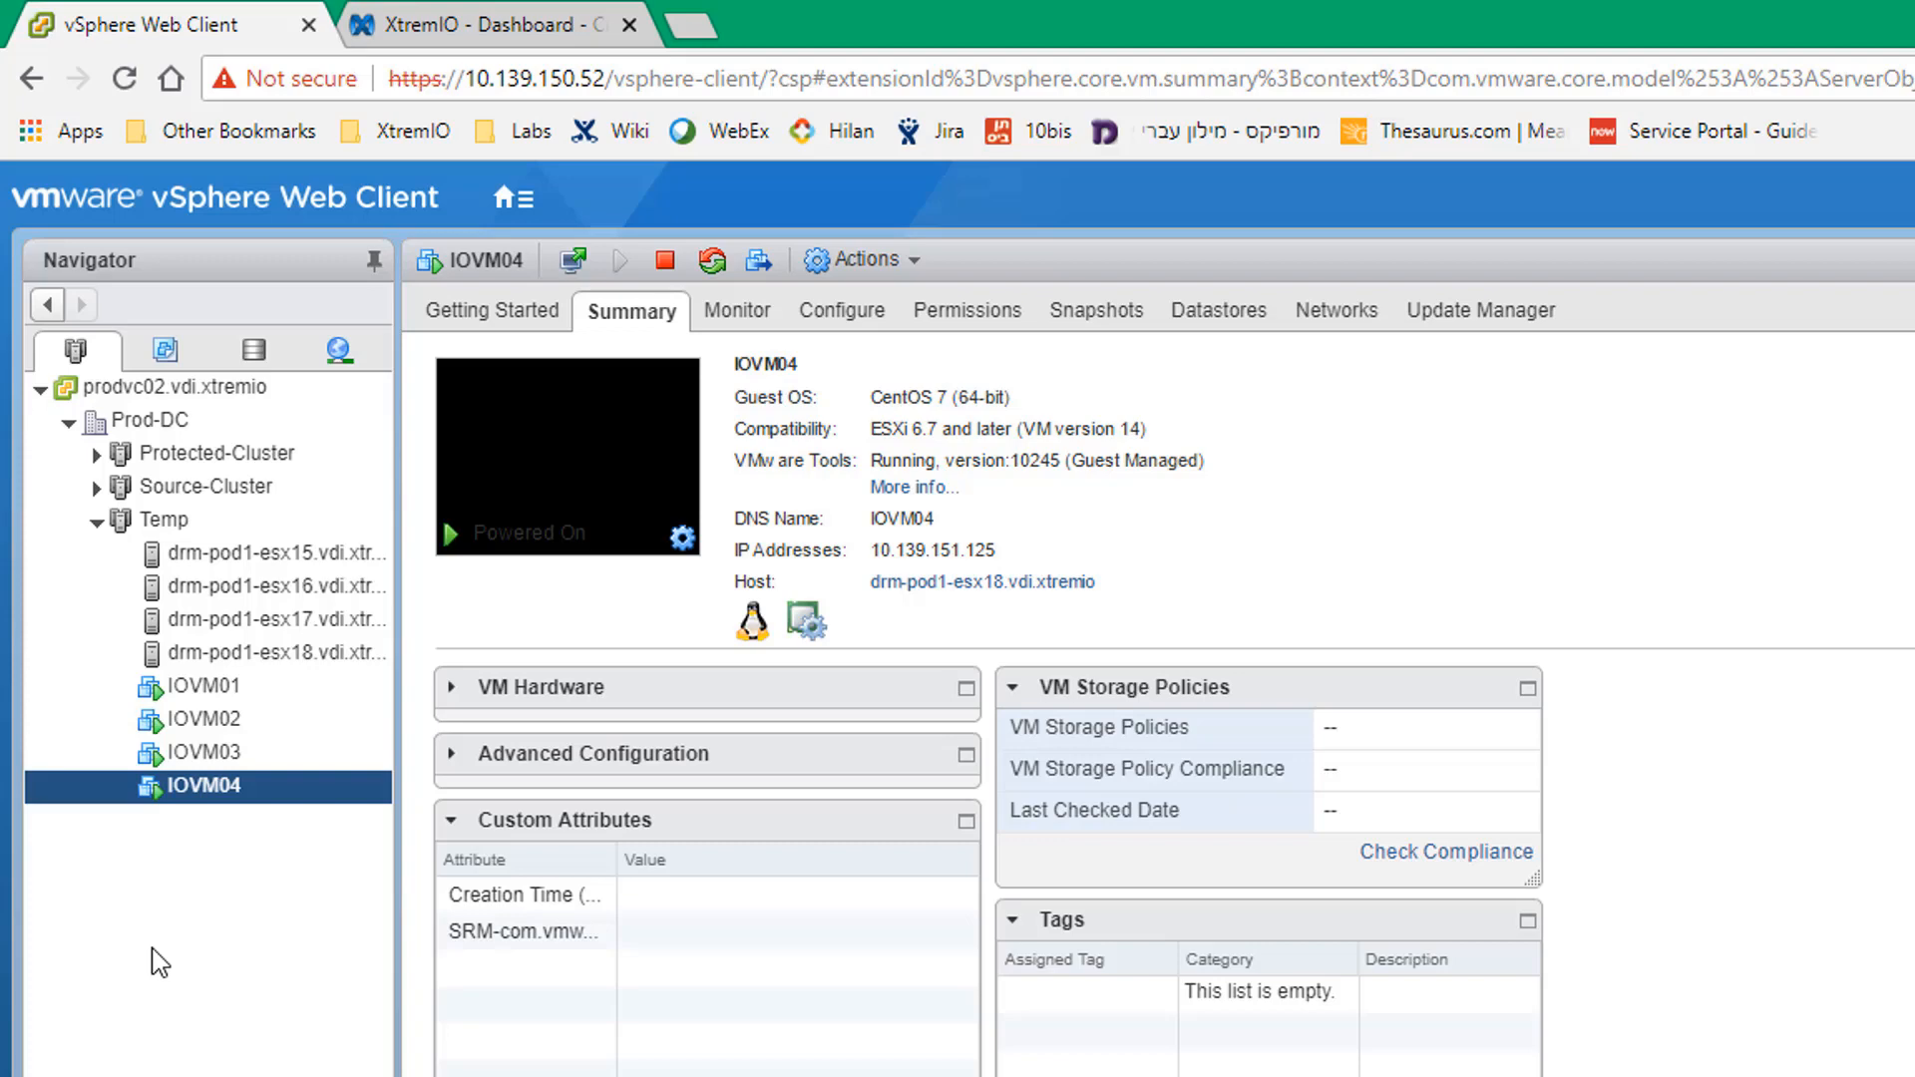
- Show the cluster dashboard and rank the Top Volumes panel by BW, each near 500 MB/s
click(489, 24)
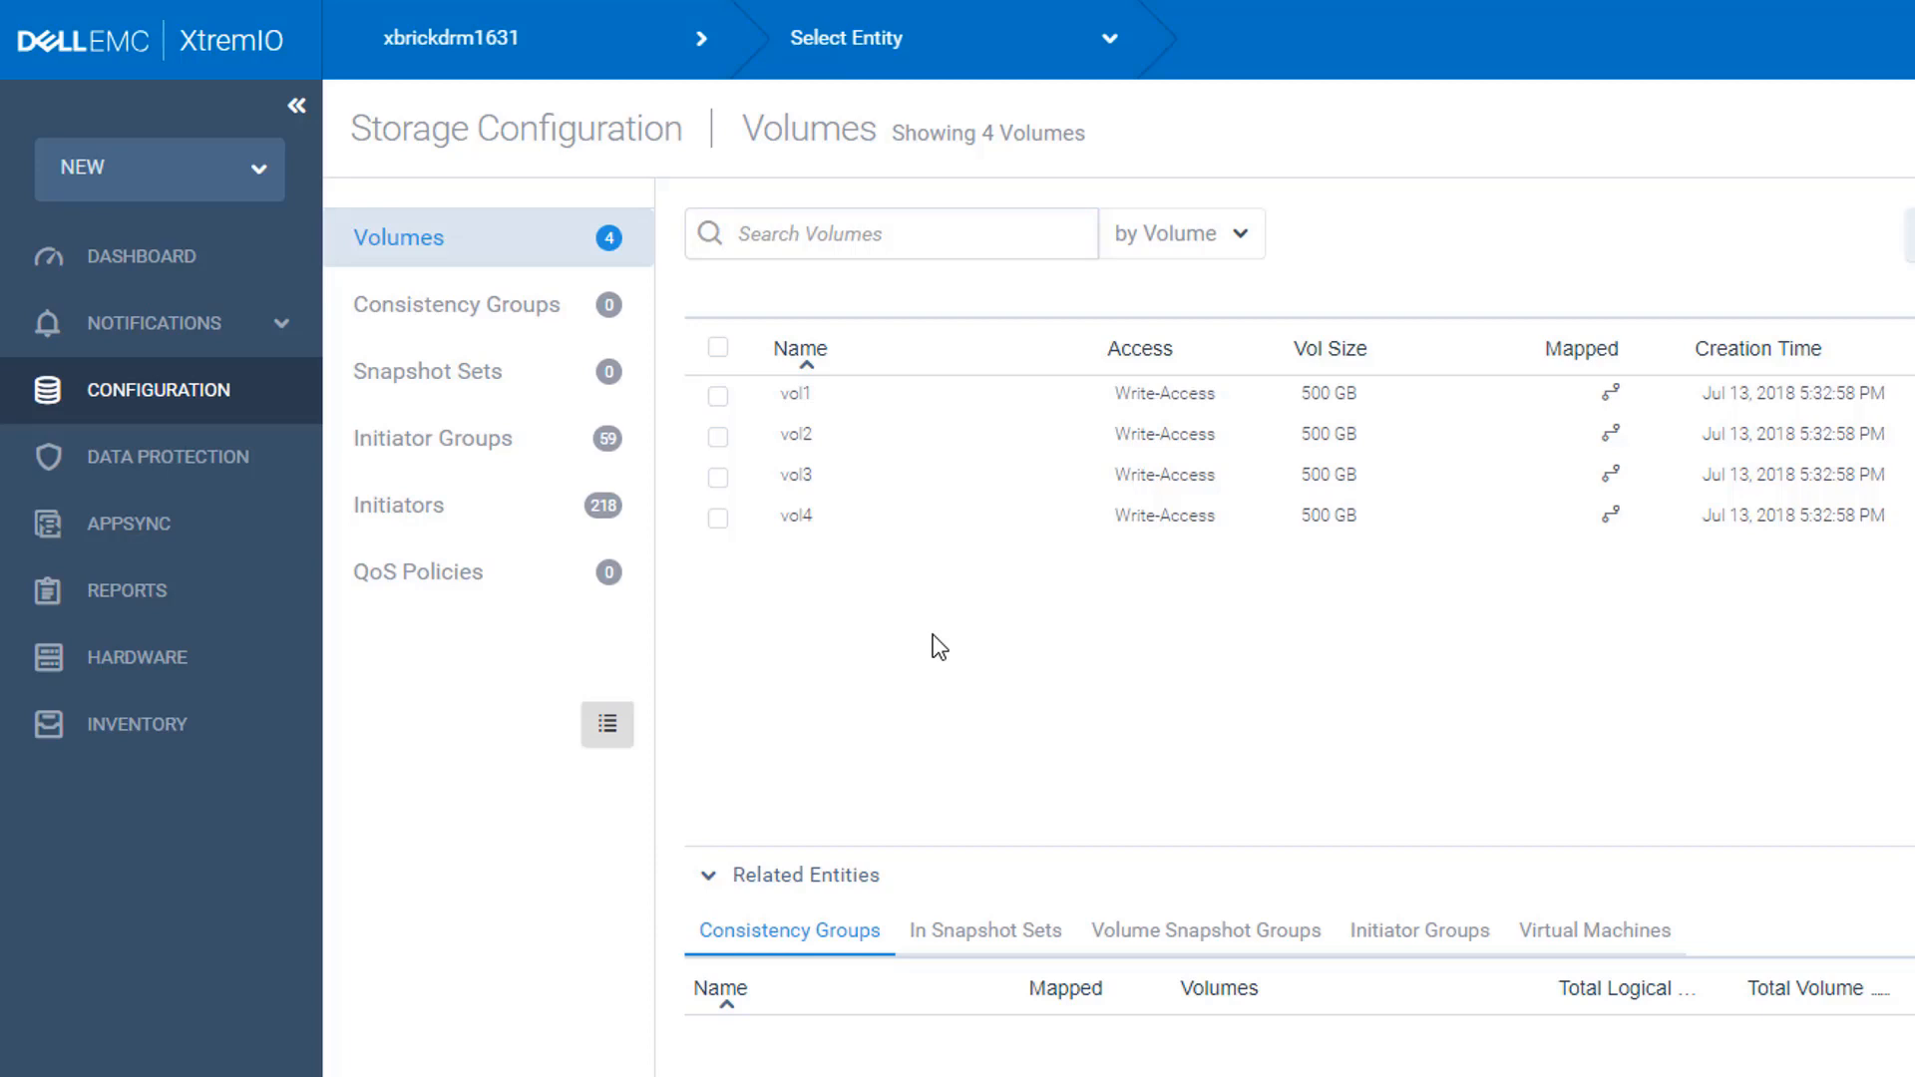
mouse_move(629, 558)
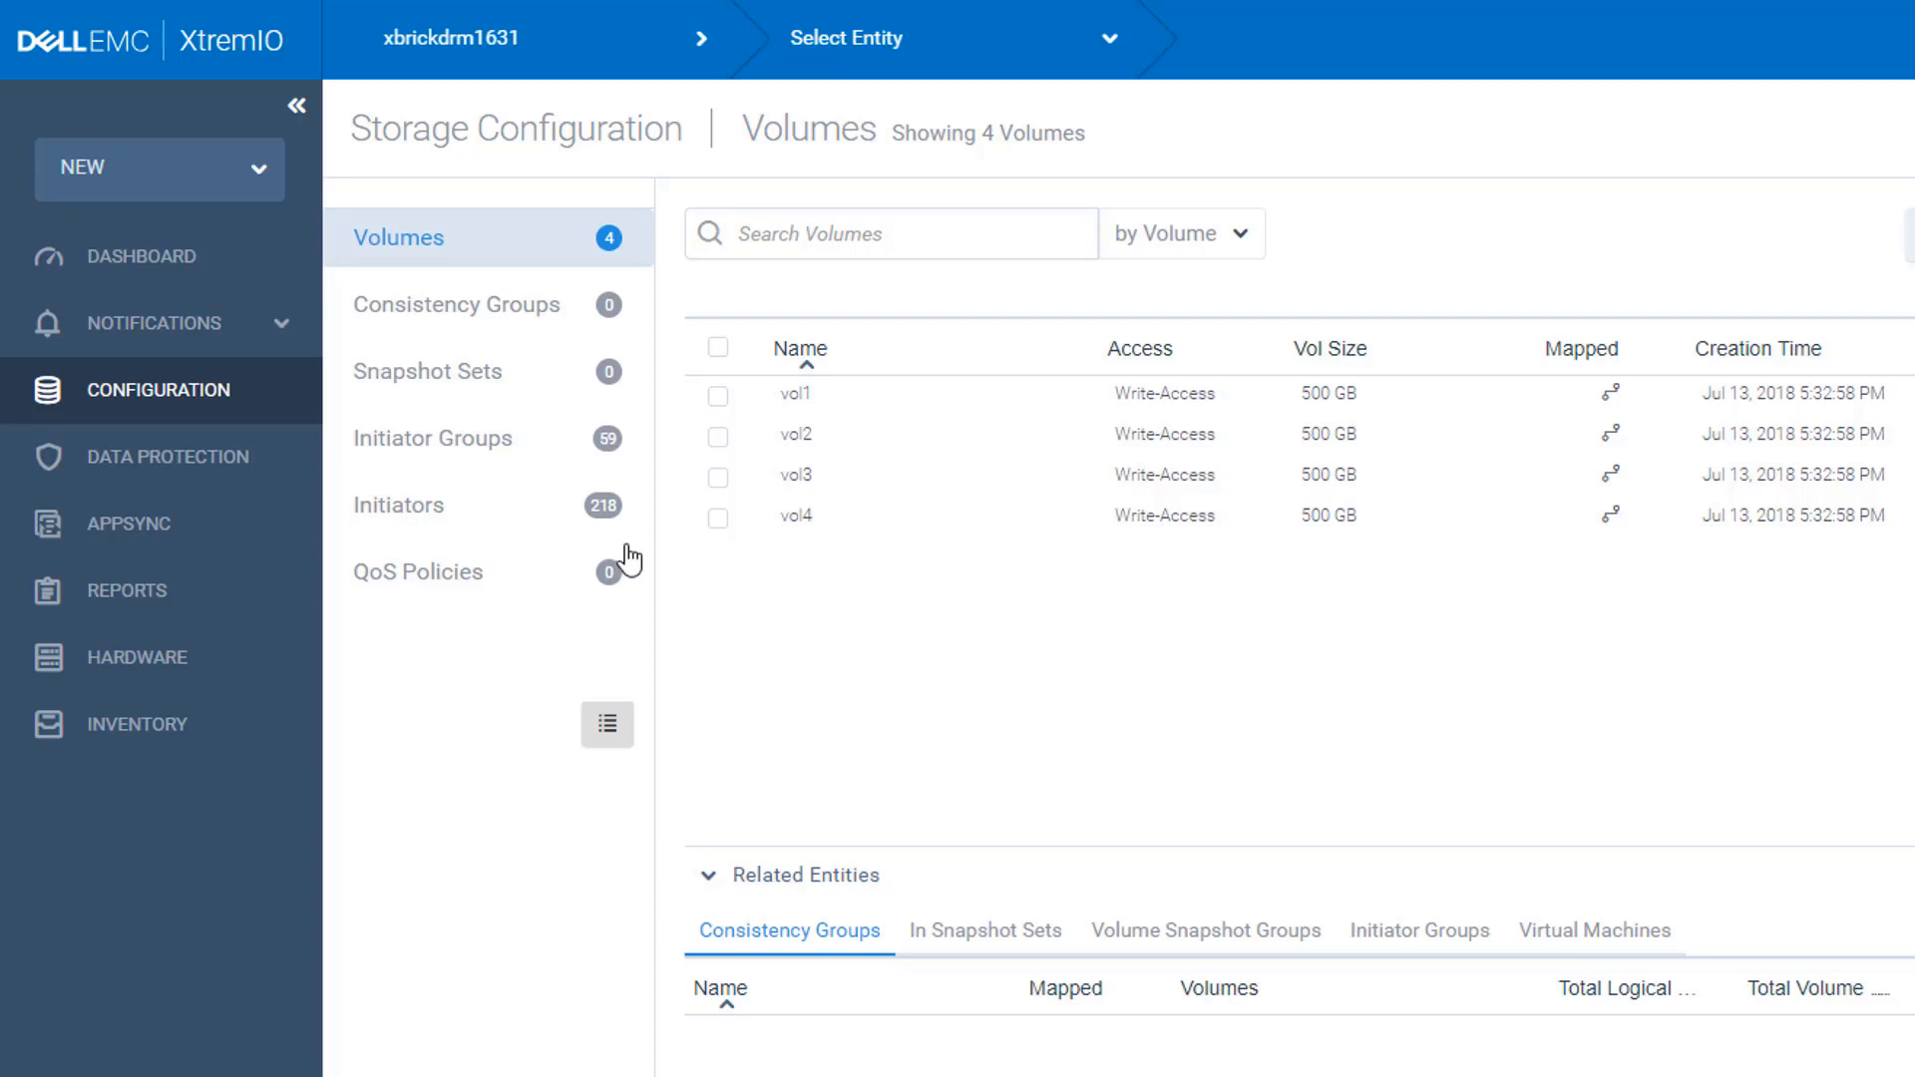
click(96, 273)
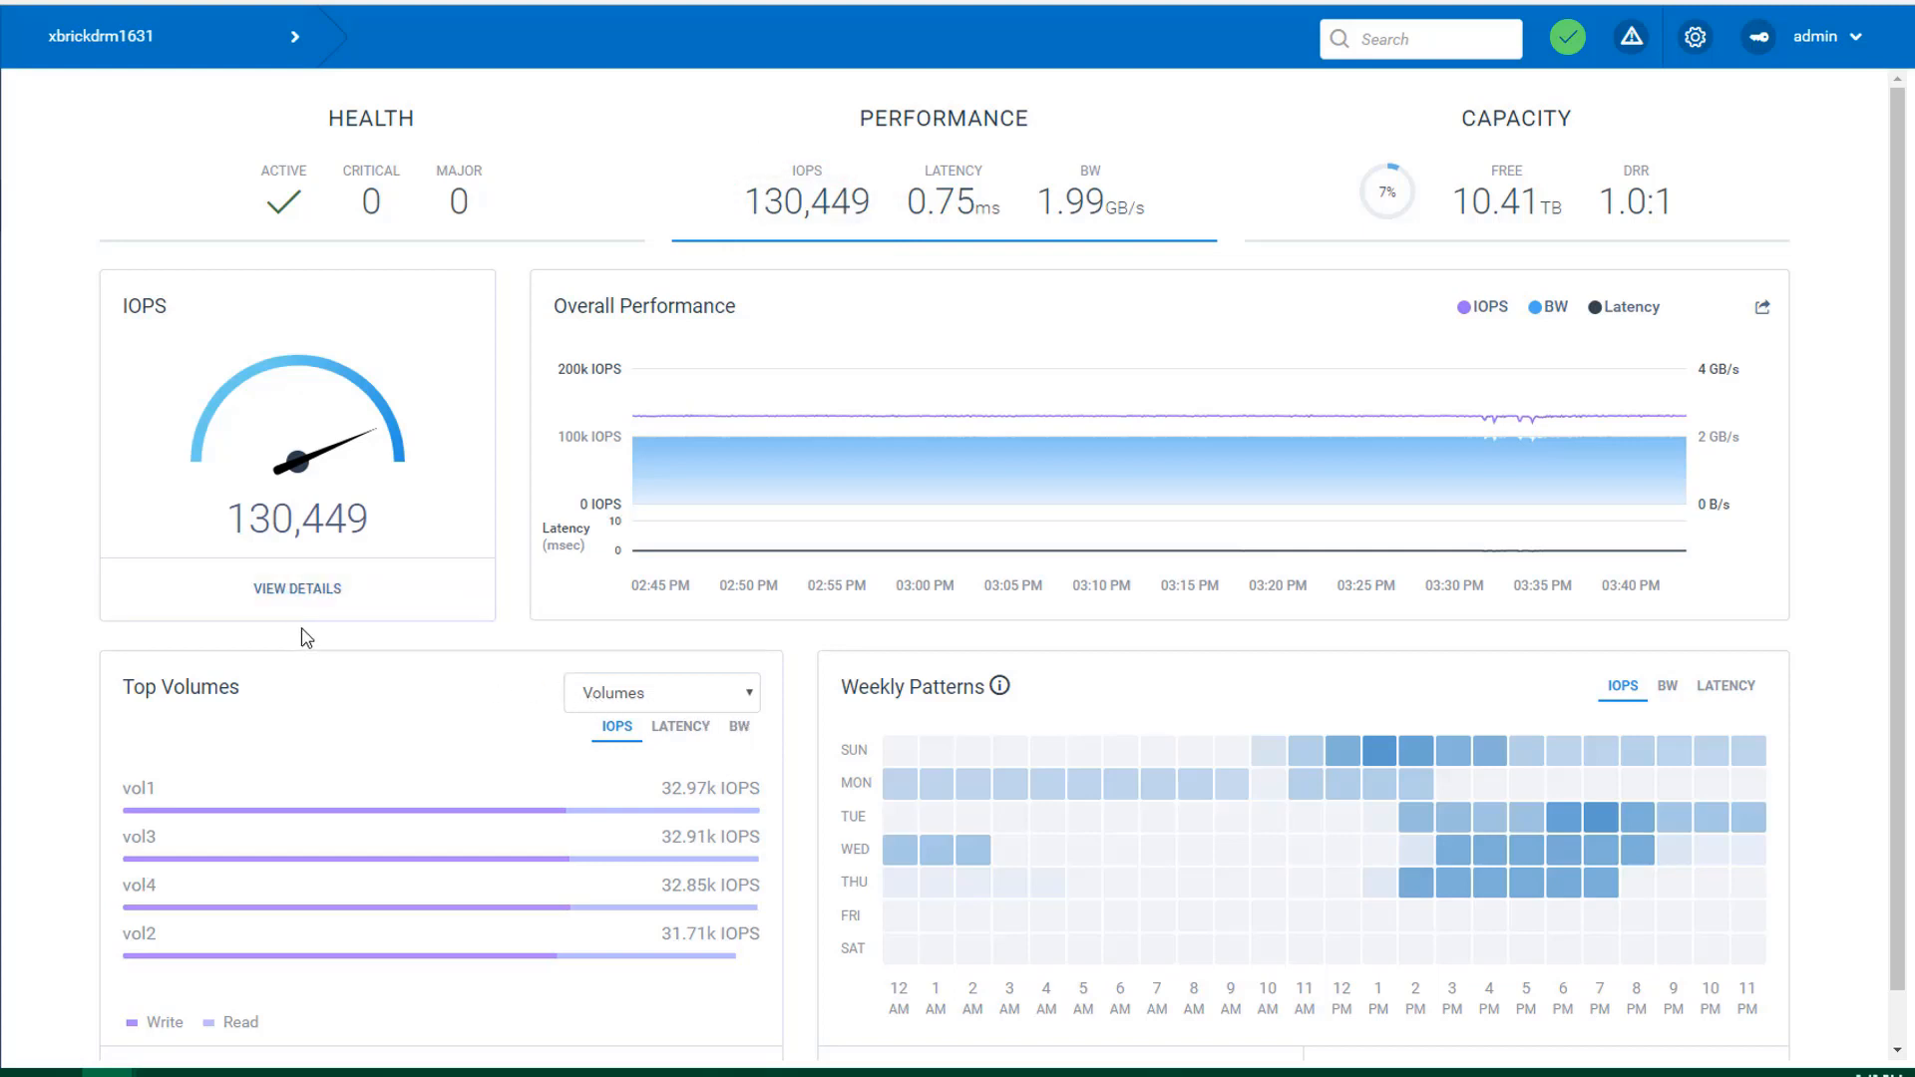
click(738, 727)
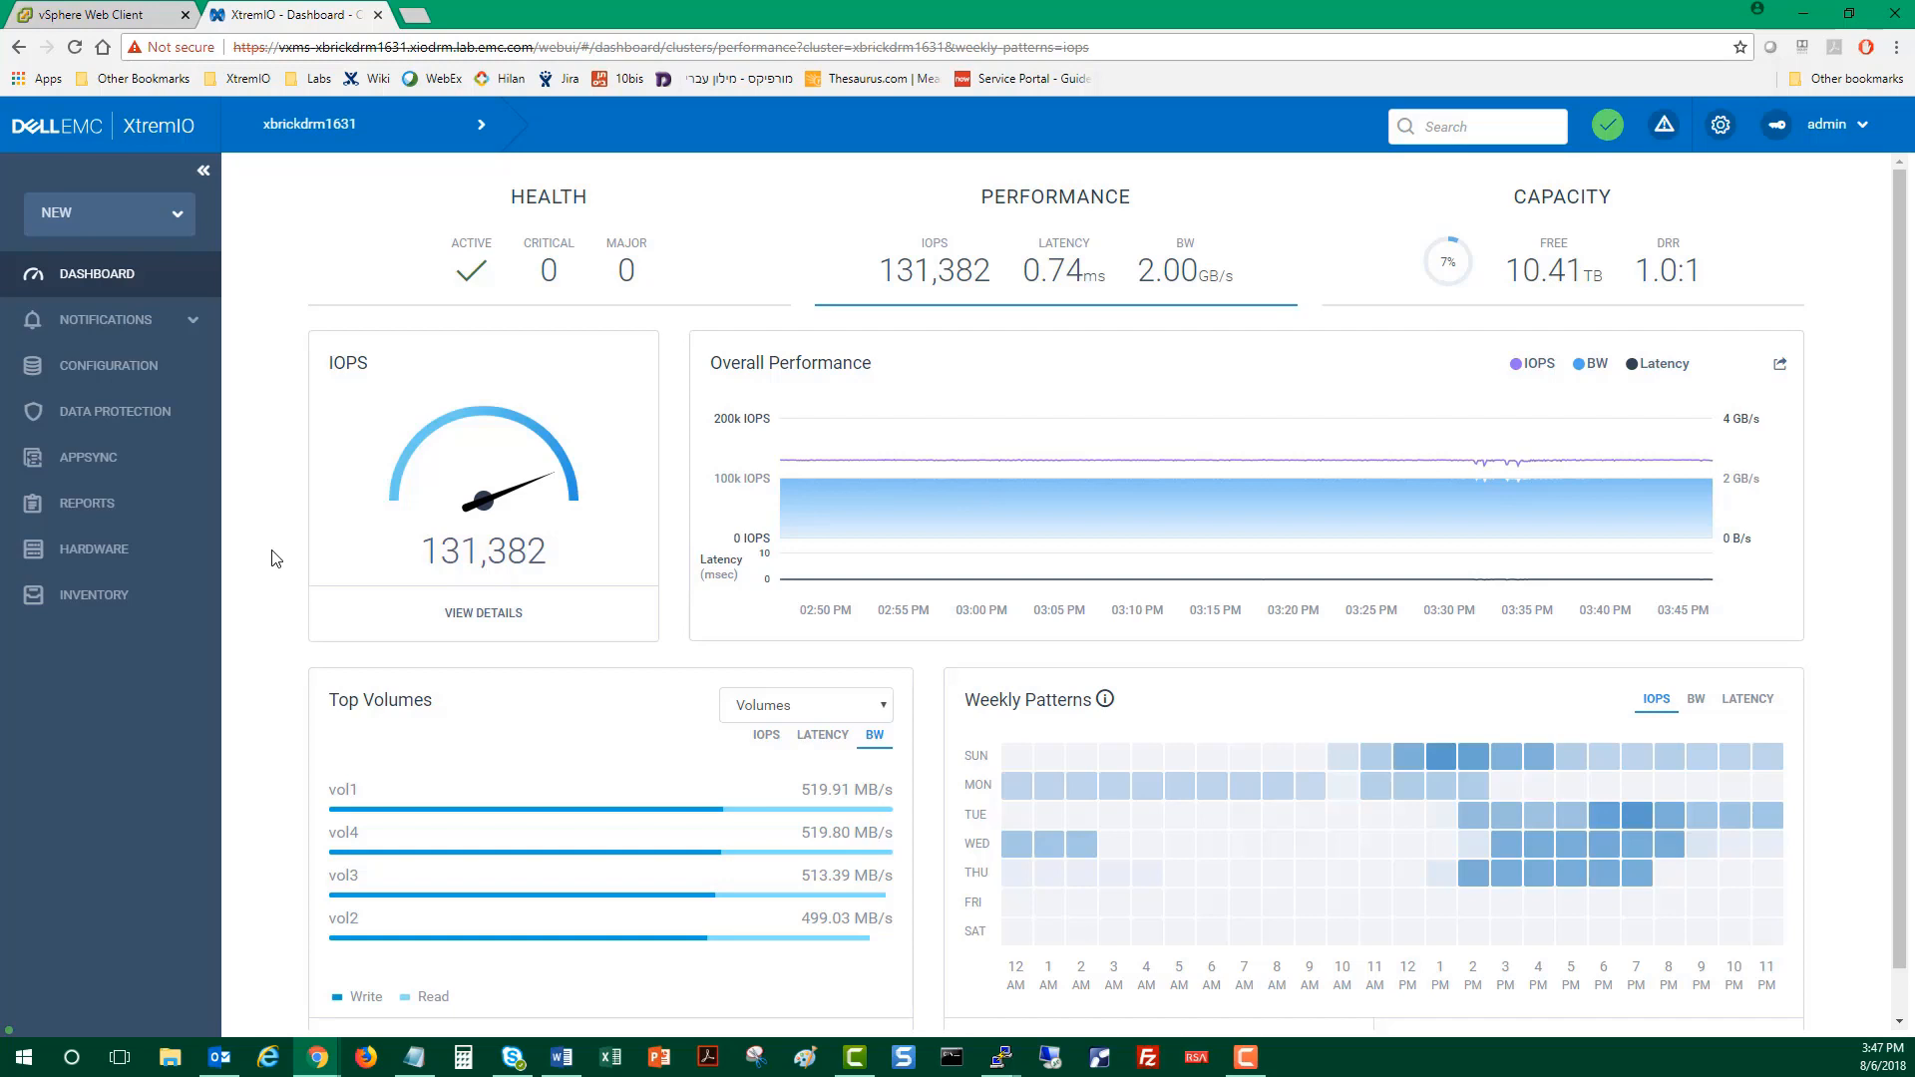
mouse_move(265, 626)
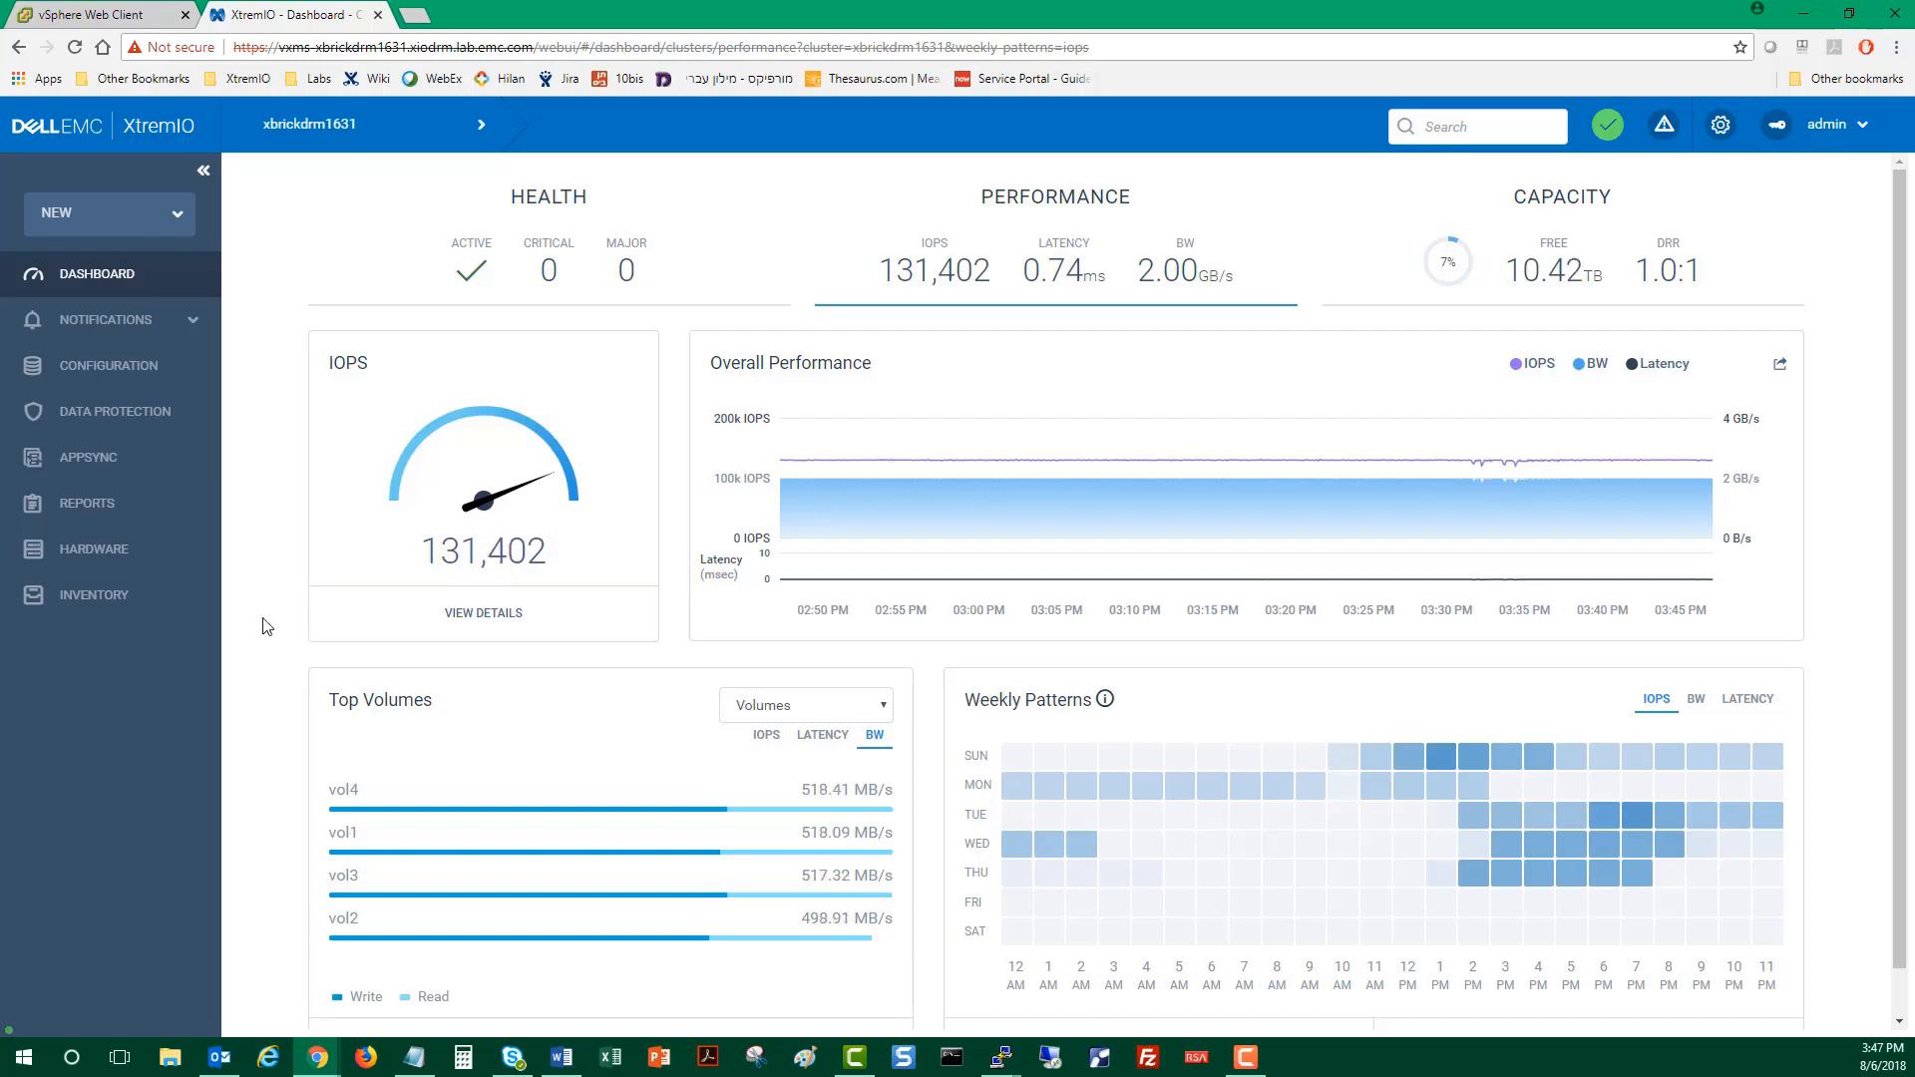
mouse_move(345, 808)
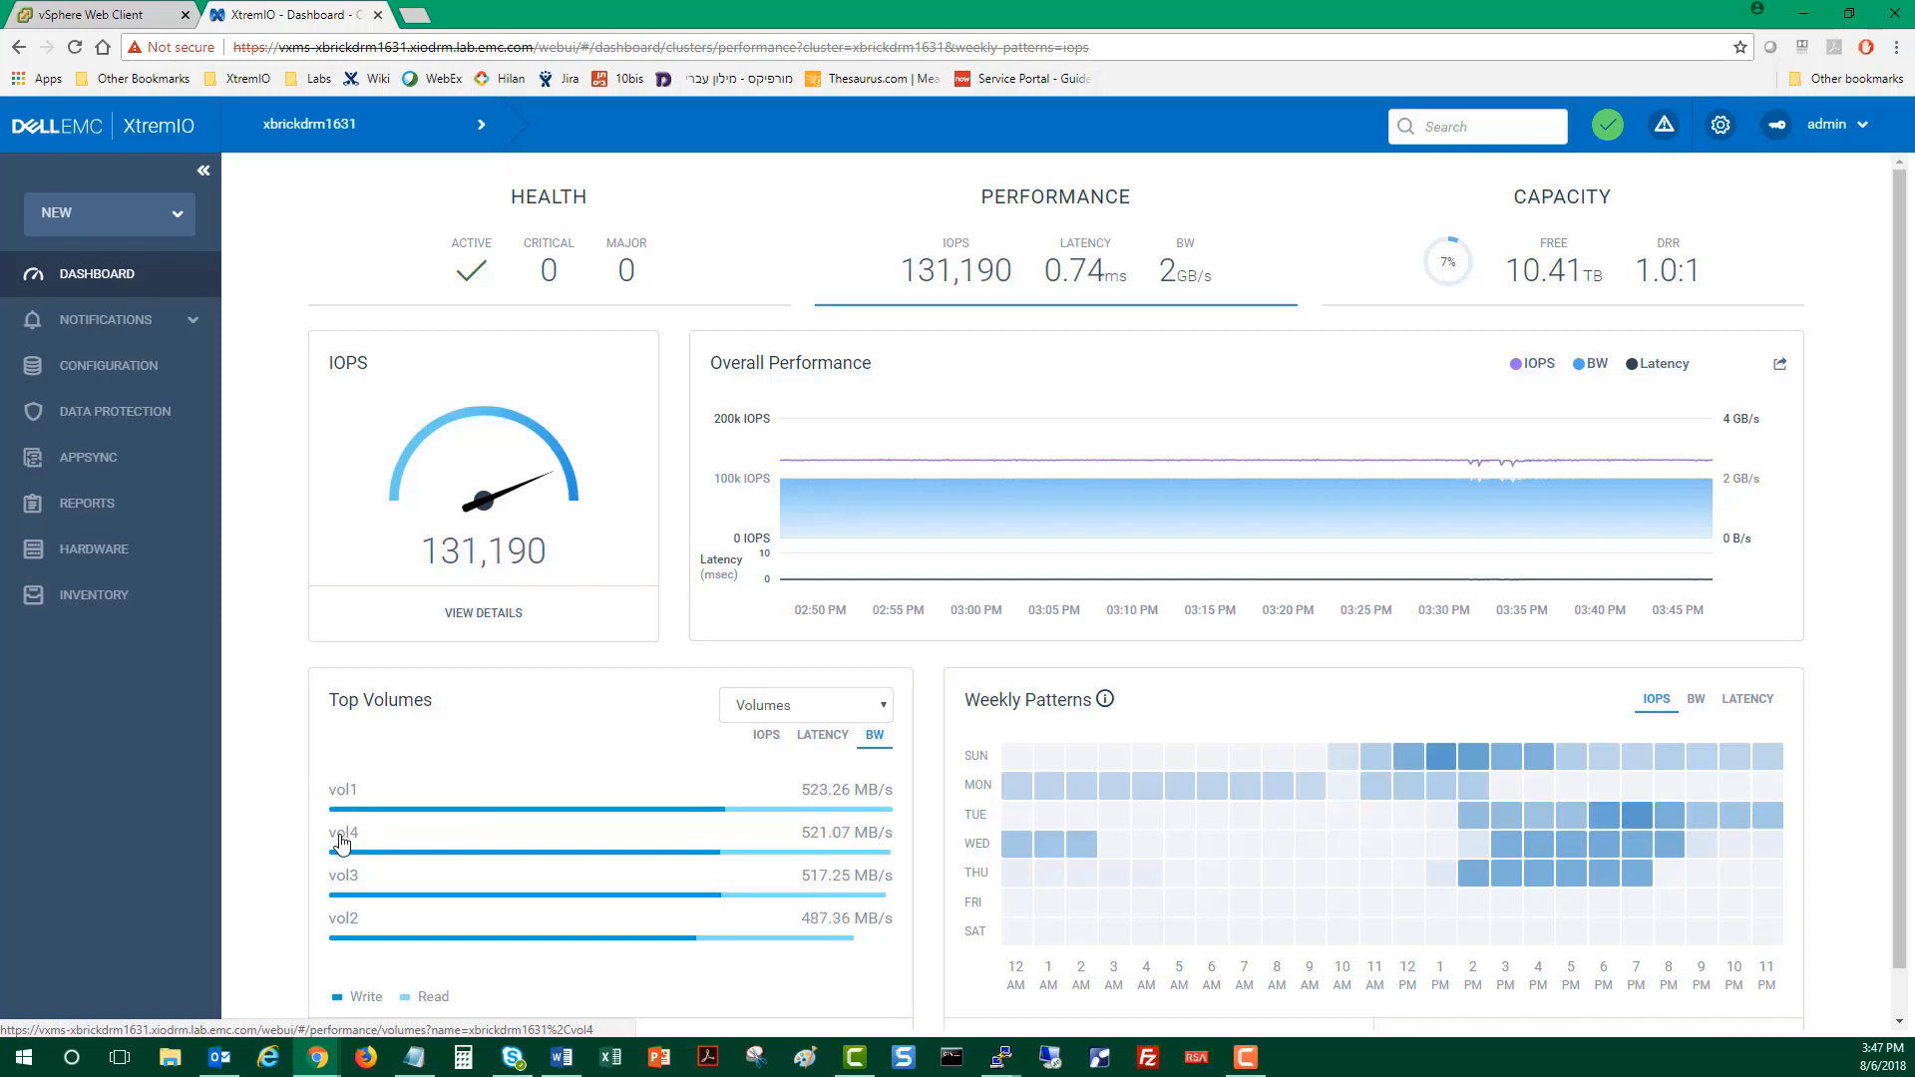
mouse_move(341, 831)
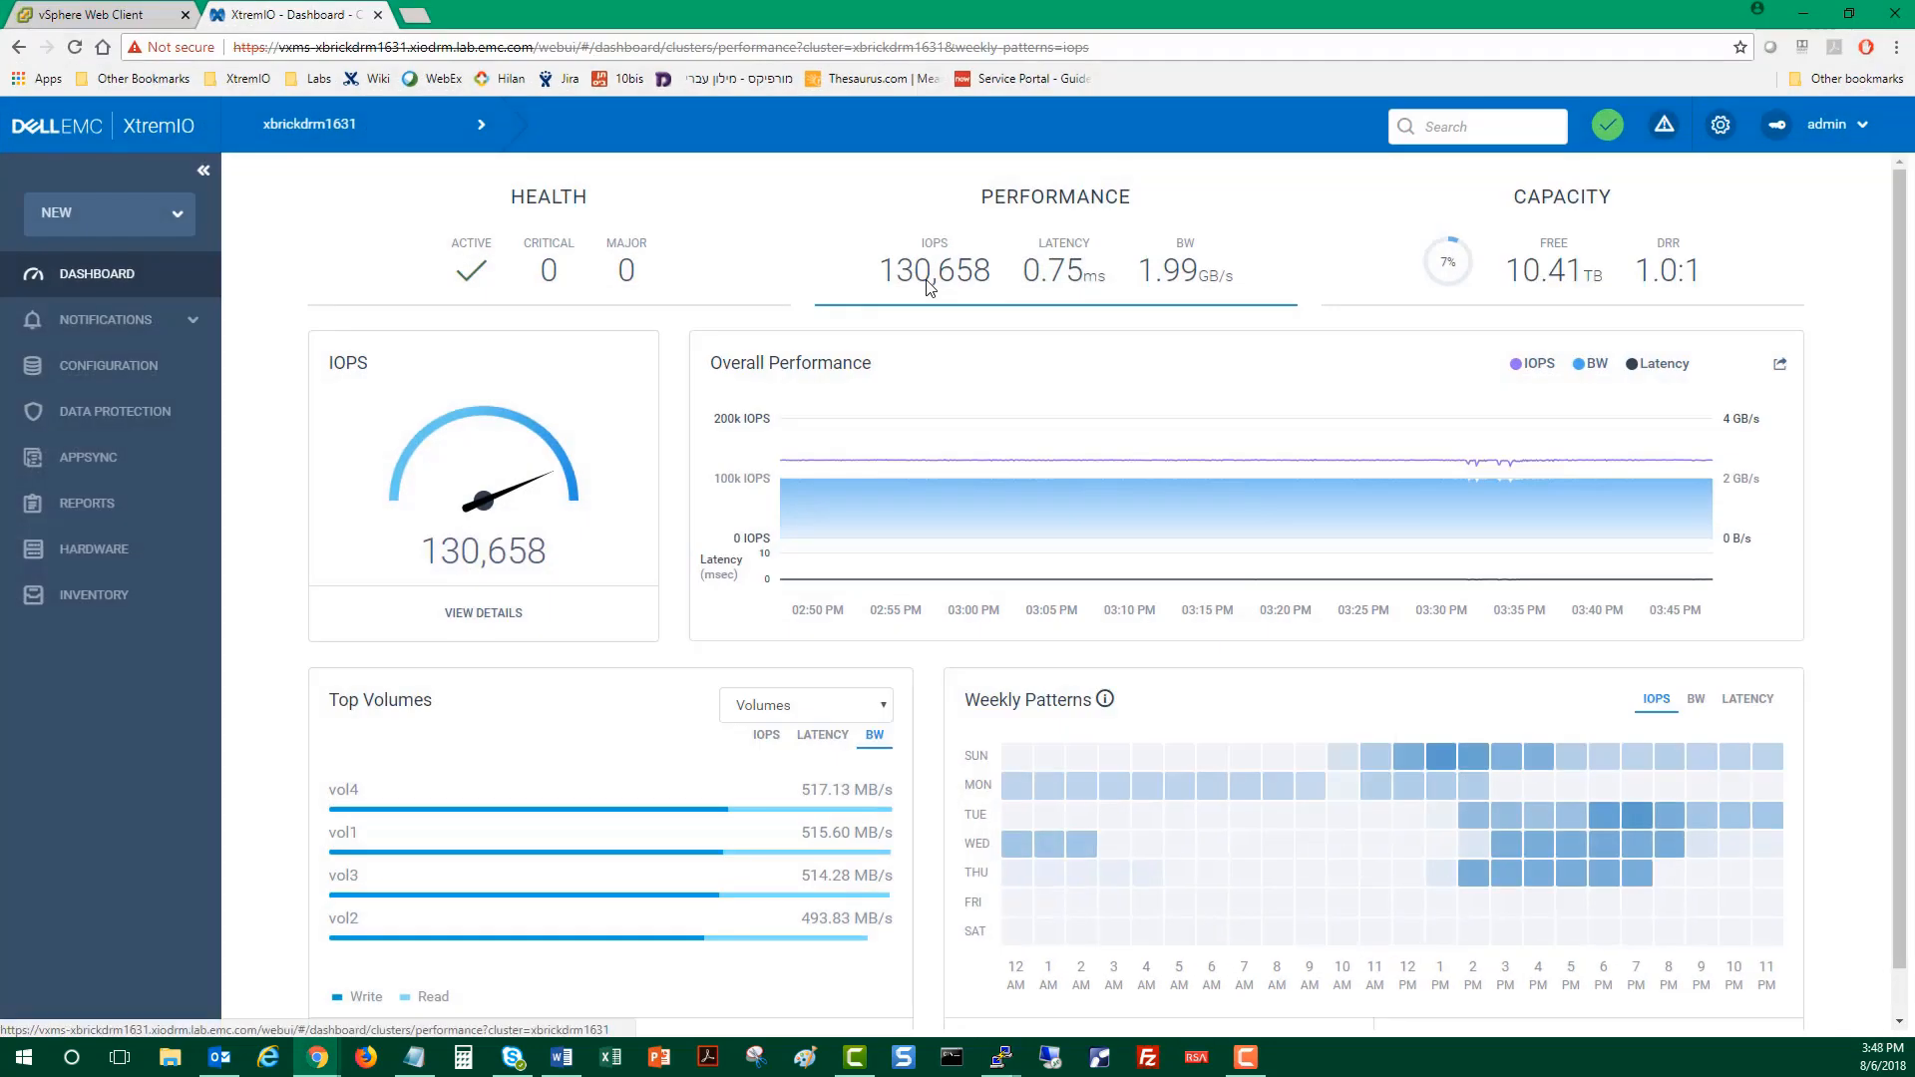
- Go to storage Configuration and bring up the empty QoS Policies list
click(108, 365)
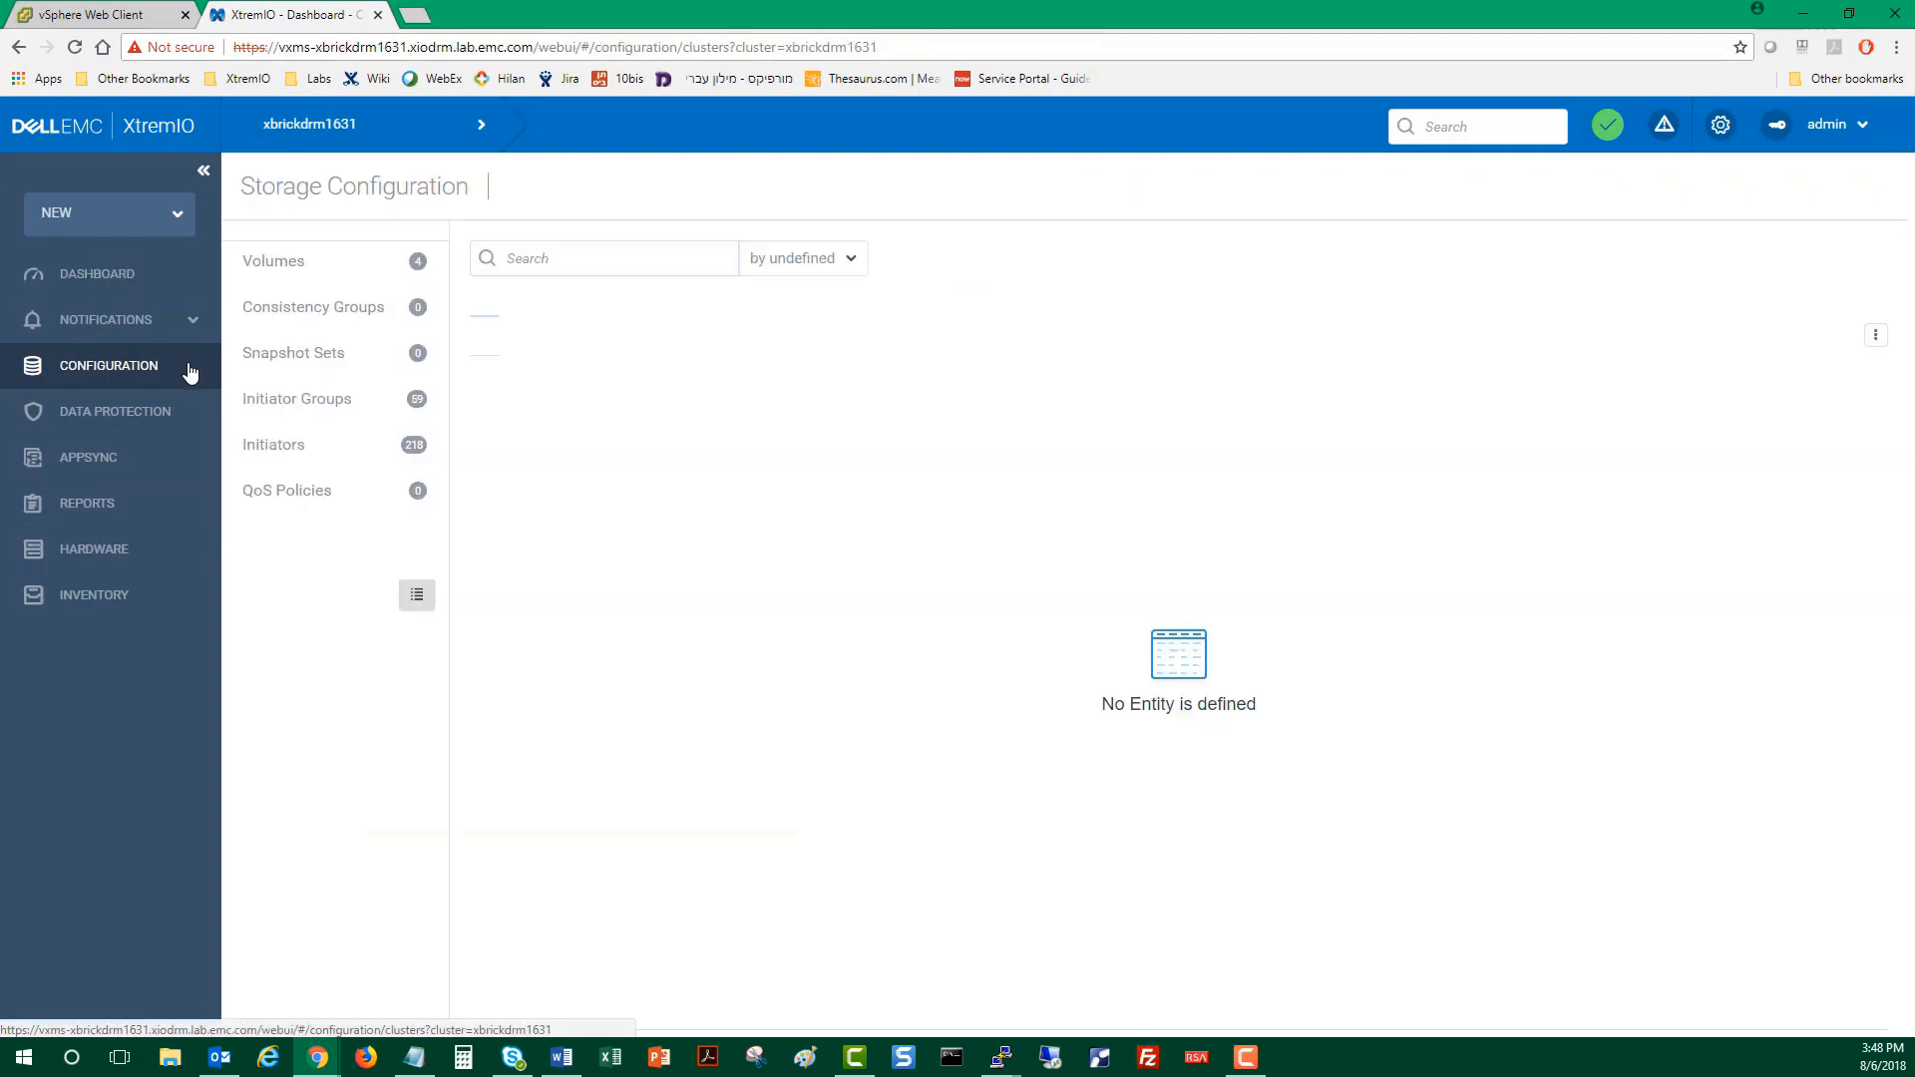
click(274, 260)
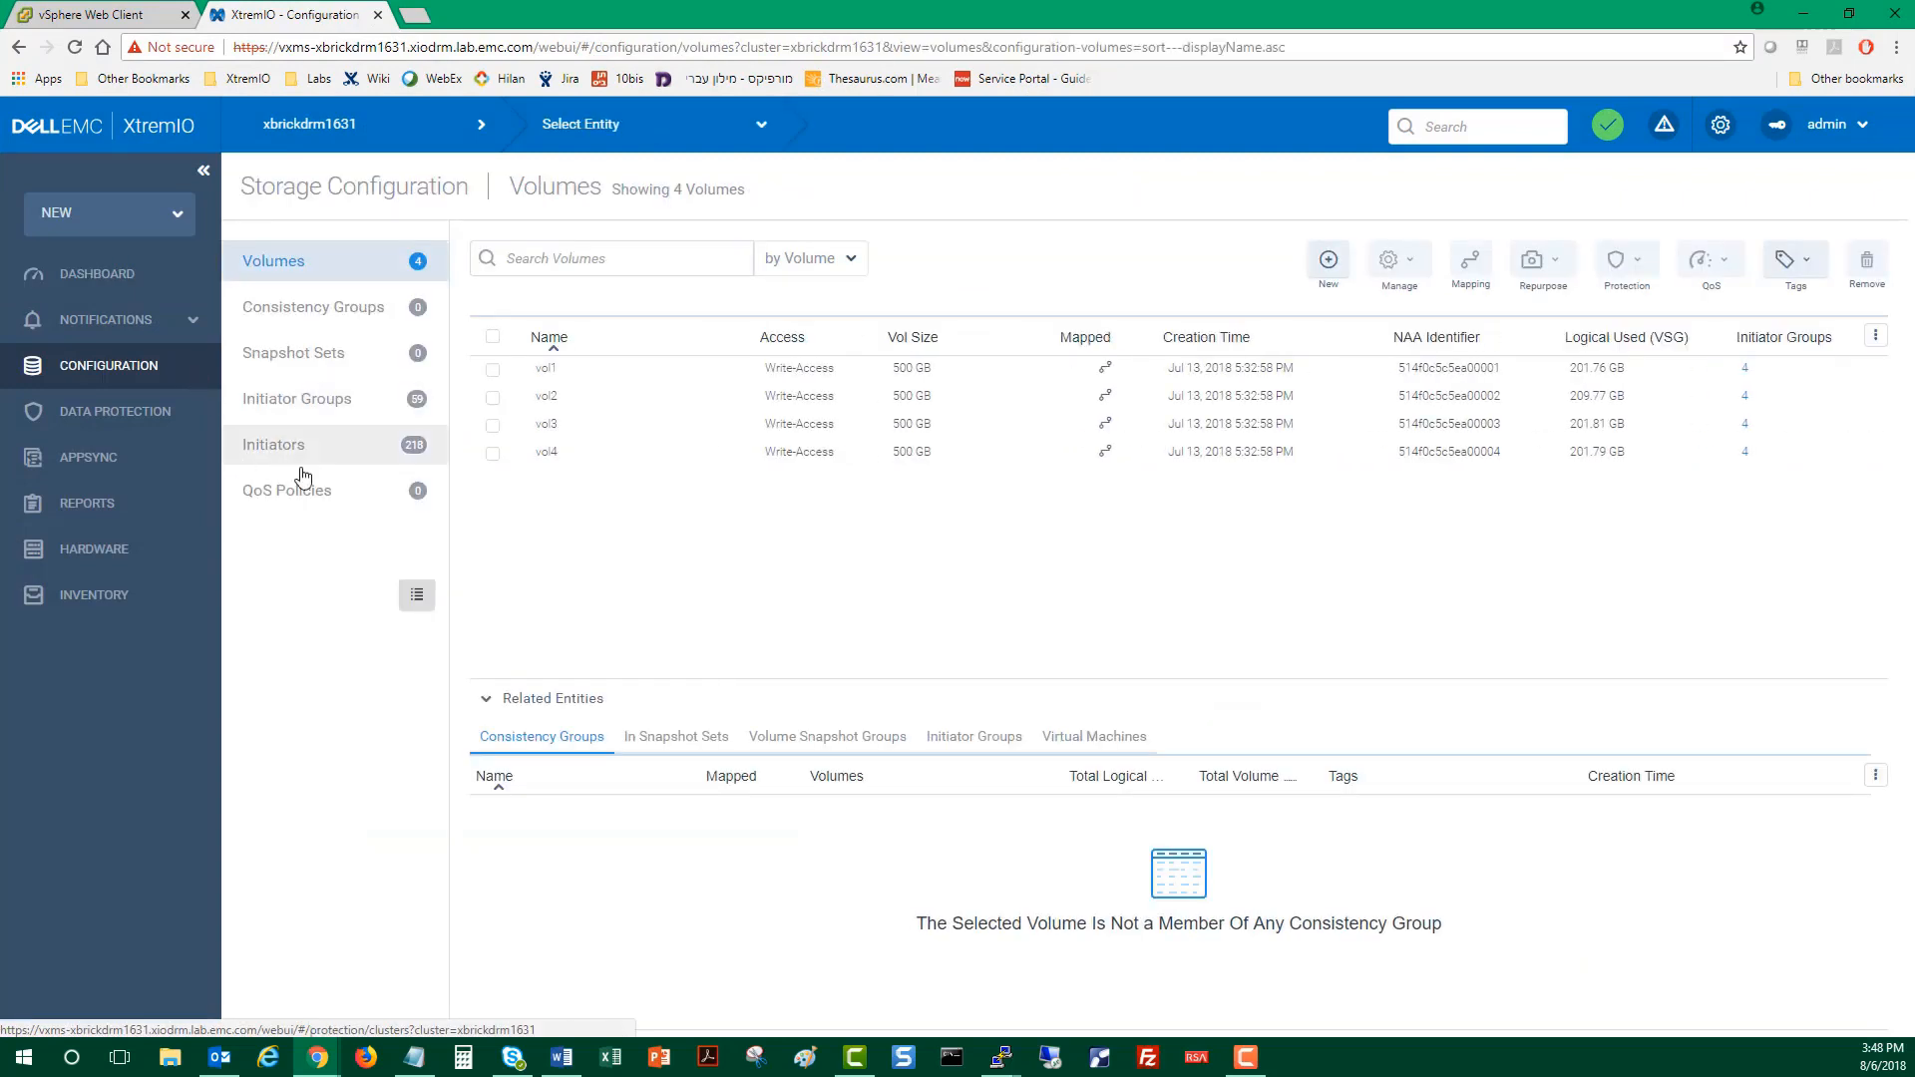
click(285, 491)
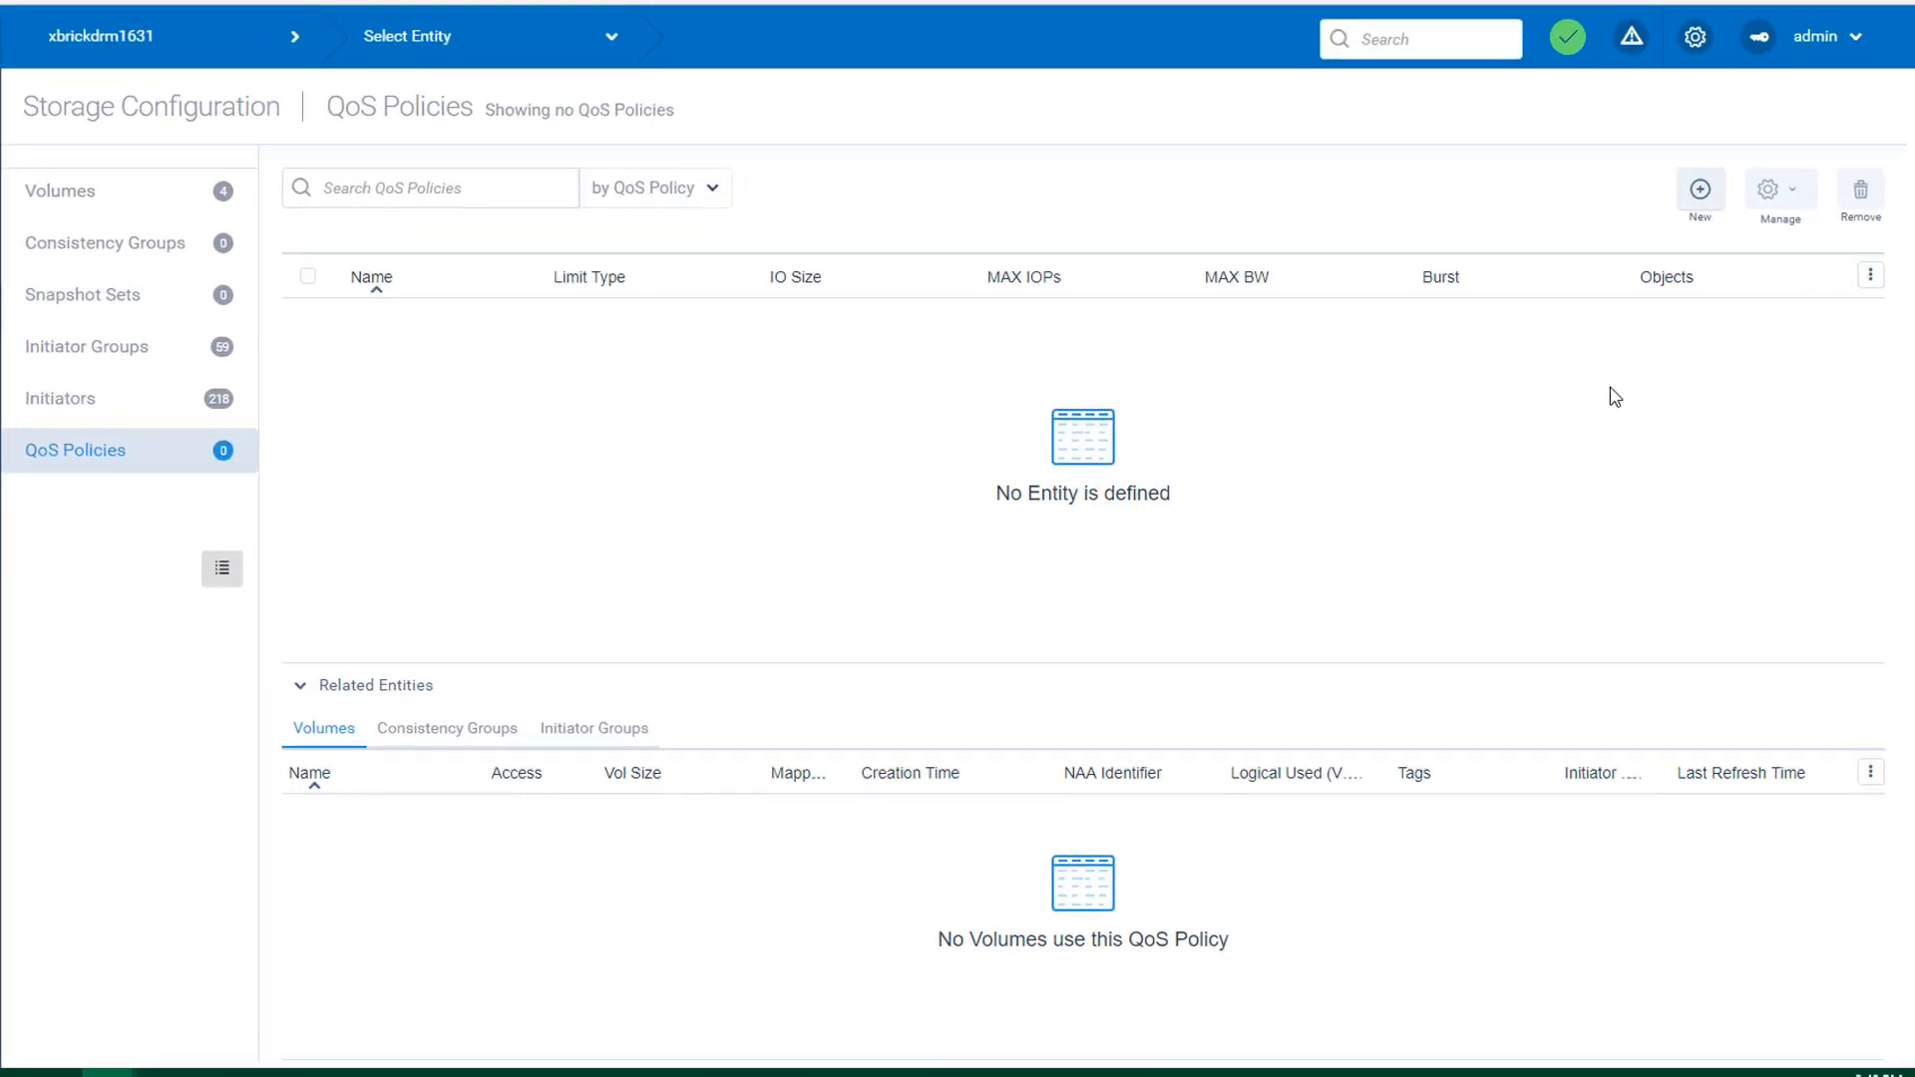
mouse_move(1699, 191)
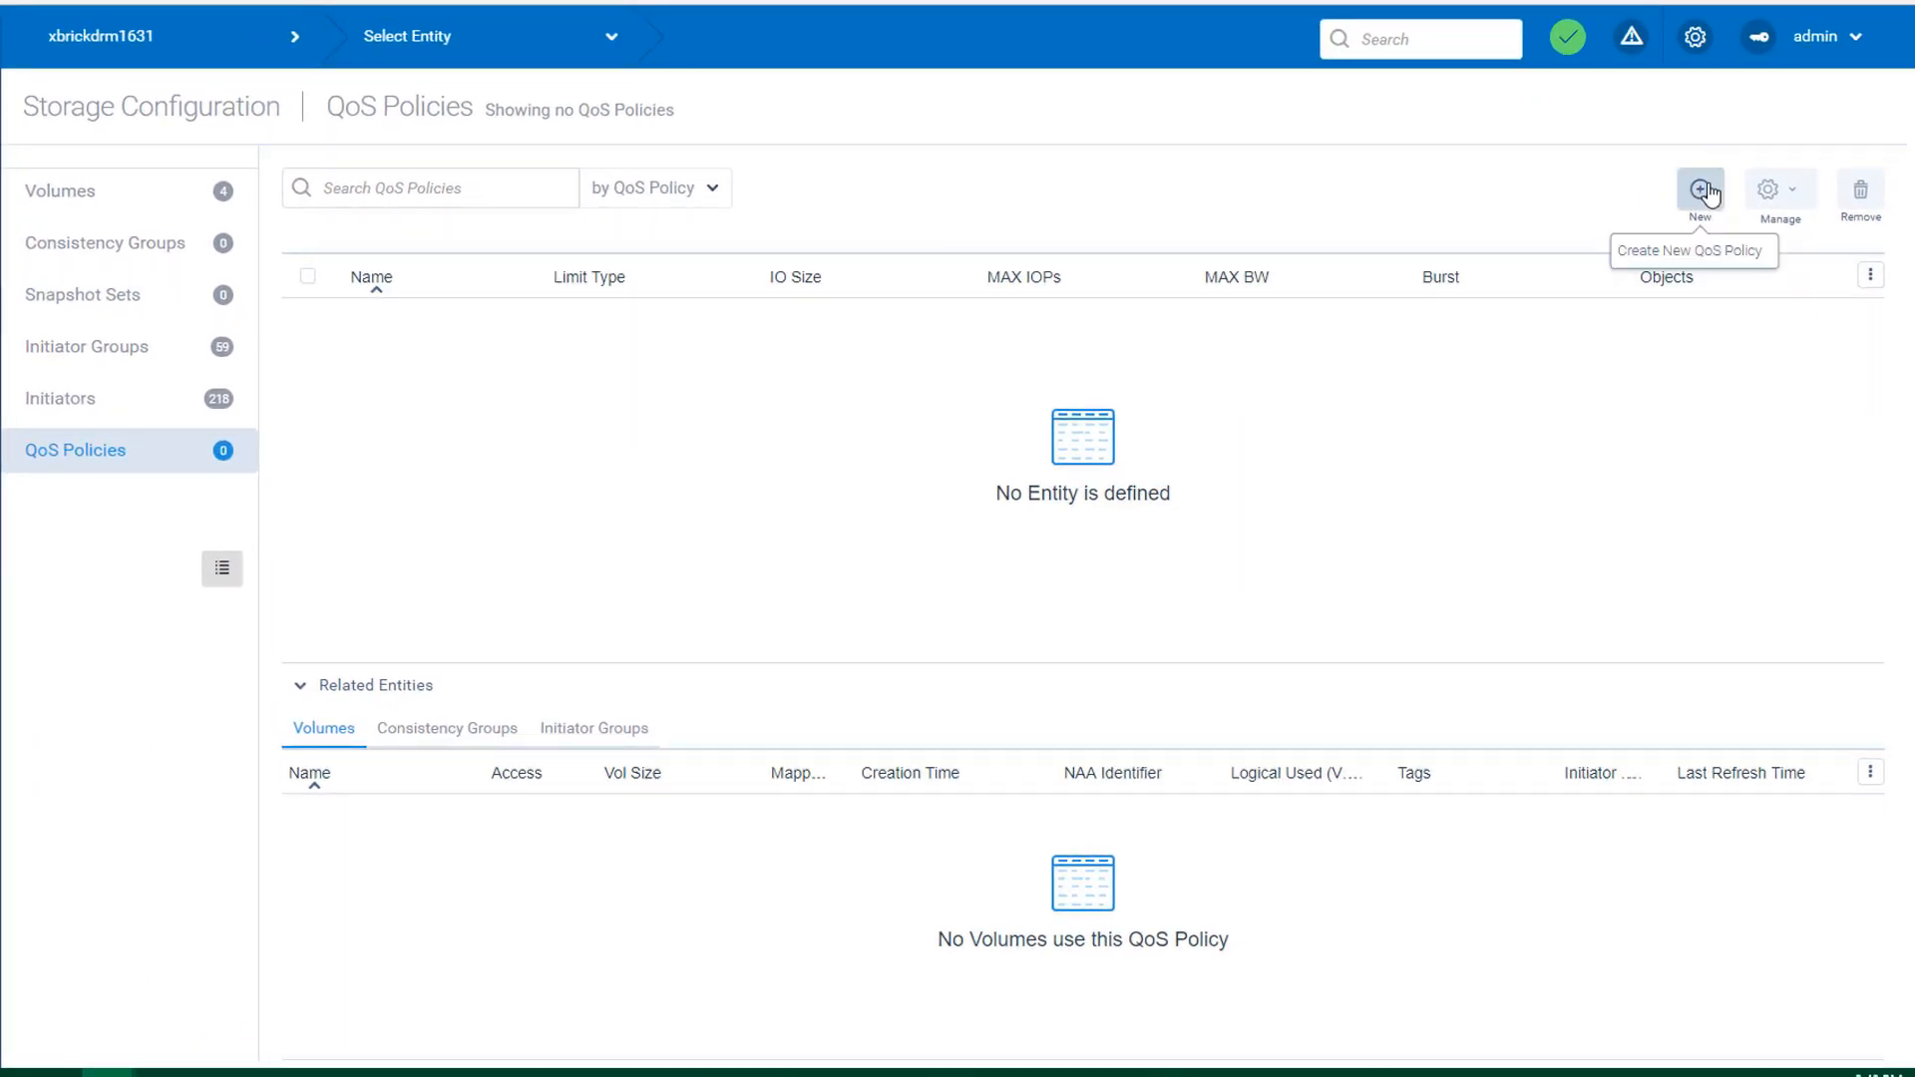
- Create a new fixed QoS policy vol4_QoS_Policy with Max BW 100 MB/s and apply it
click(1699, 189)
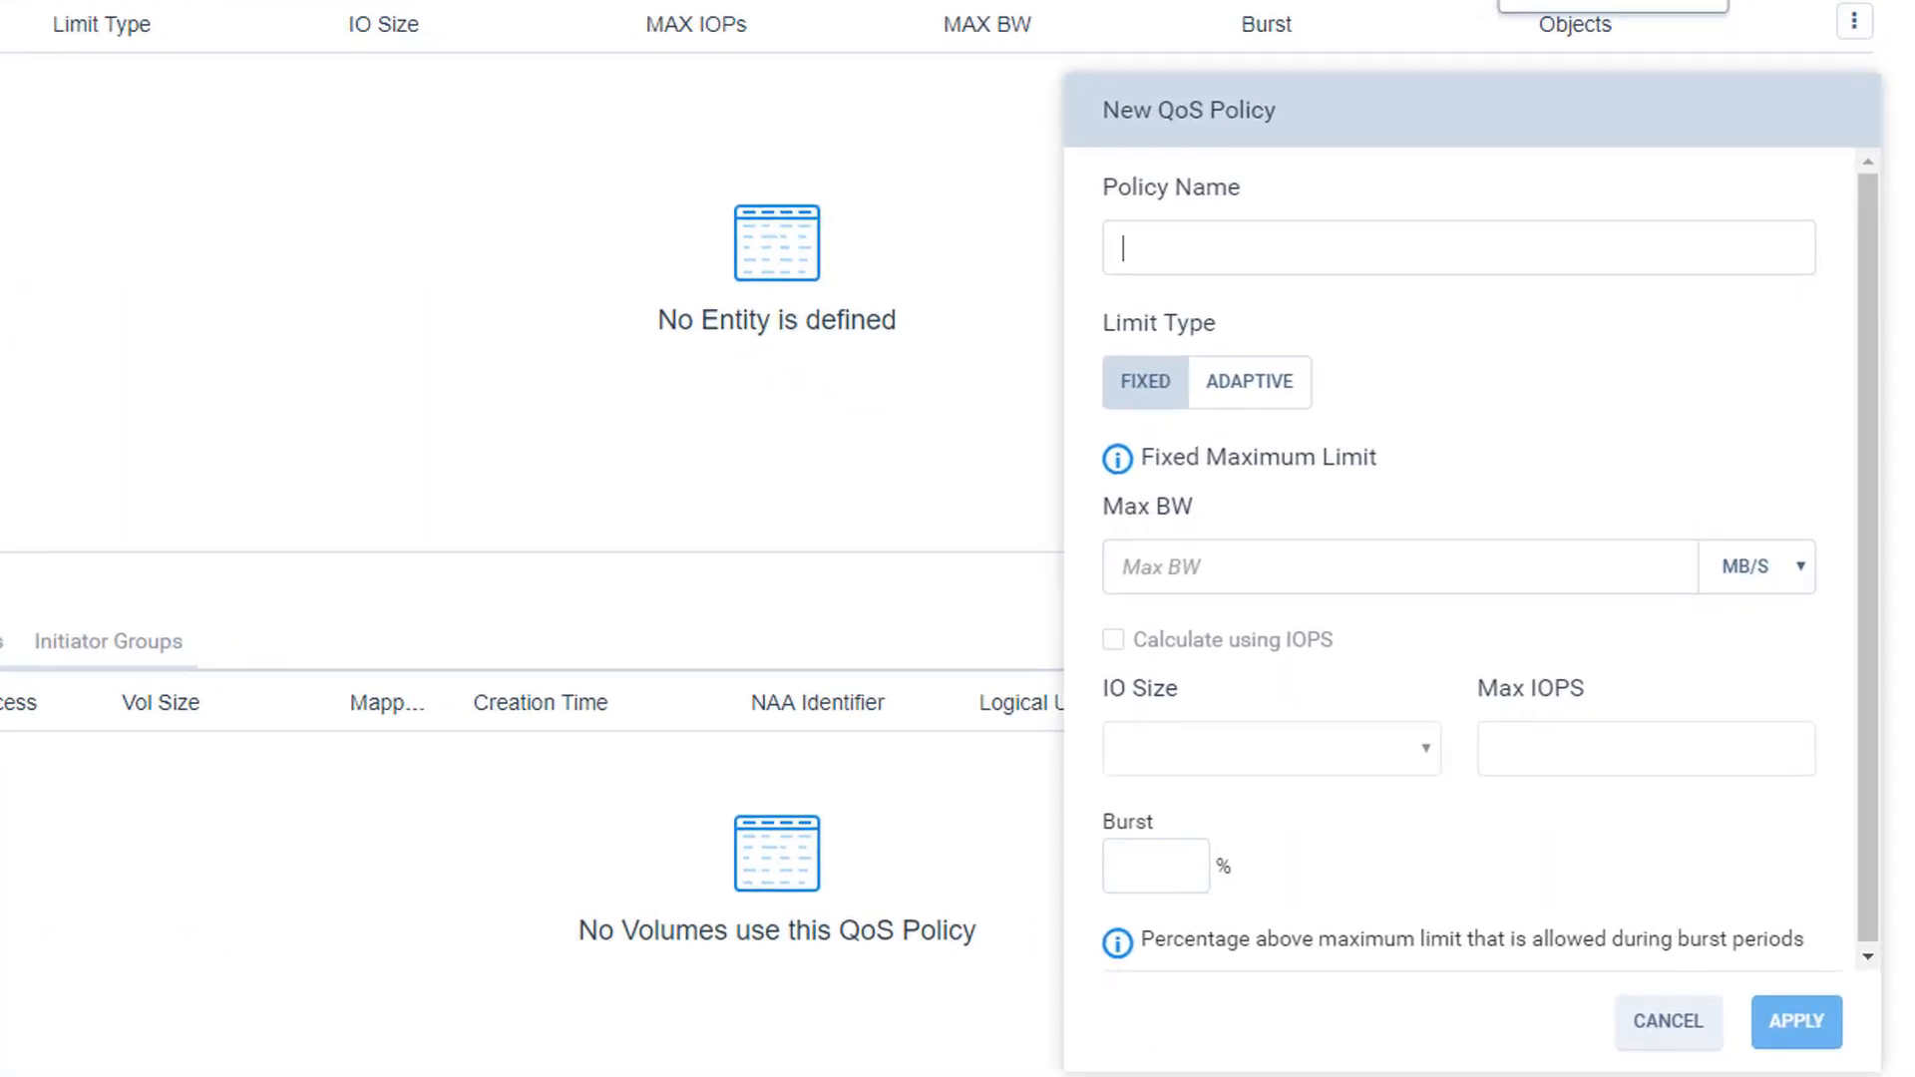
text(vol4_QoS_Policy)
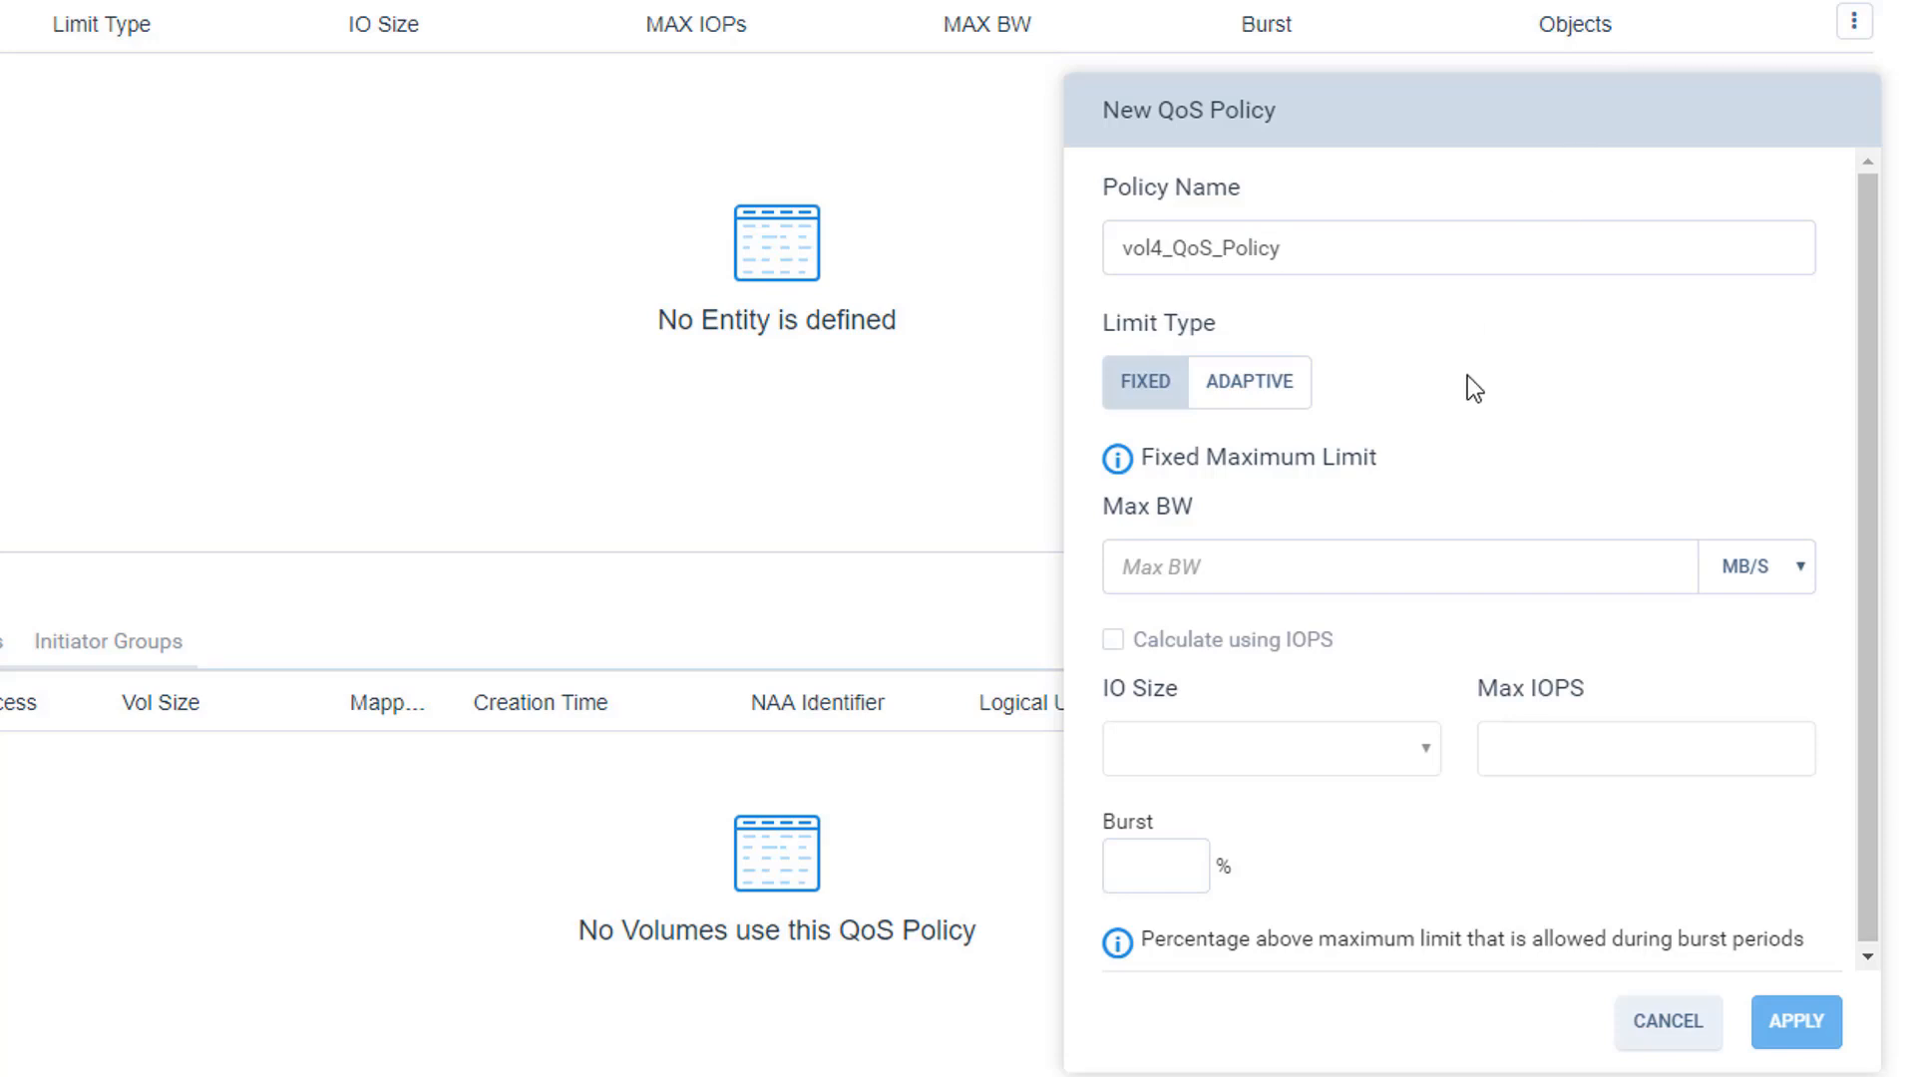
click(1145, 381)
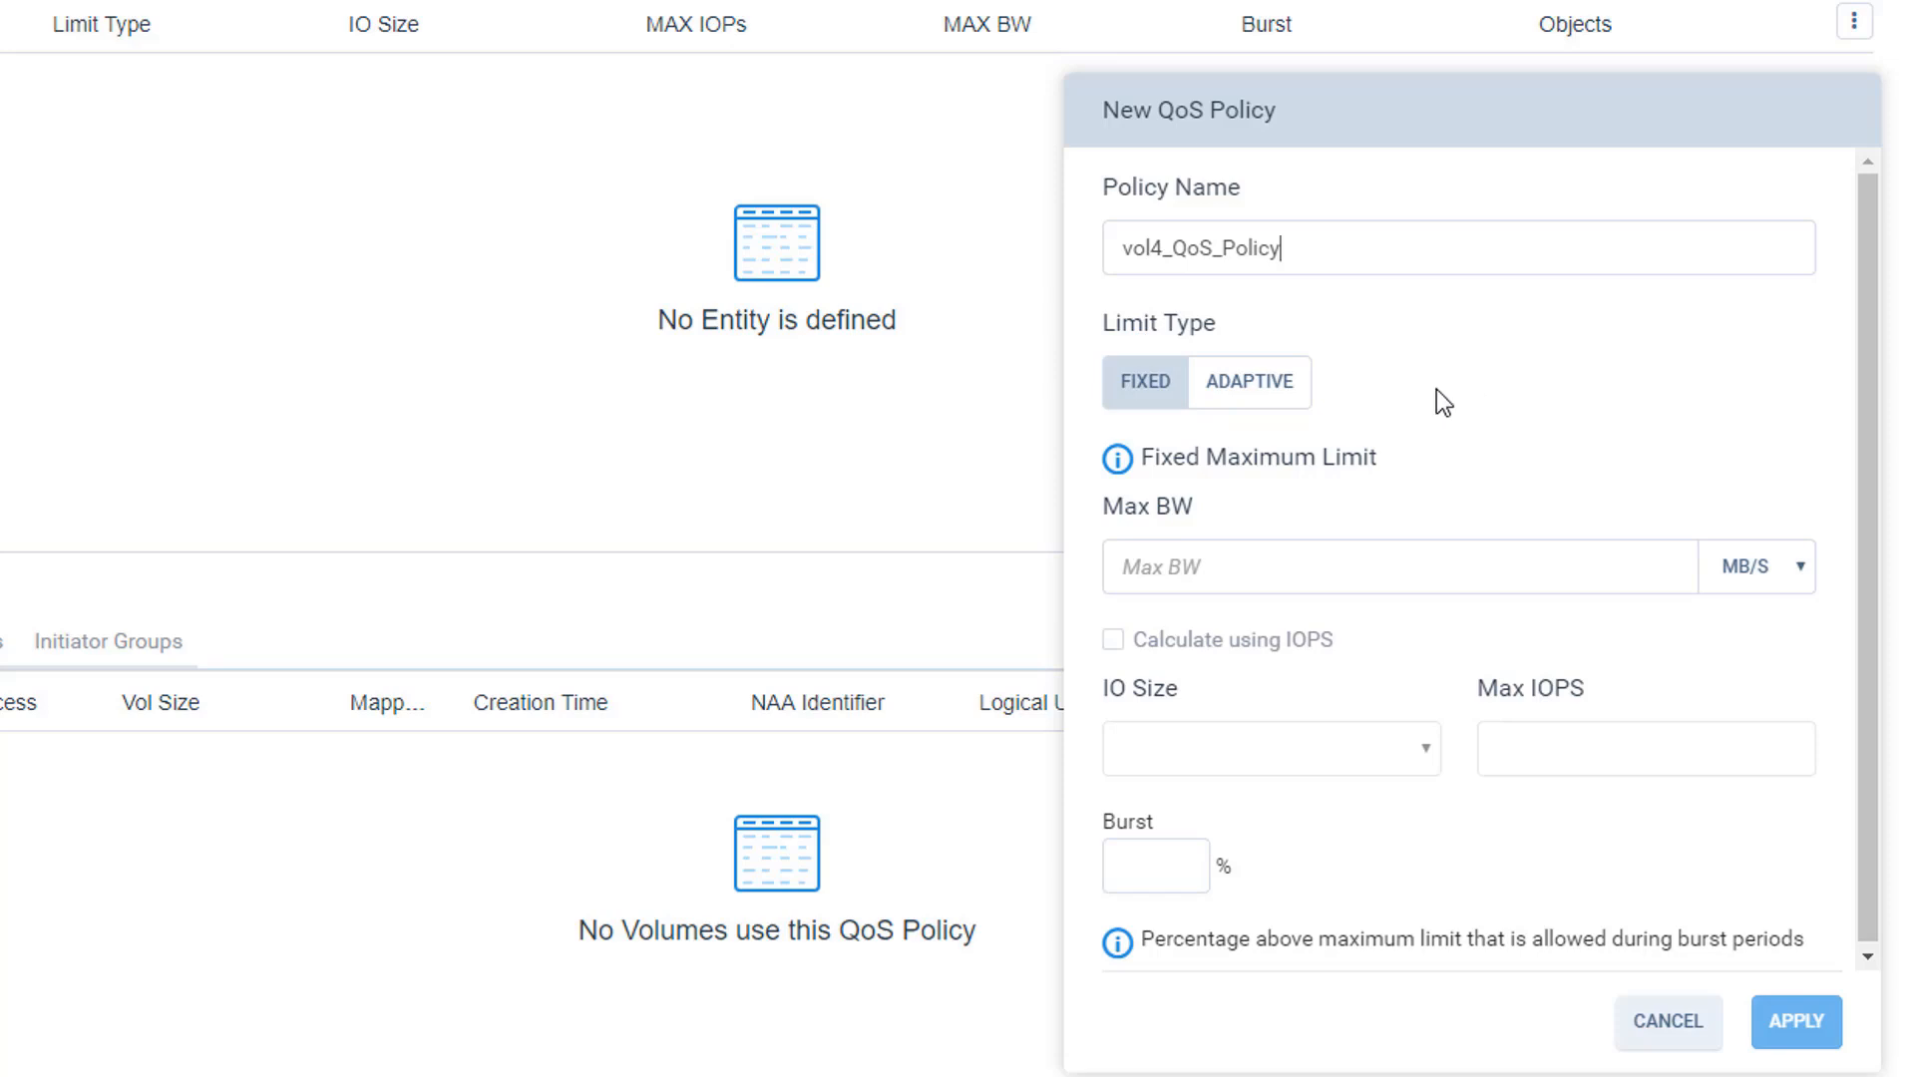
click(1247, 381)
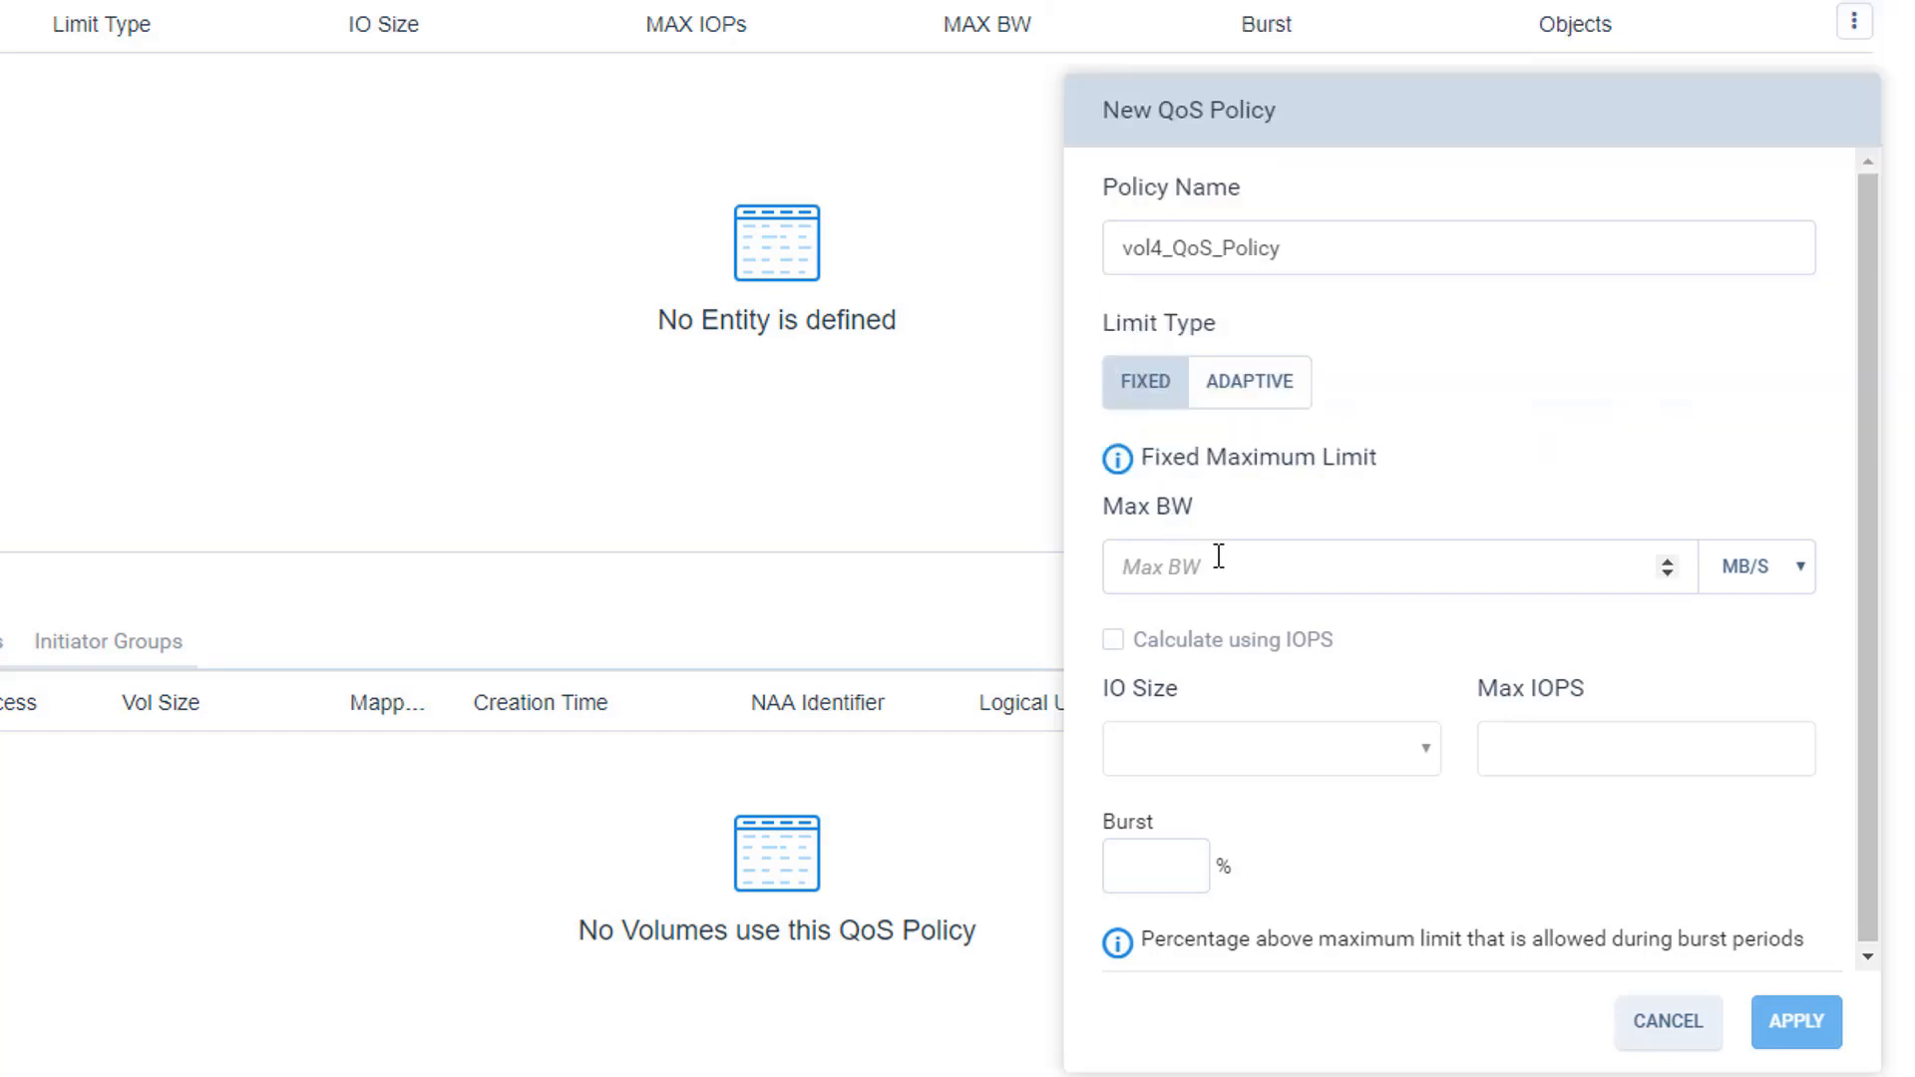
text(100)
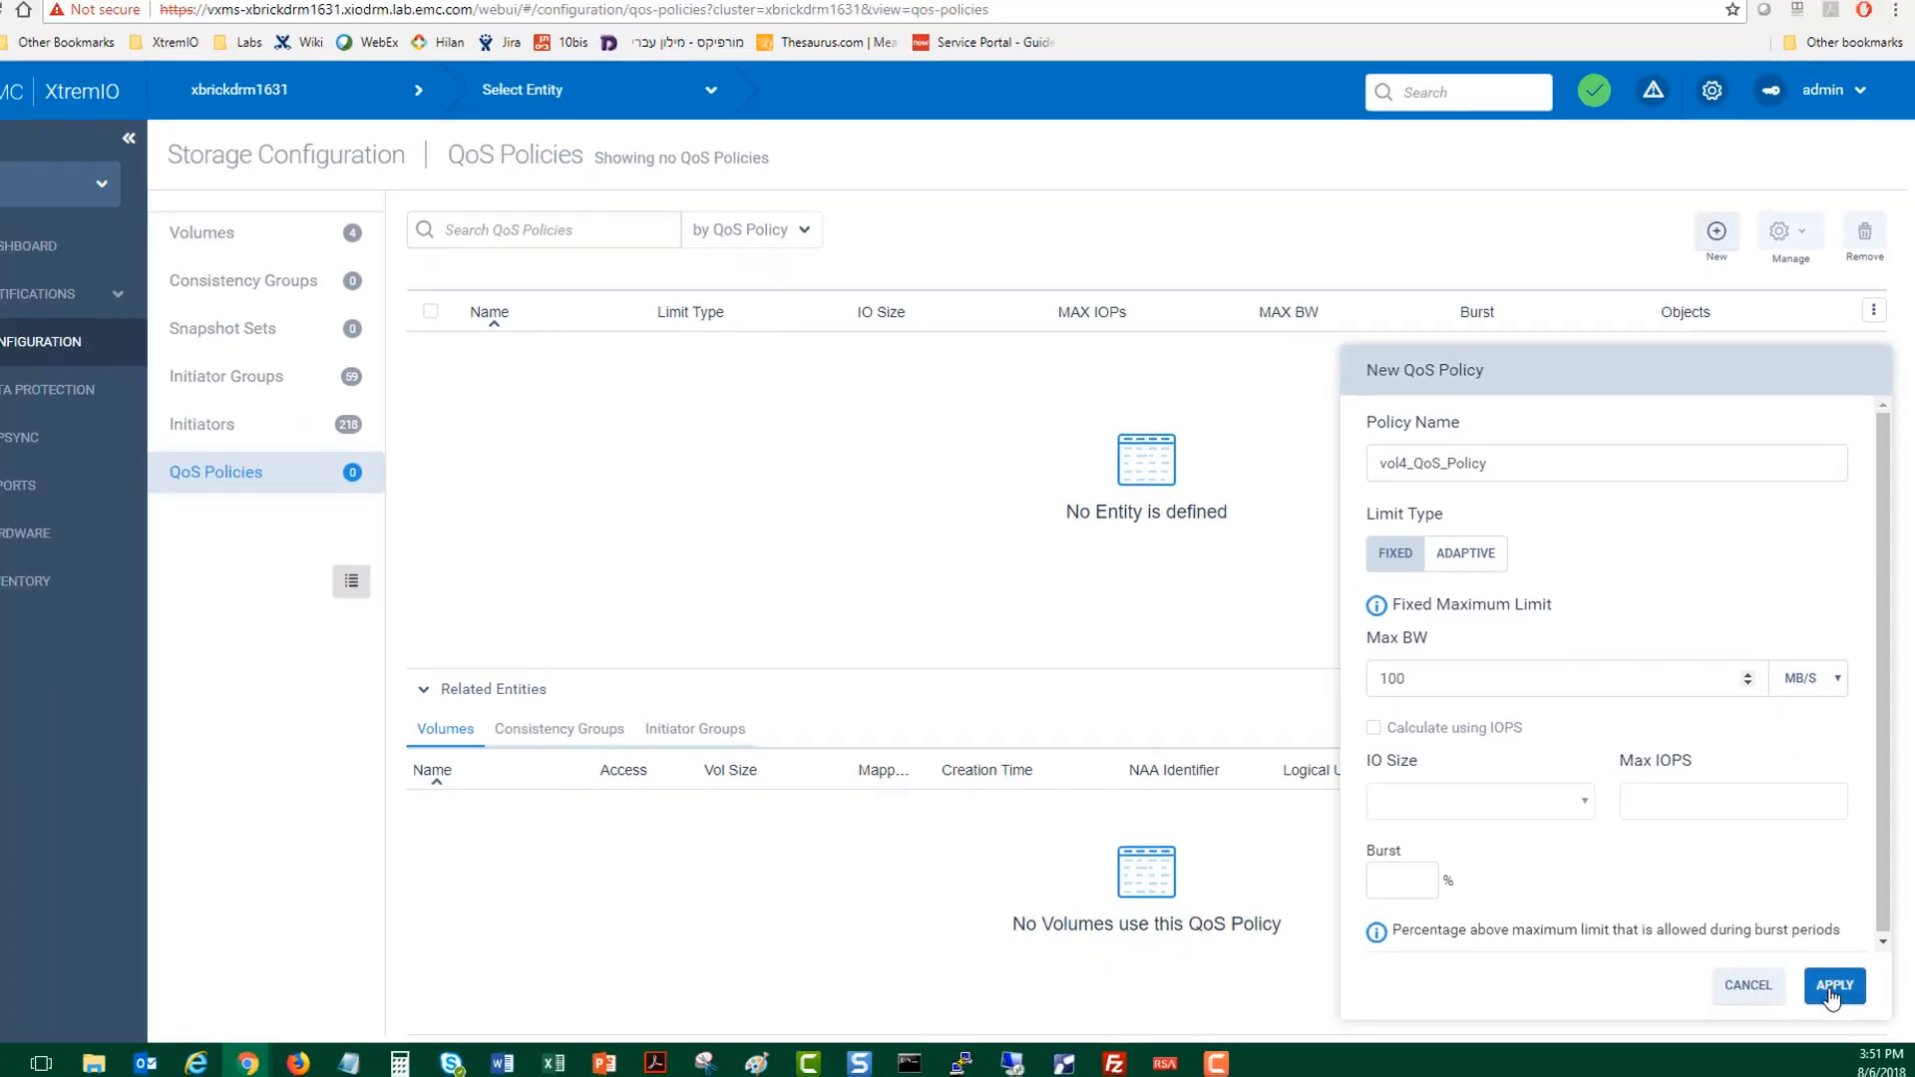
click(1833, 986)
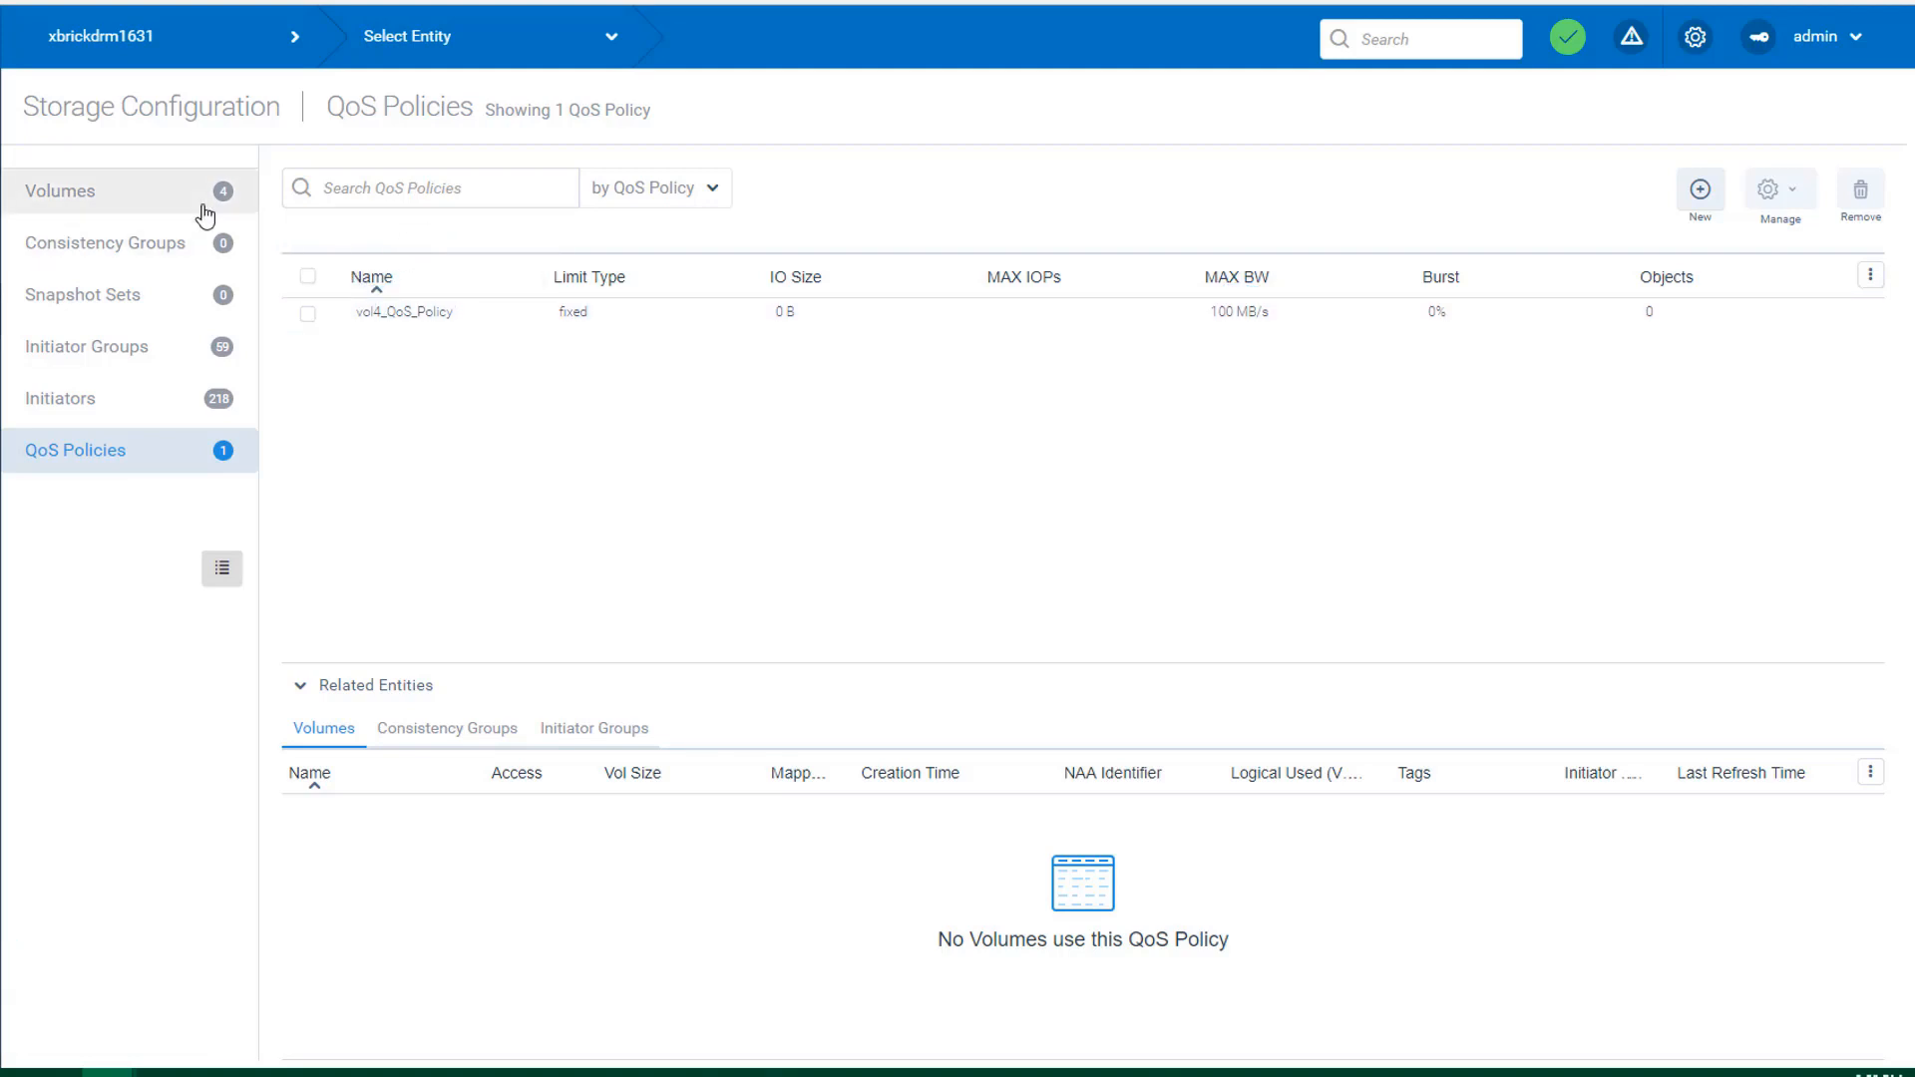
- Assign vol4_QoS_Policy to volume vol4 in MONITOR ONLY state and apply
click(62, 191)
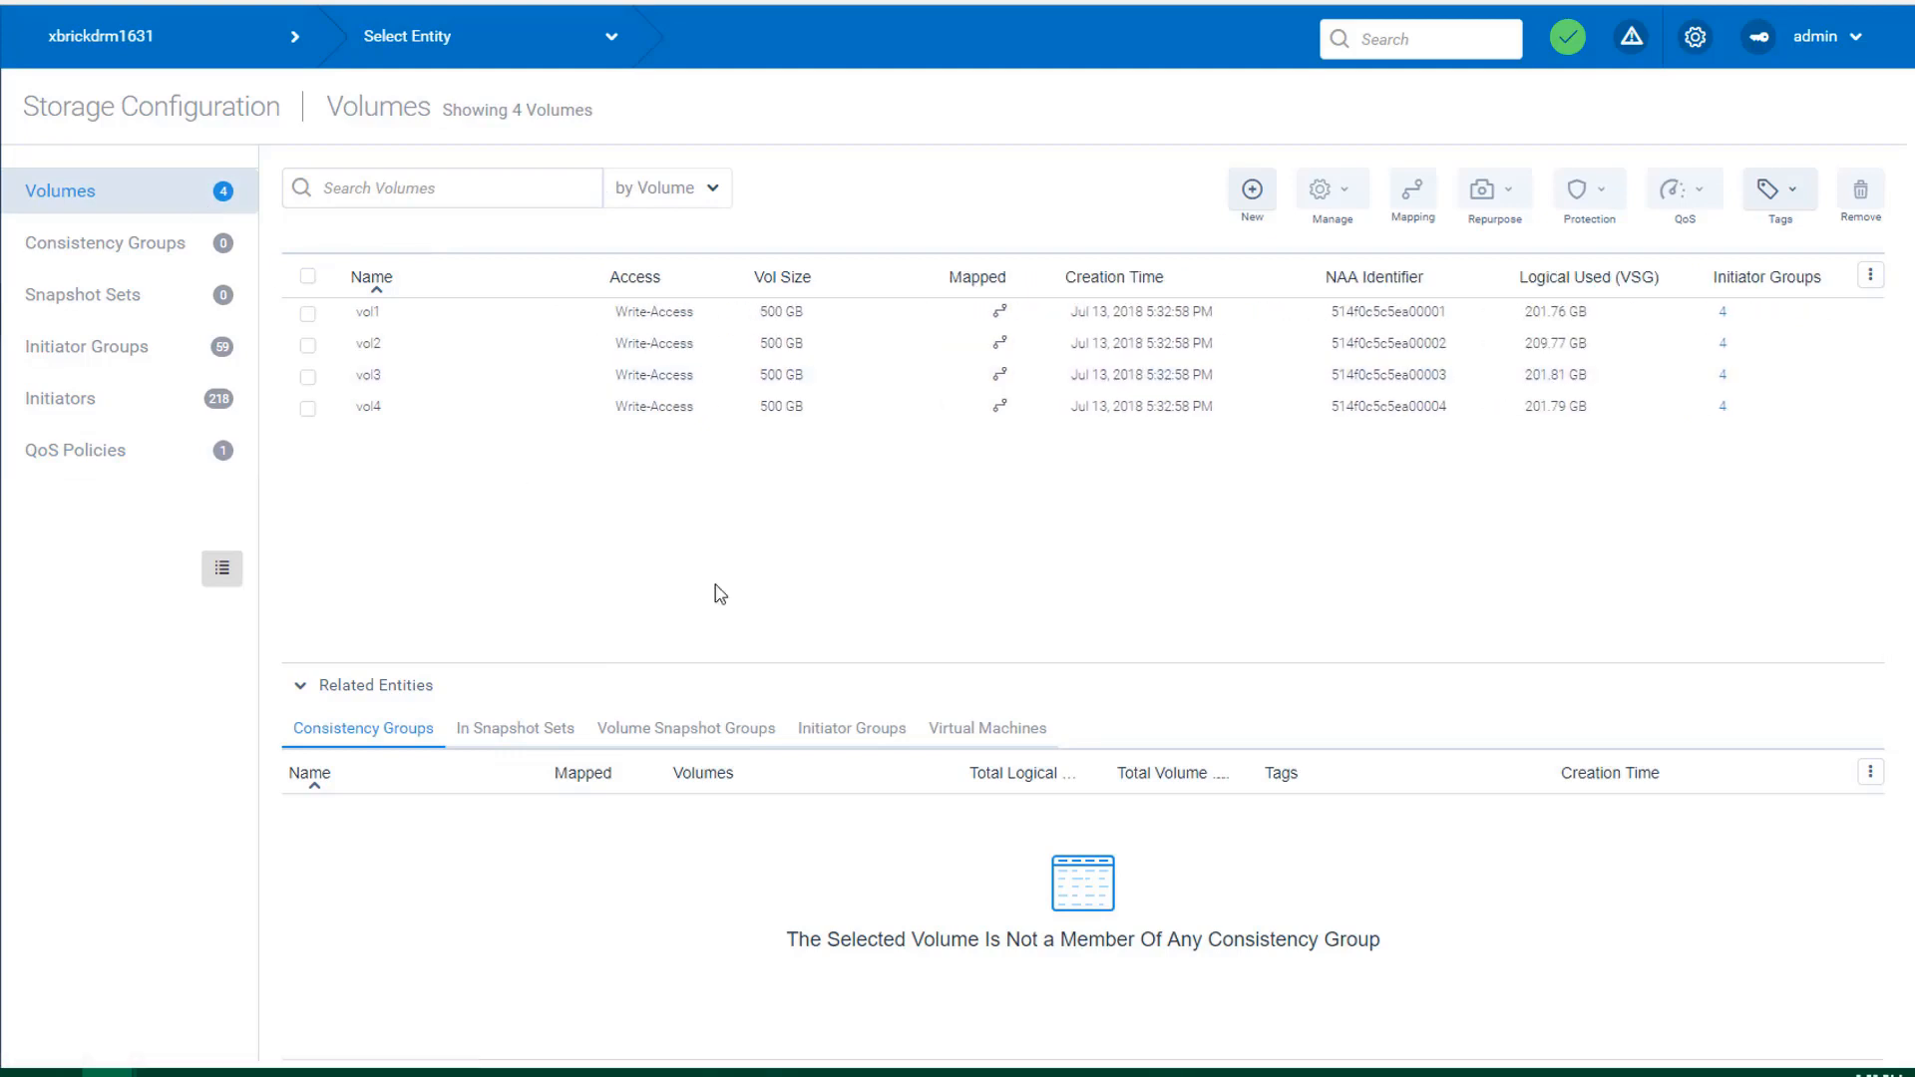
click(307, 406)
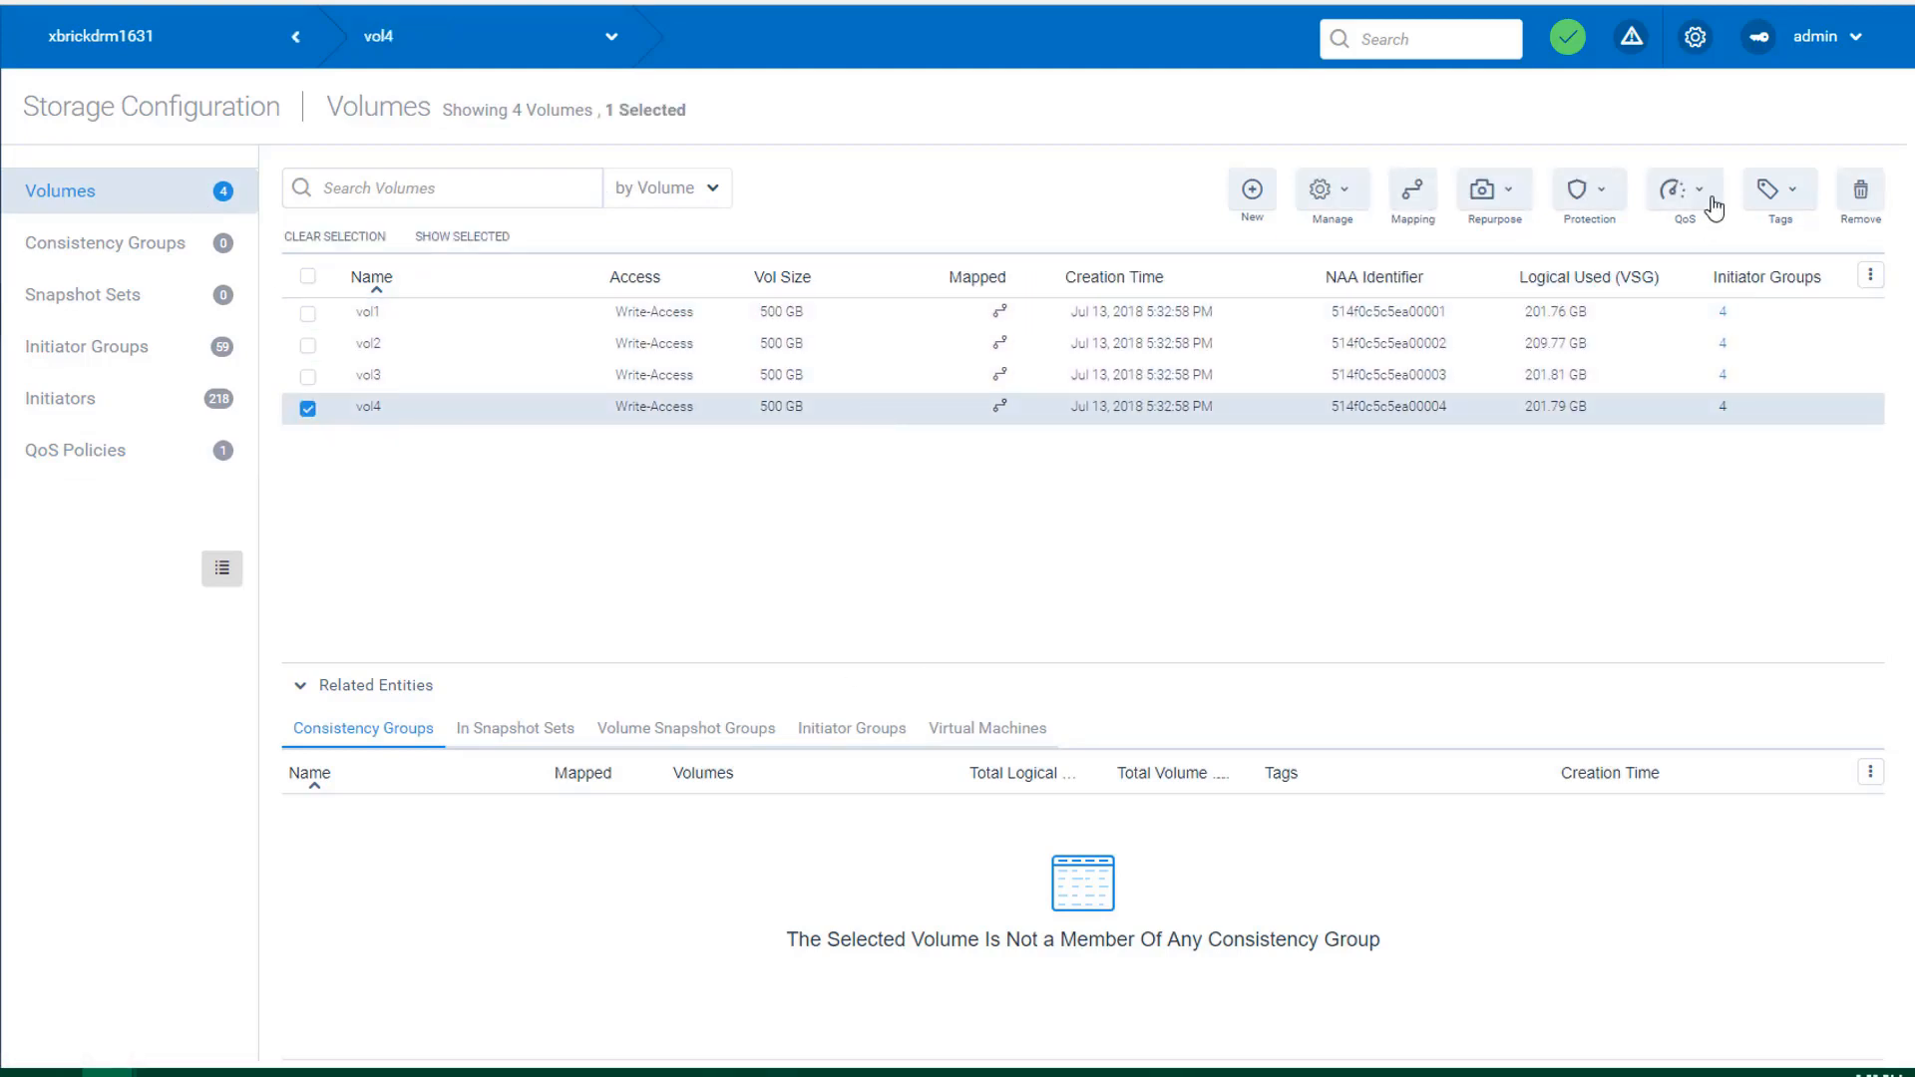
click(1684, 189)
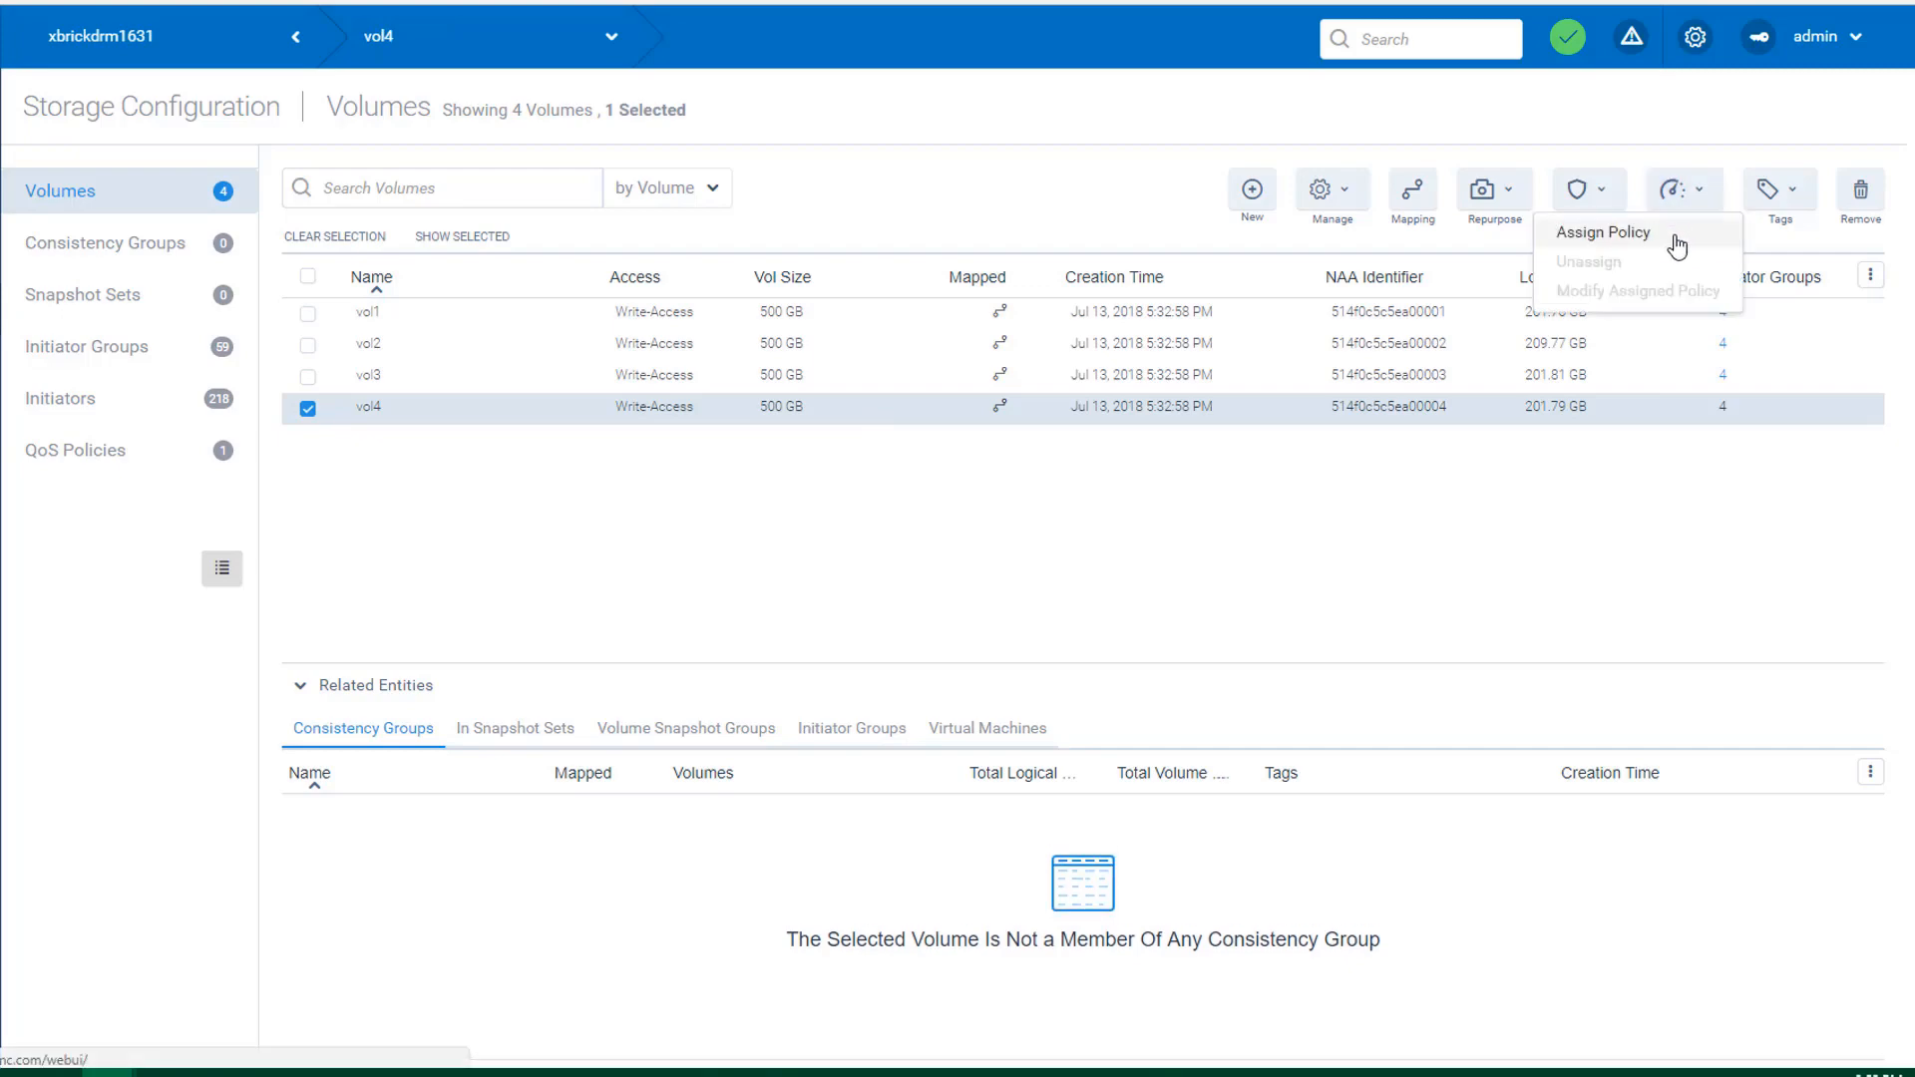
click(1602, 231)
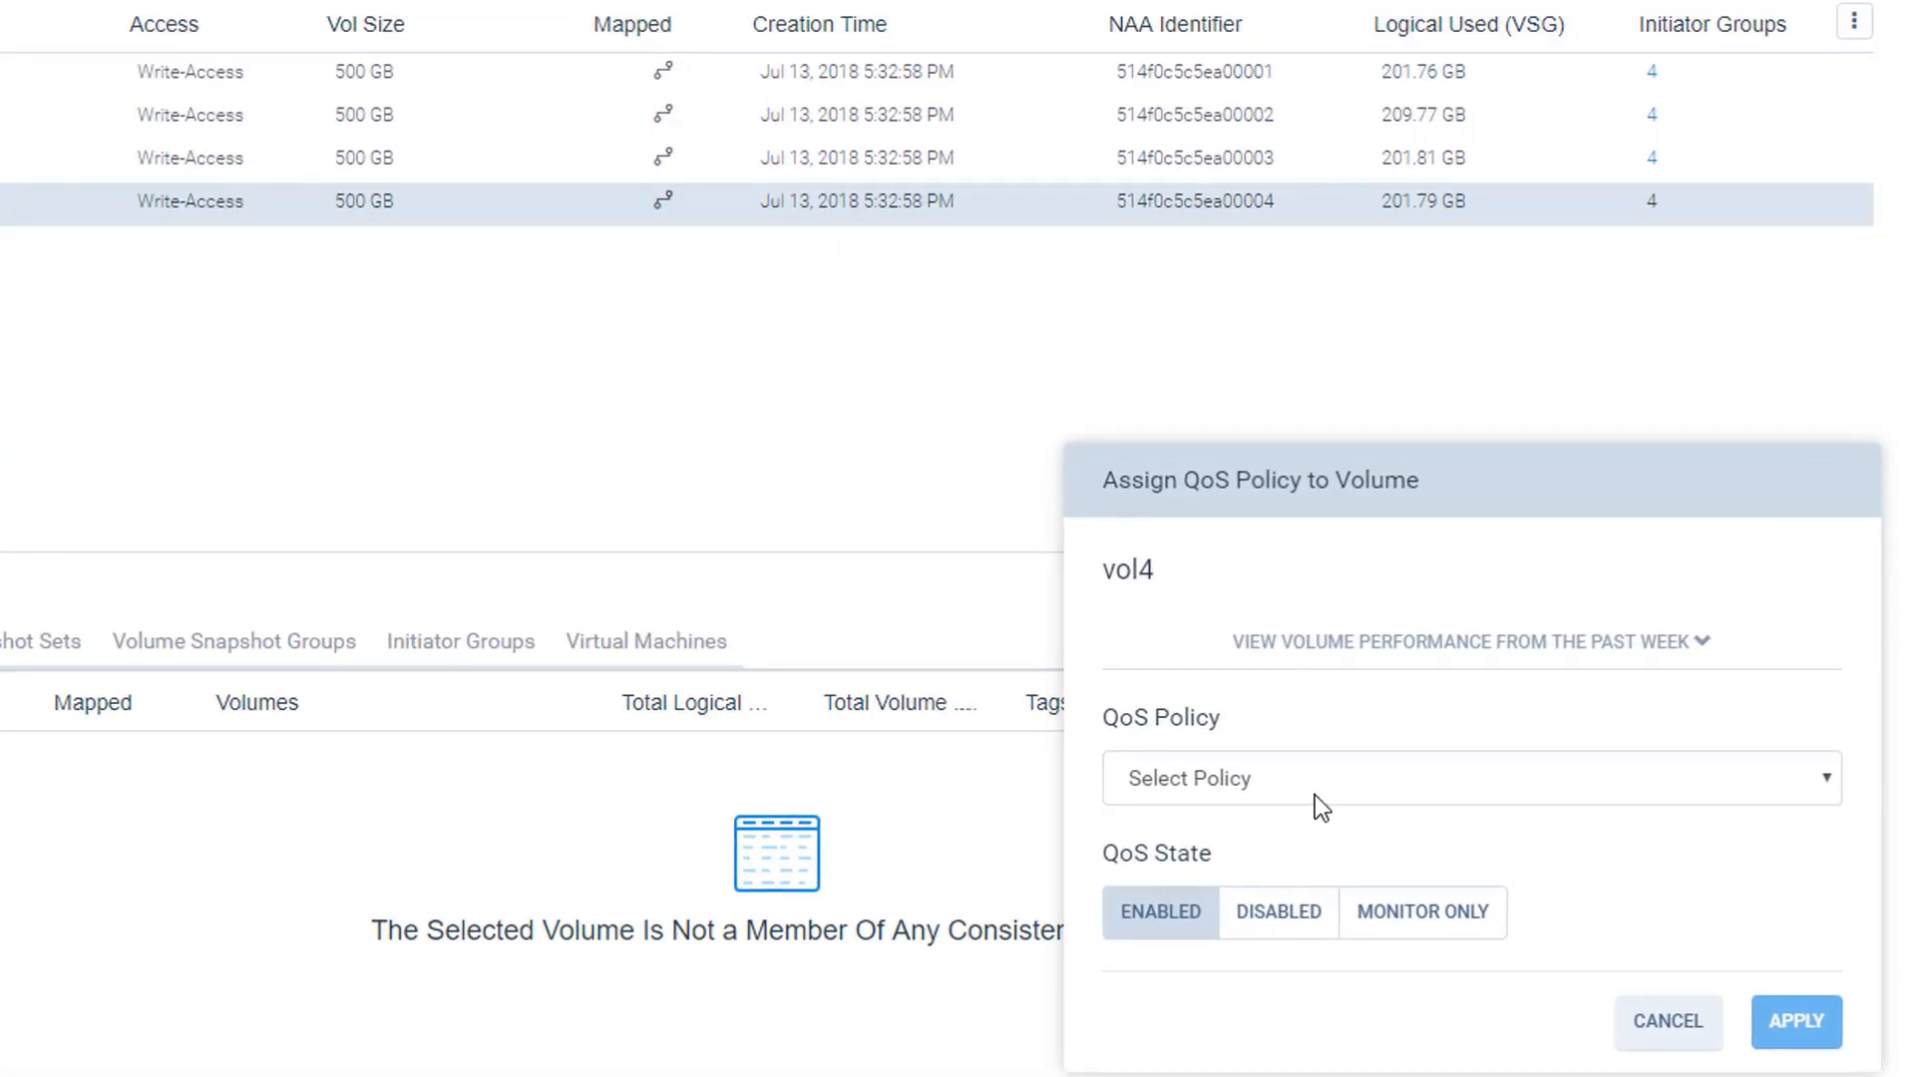
click(1468, 778)
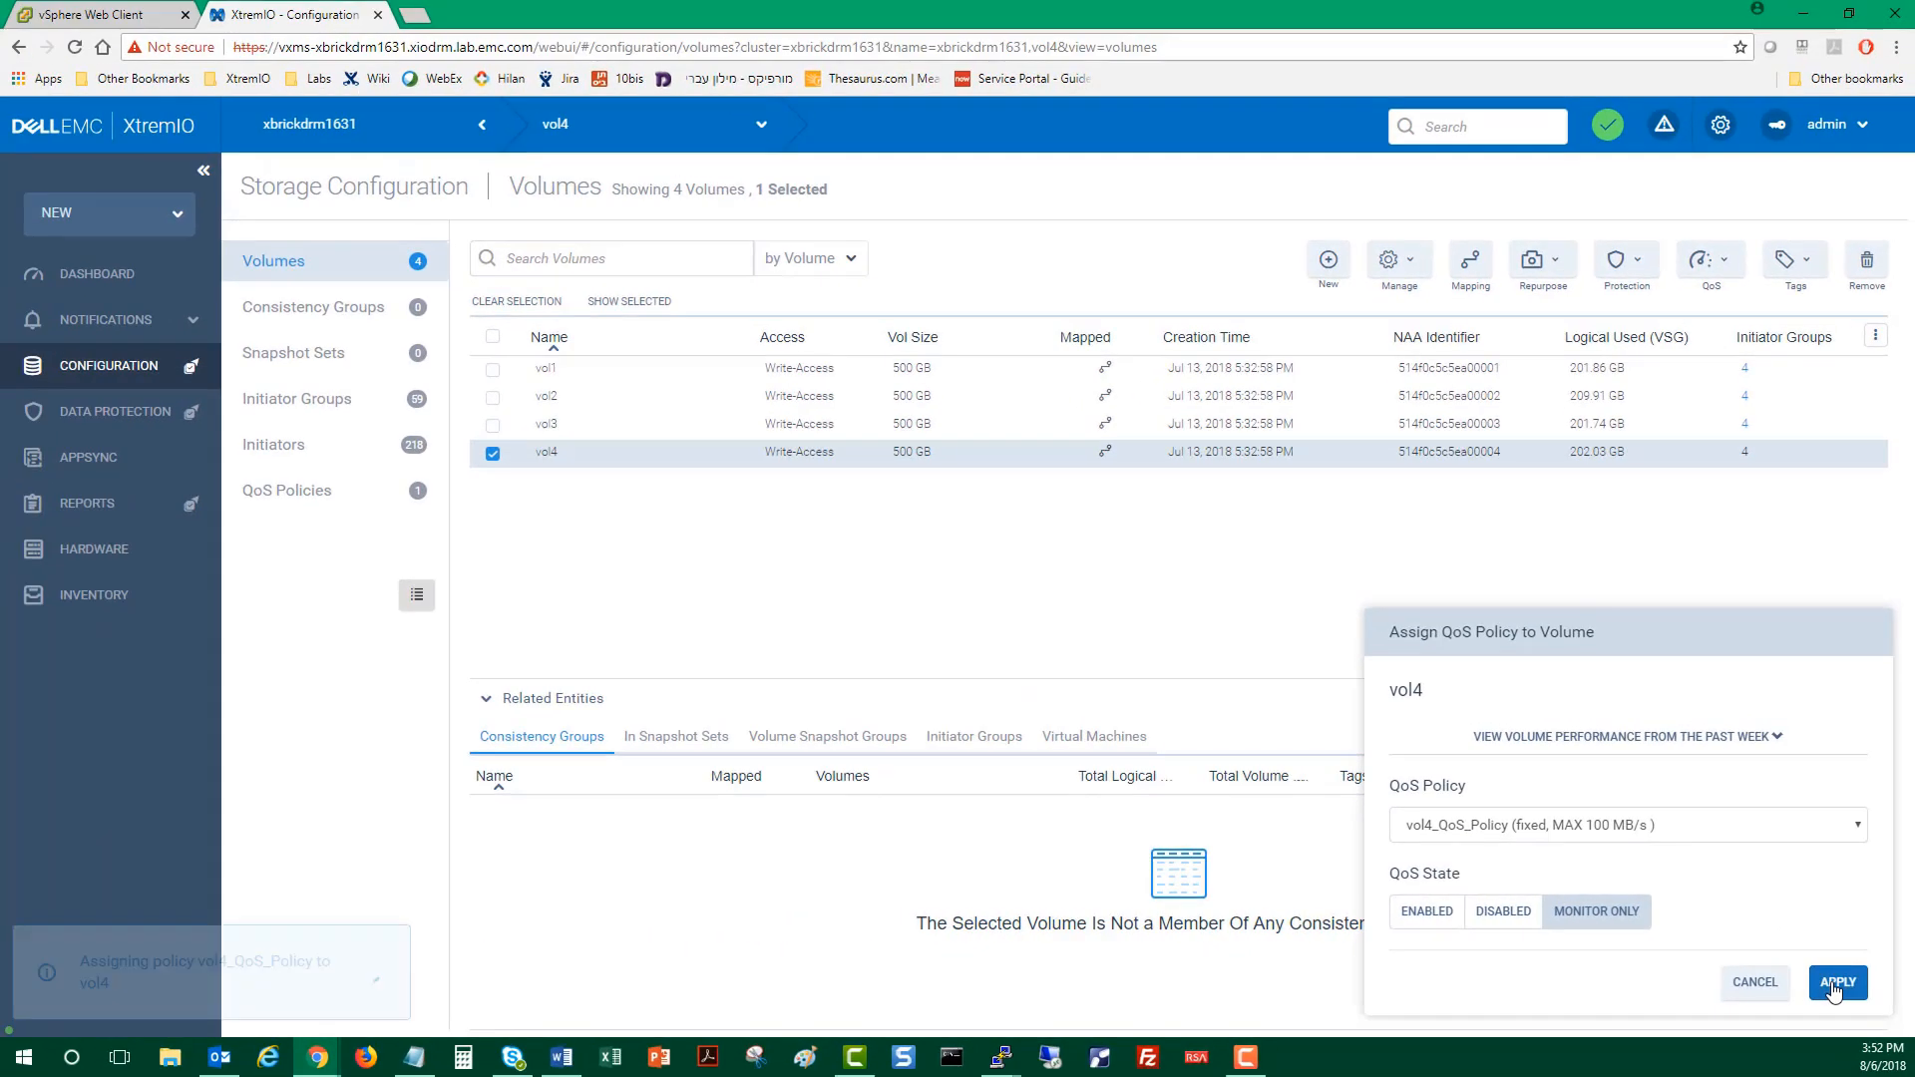
click(1837, 982)
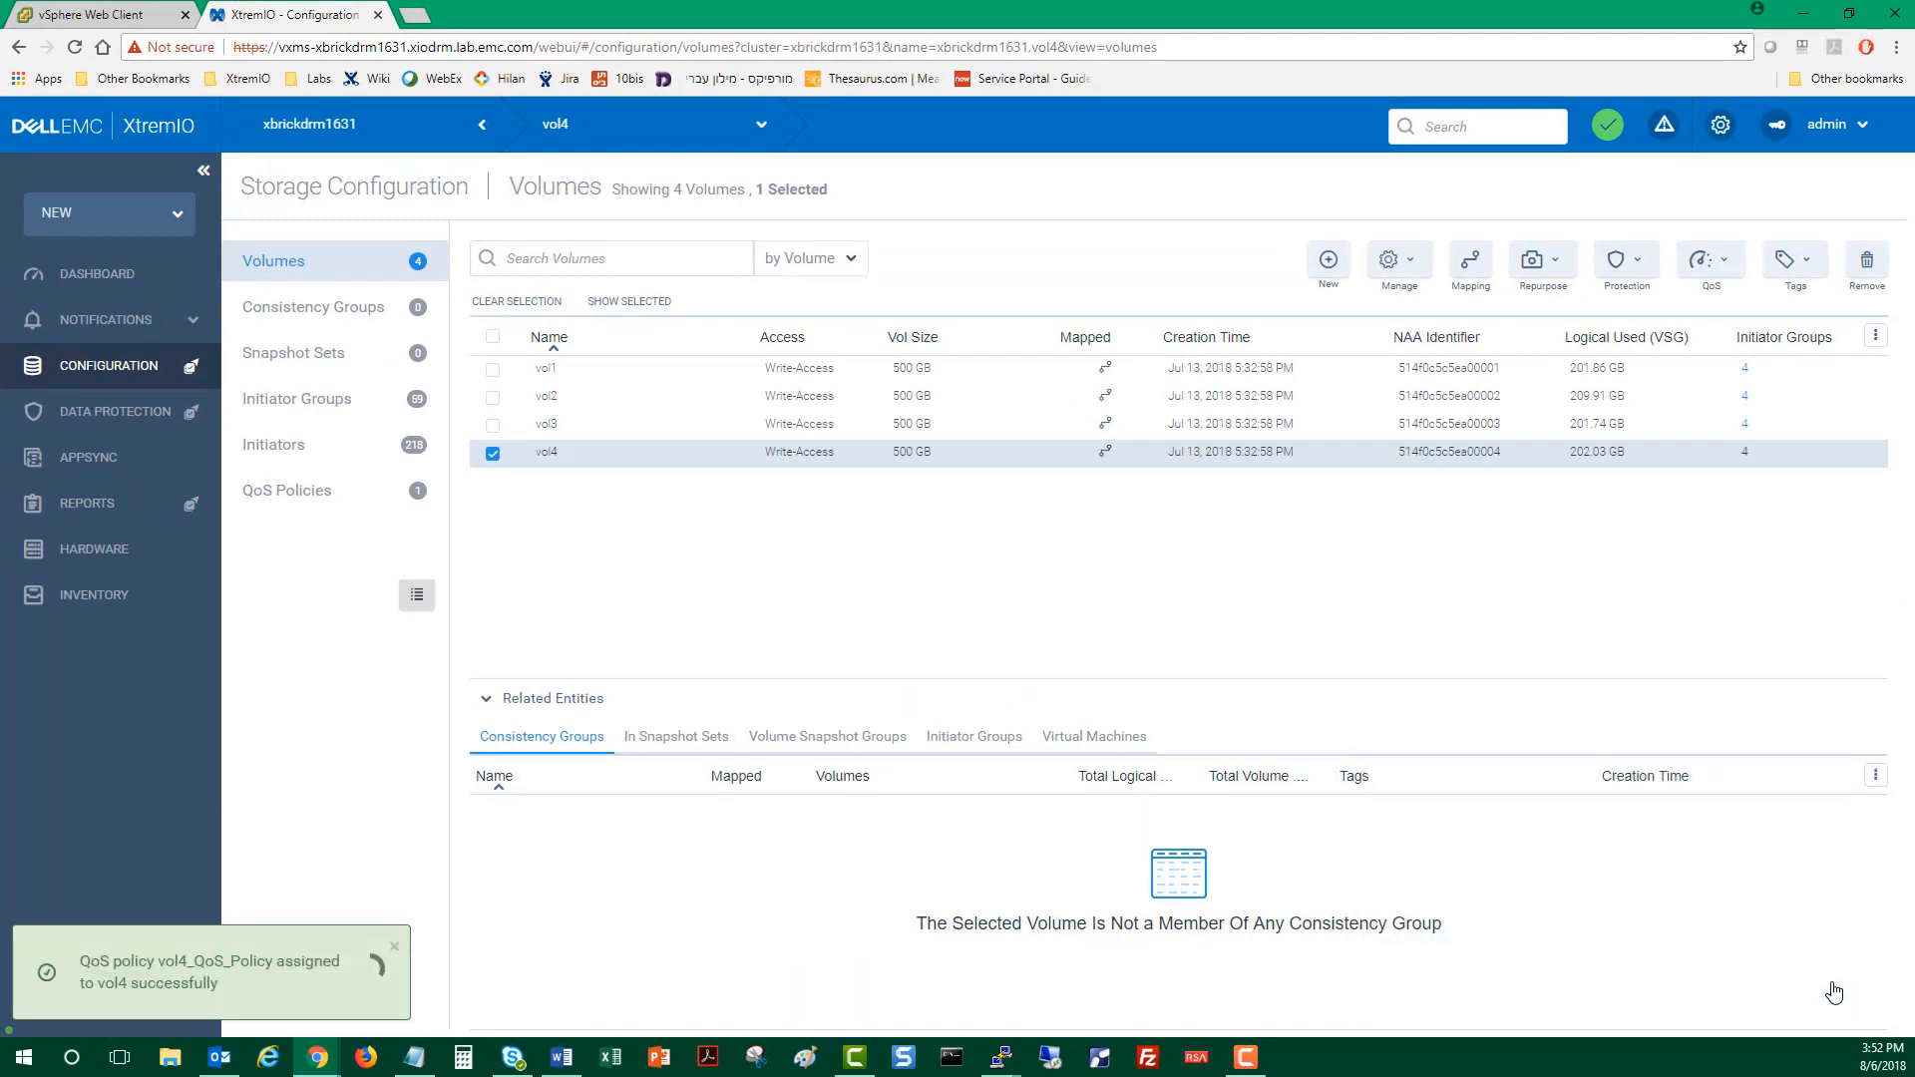
mouse_move(1819, 983)
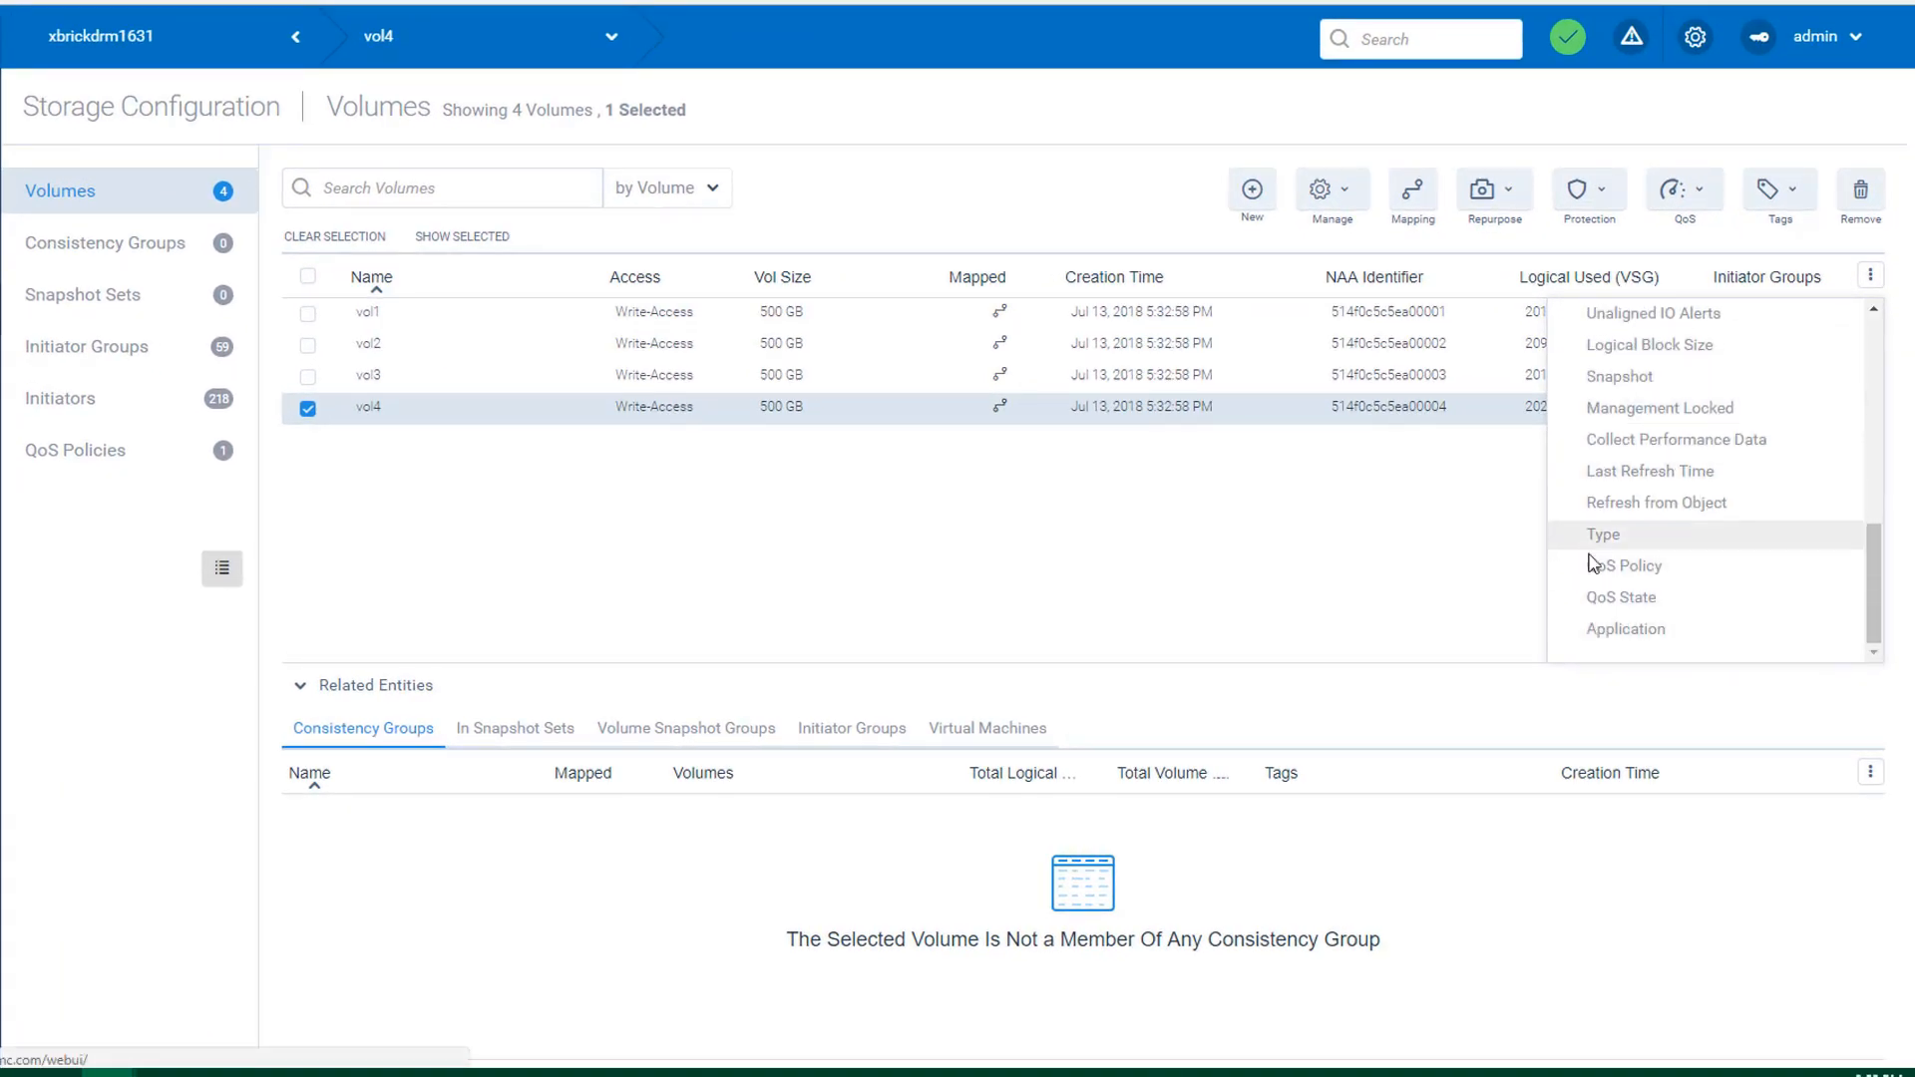
- Add the QoS Policy and QoS State columns to the volumes table, then go to Reports
click(1620, 597)
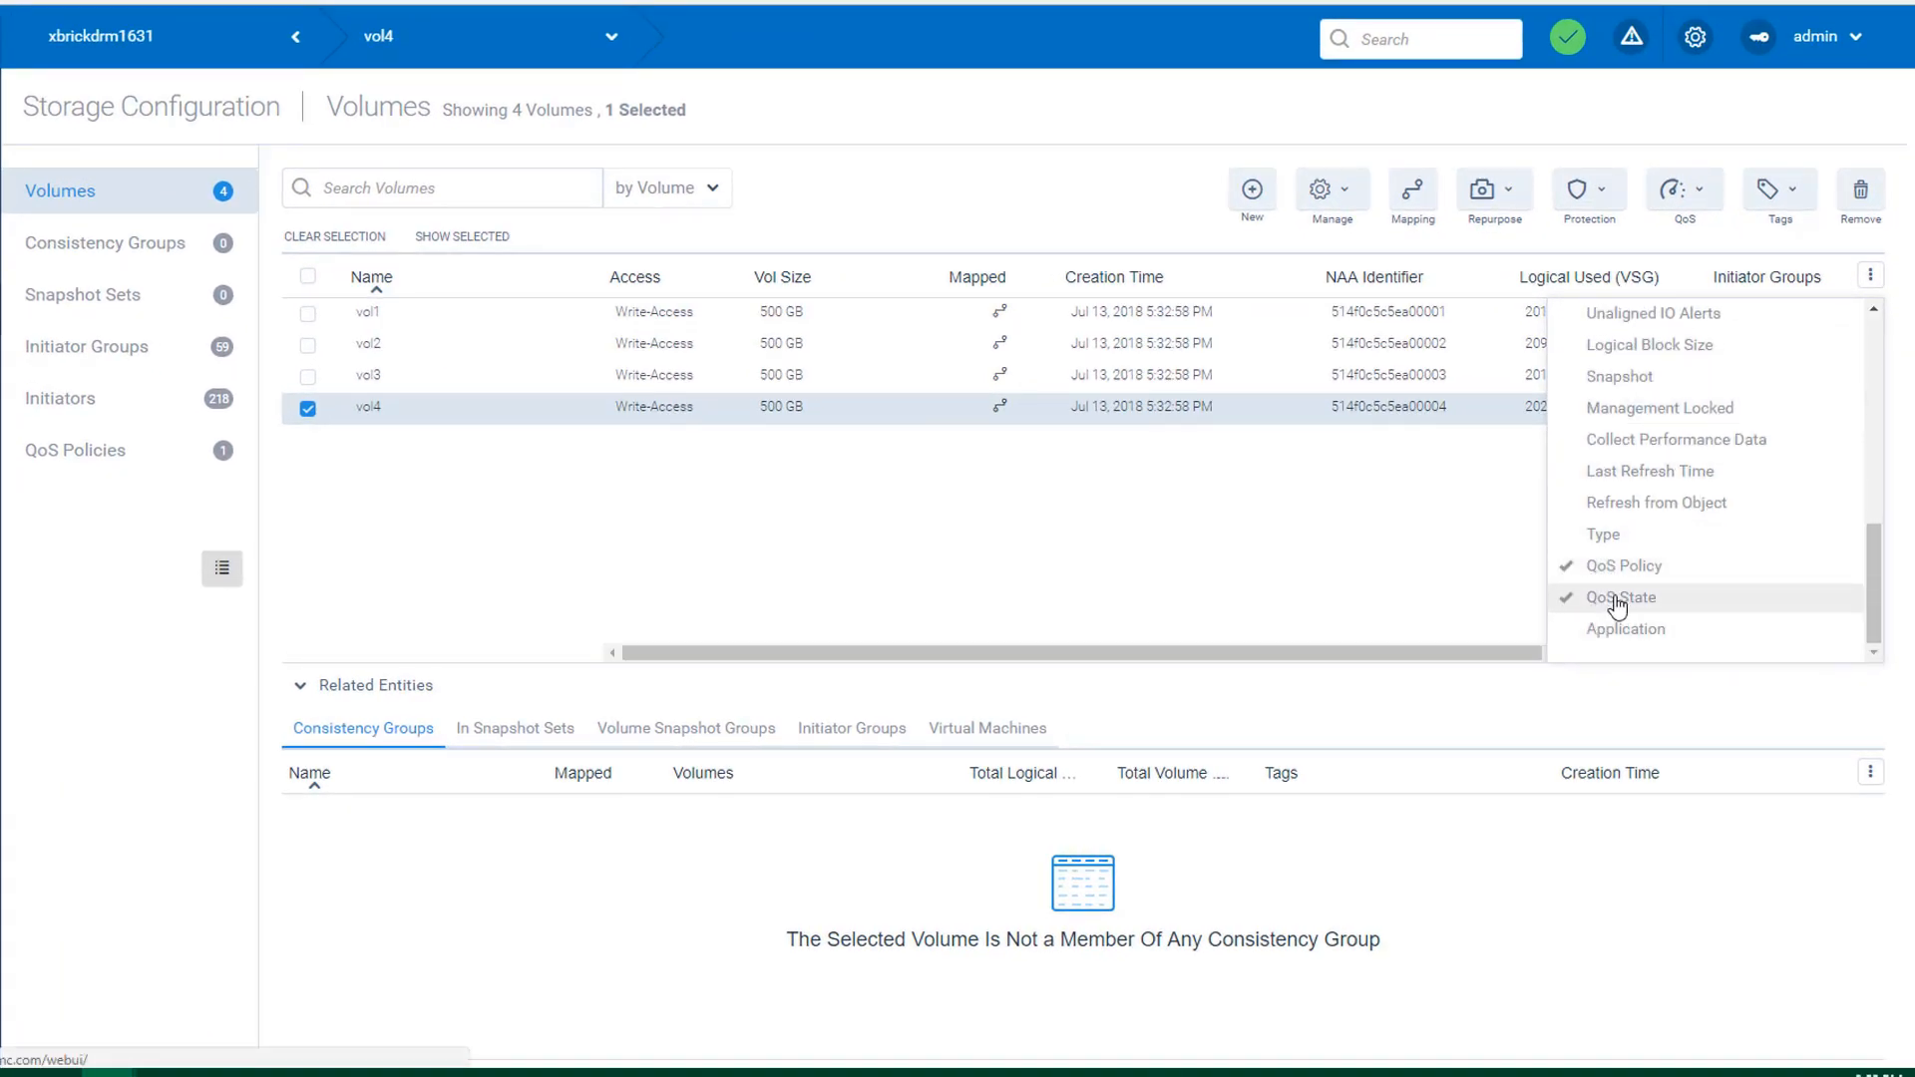
click(1621, 596)
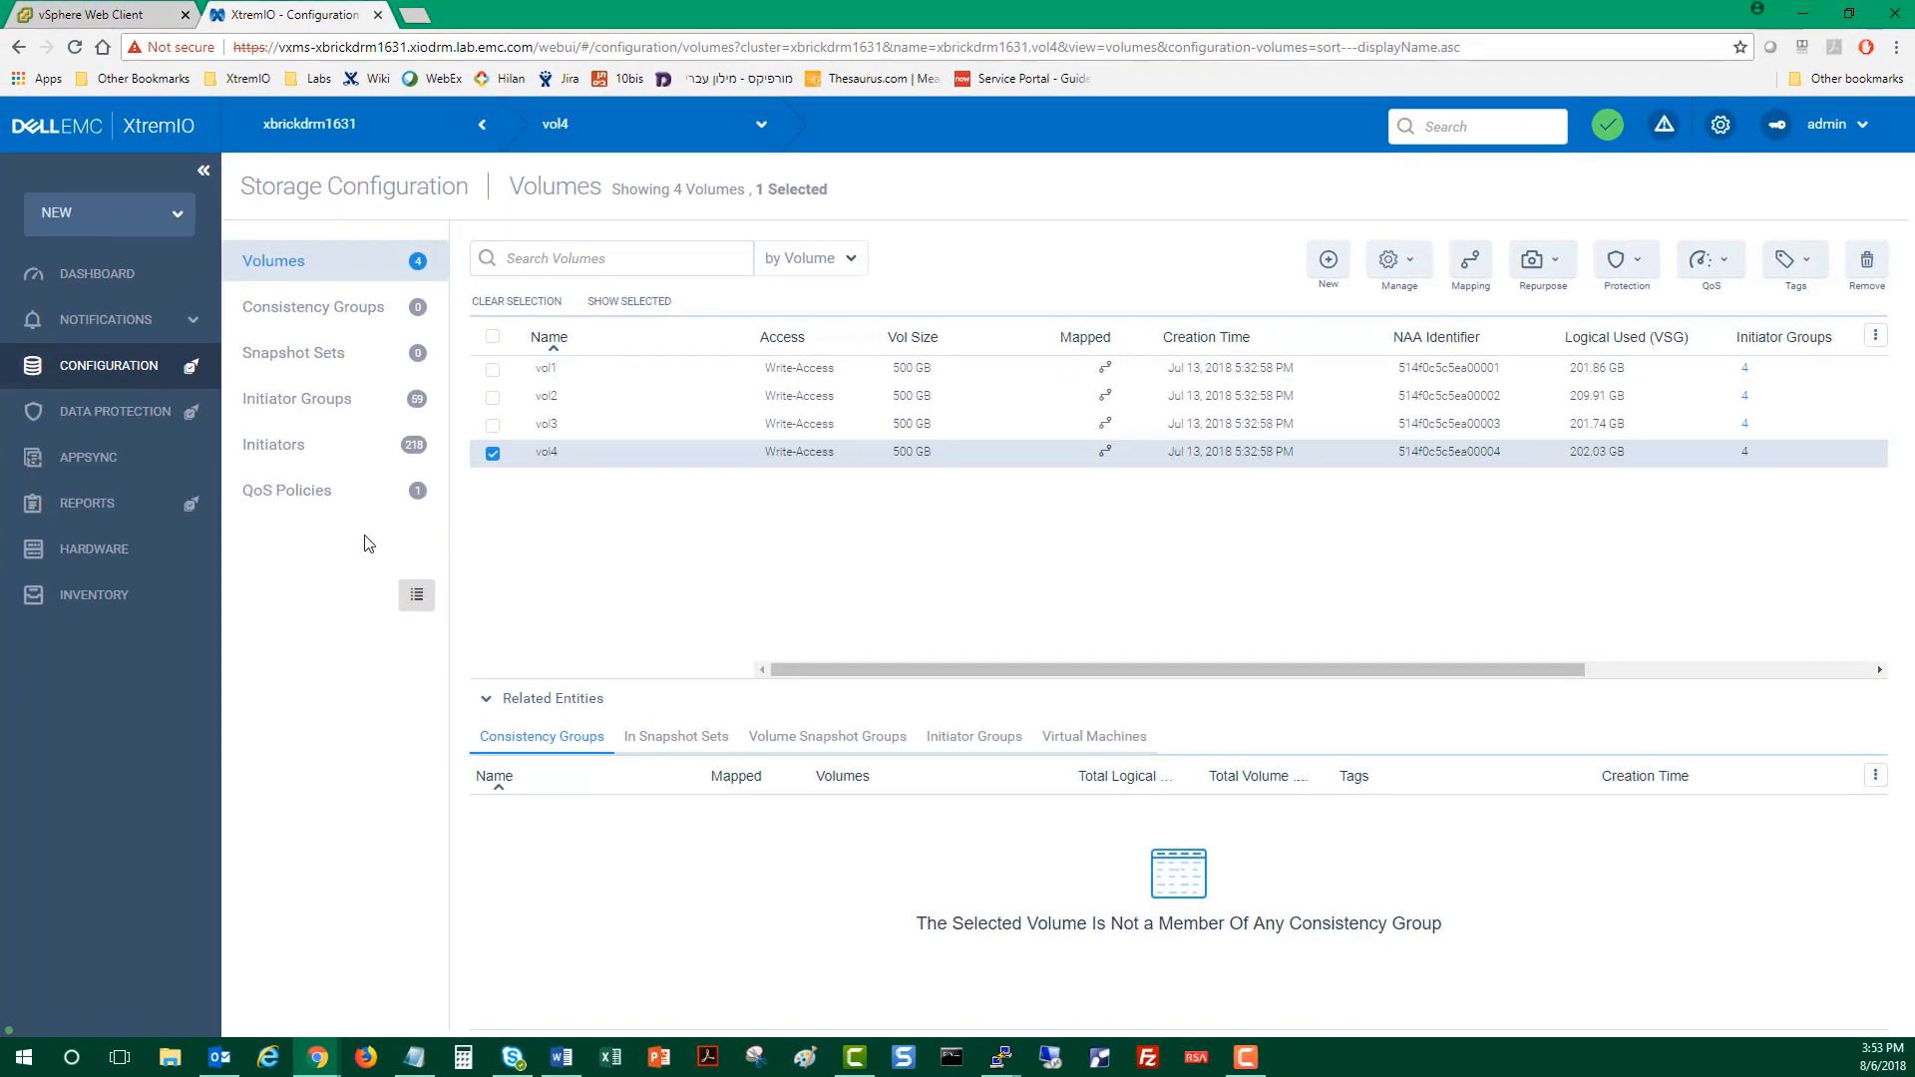
click(86, 503)
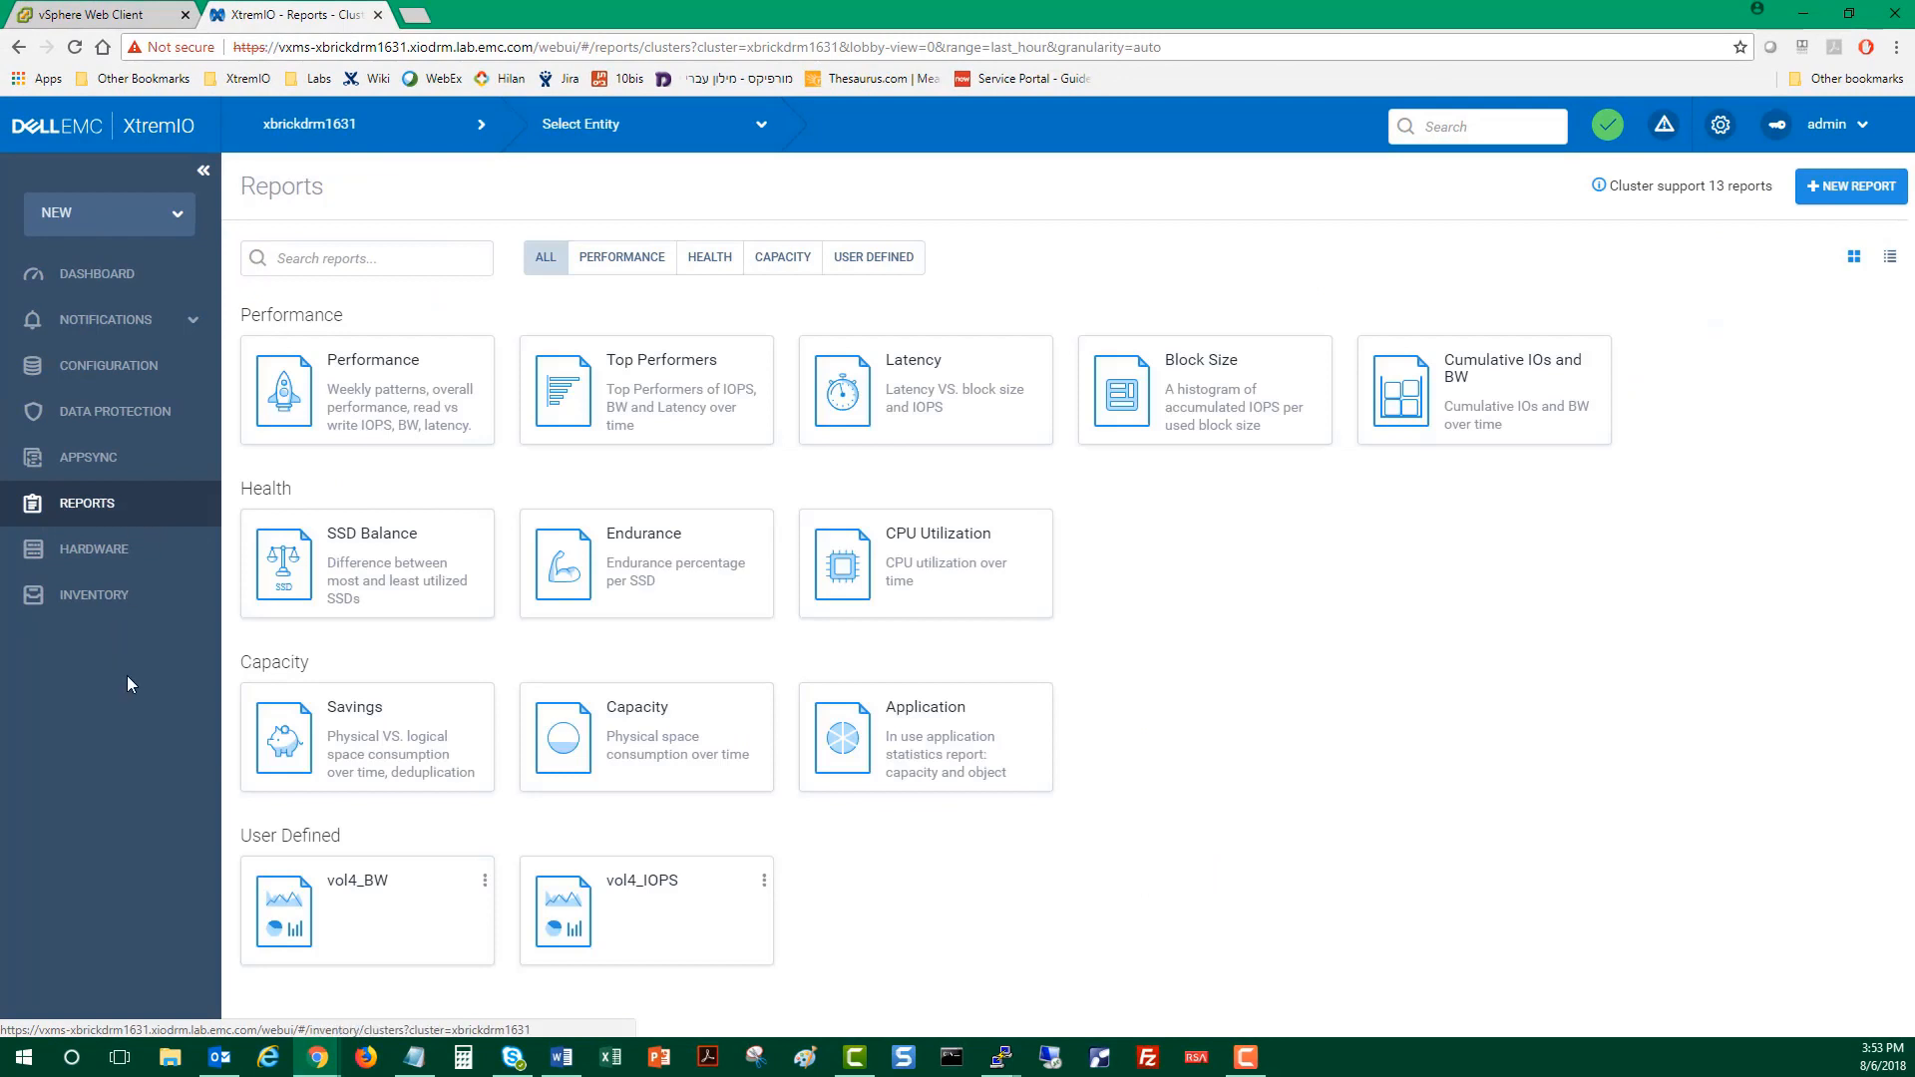
mouse_move(146, 909)
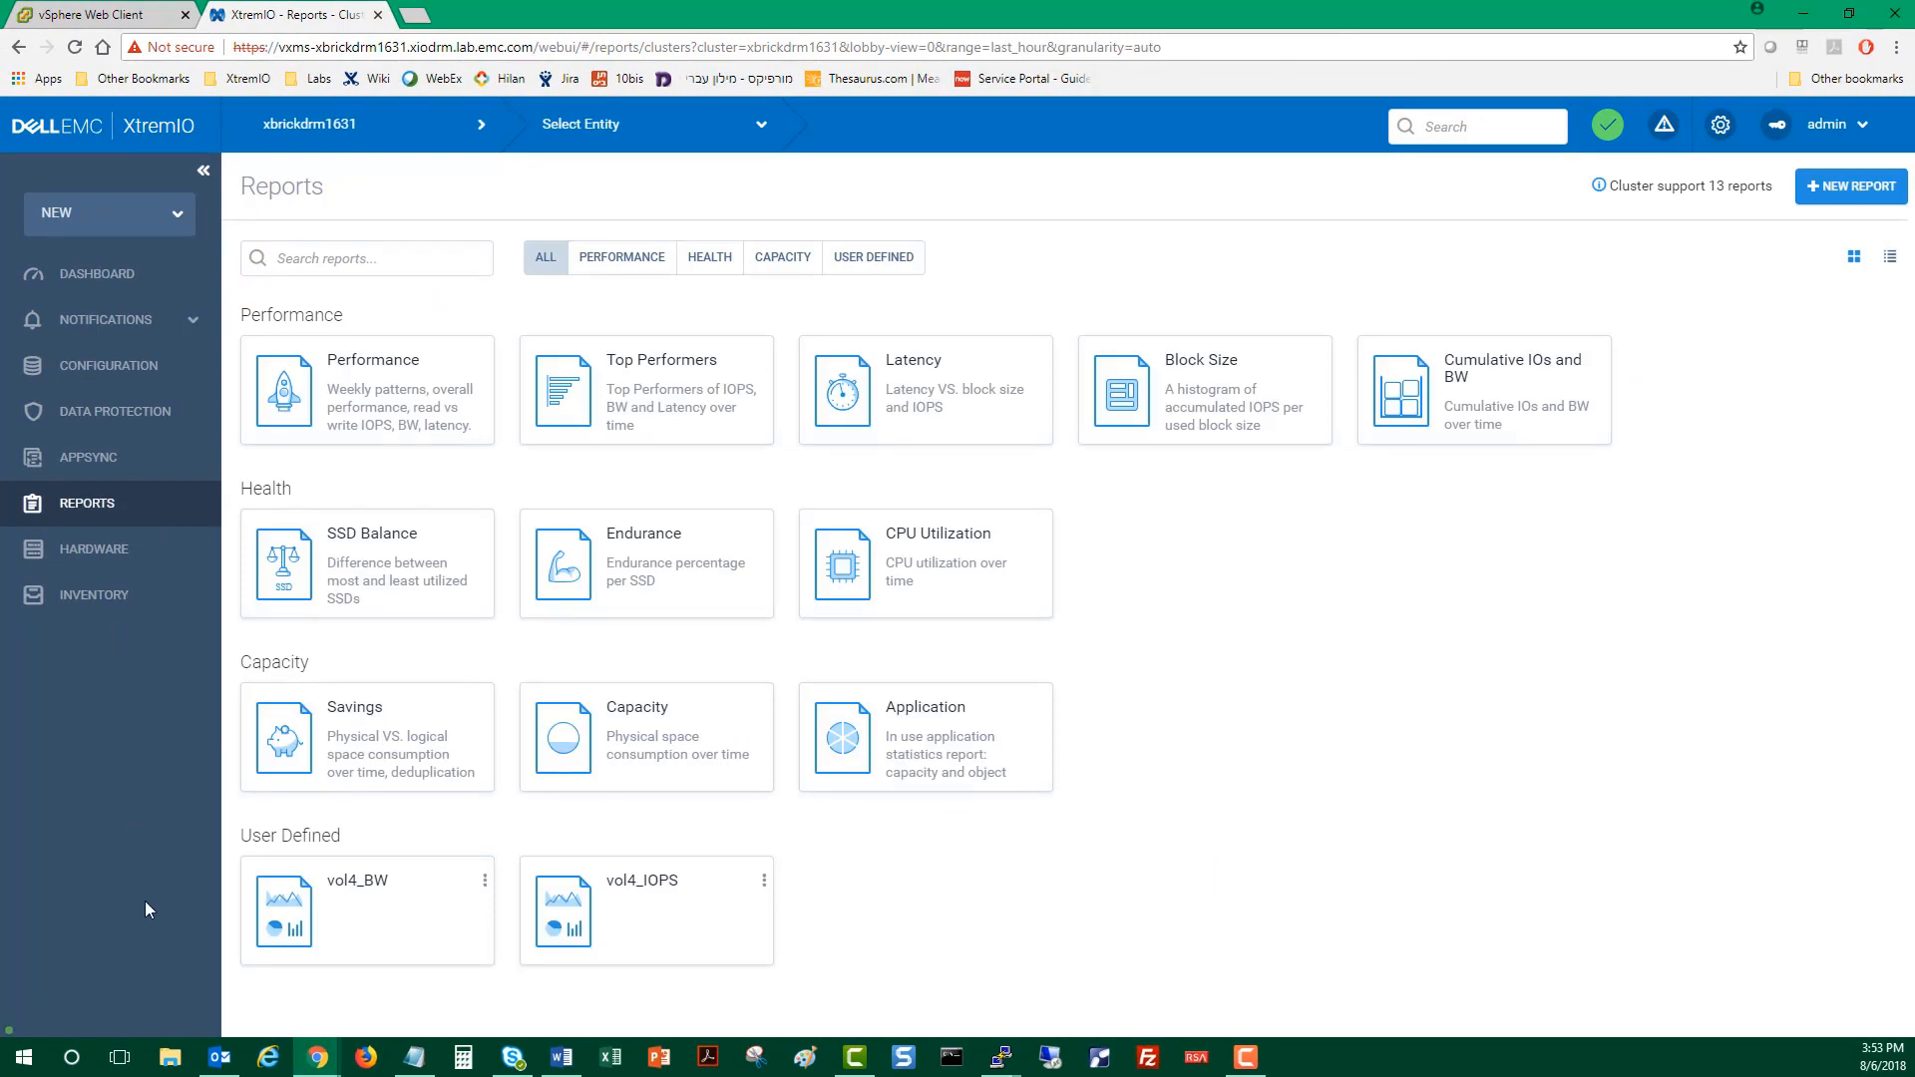
mouse_move(626, 927)
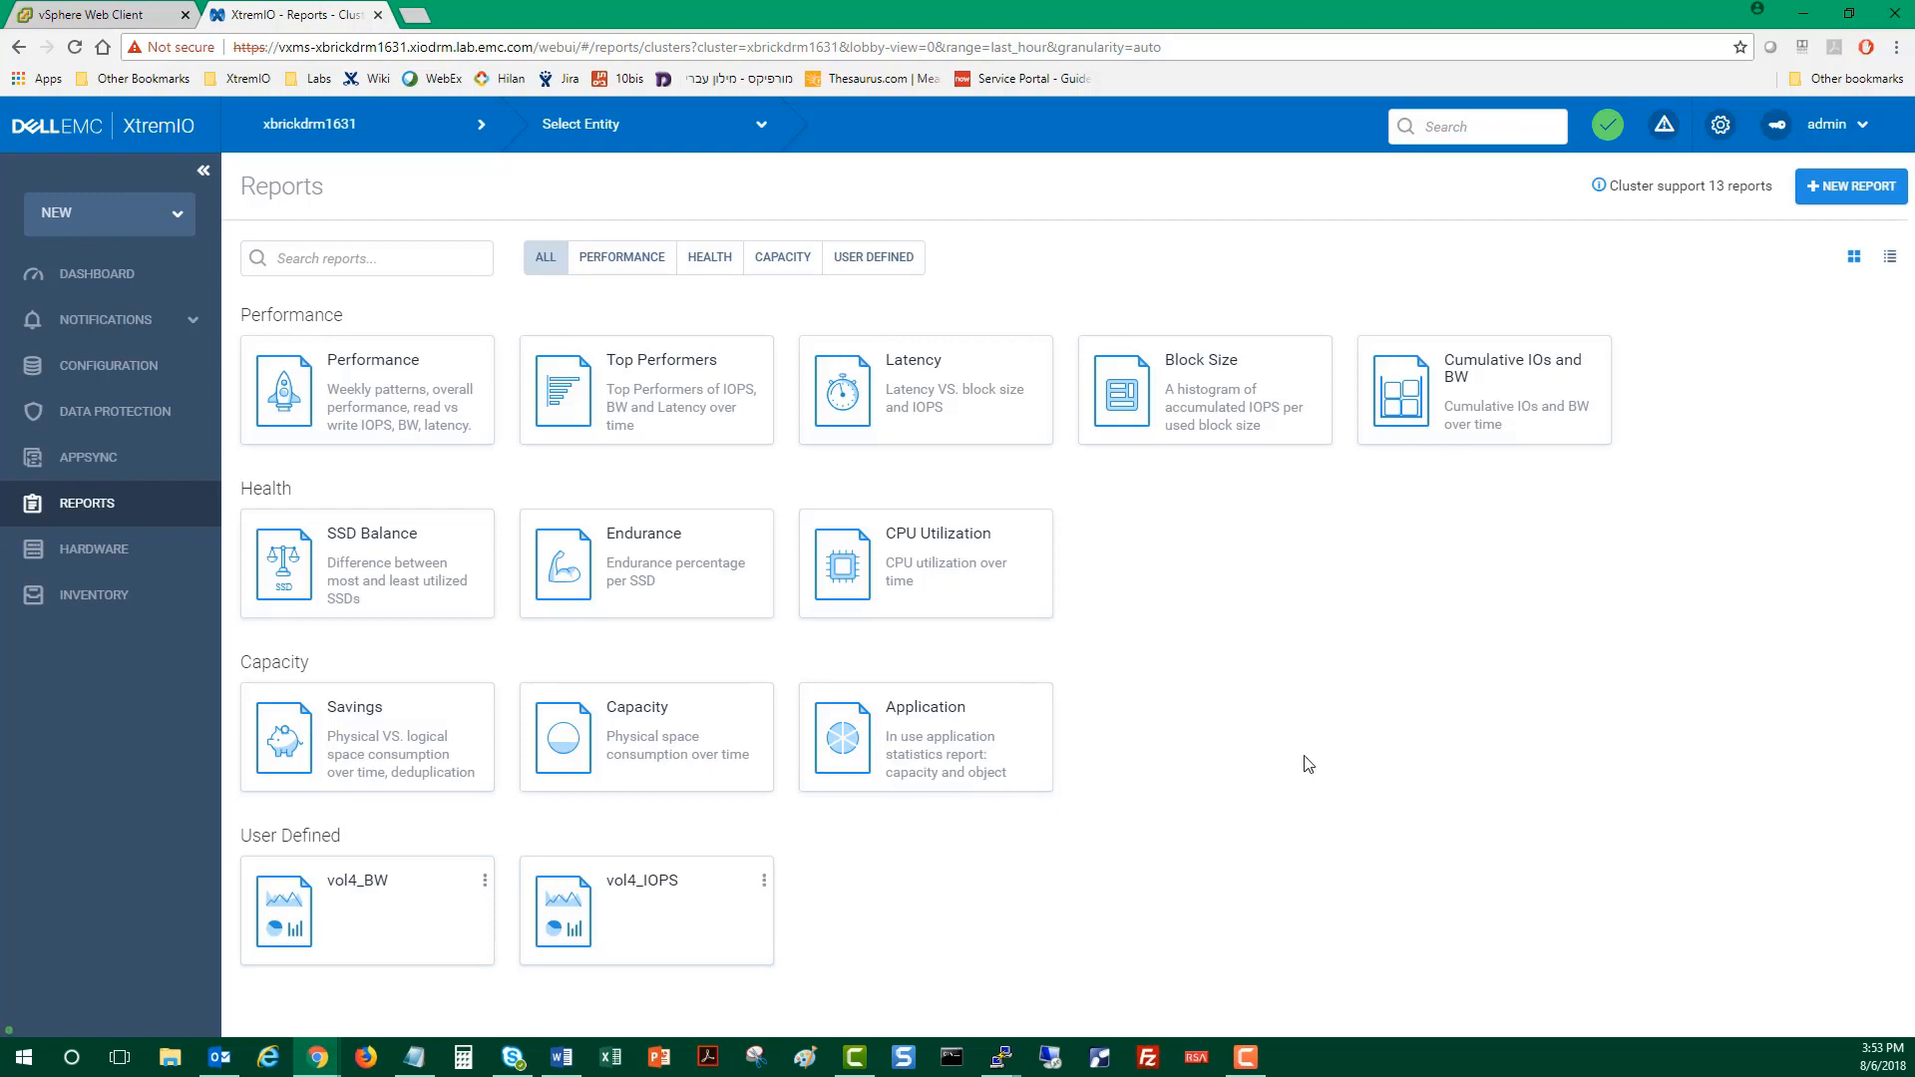
mouse_move(1797, 281)
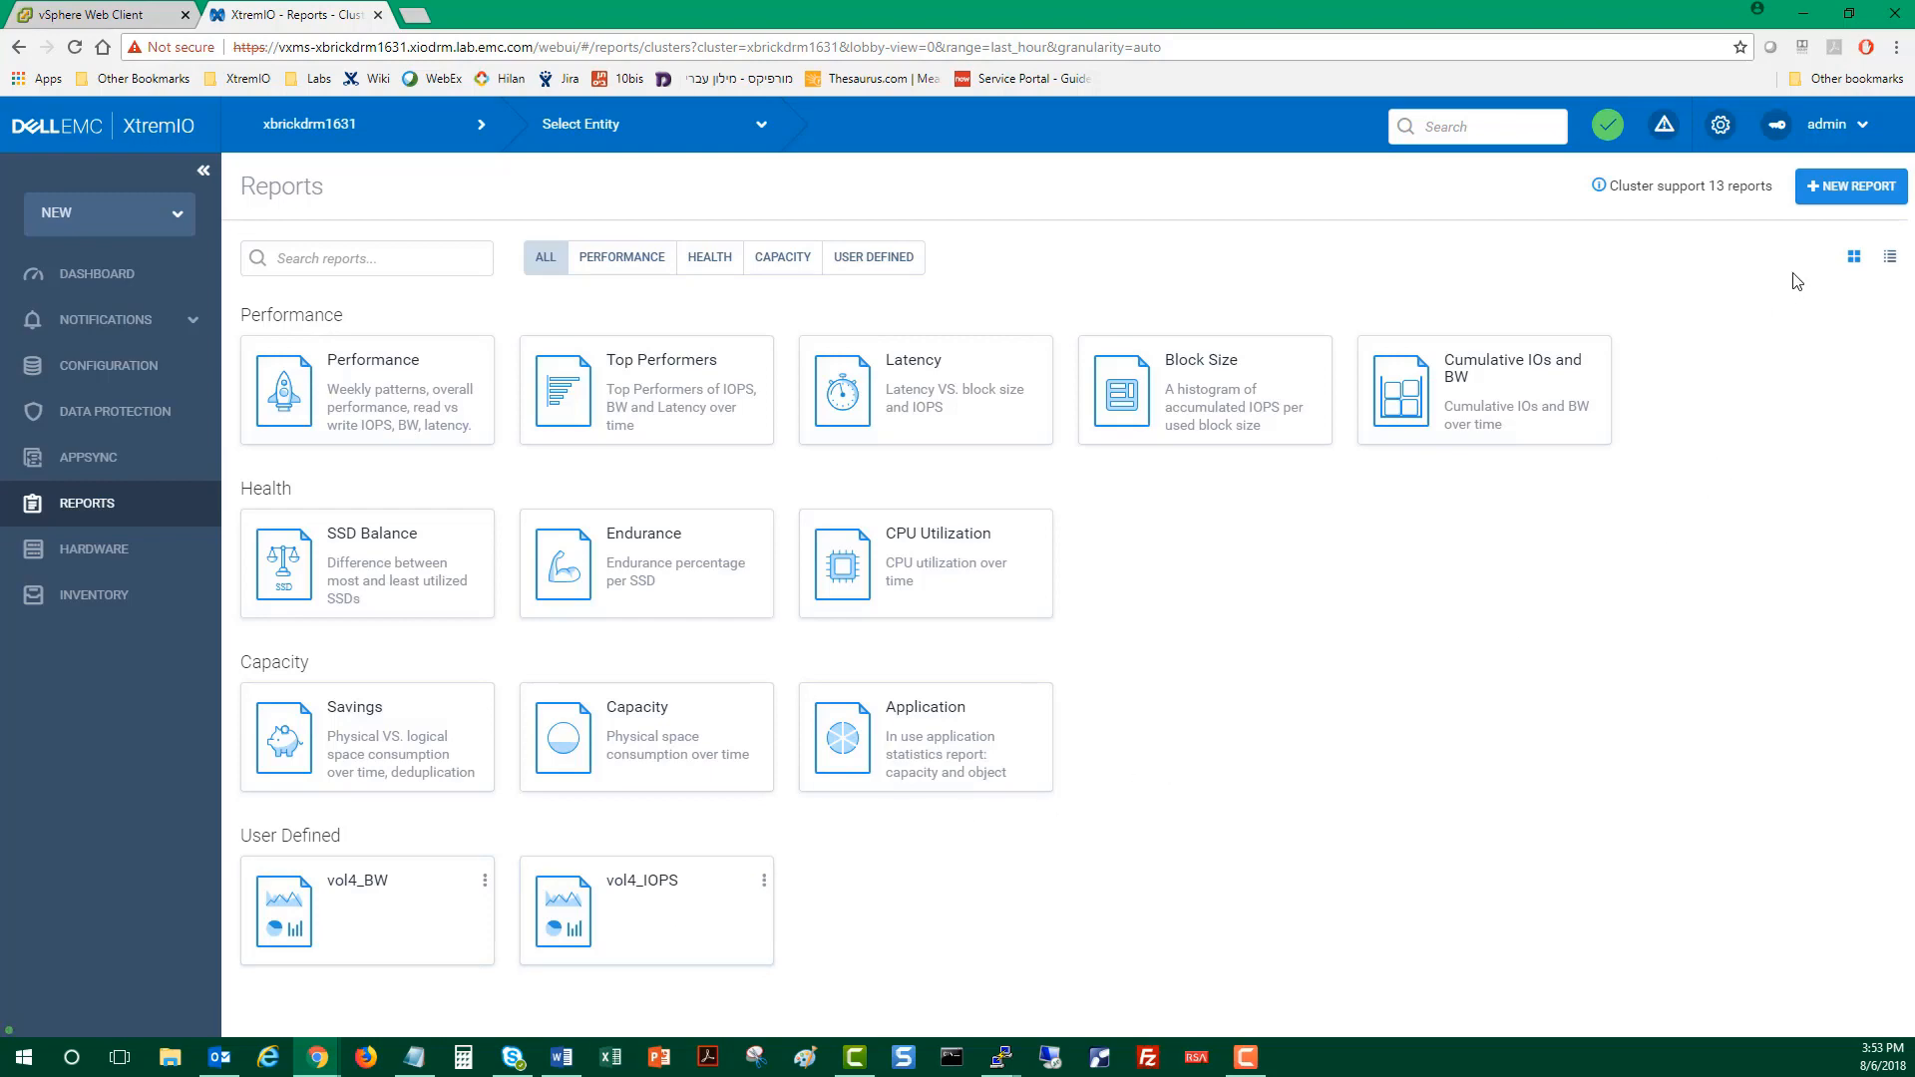
- Start the Create User Defined Report wizard from the Reports page
click(1850, 186)
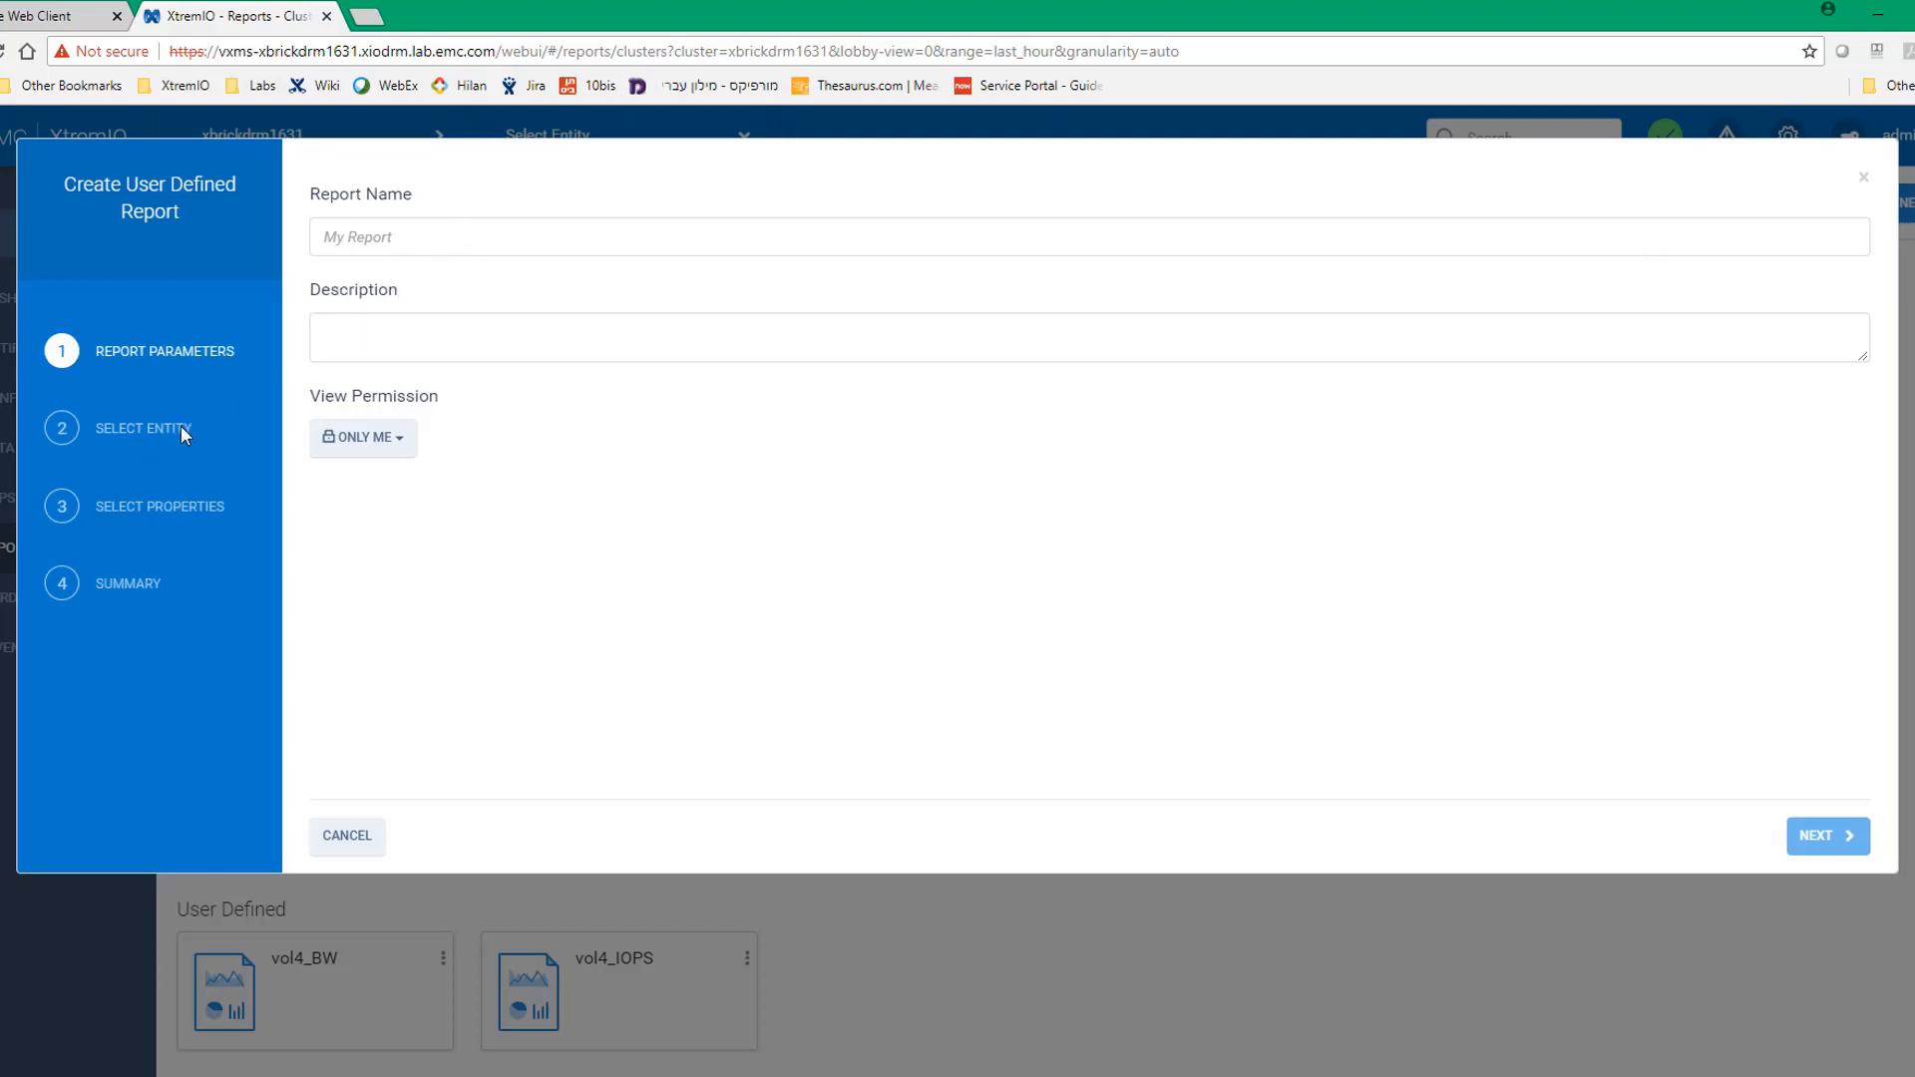
mouse_move(192, 540)
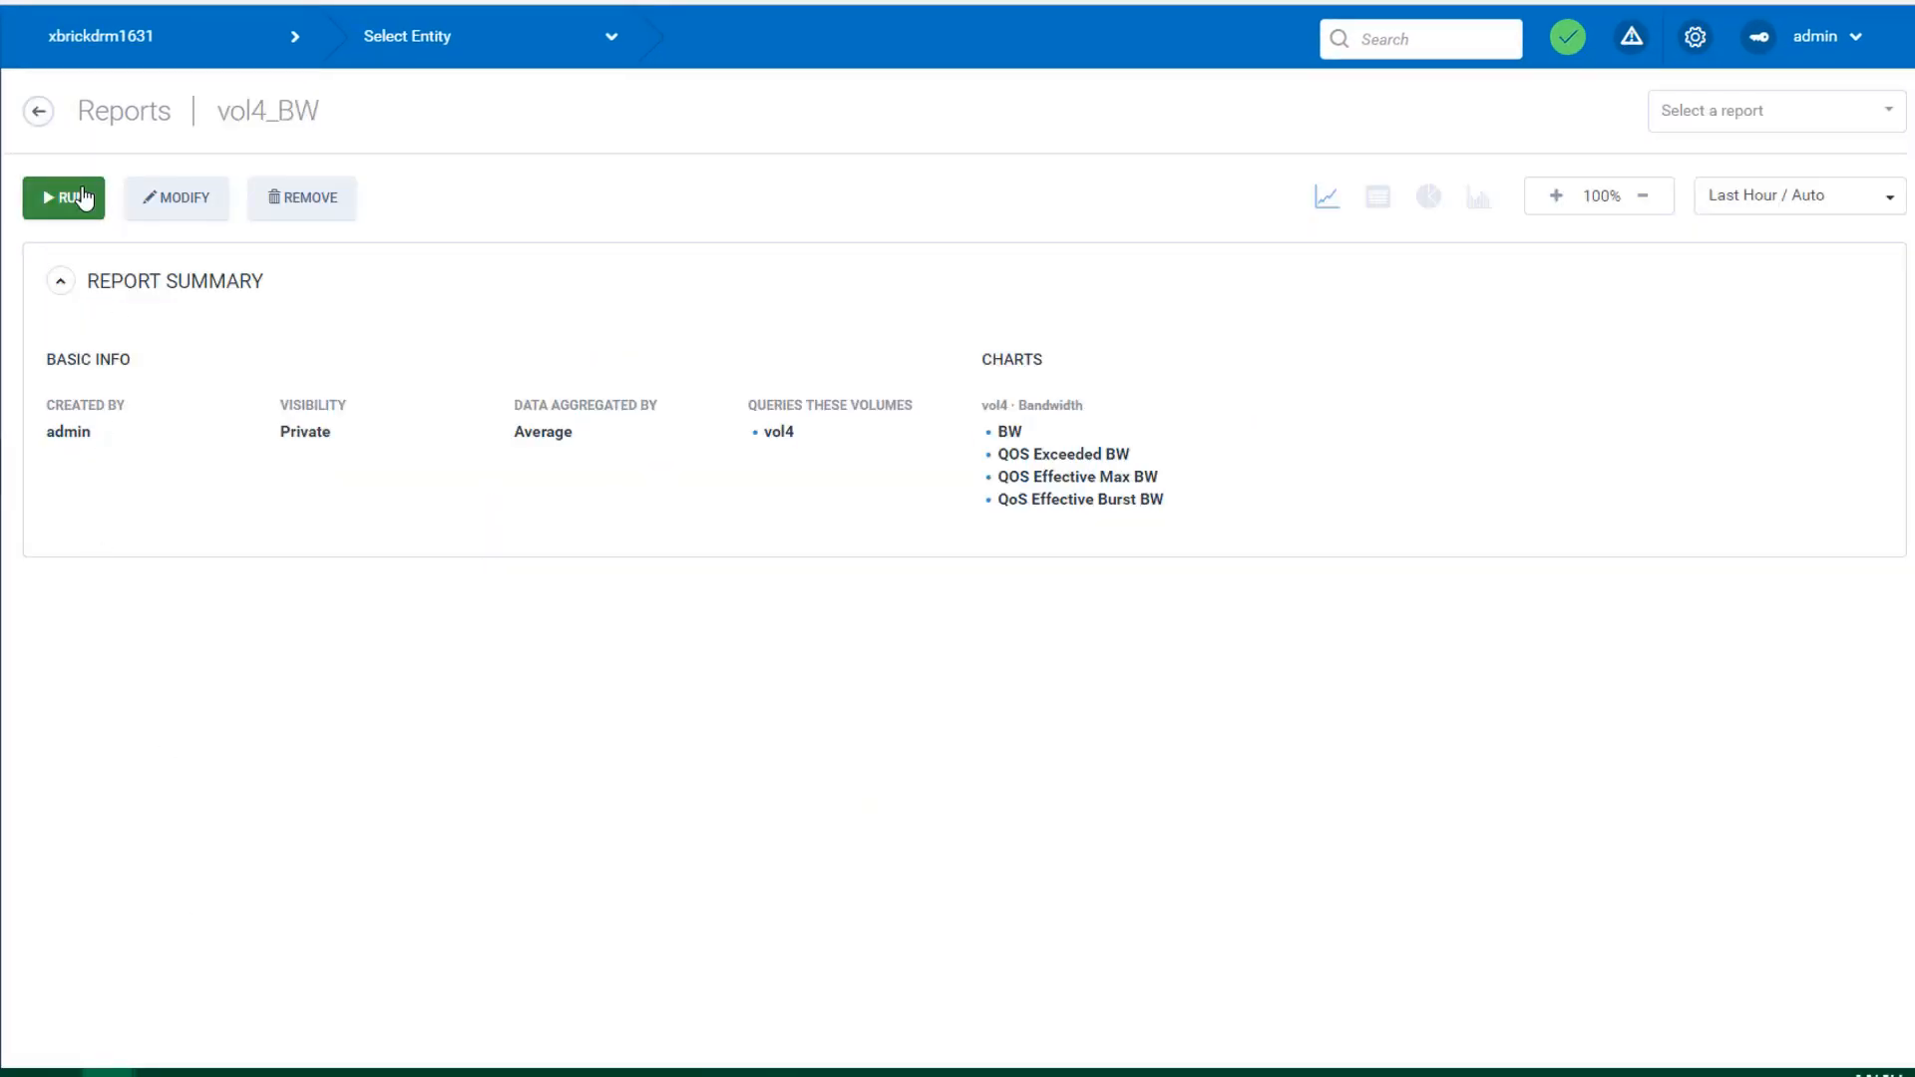
- Run the vol4_BW report, charting vol4 bandwidth near 500 MB/s against QoS Effective Max BW
click(64, 198)
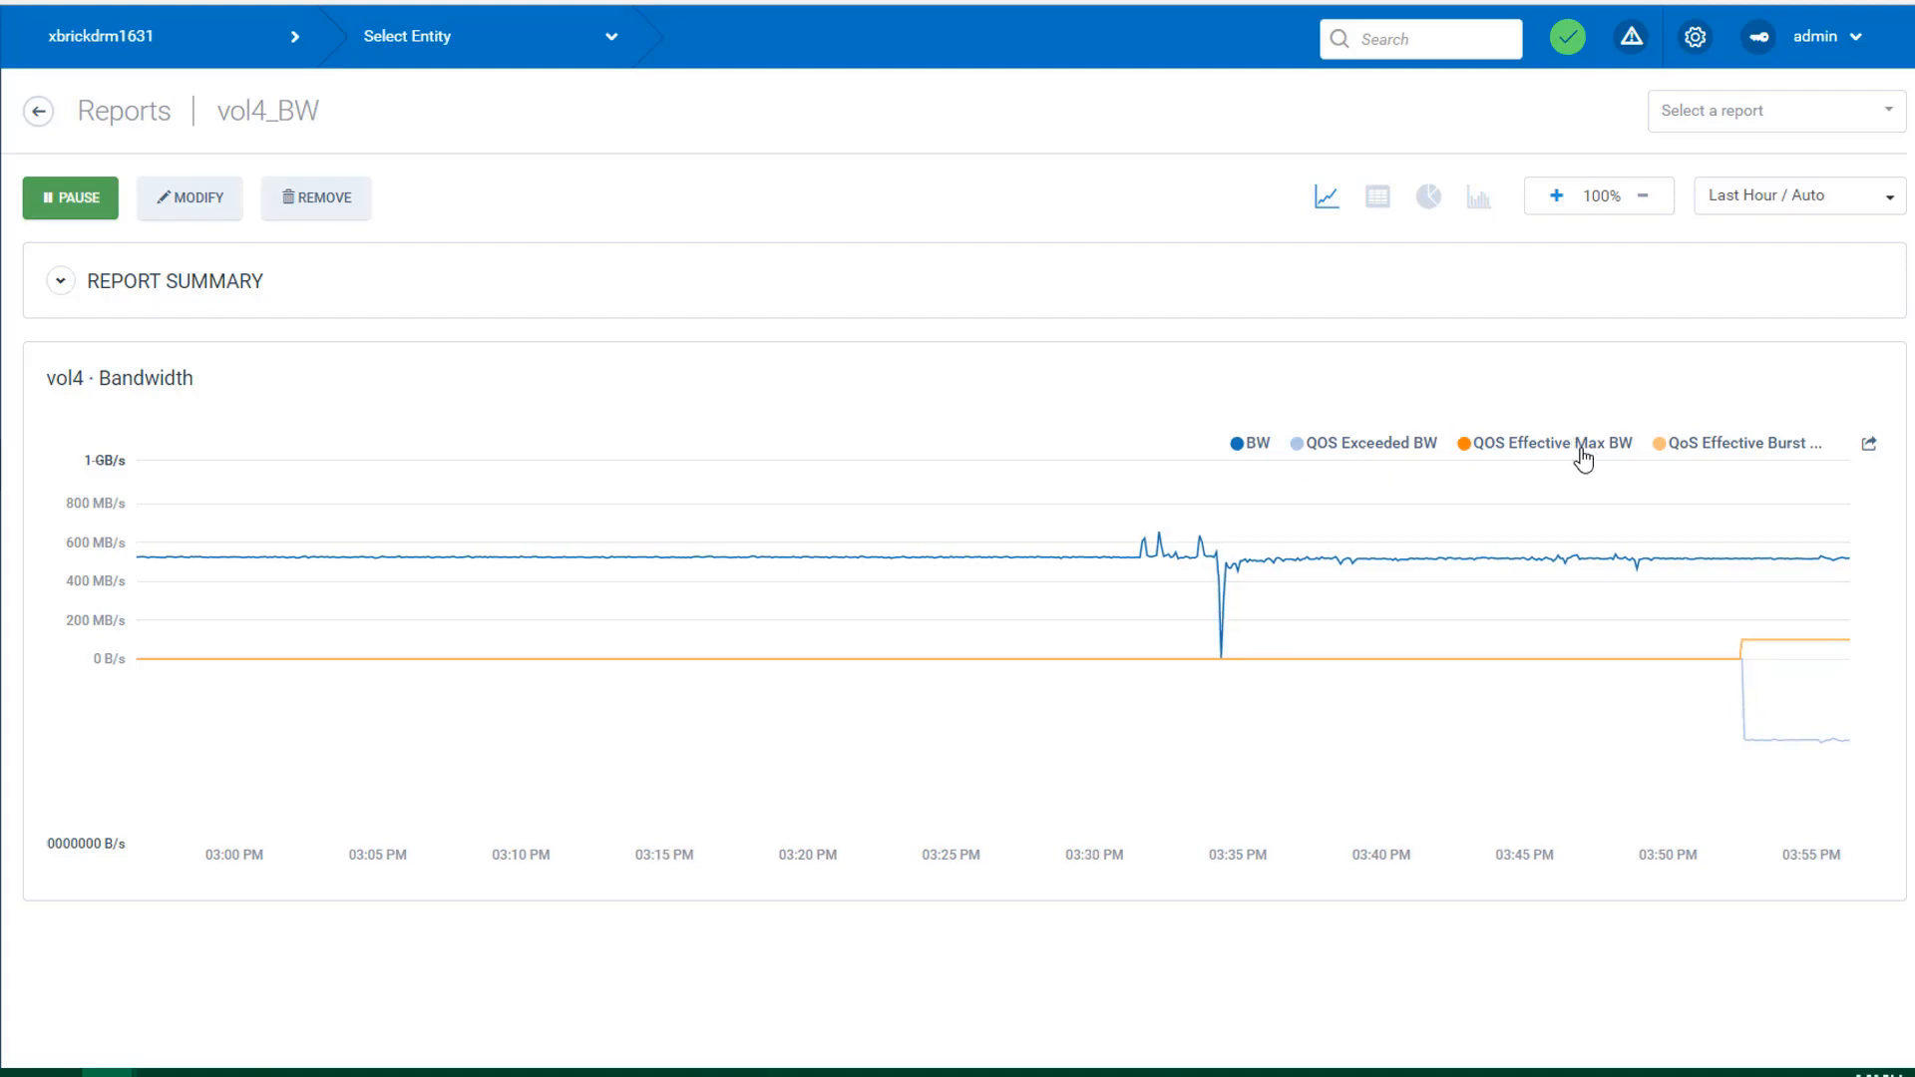
mouse_move(1730, 458)
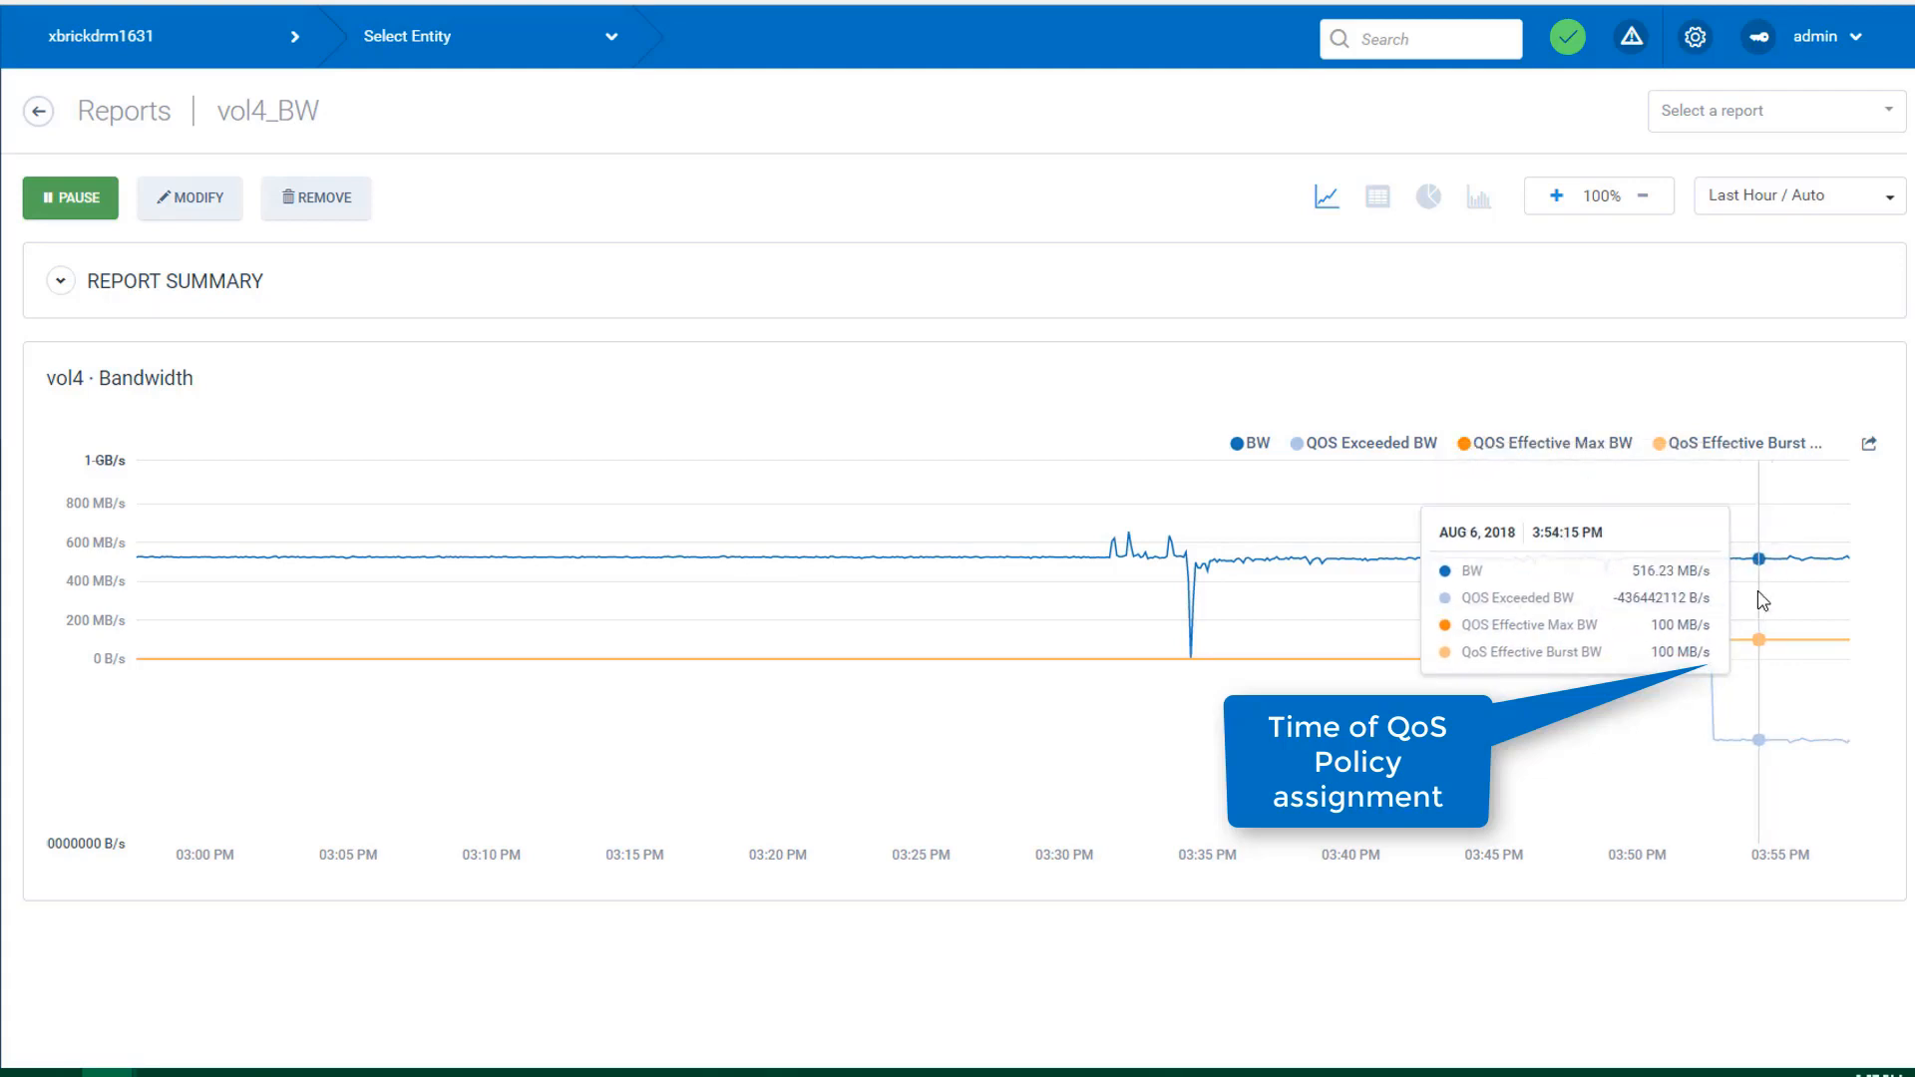
mouse_move(1747, 591)
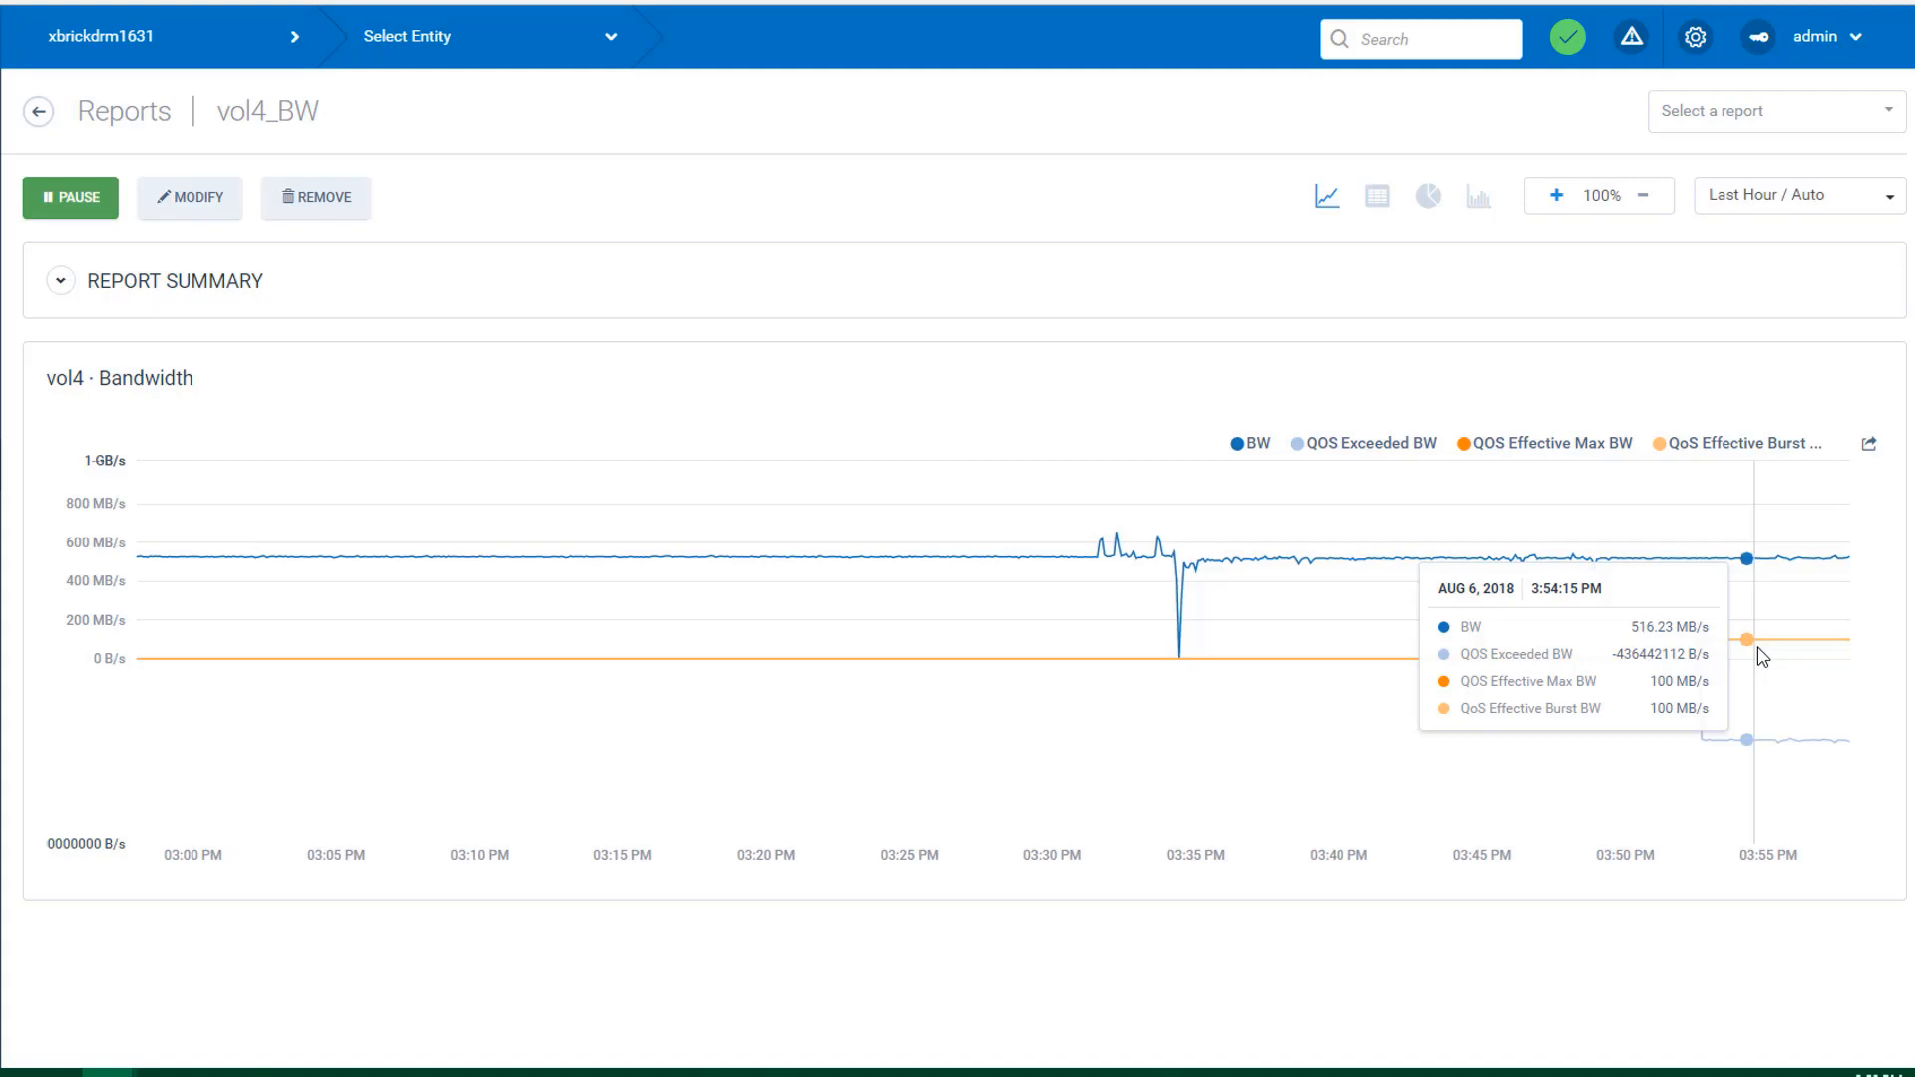
mouse_move(1787, 660)
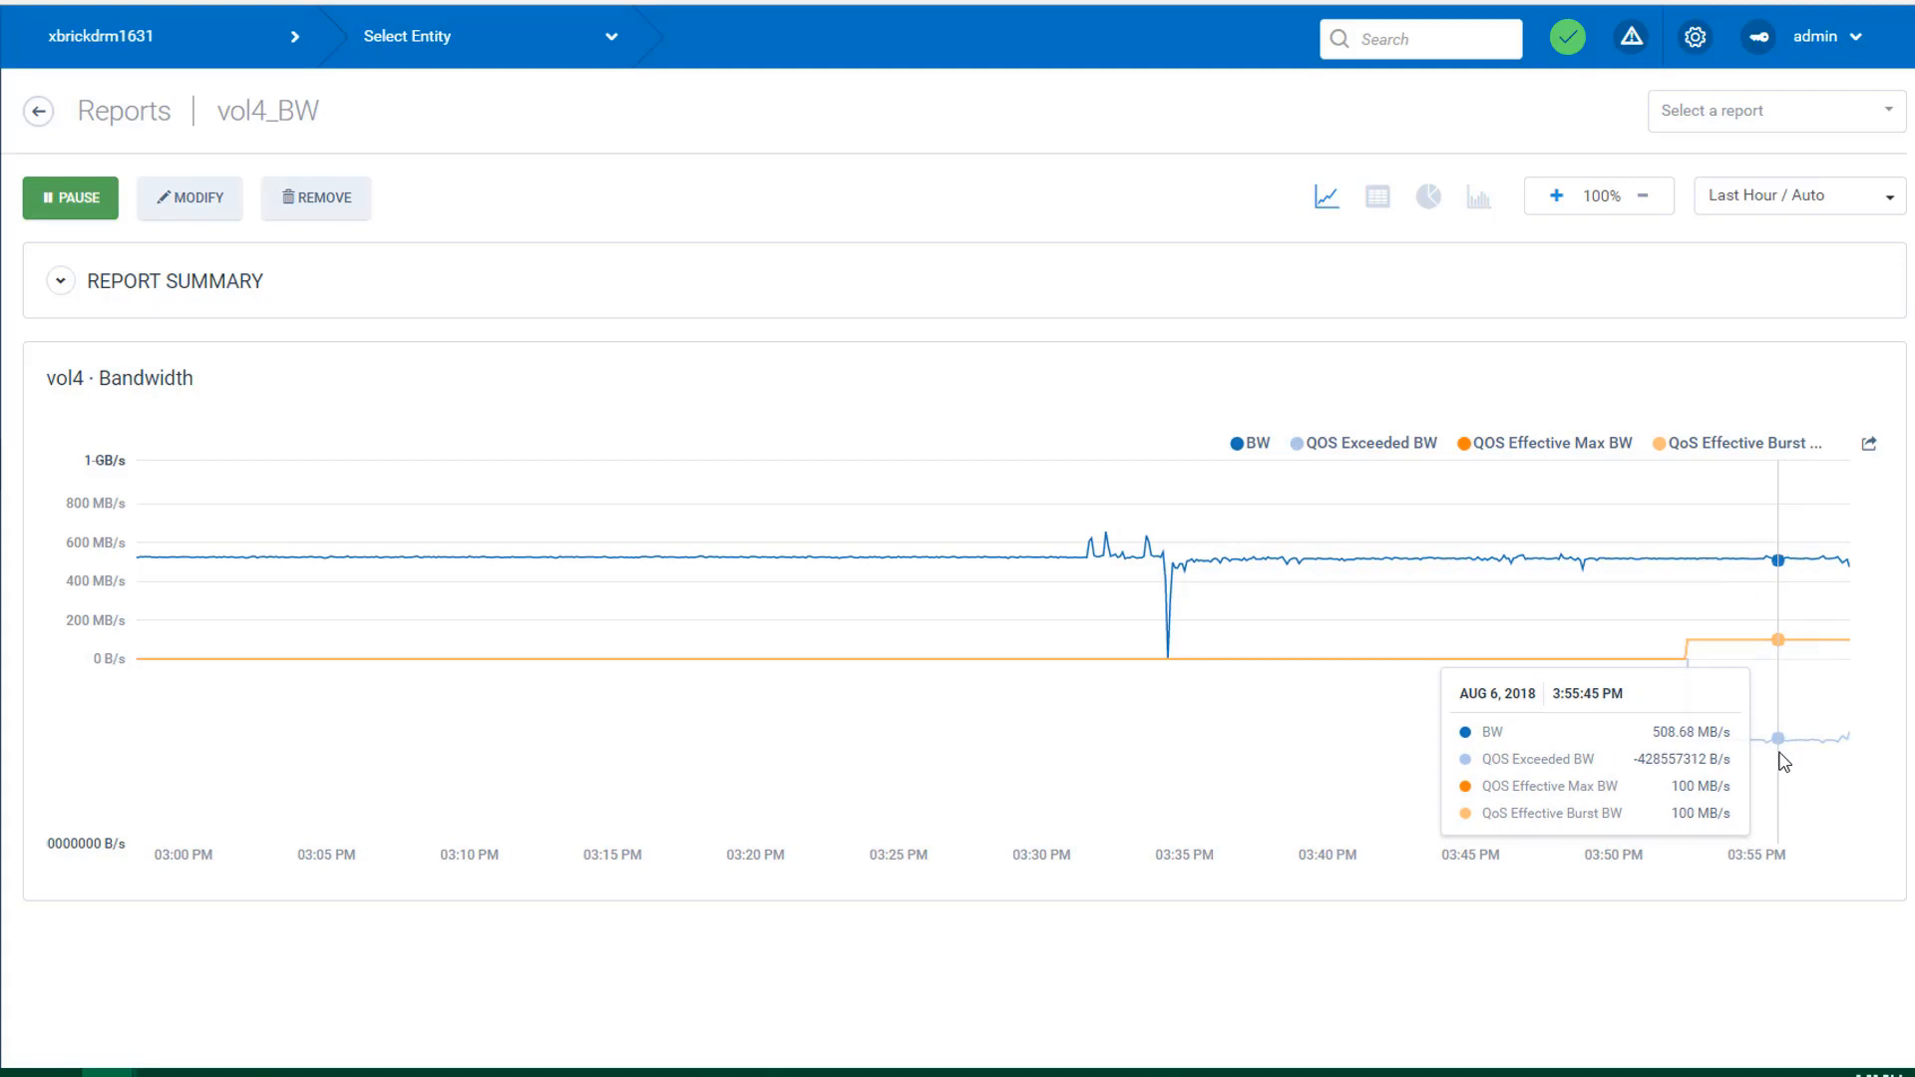
mouse_move(1772, 760)
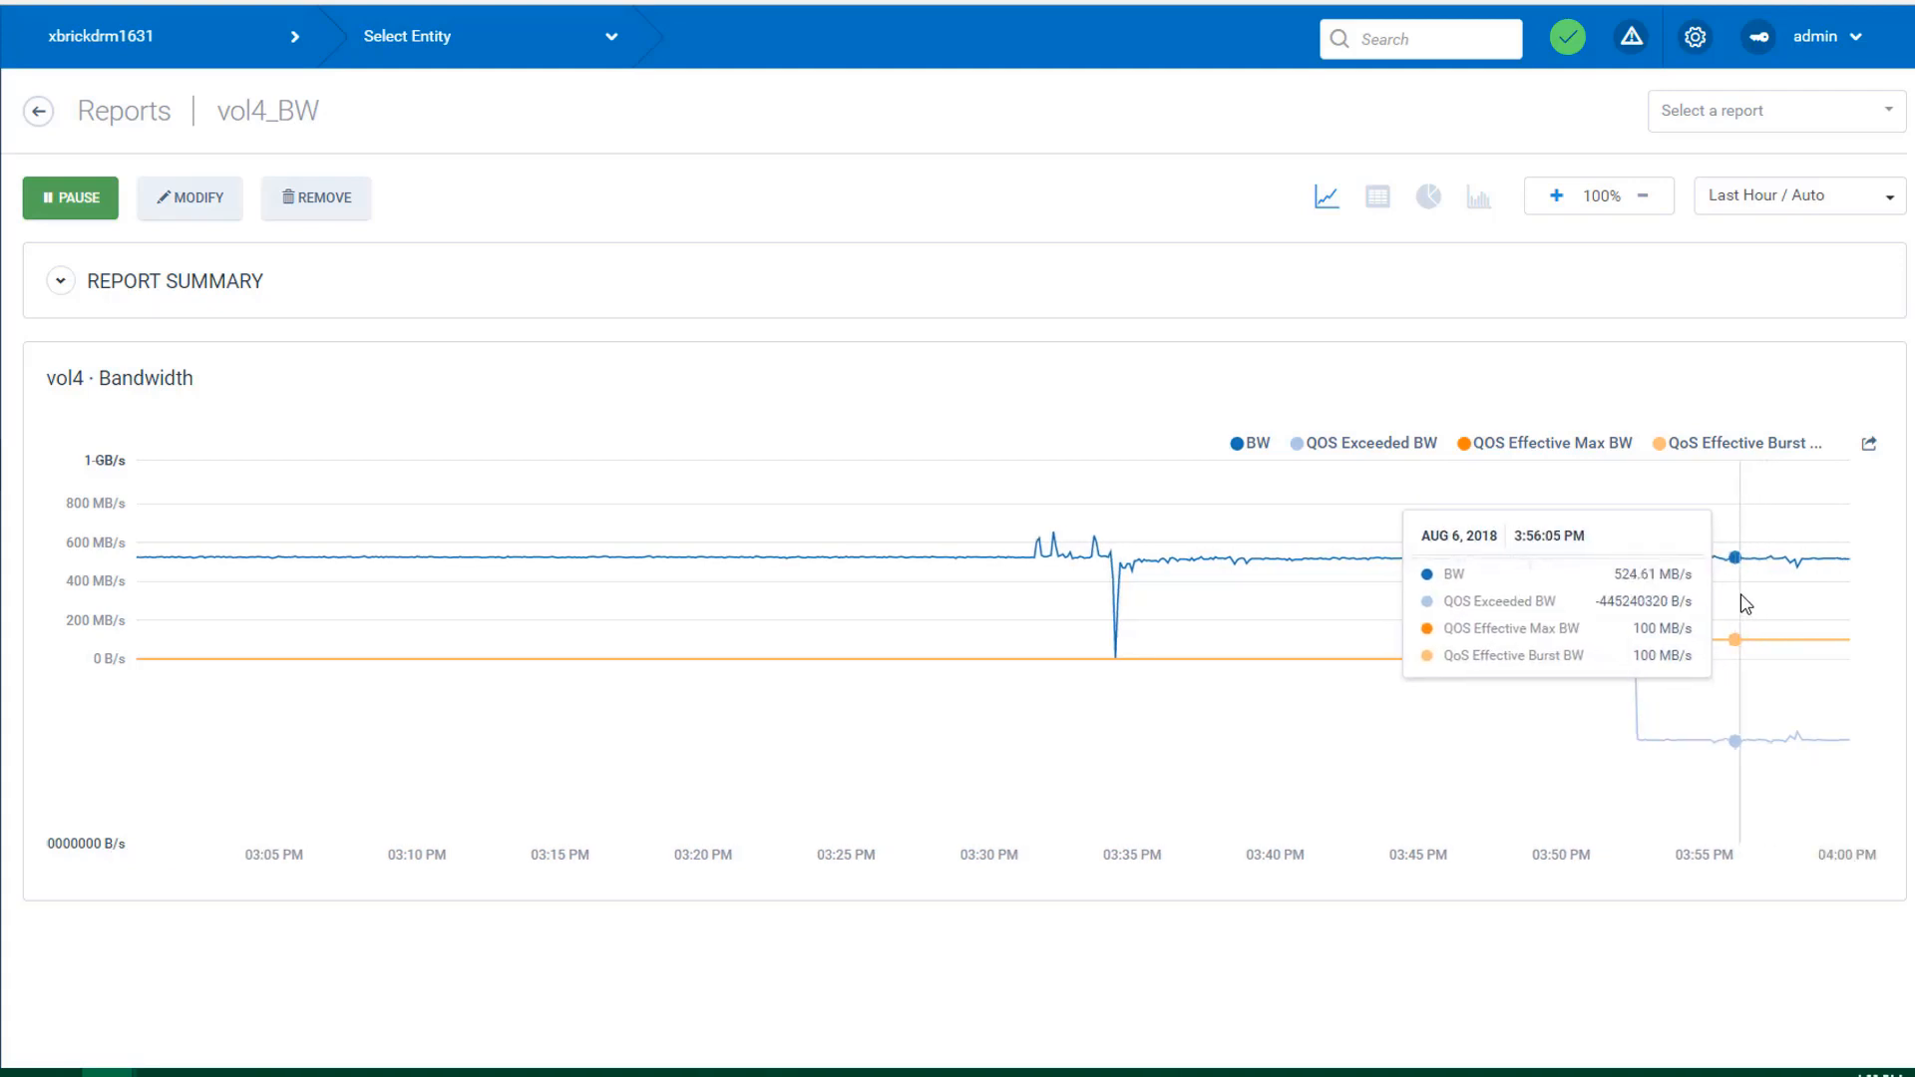
mouse_move(1669, 592)
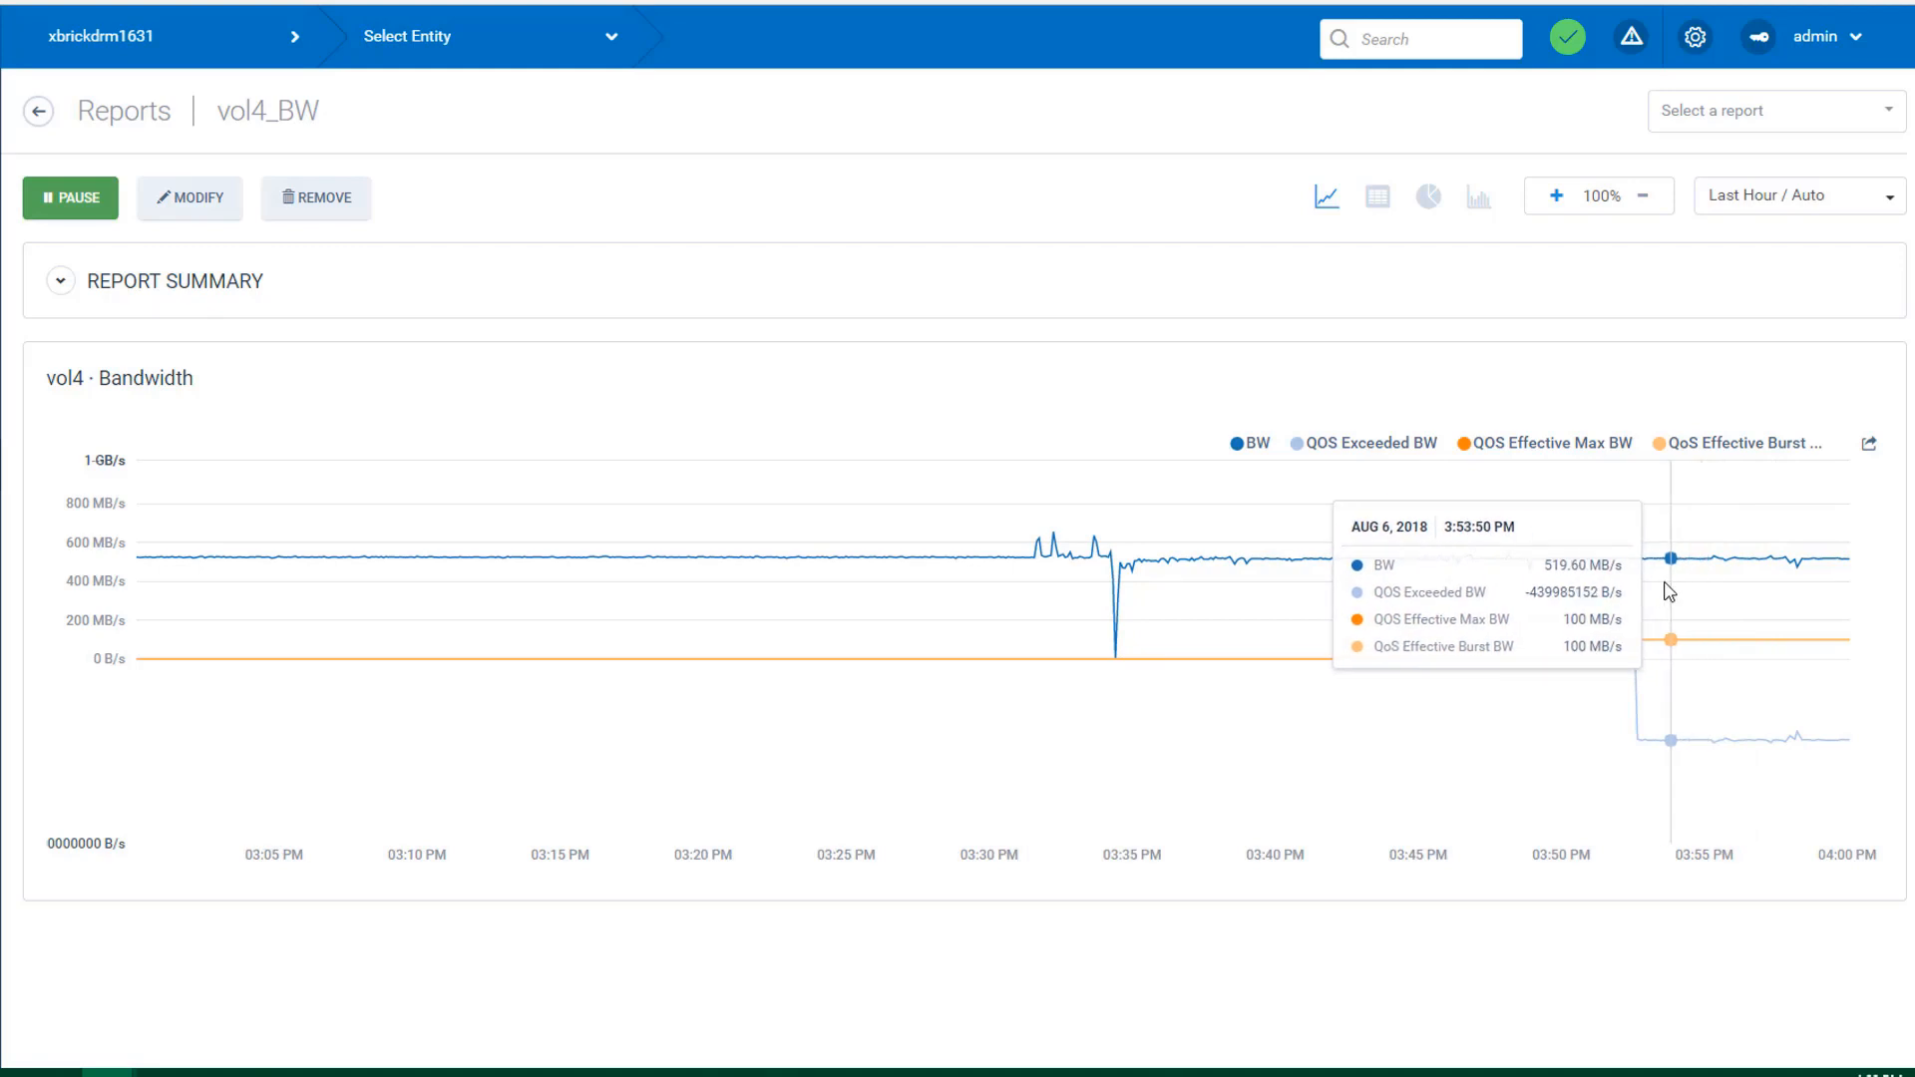
mouse_move(1662, 584)
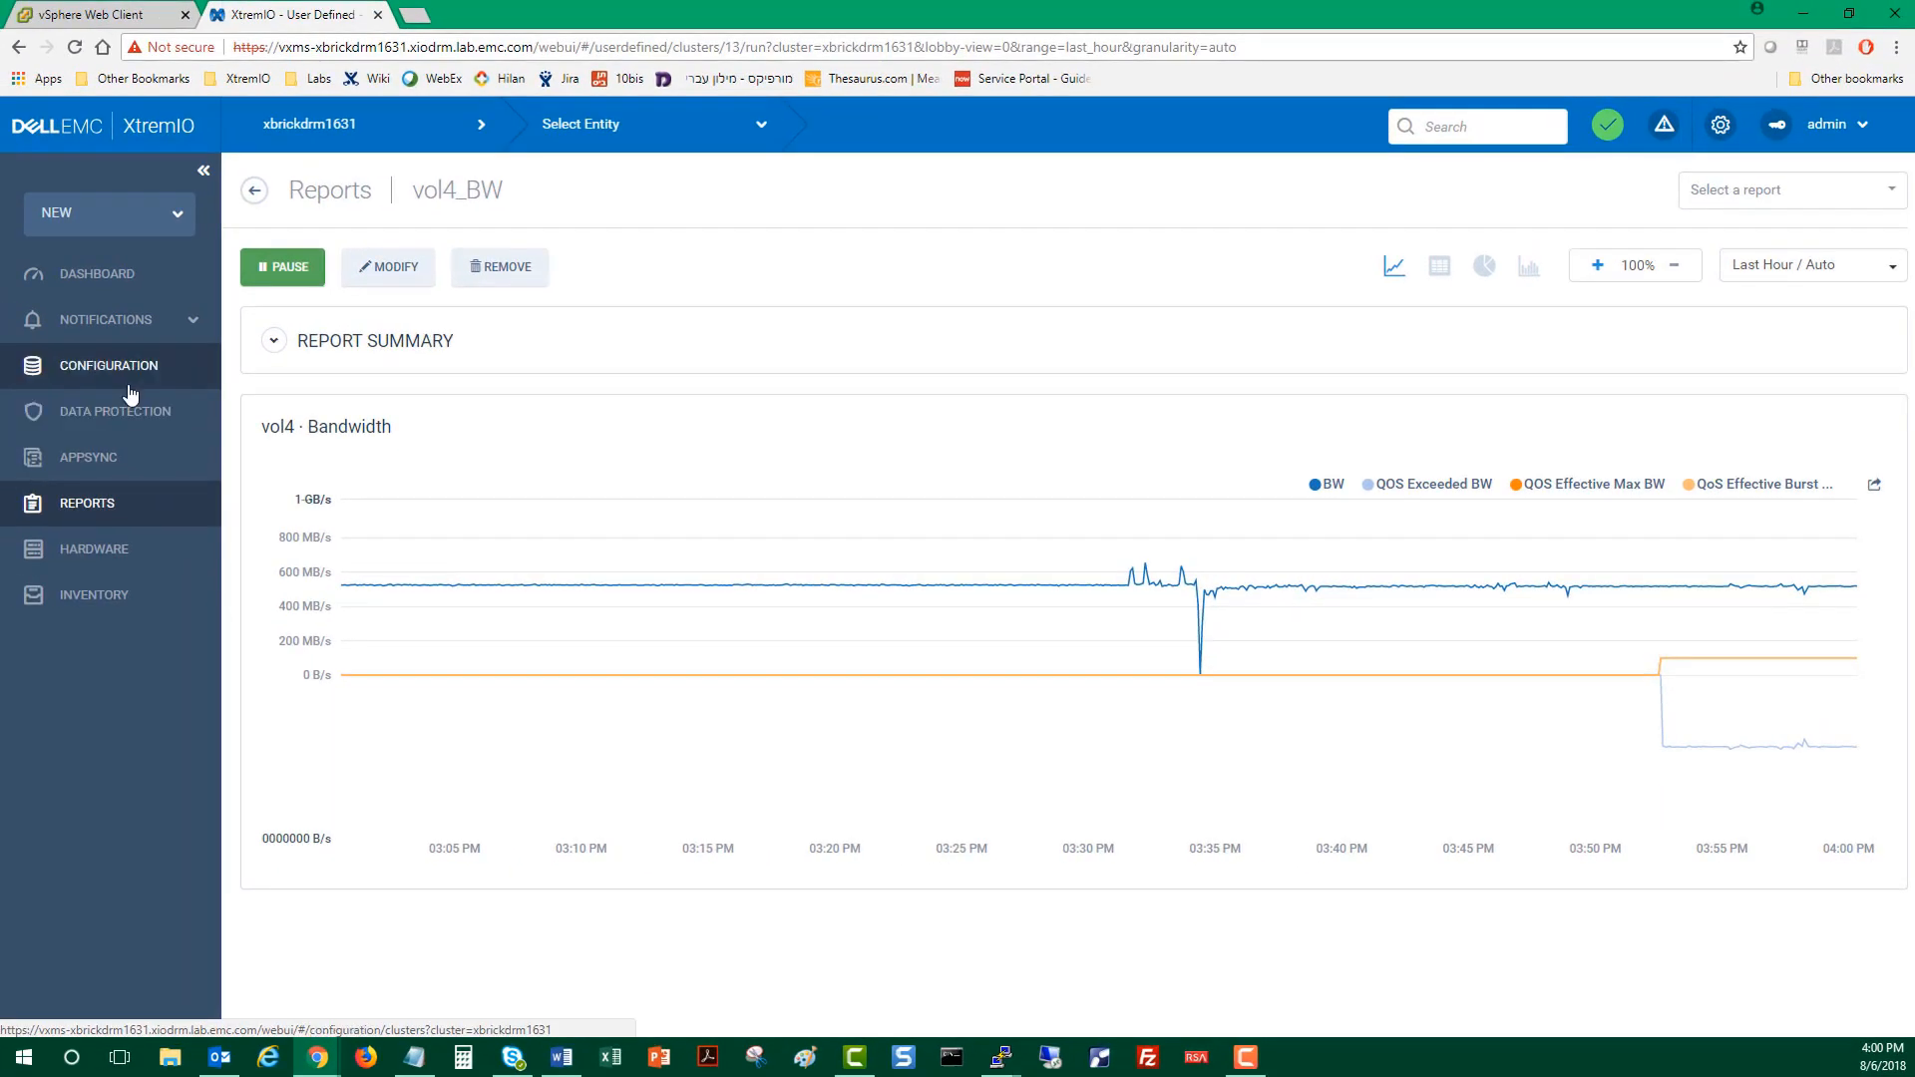
- Modify vol4's assigned QoS policy state to Enabled, apply it, and return to the vol4_BW report
click(108, 365)
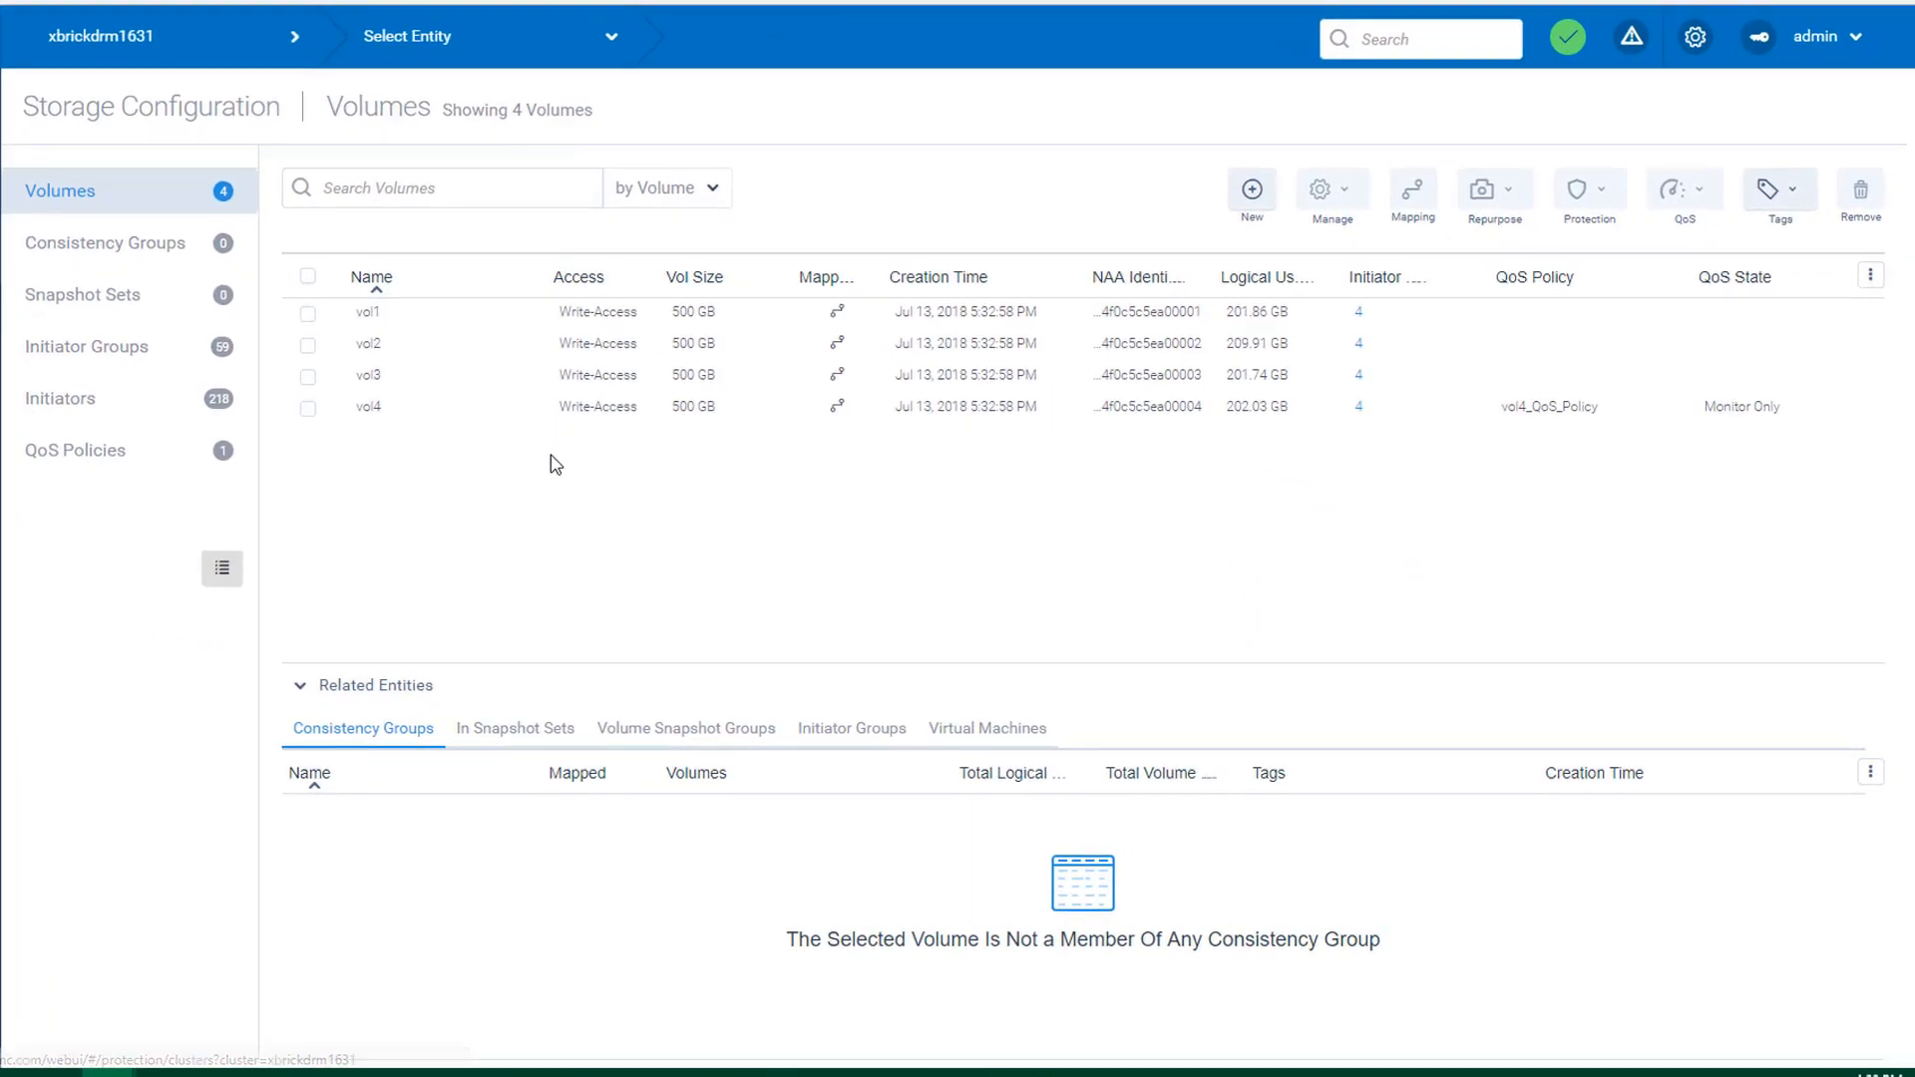
click(307, 407)
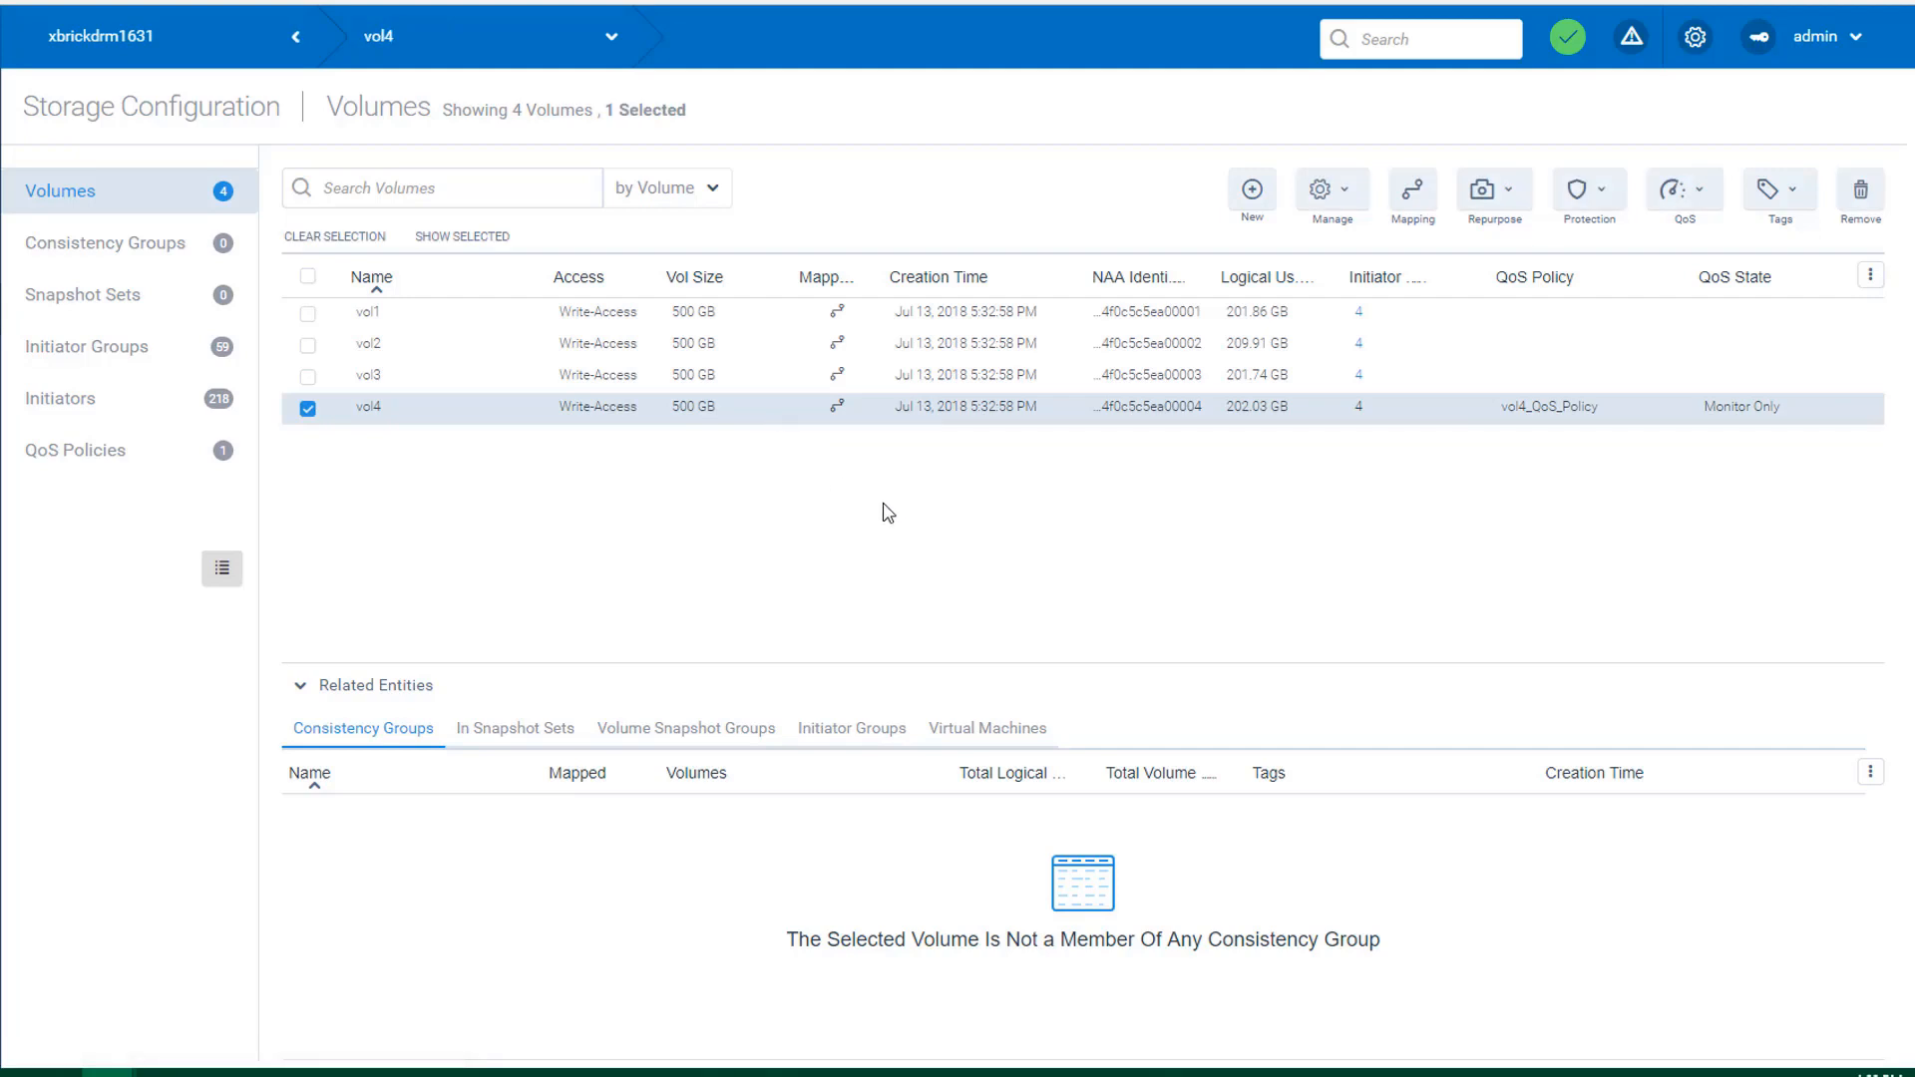
click(1684, 190)
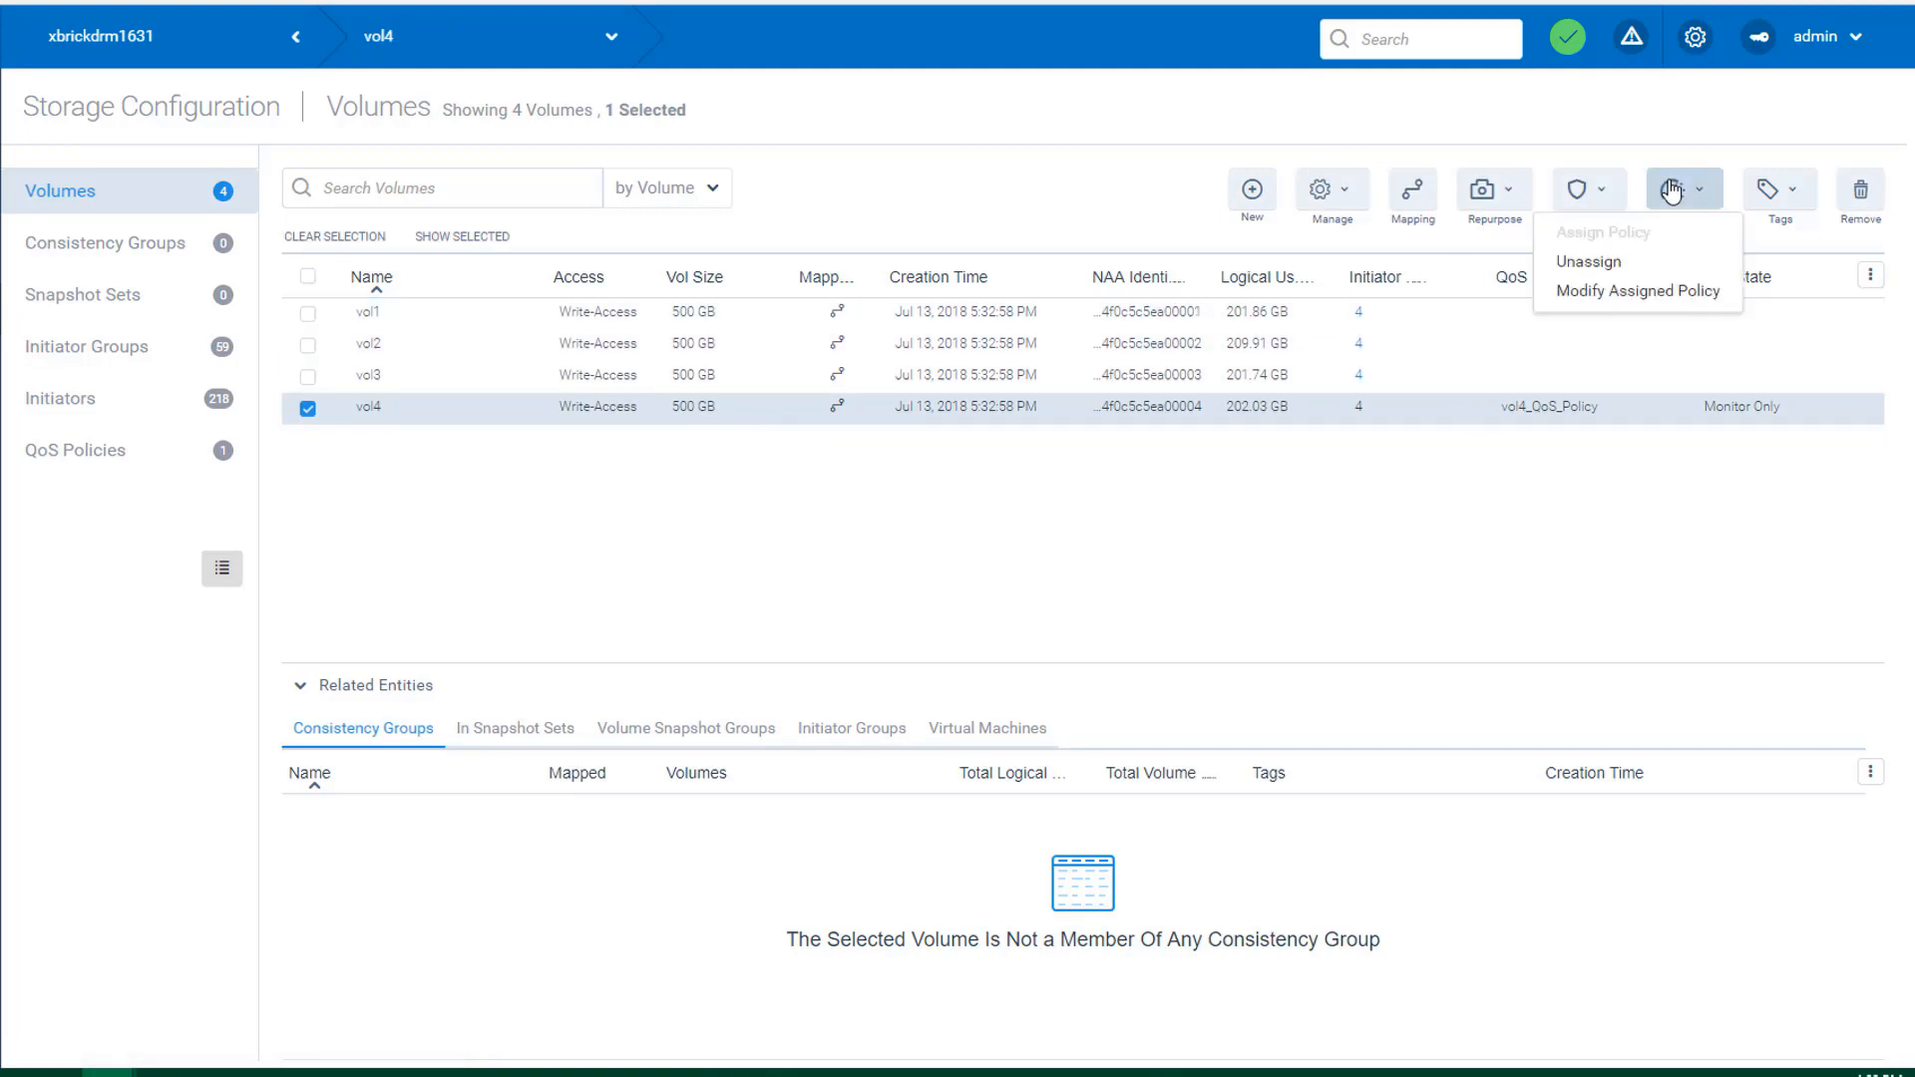
mouse_move(1664, 298)
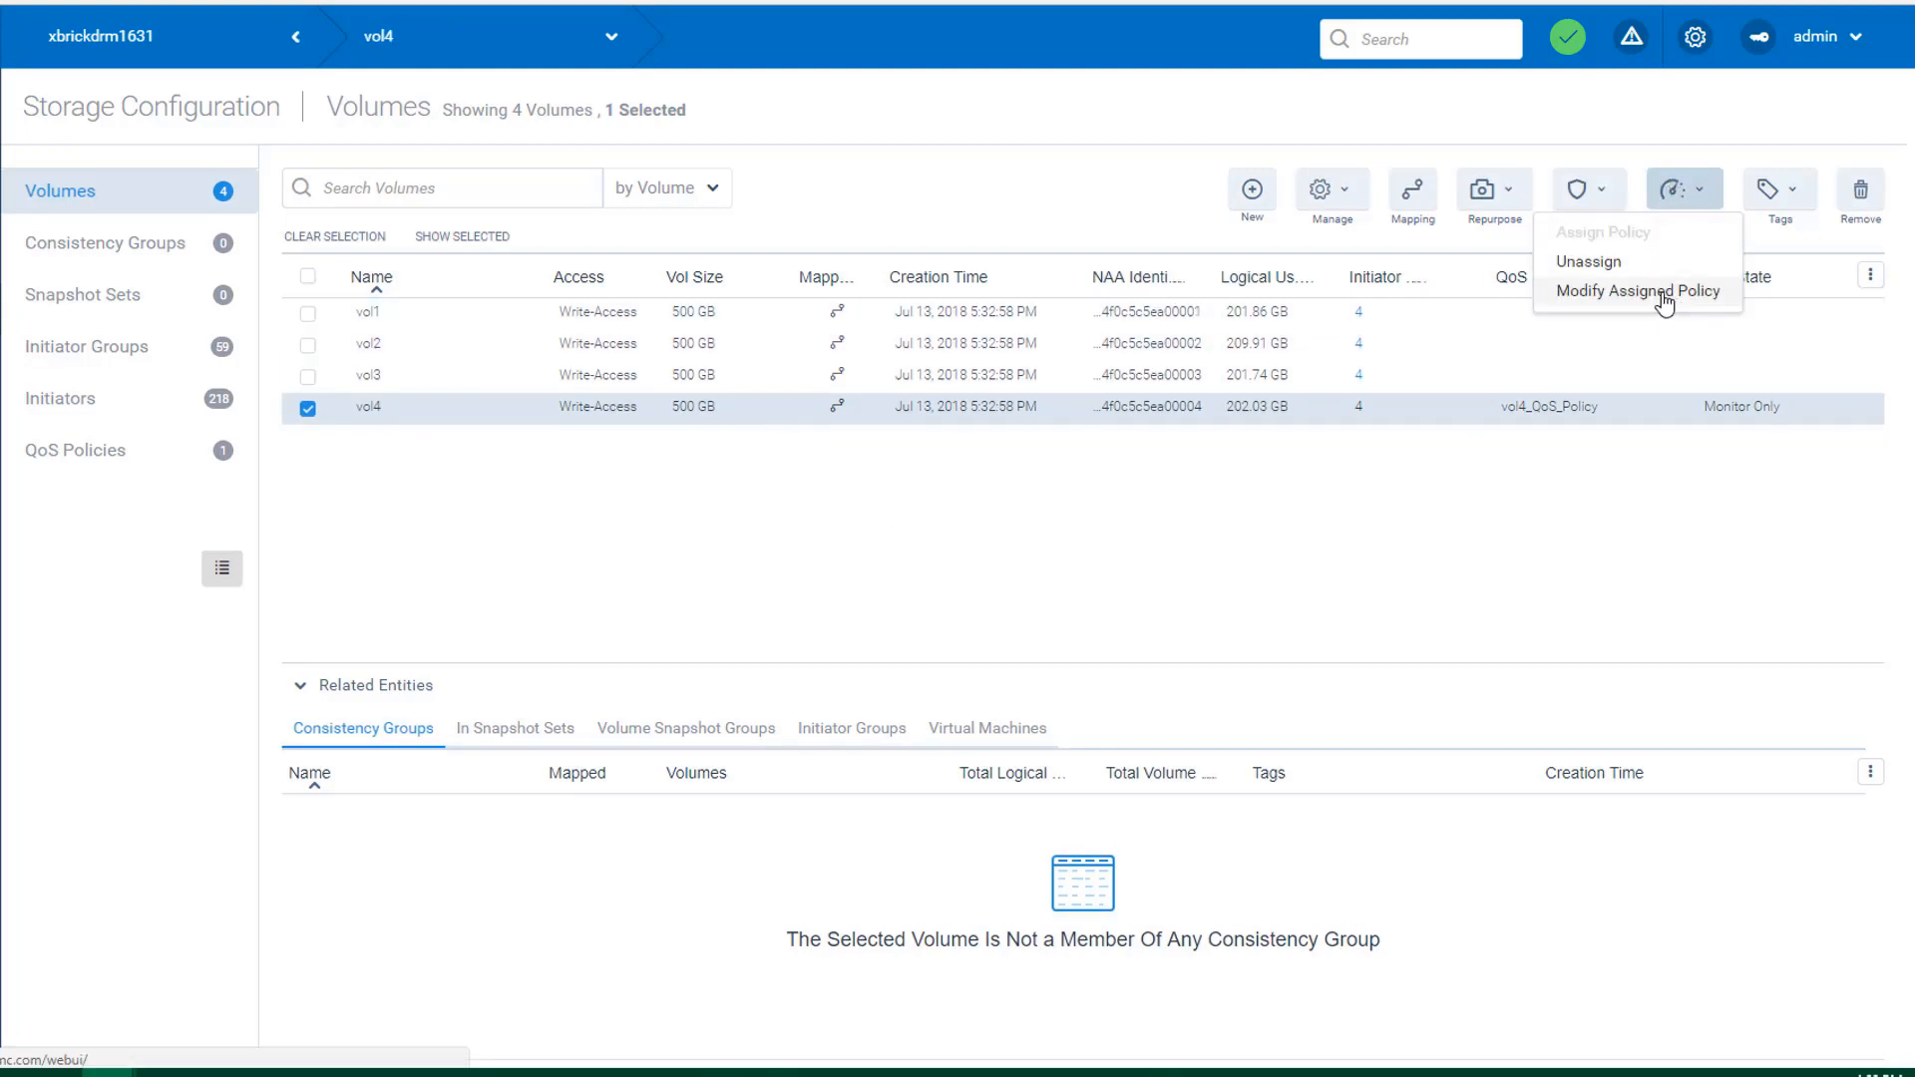
click(1638, 291)
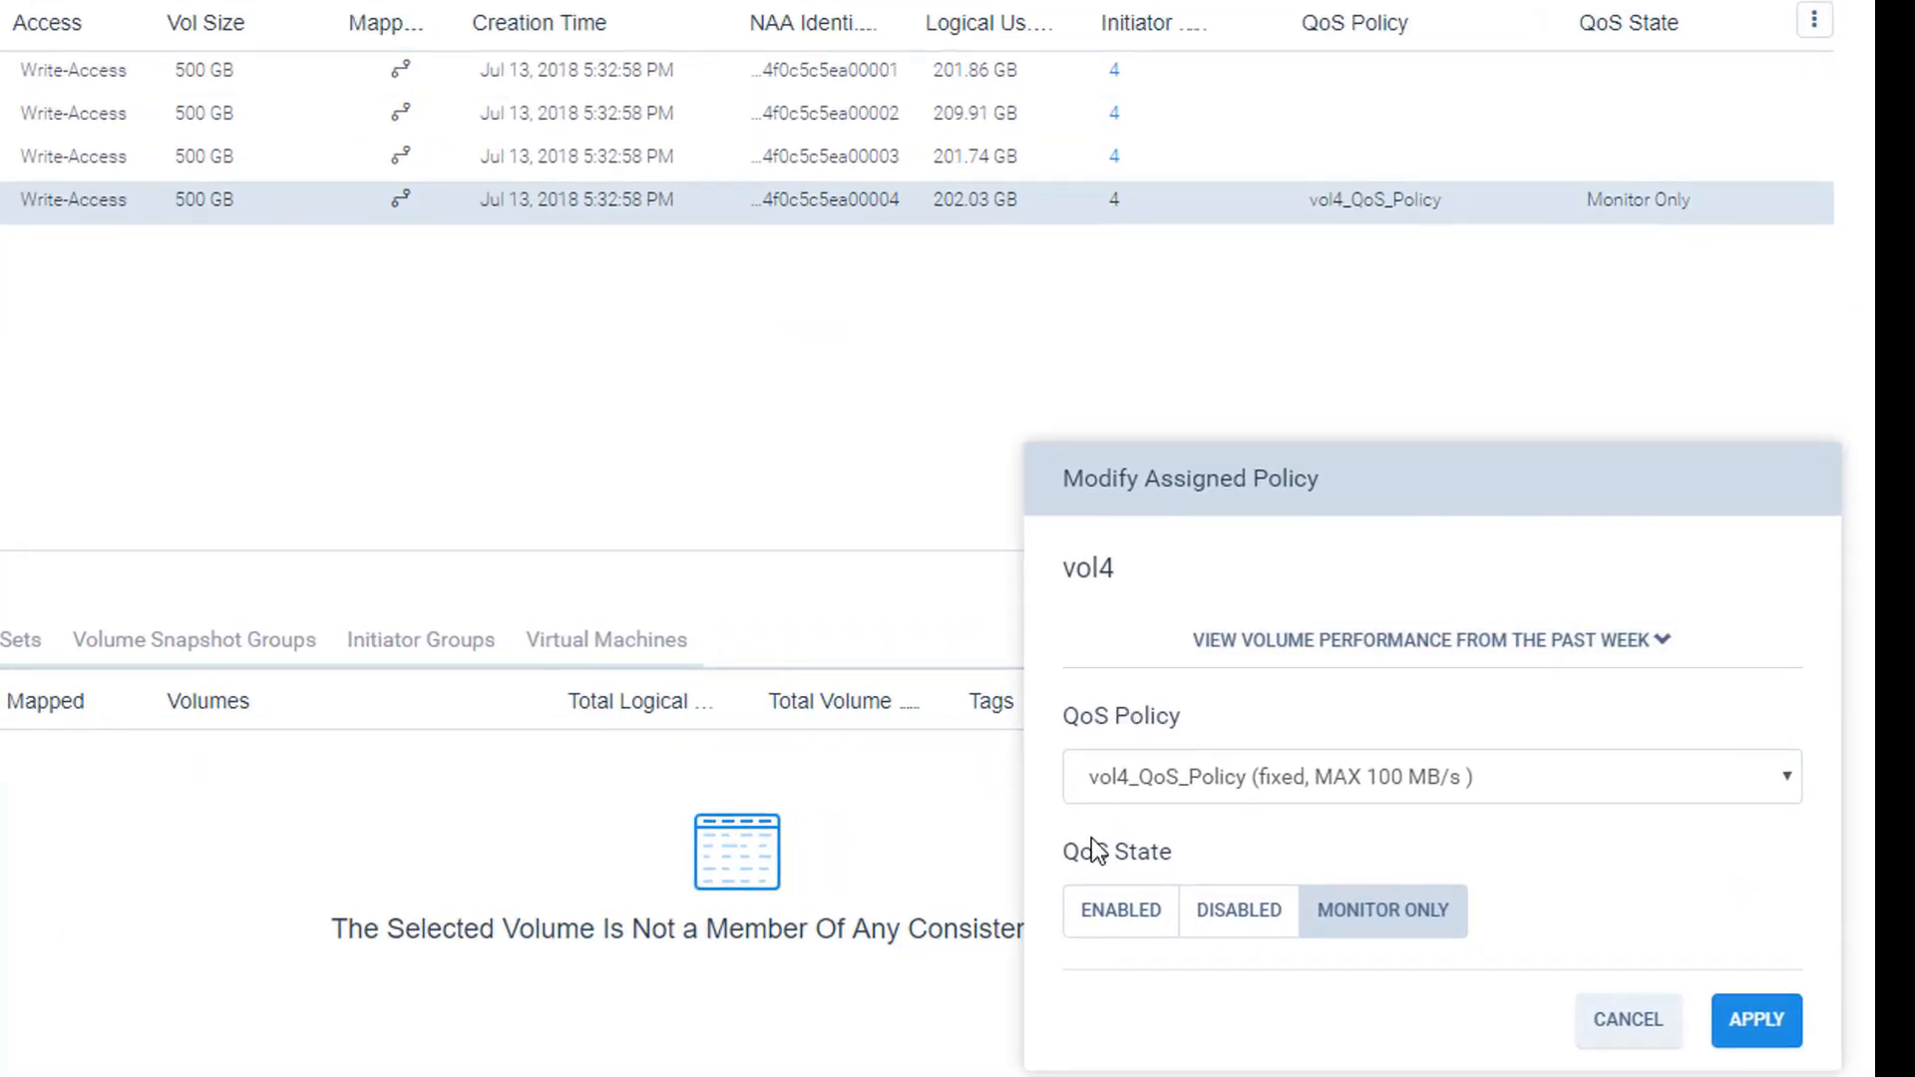
click(1117, 910)
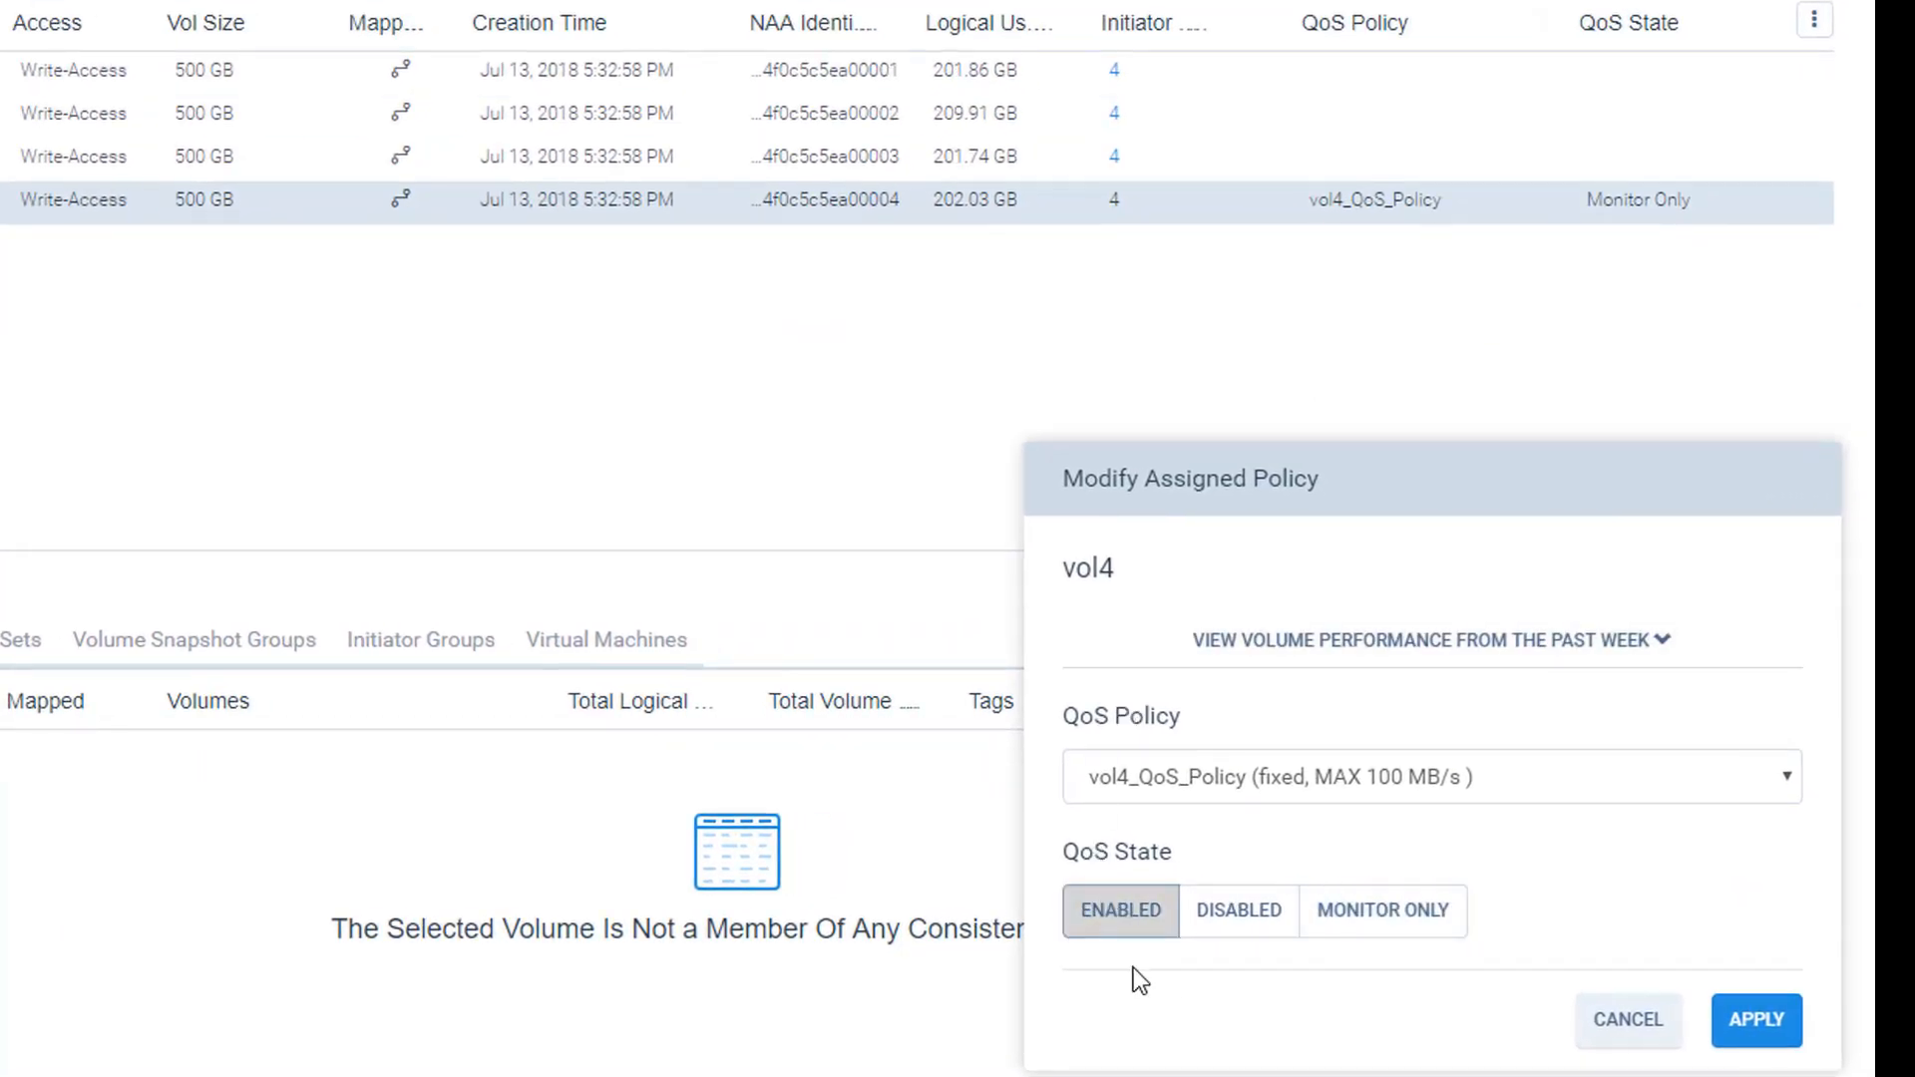
click(1756, 1021)
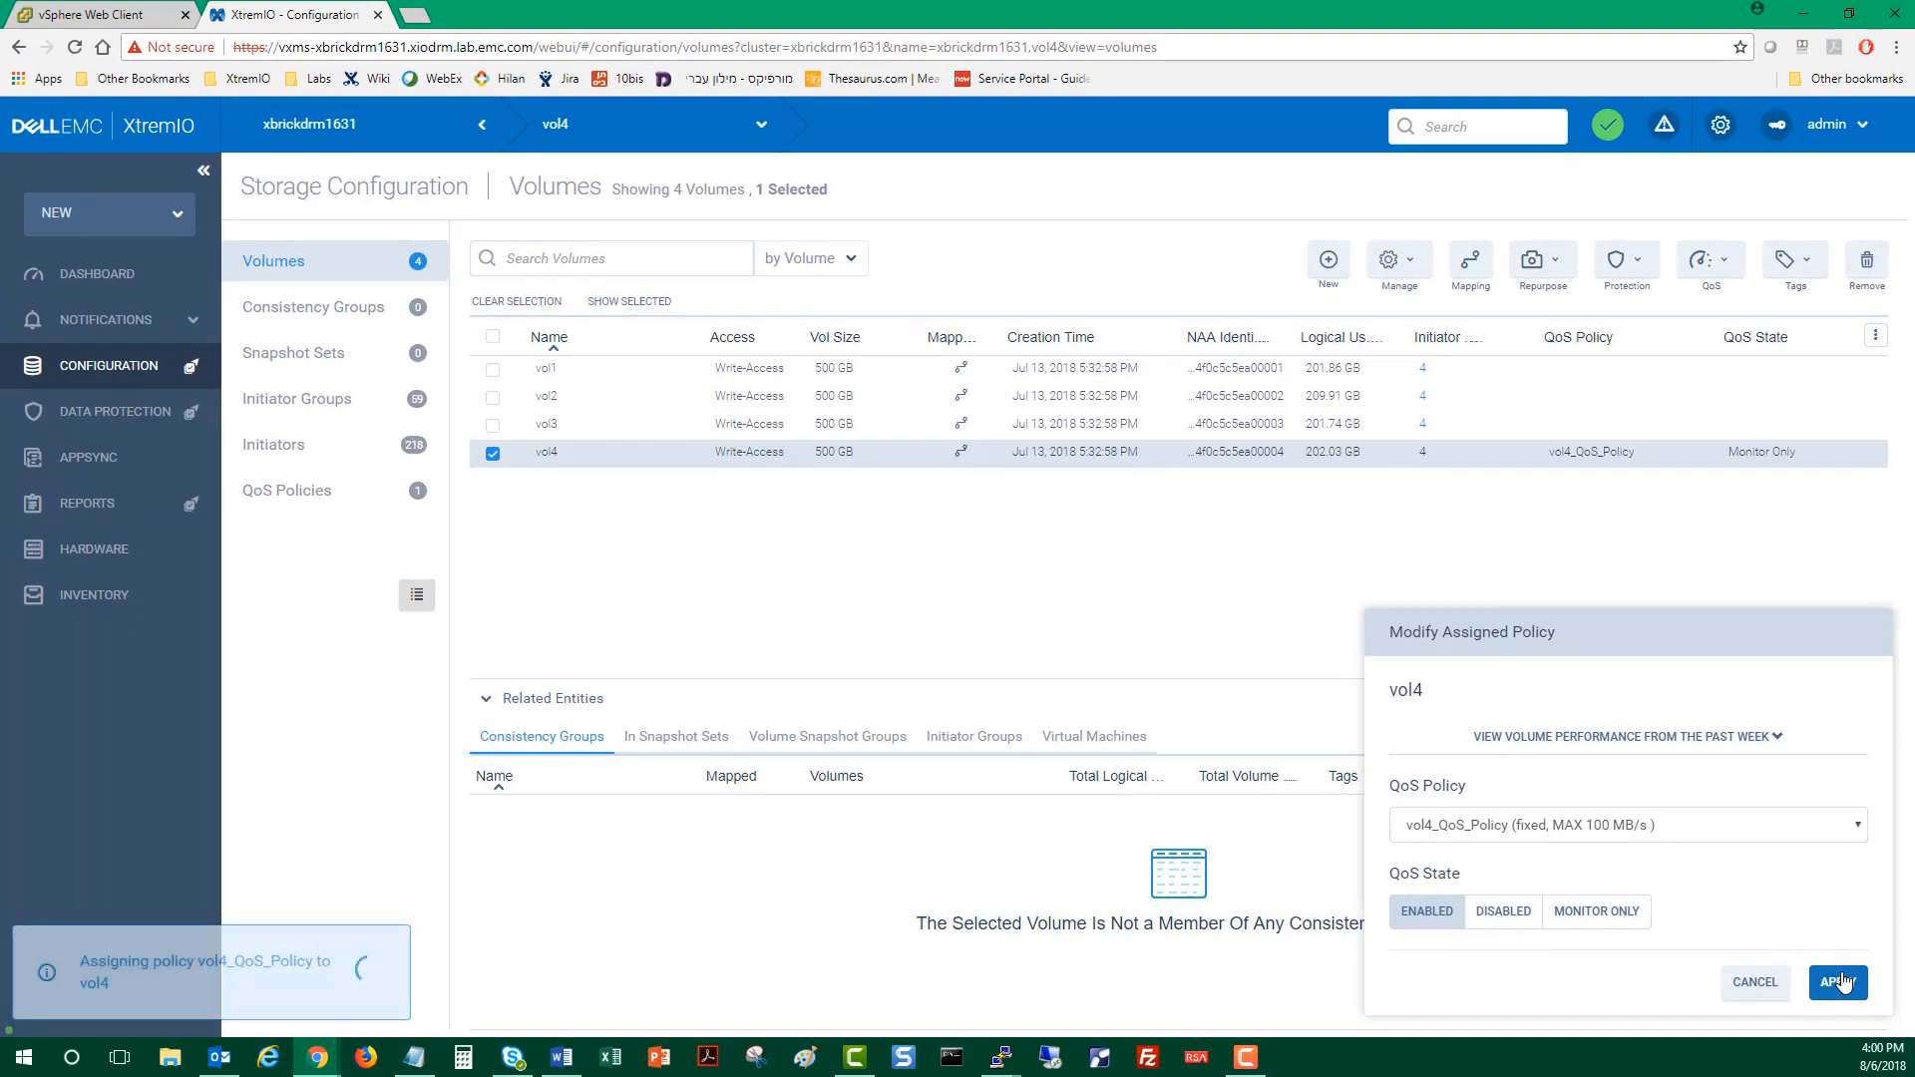
click(1837, 982)
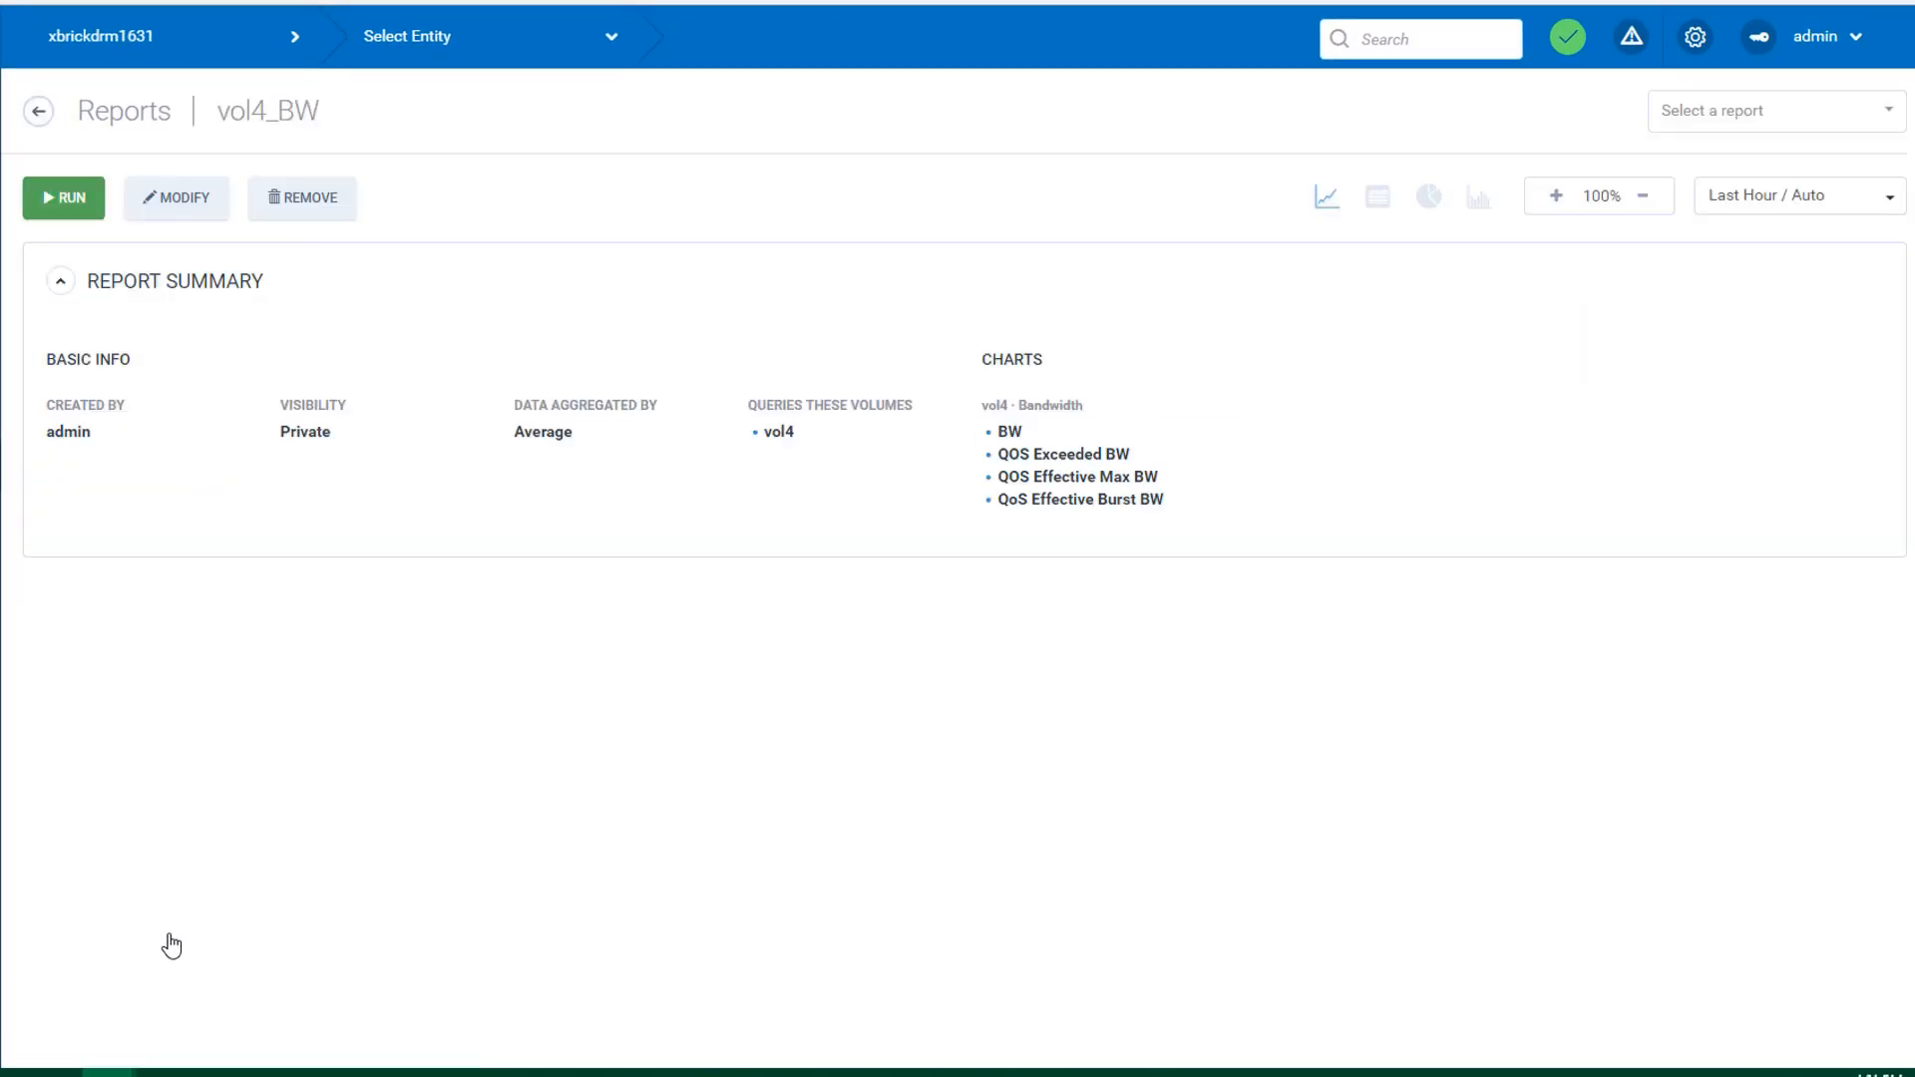
- Rerun the vol4_BW report with the policy now enforced
click(62, 198)
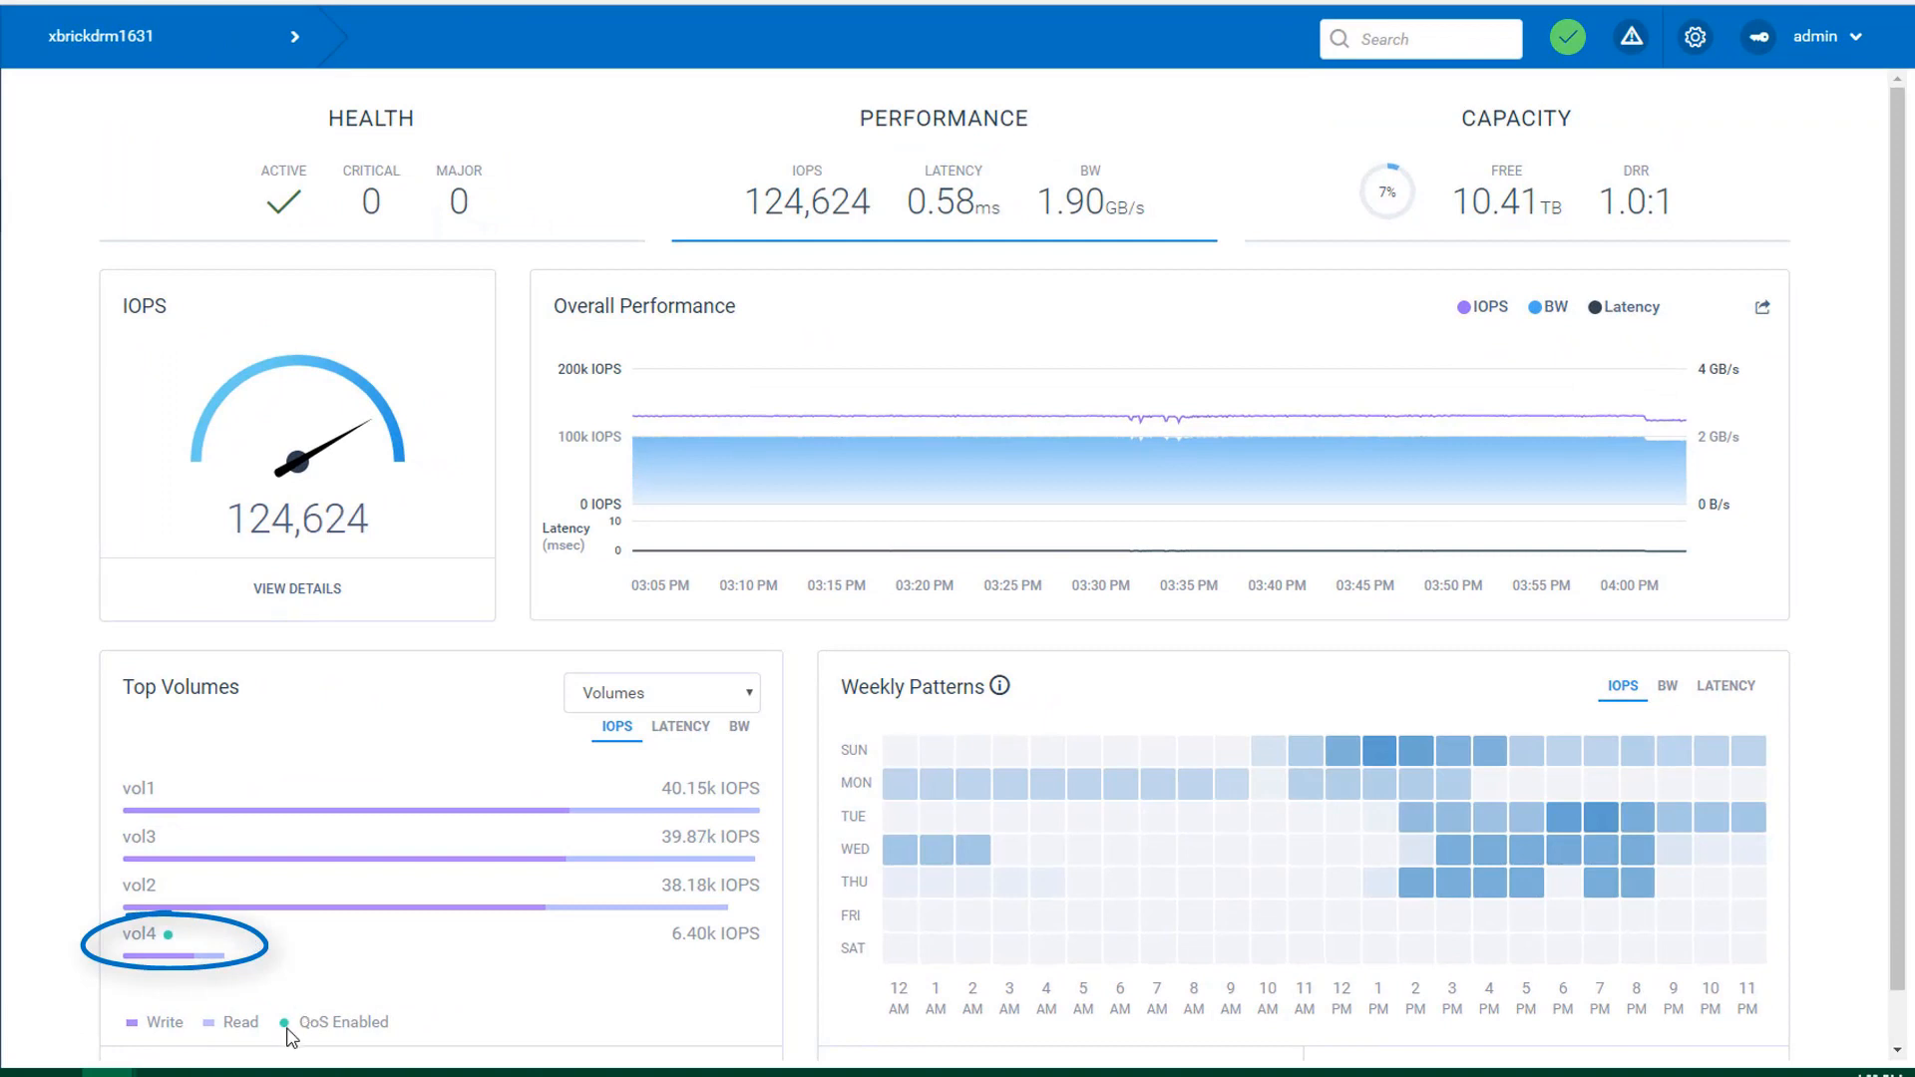
mouse_move(635, 896)
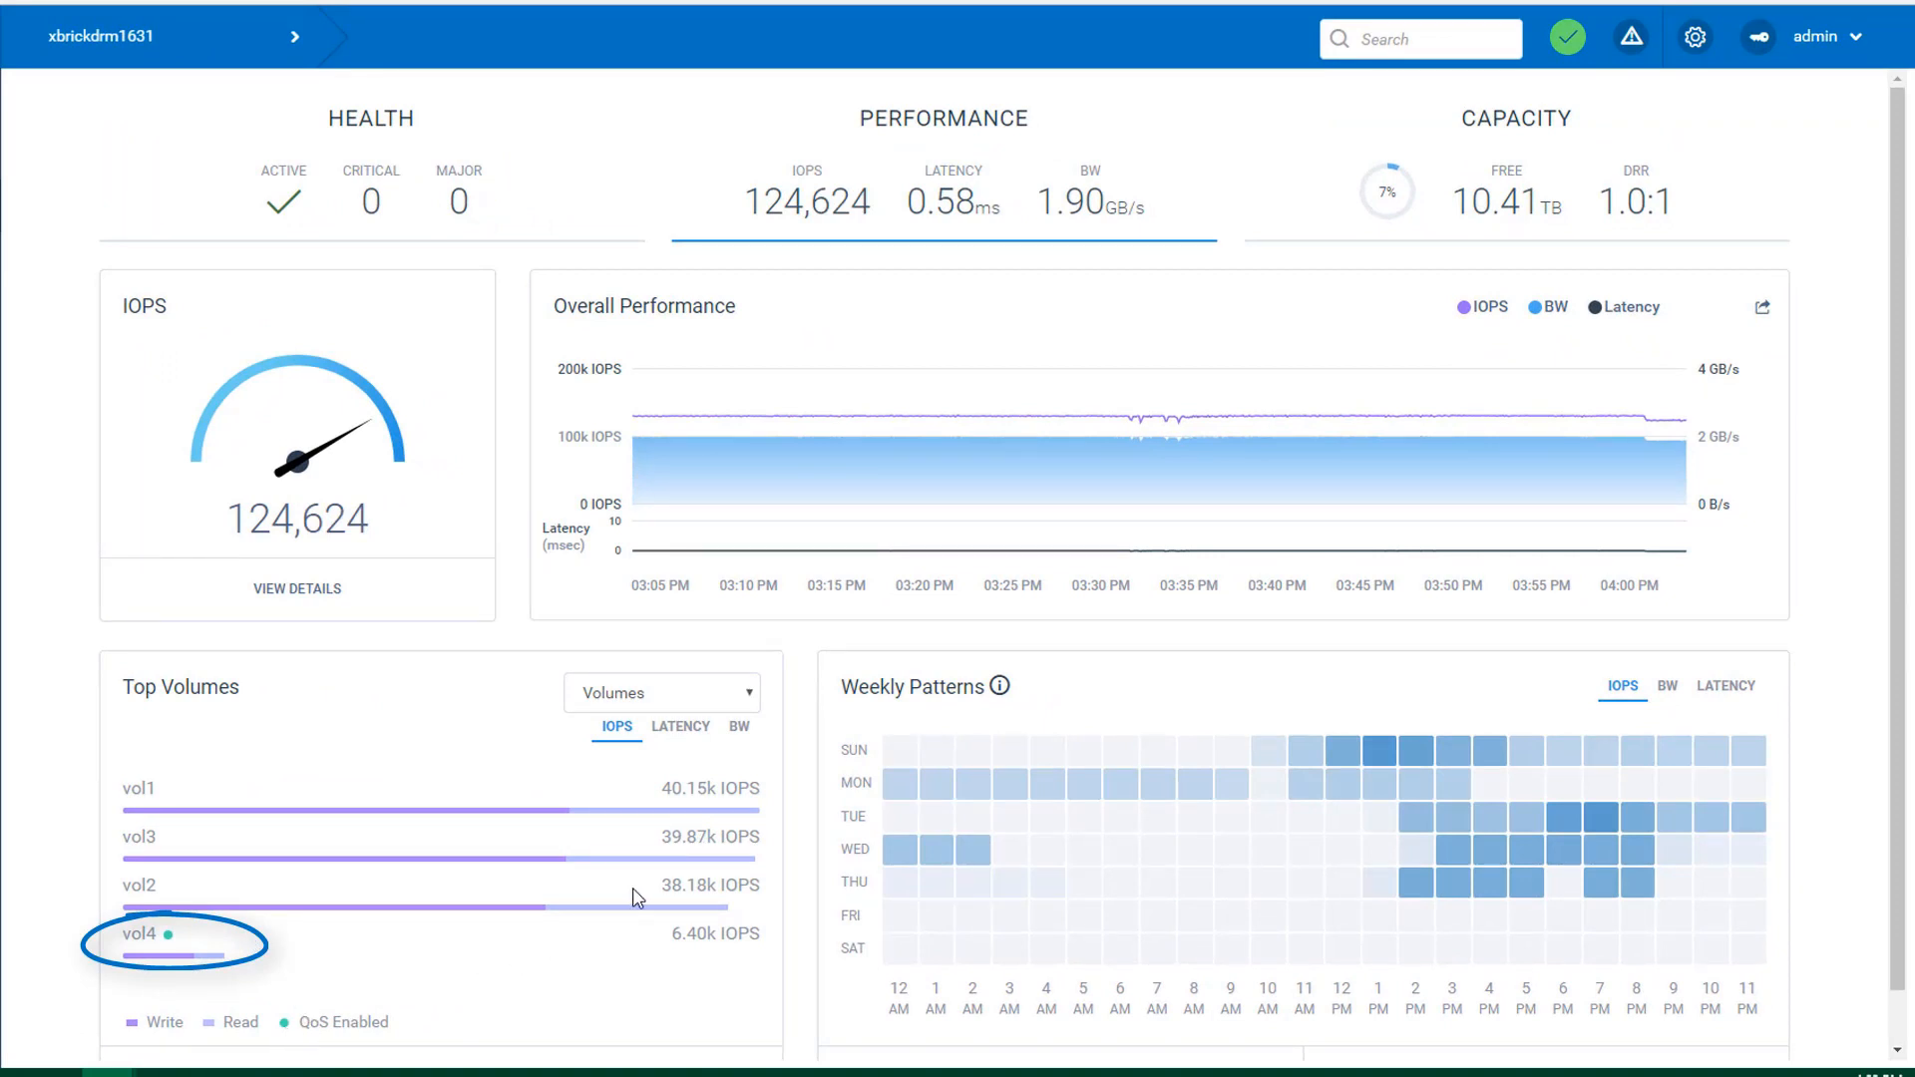
- Rank the dashboard Top Volumes by BW, showing vol4 QoS-enabled at about 99.99 MB/s
click(738, 726)
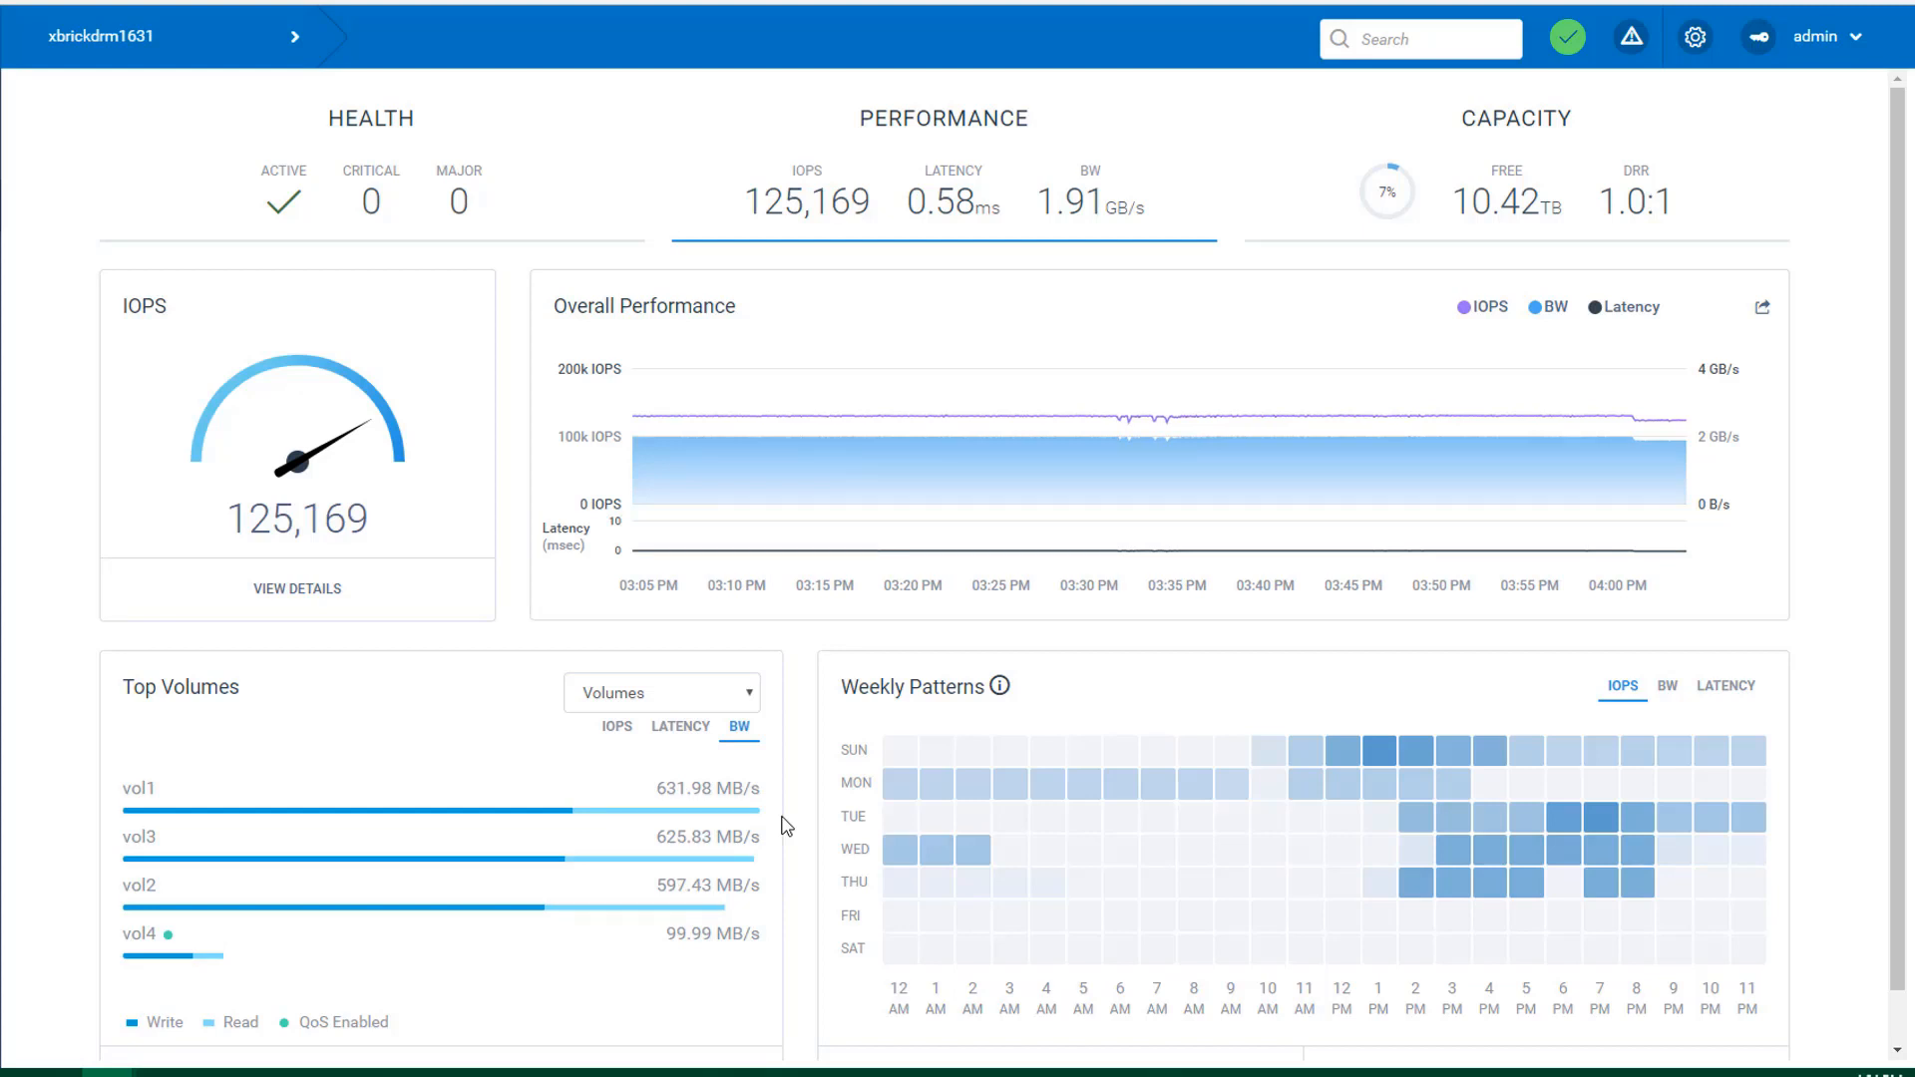
mouse_move(1622, 435)
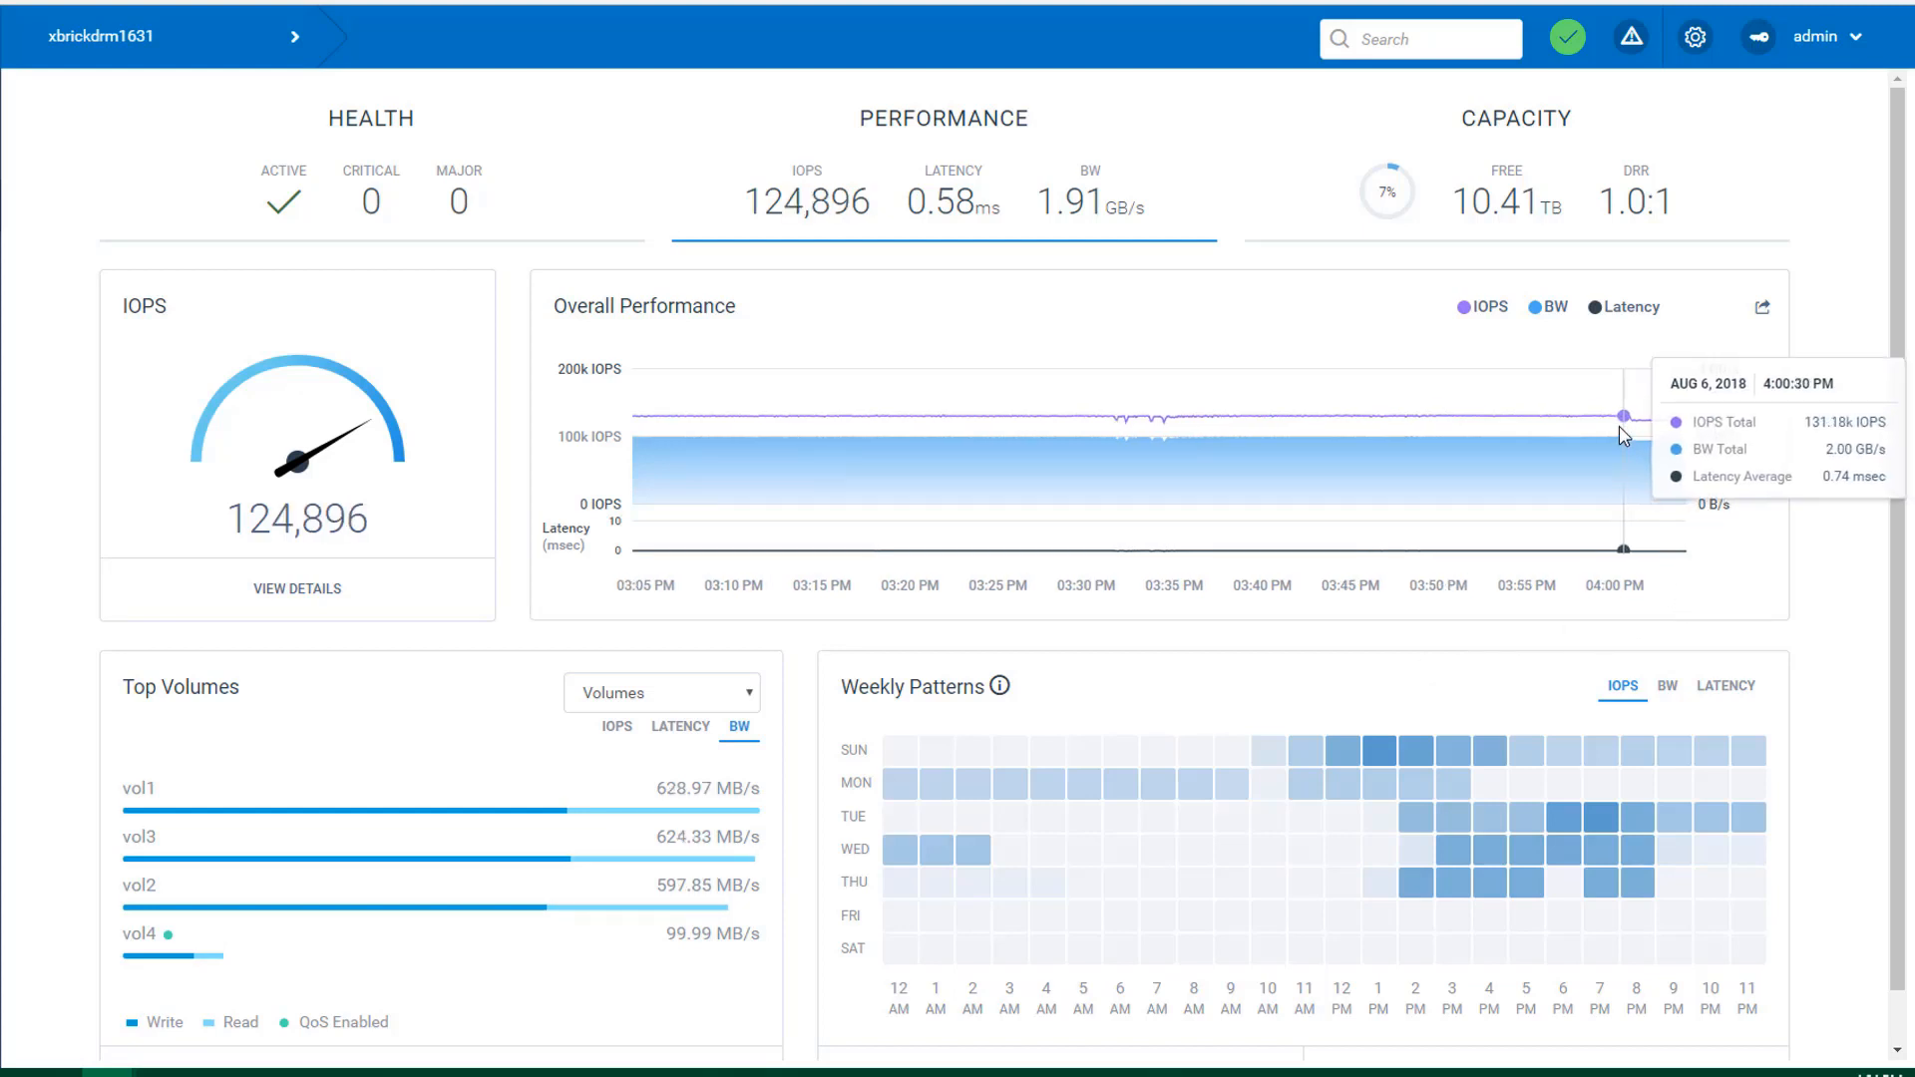
mouse_move(1642, 443)
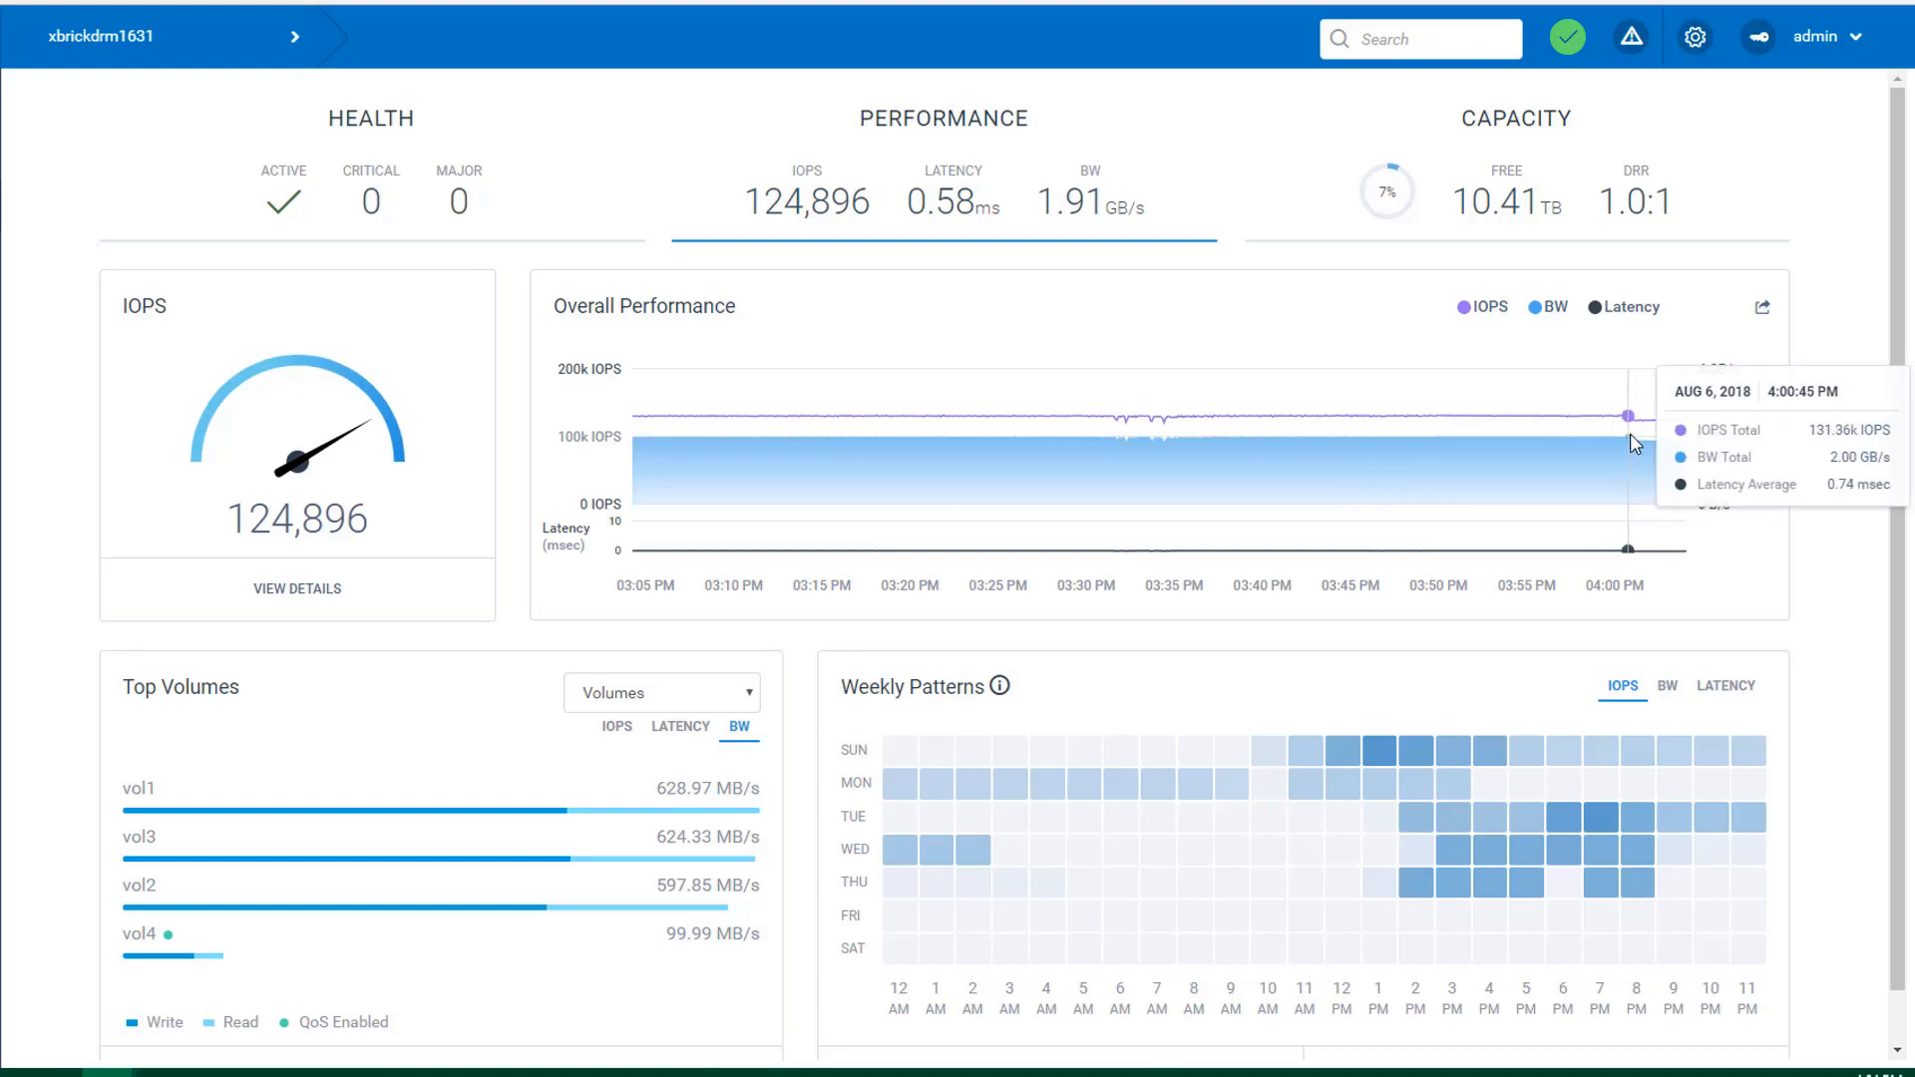
mouse_move(1633, 419)
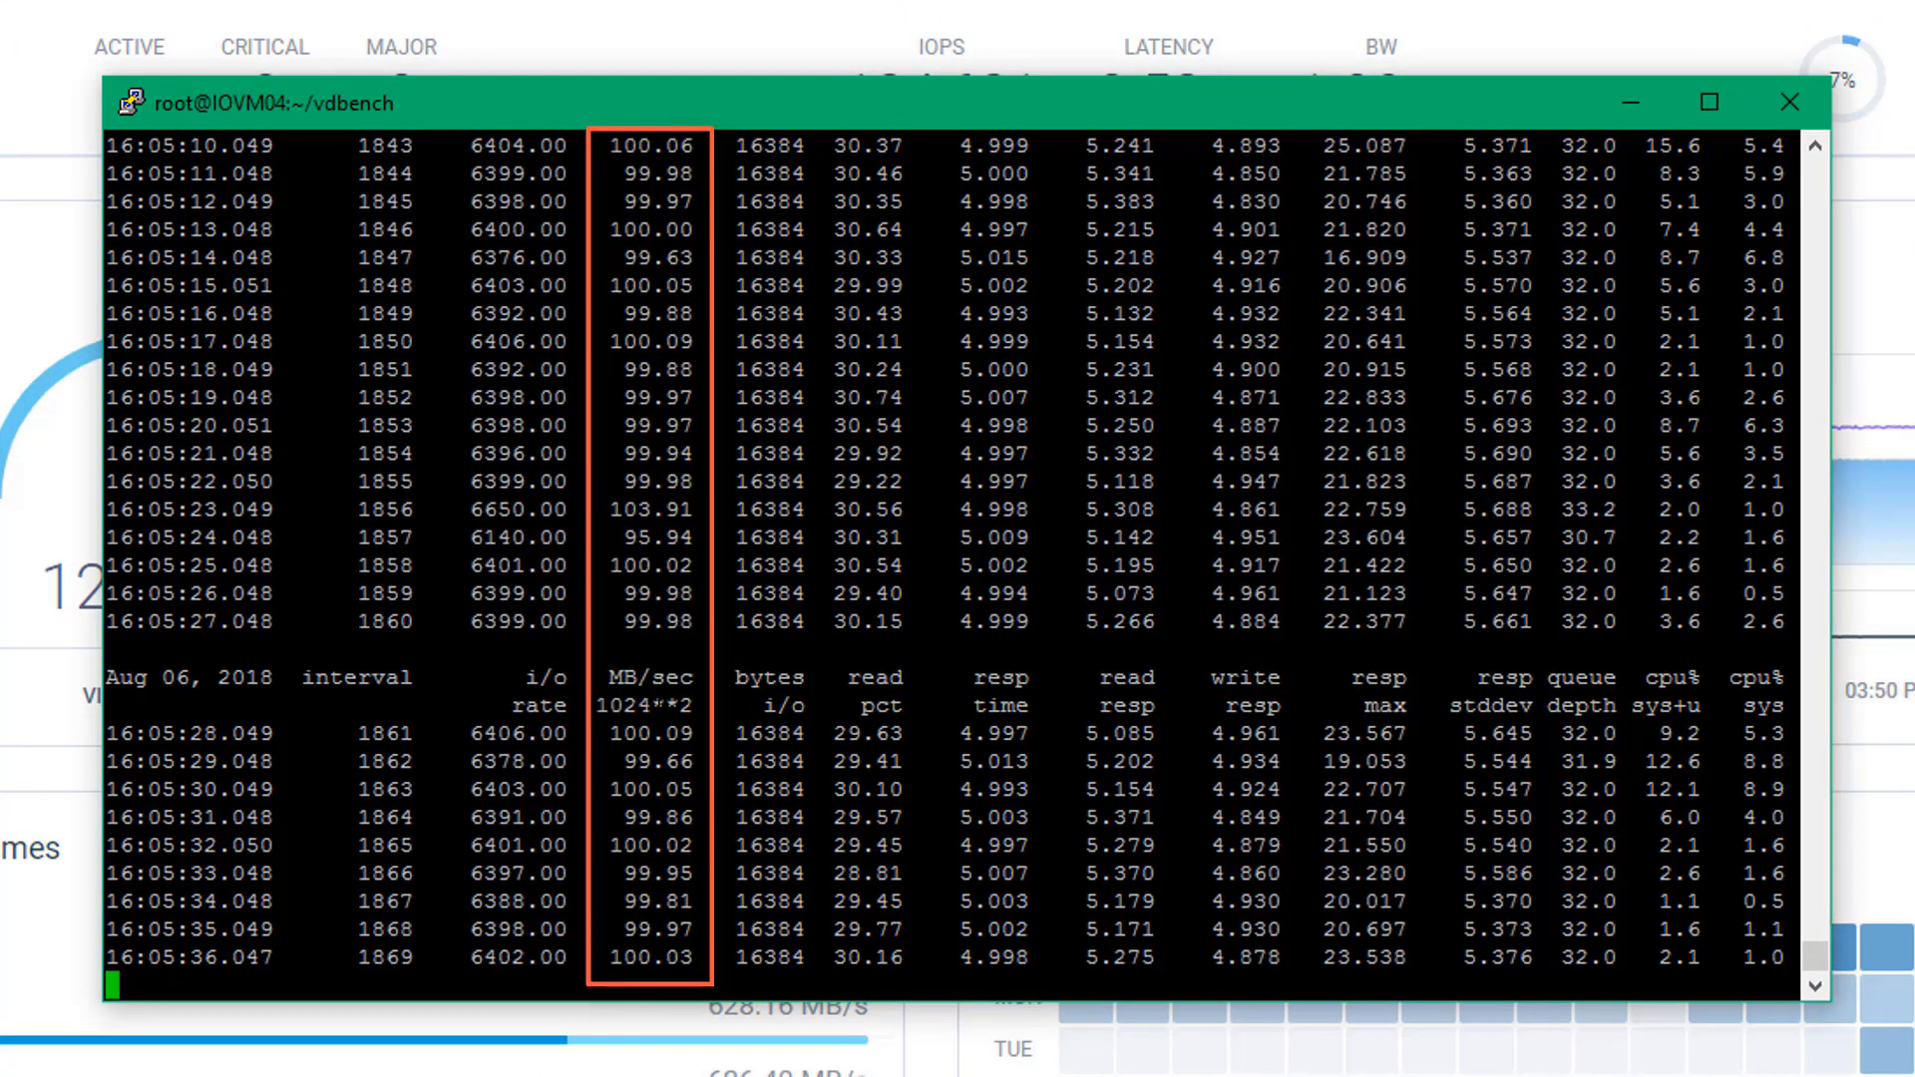
- Scroll the vdbench output to confirm vol4 holds near 100 MB/sec
scroll(down, 3)
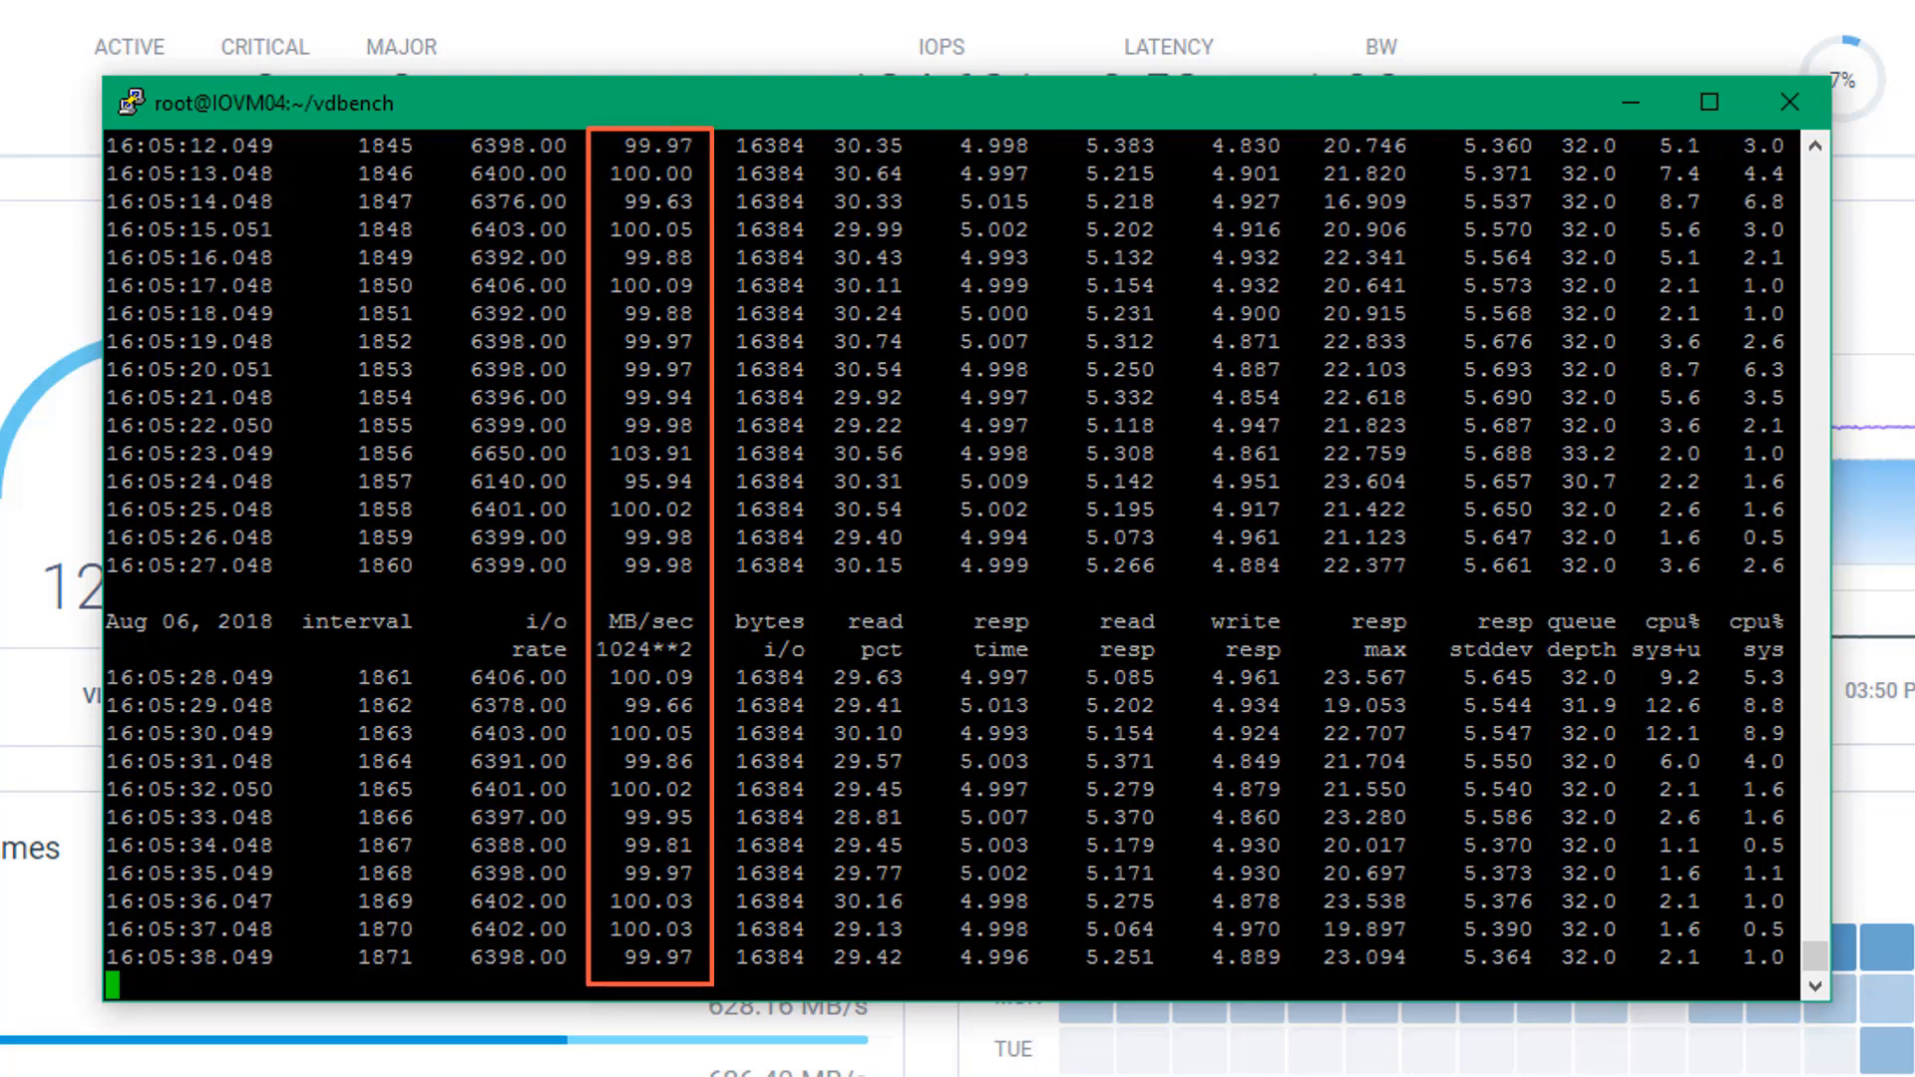
scroll(down, 3)
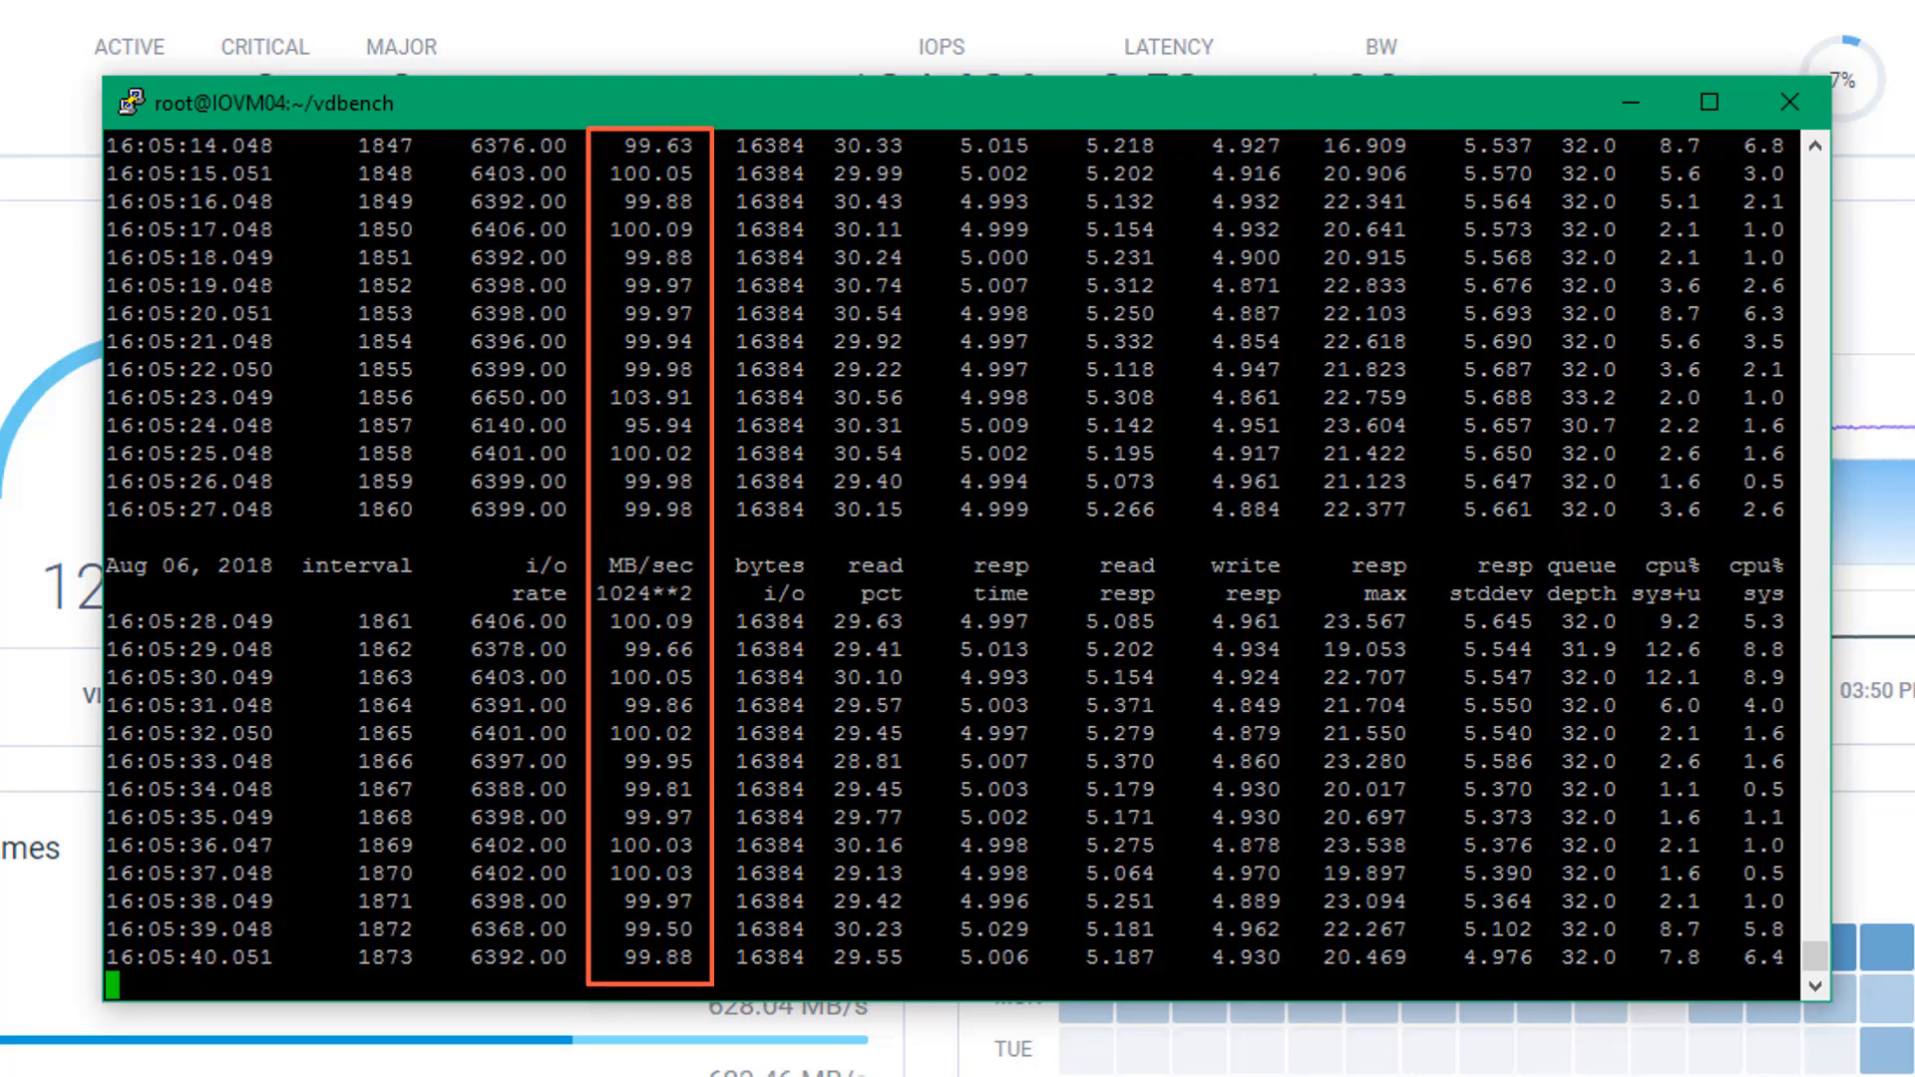
scroll(down, 3)
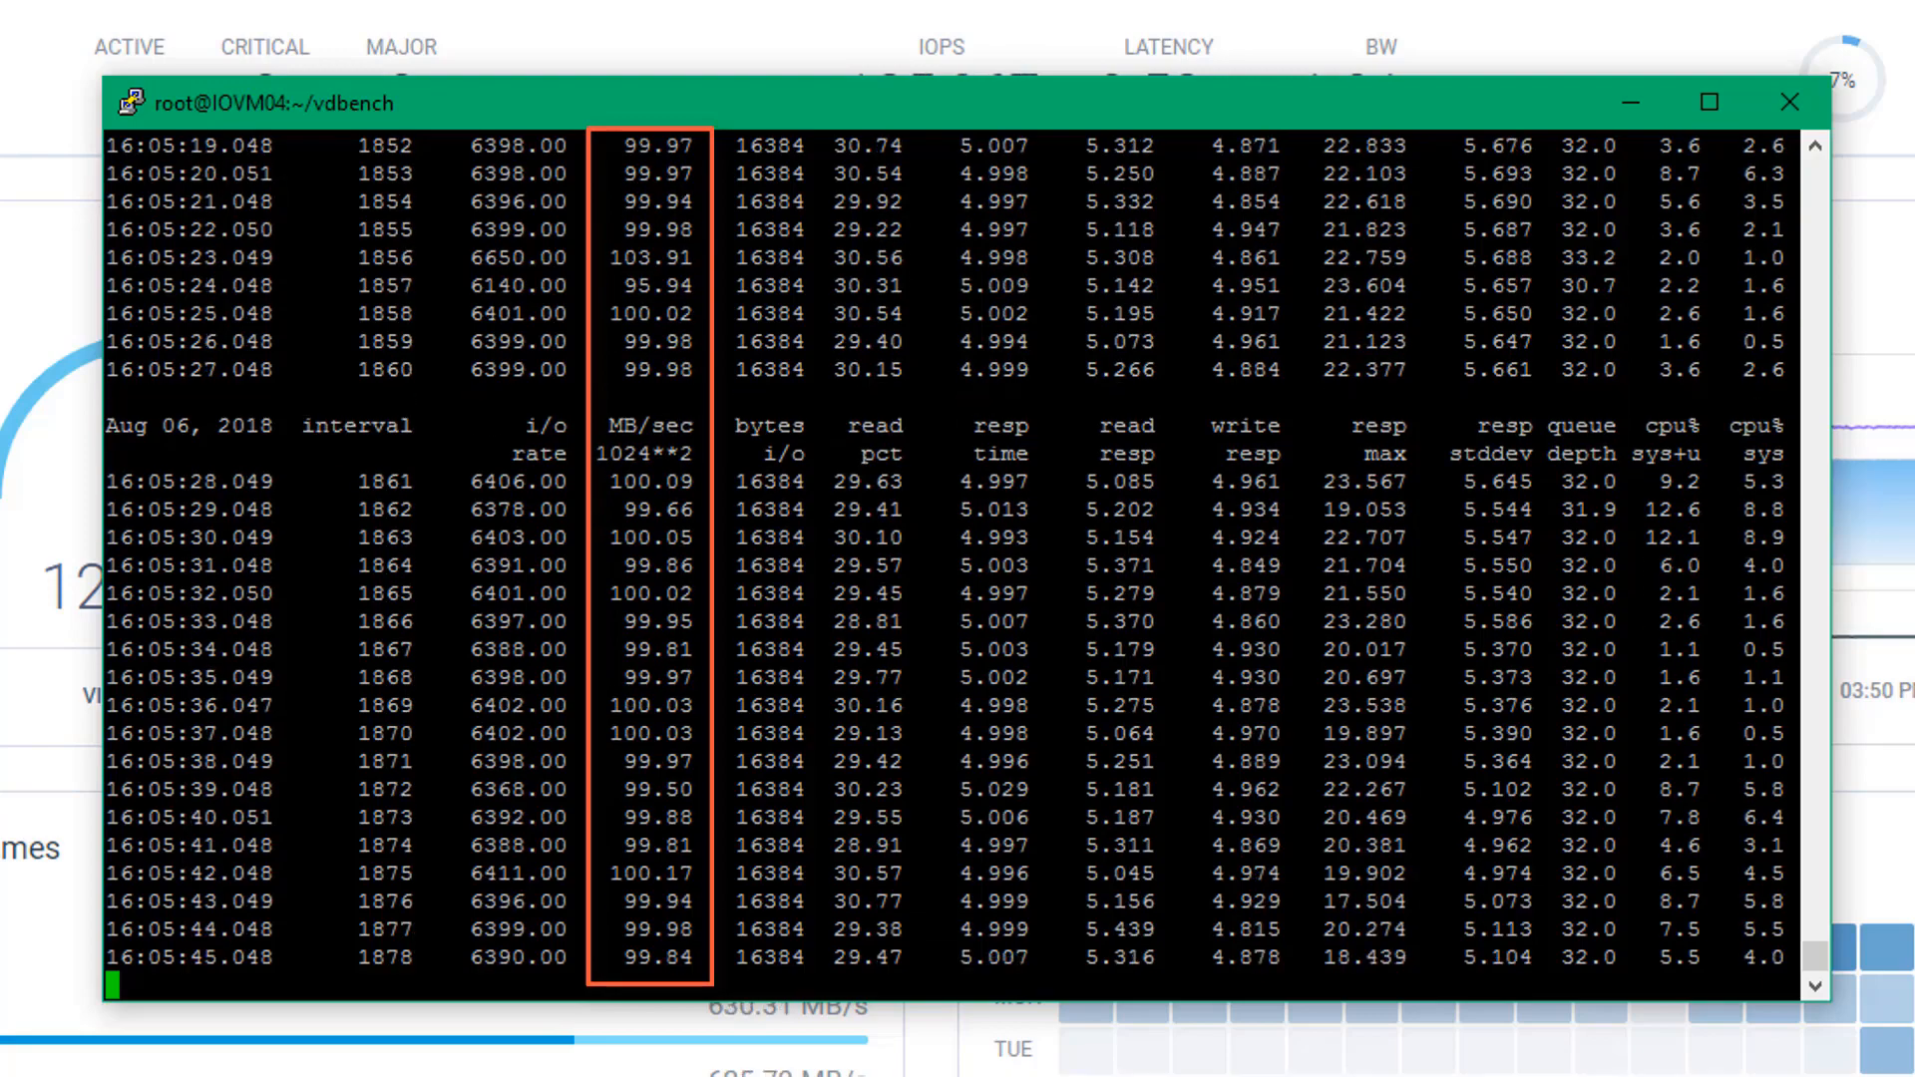
scroll(down, 3)
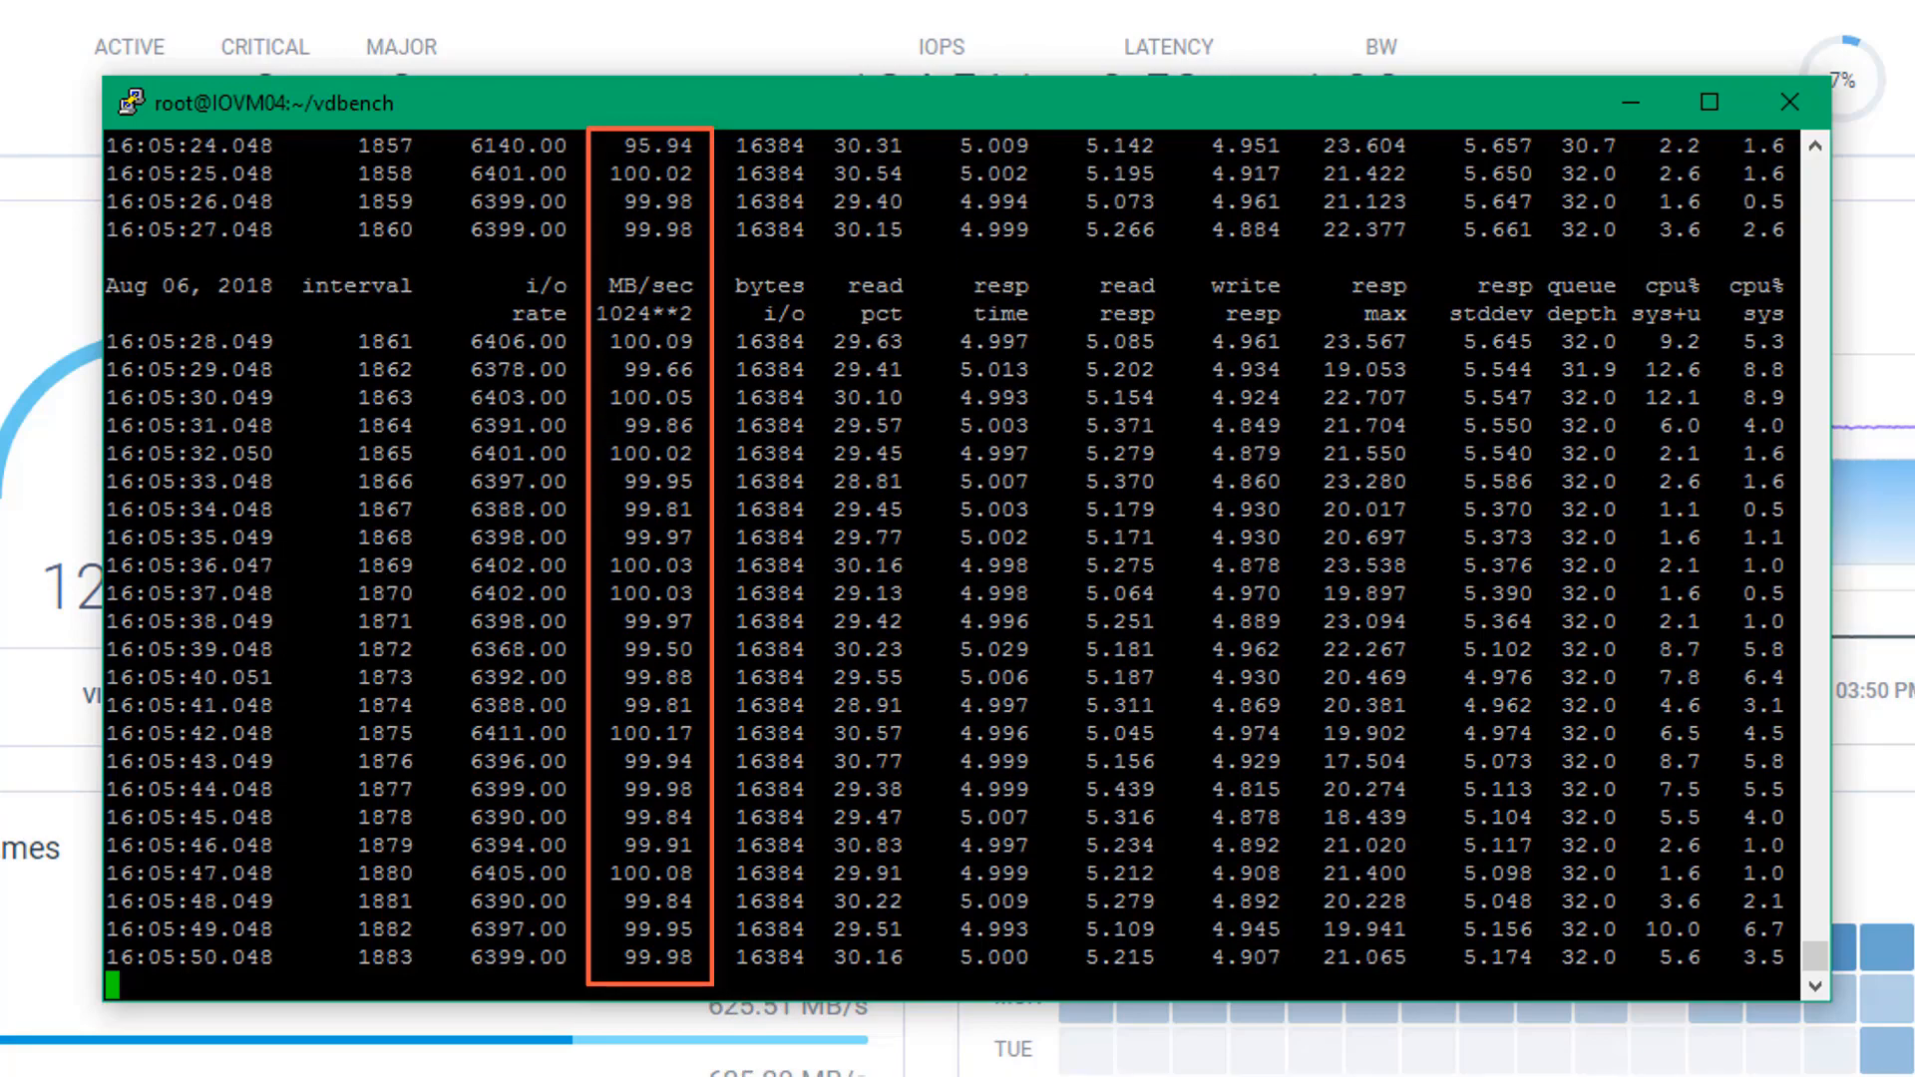
scroll(down, 3)
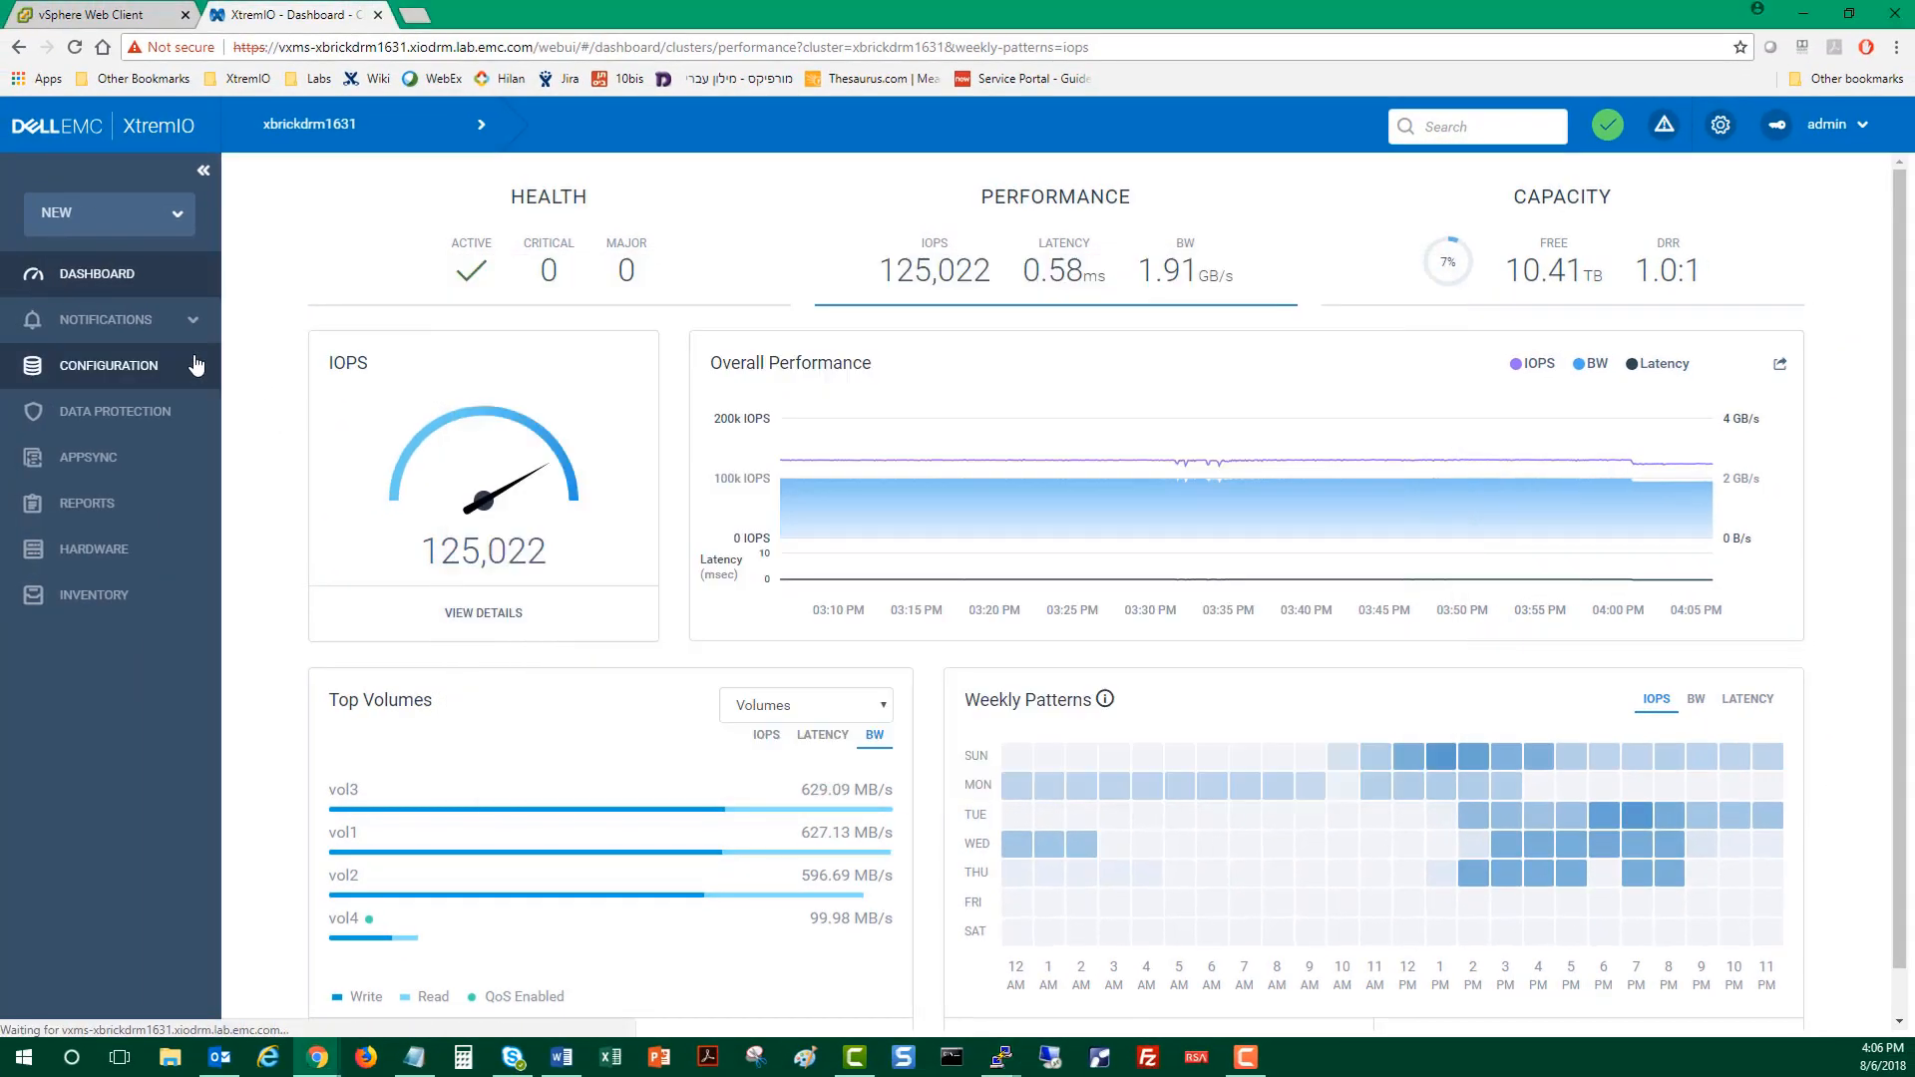
- Open the Modify form for vol4_QoS_Policy from Configuration > QoS Policies
click(108, 365)
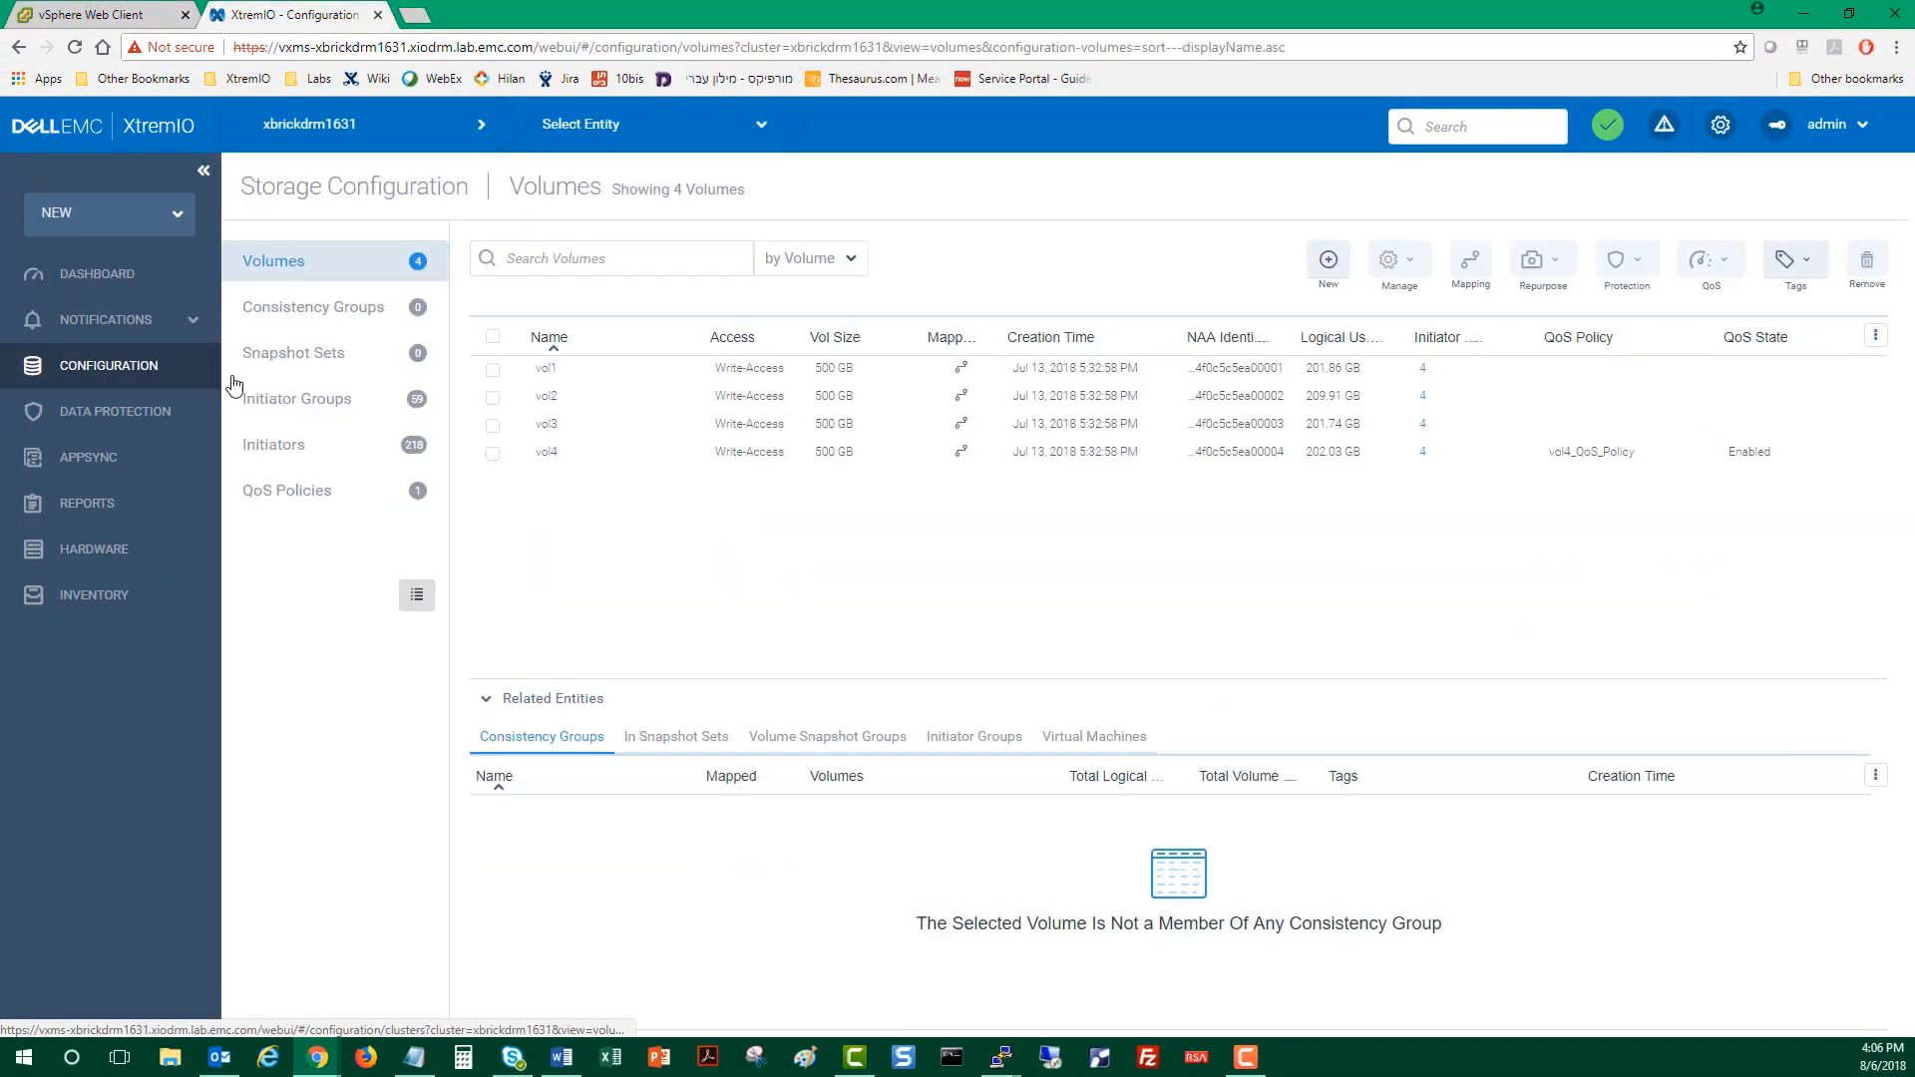
mouse_move(903, 602)
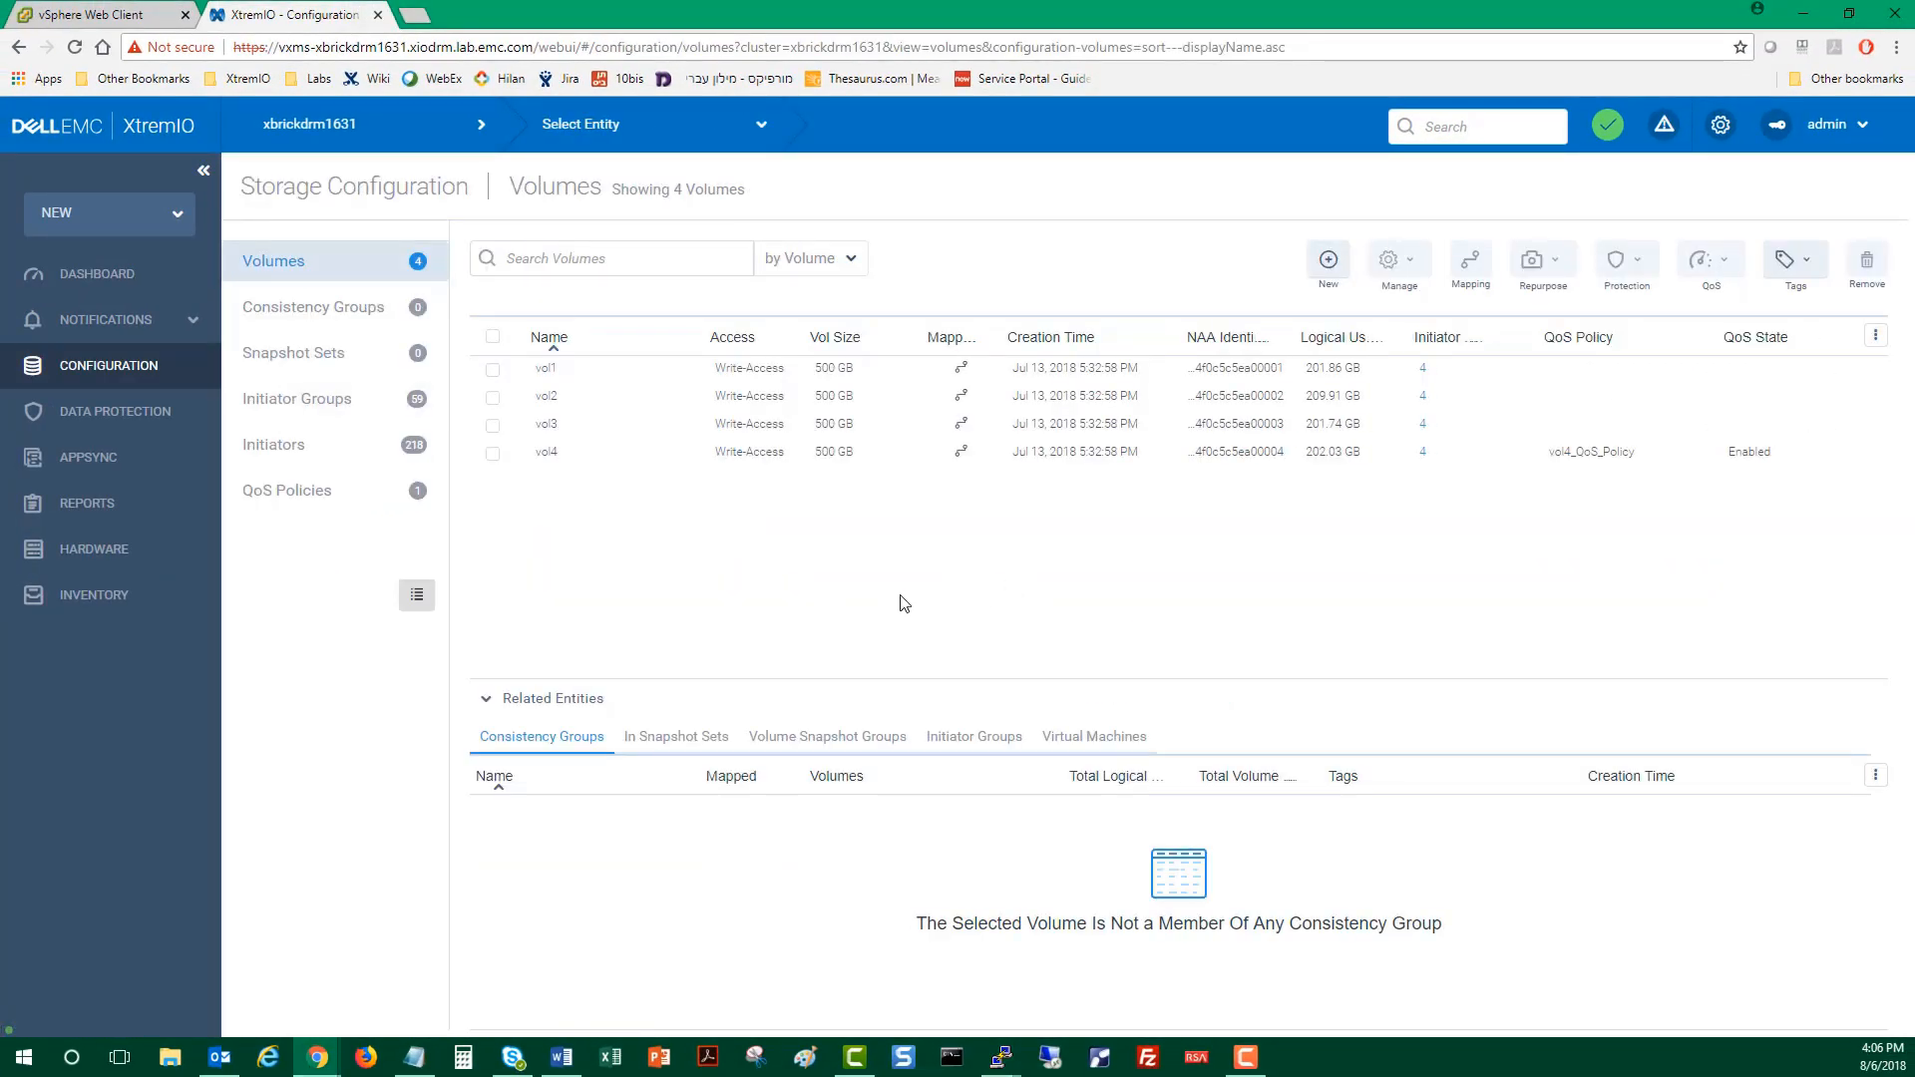
click(285, 491)
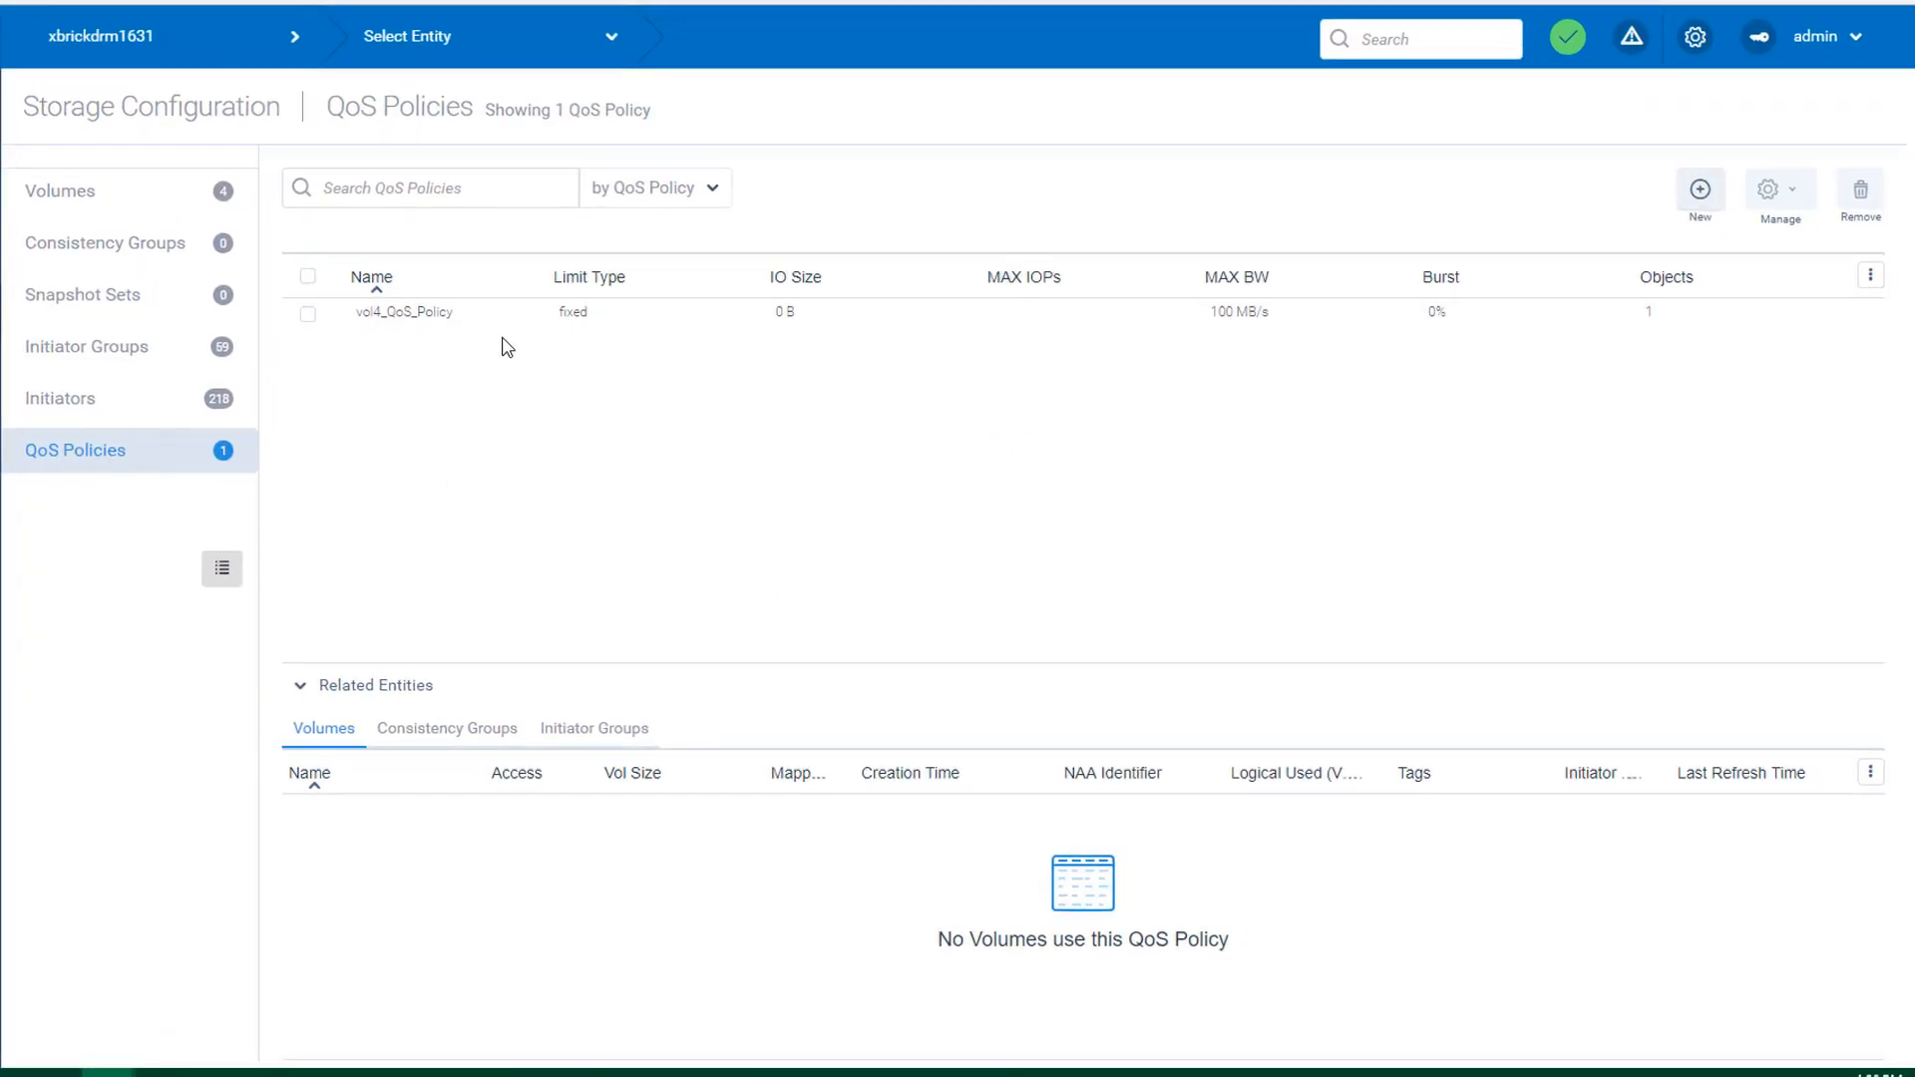
click(307, 313)
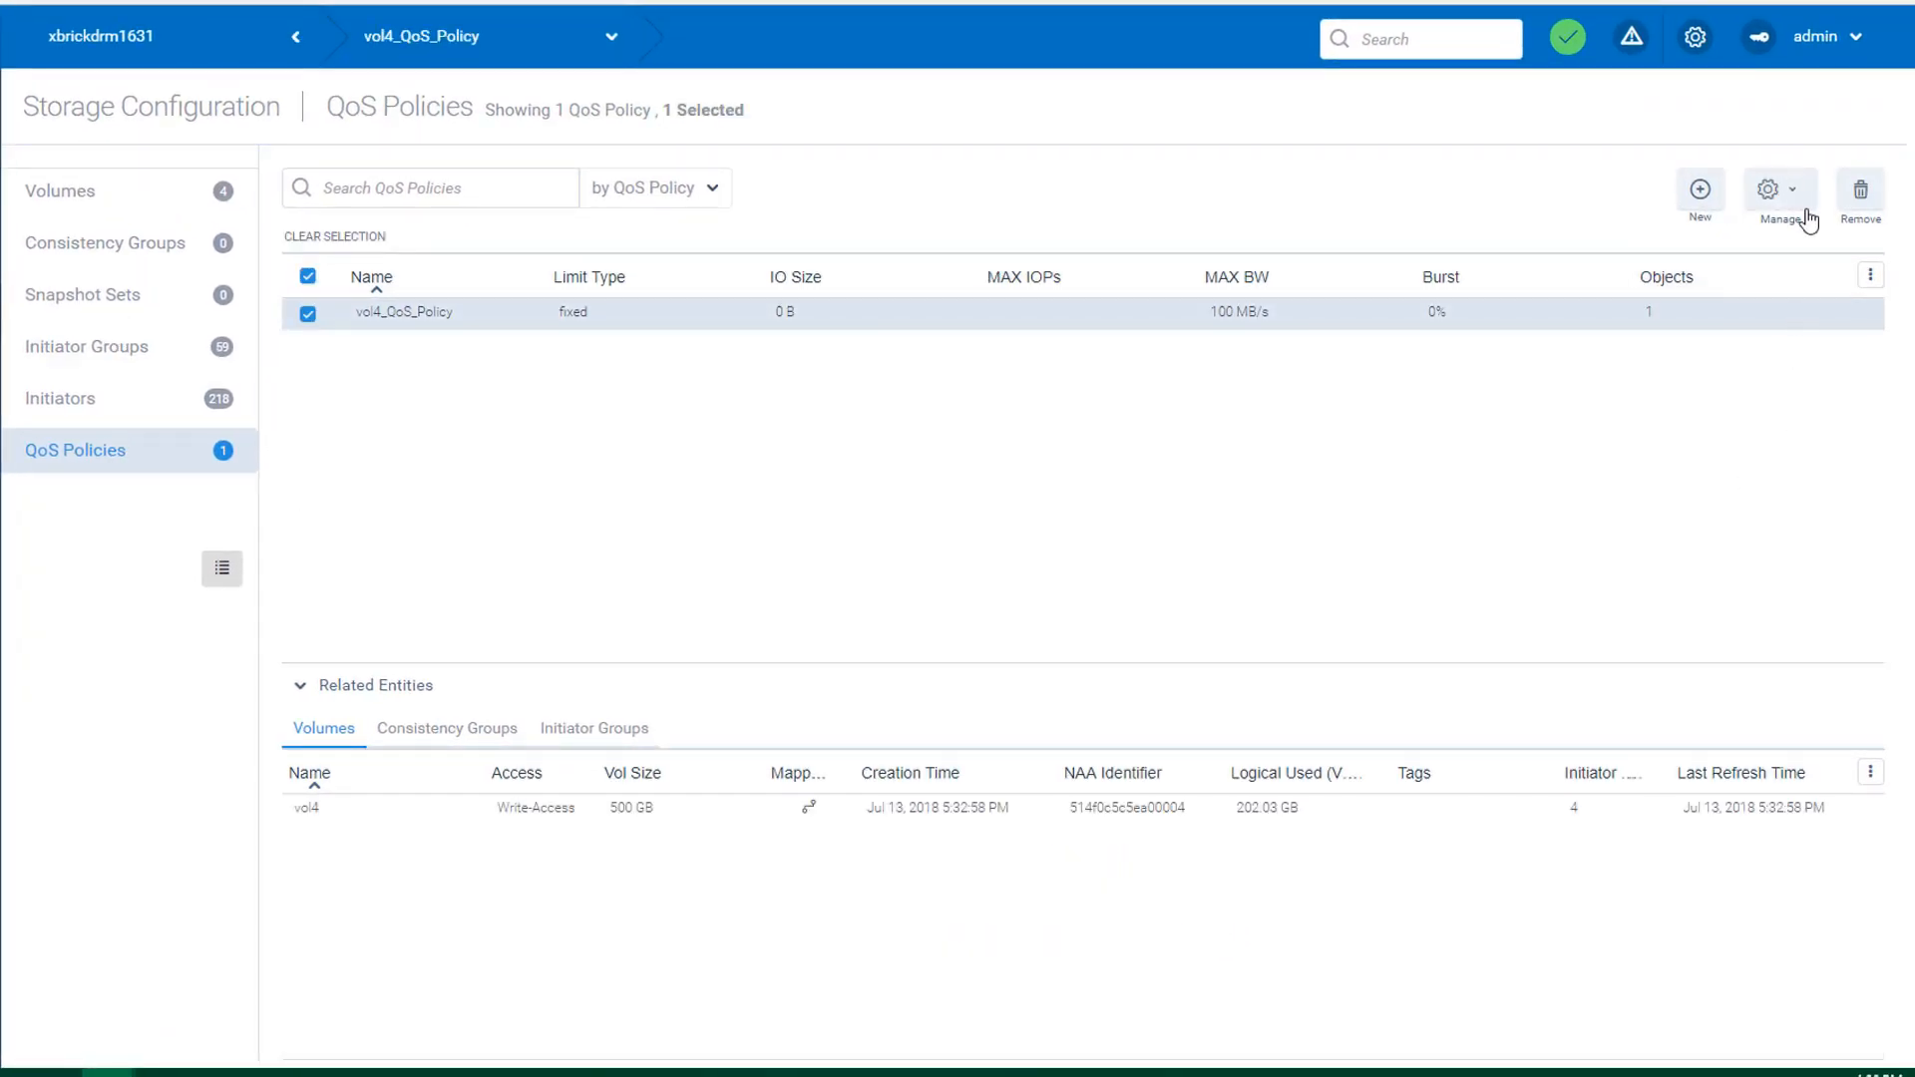
click(1767, 196)
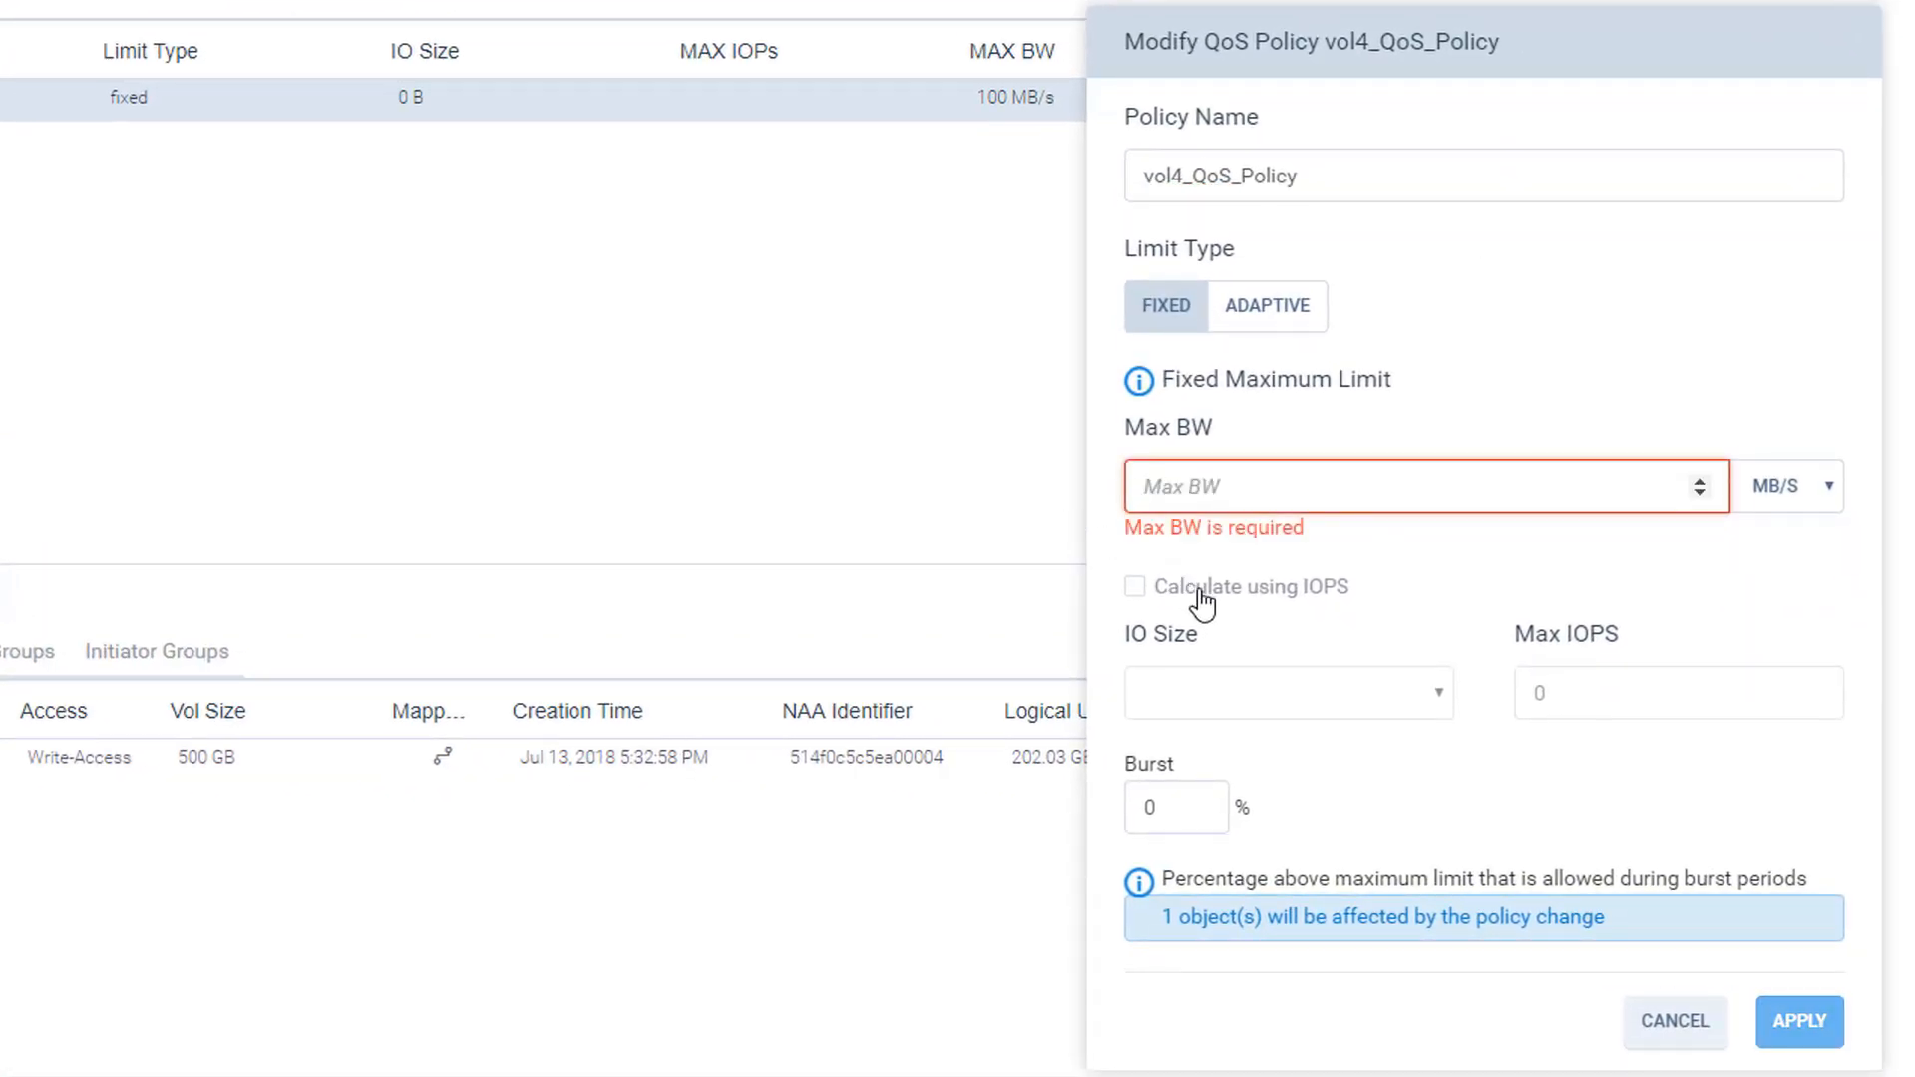
- Enable Calculate using IOPS on vol4_QoS_Policy before computing the 6,400 figure
click(1133, 586)
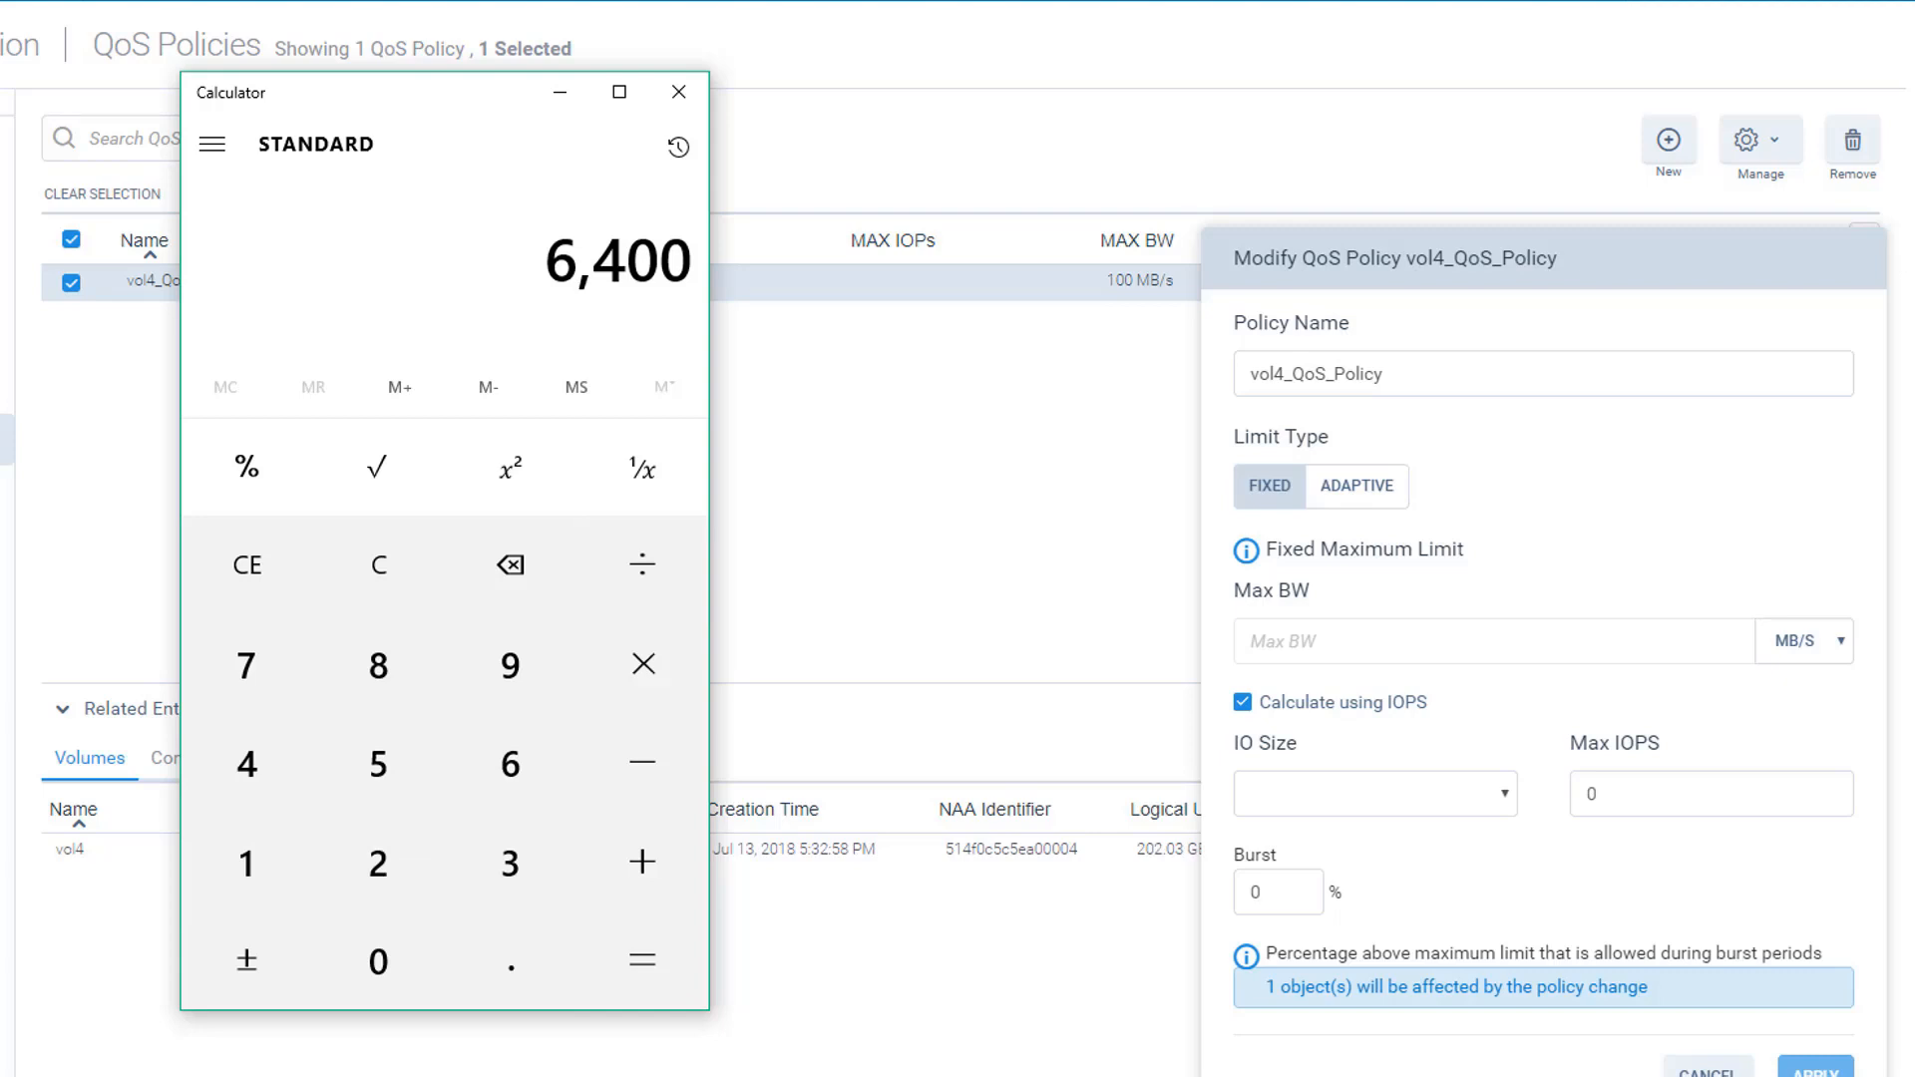
mouse_move(577, 353)
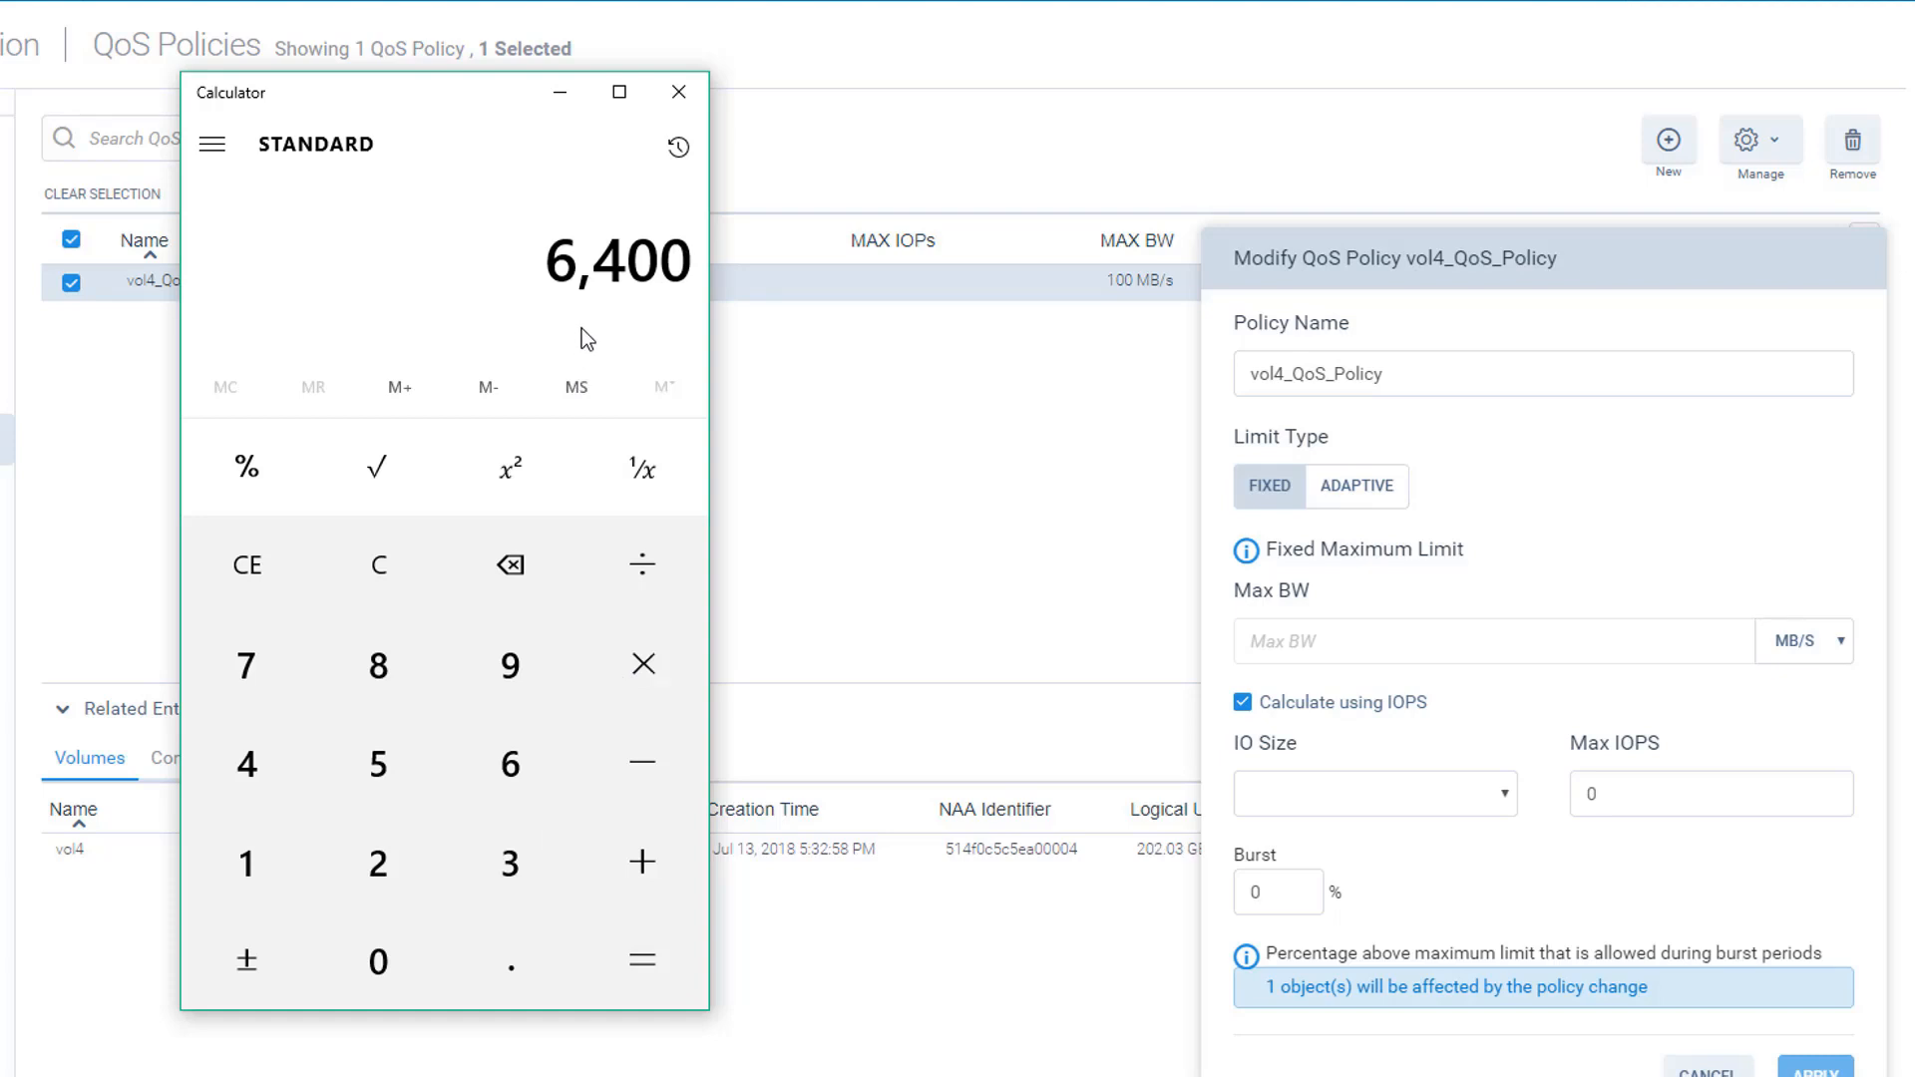
mouse_move(1398, 766)
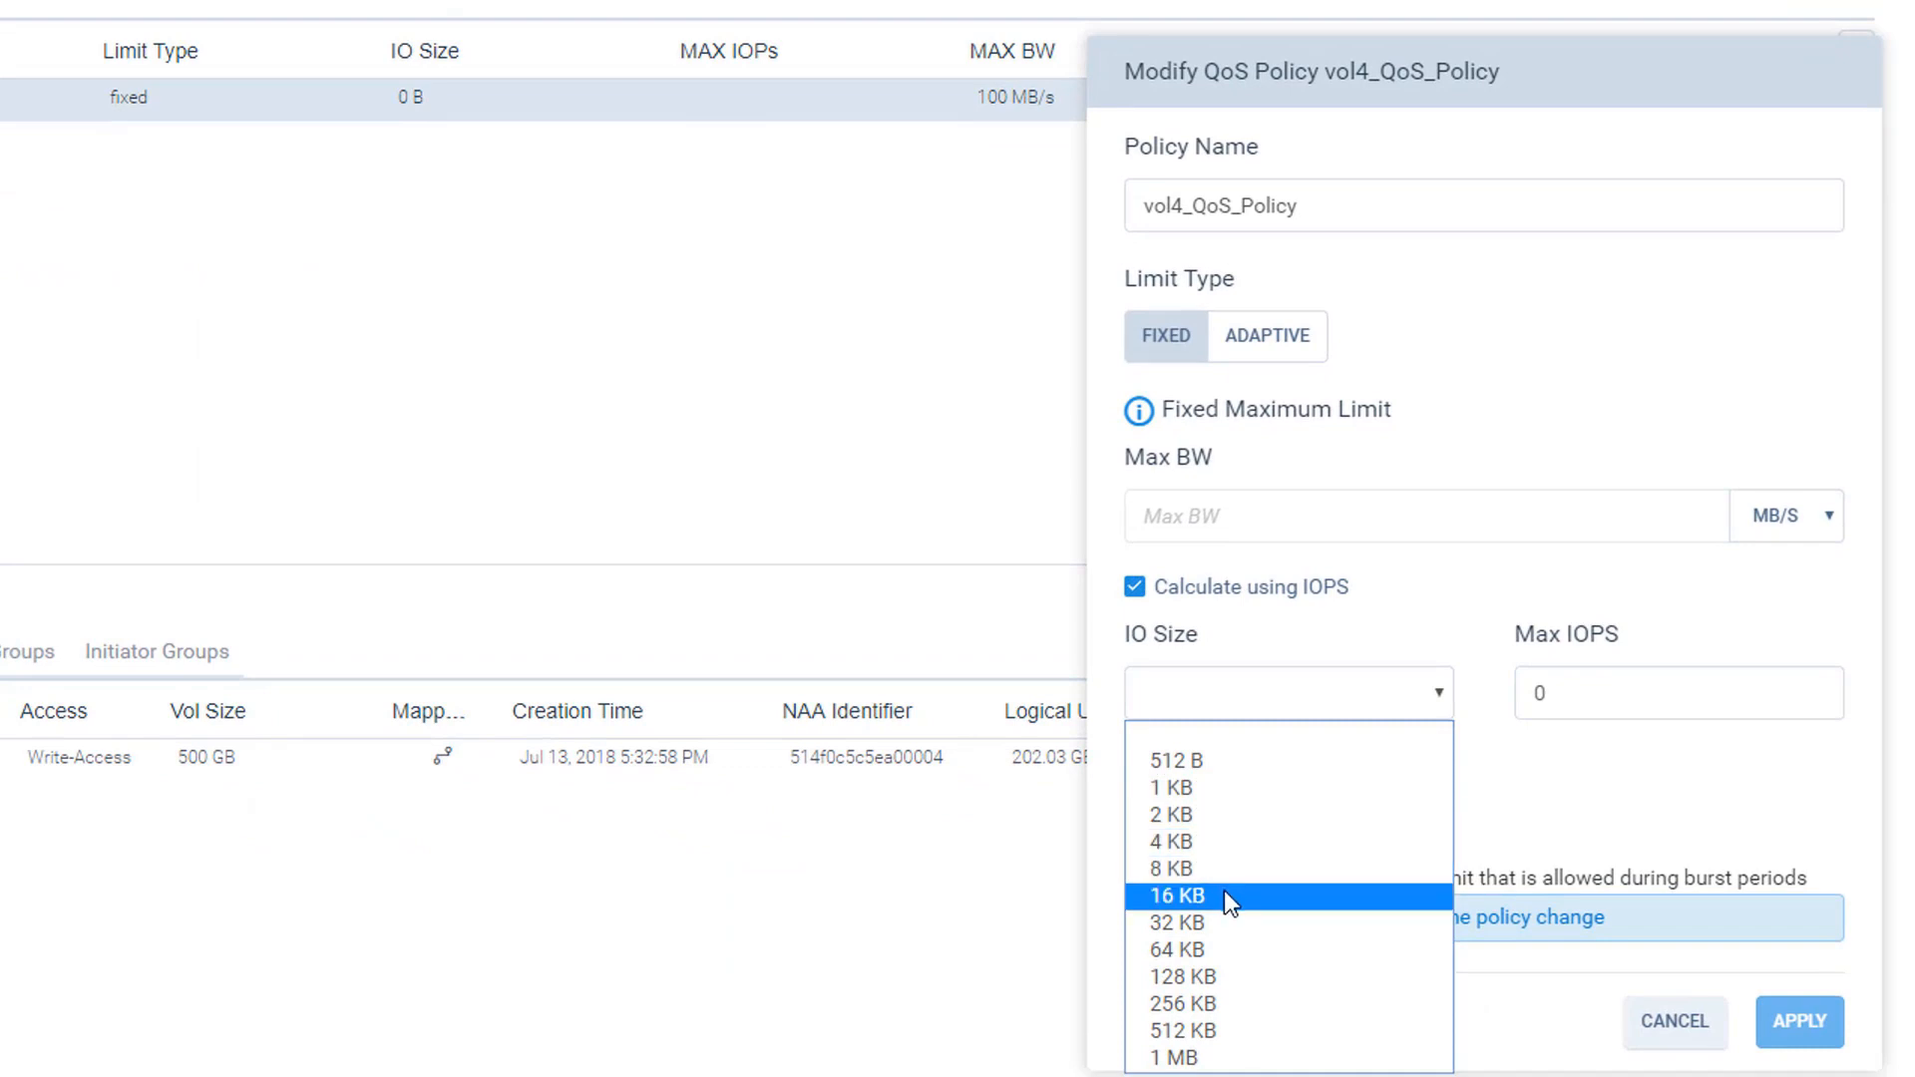
- Save vol4_QoS_Policy with a 16 KB IO size and 6400 Max IOPS
click(1175, 896)
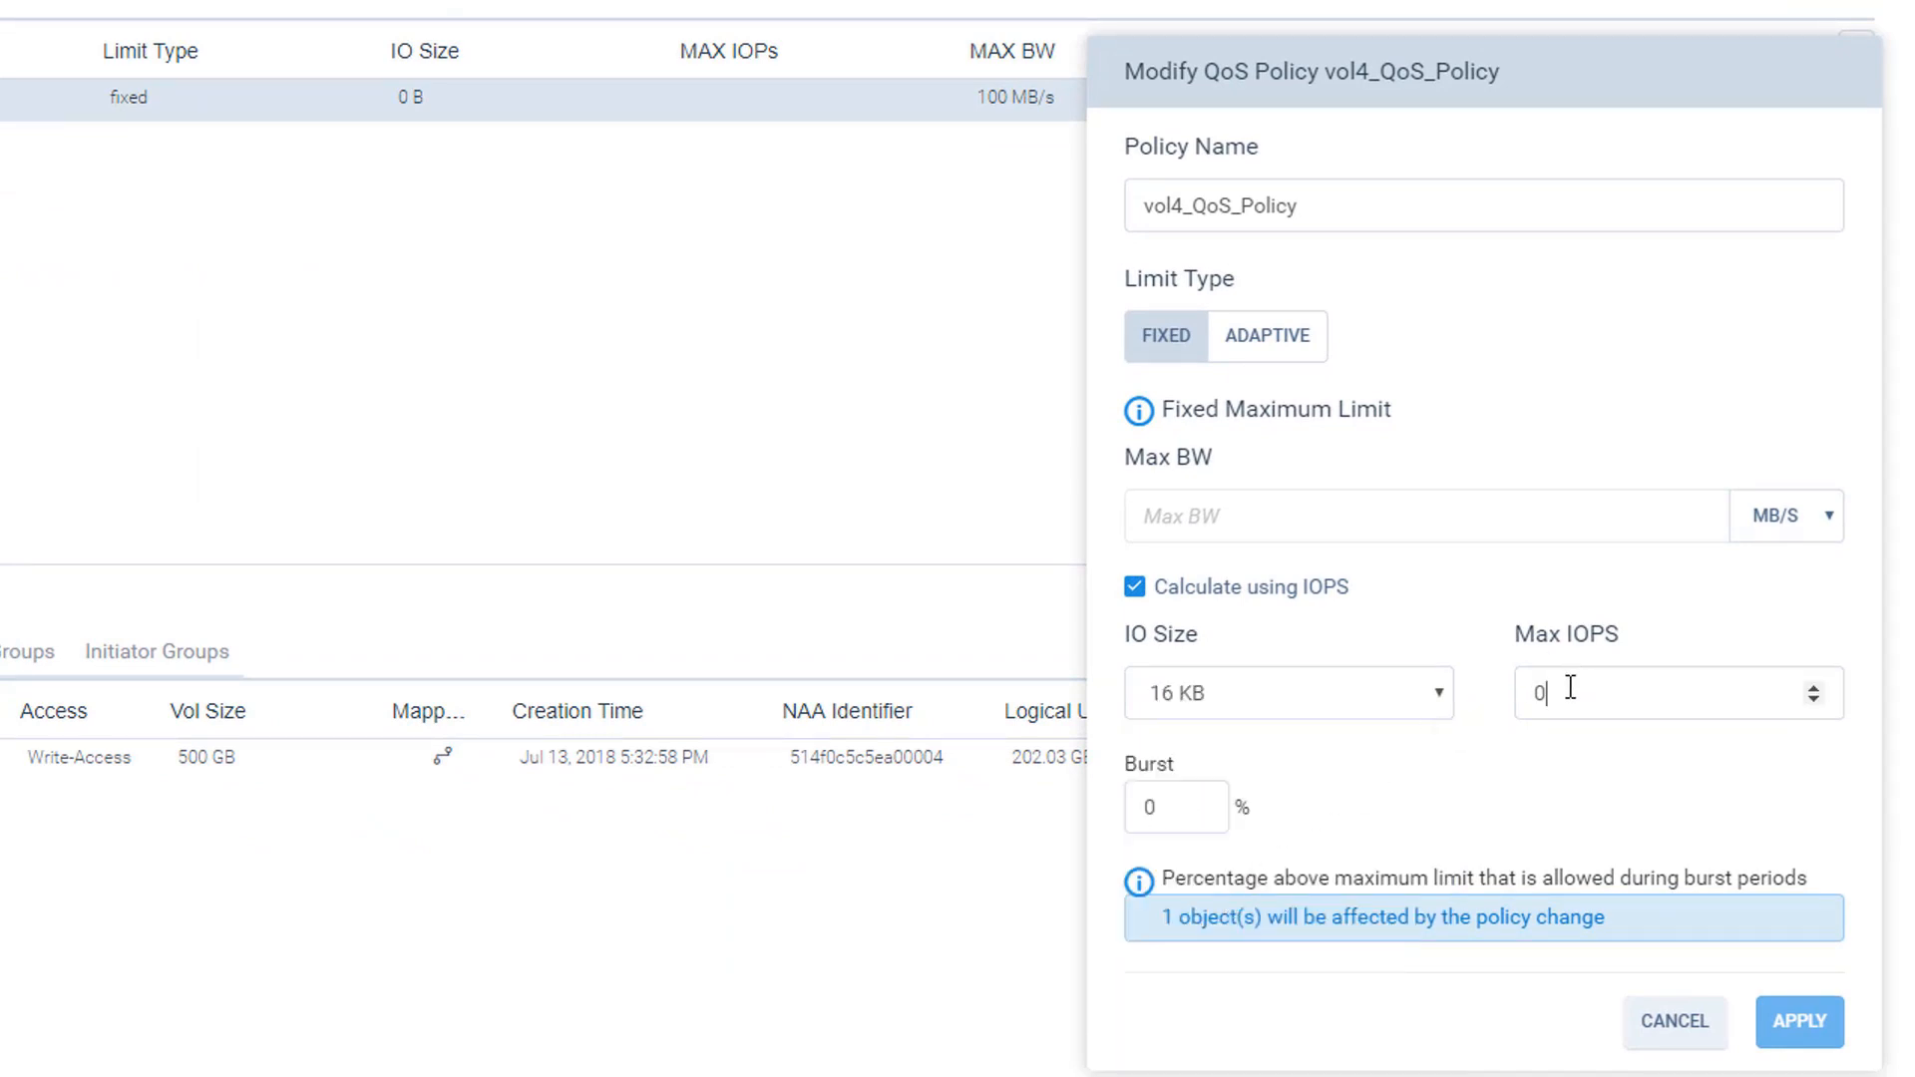
text(6)
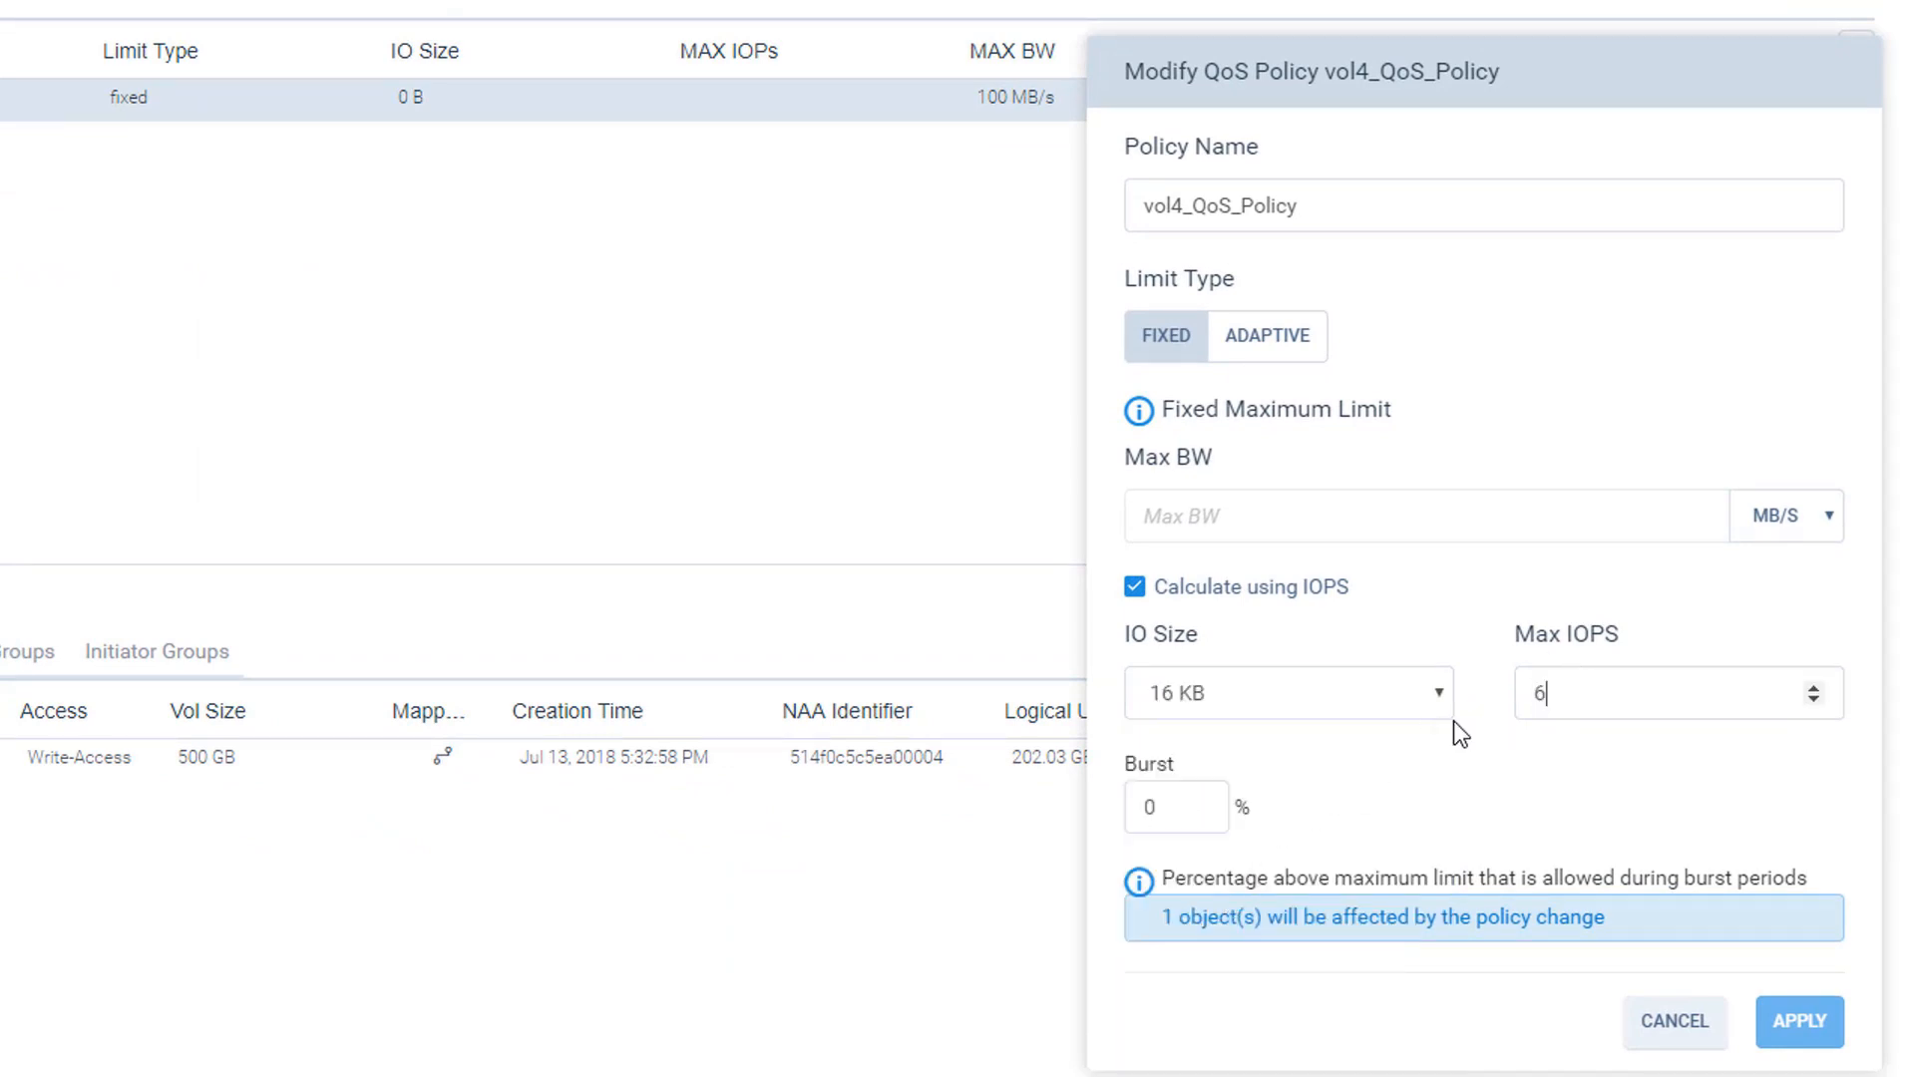
text(400)
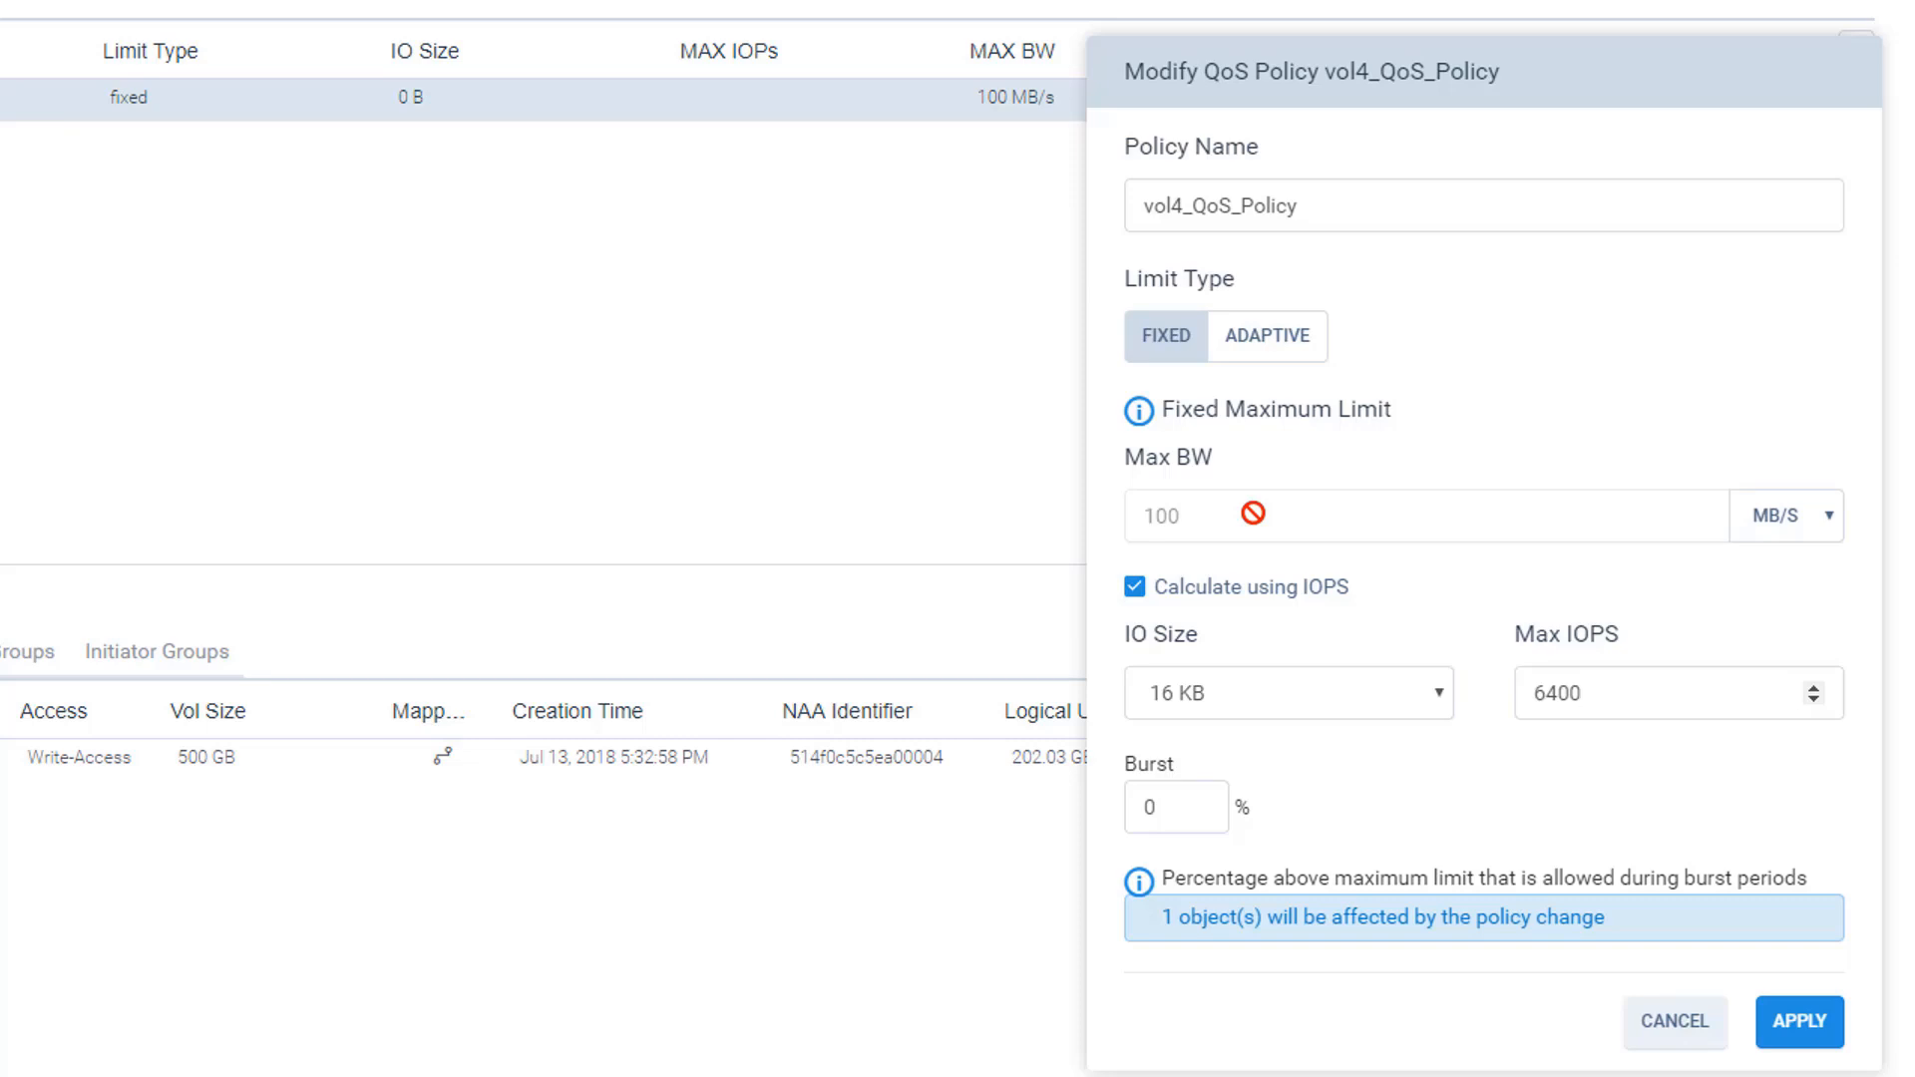
click(1797, 1022)
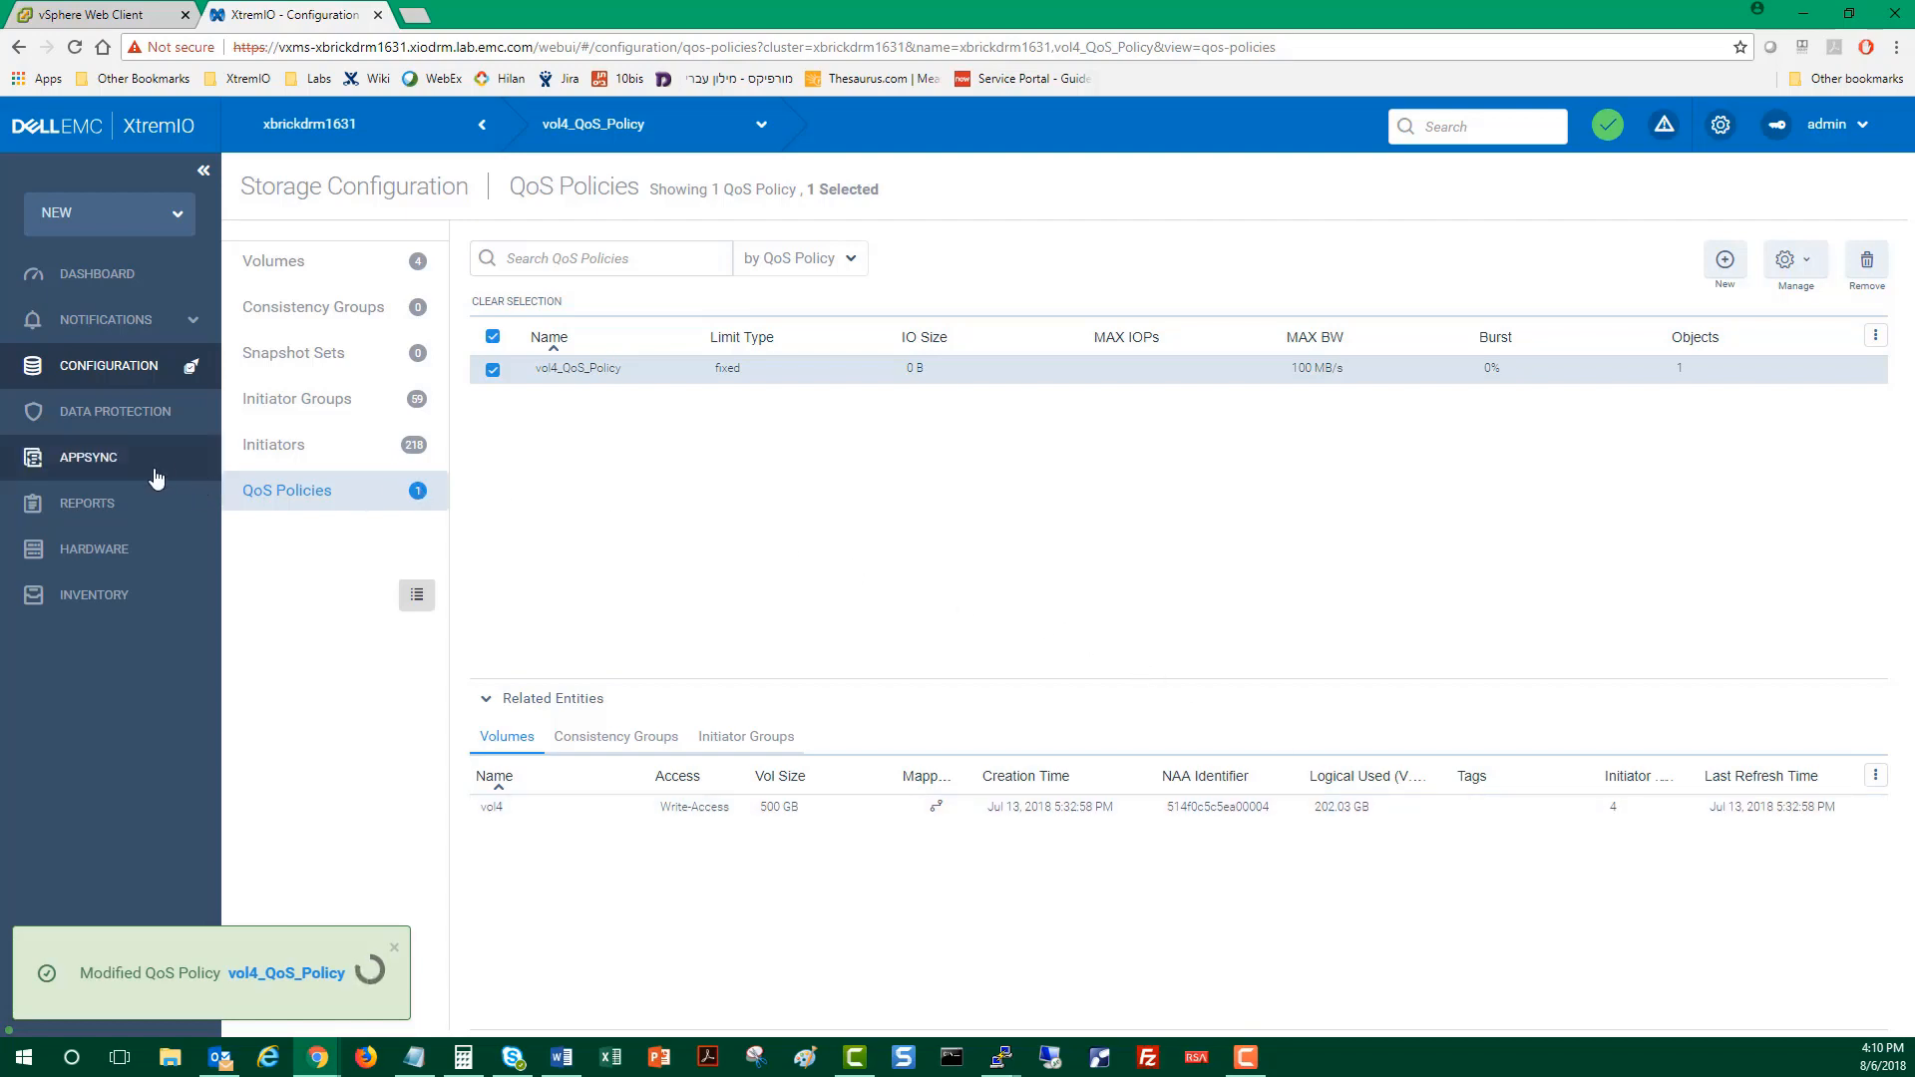
click(86, 503)
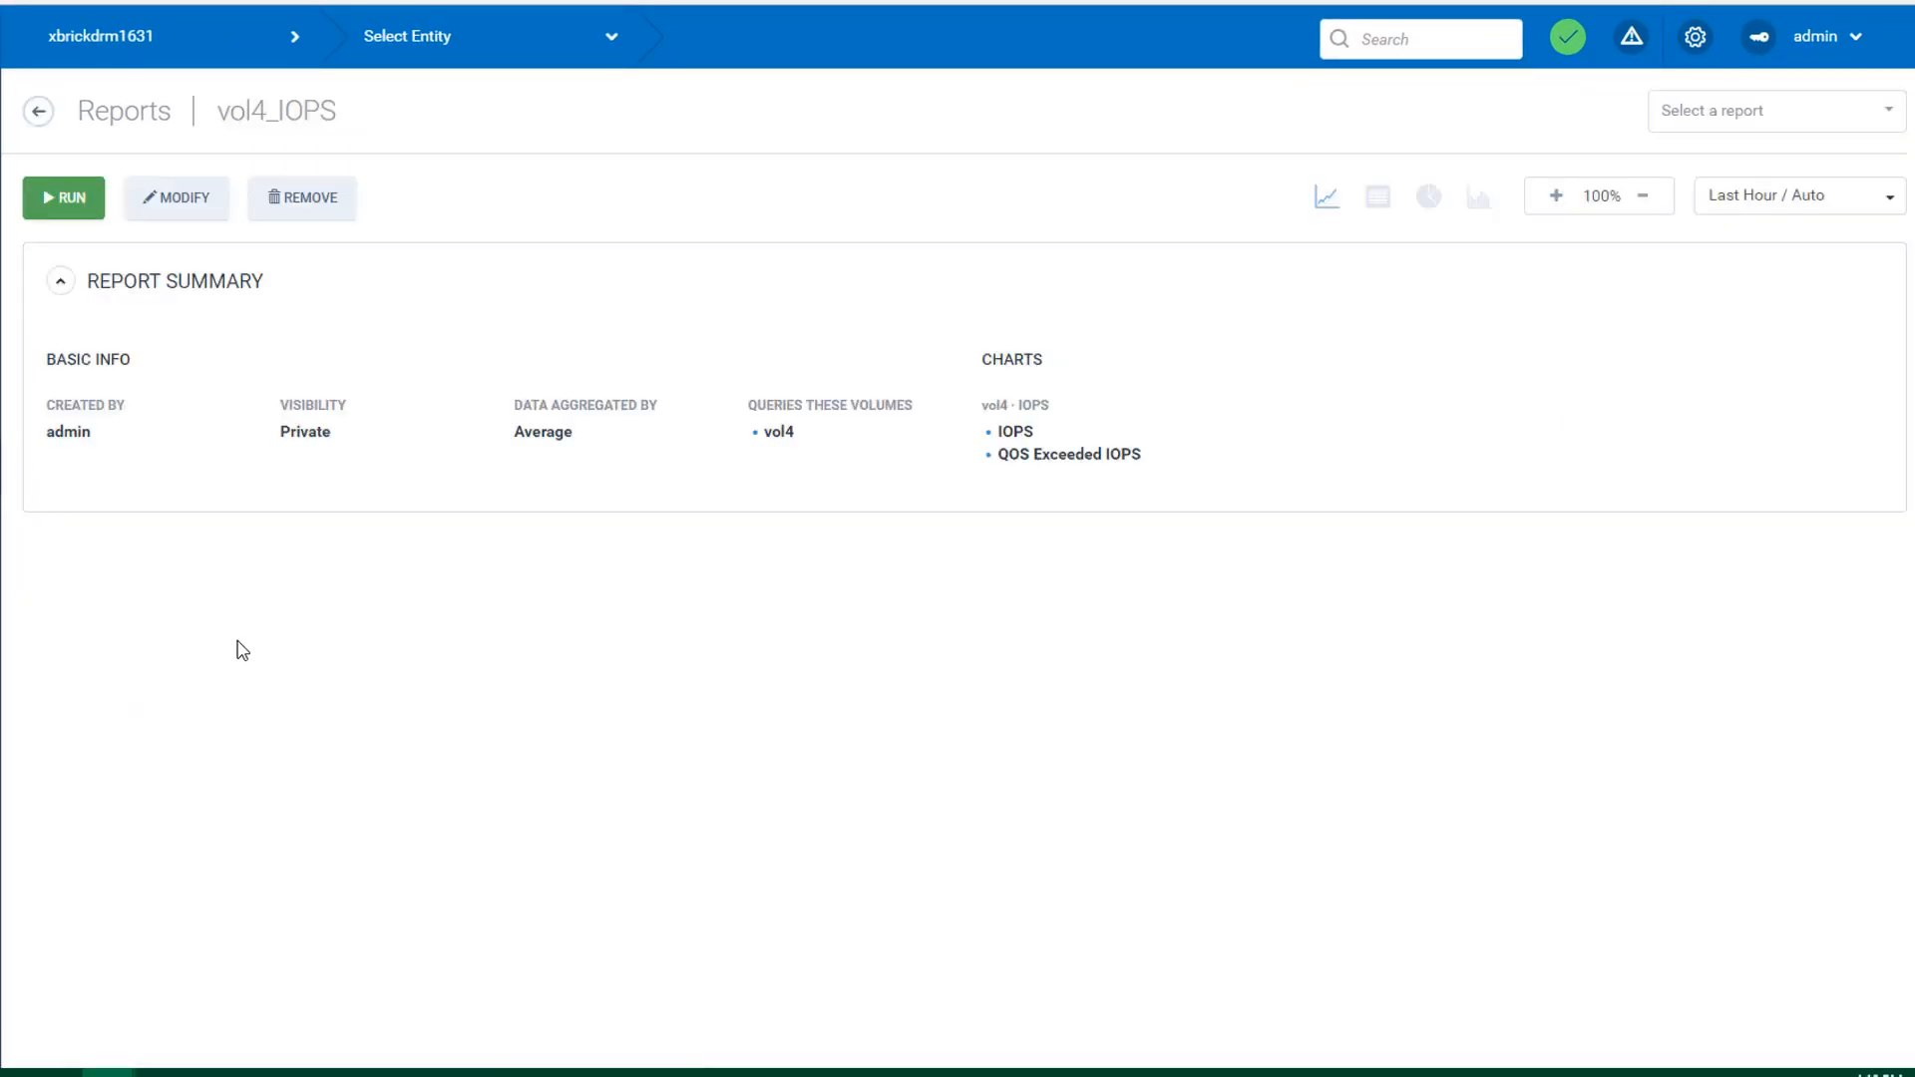
- Run the vol4_IOPS report showing vol4 dropping to about 6k IOPS, then return to Configuration
click(62, 197)
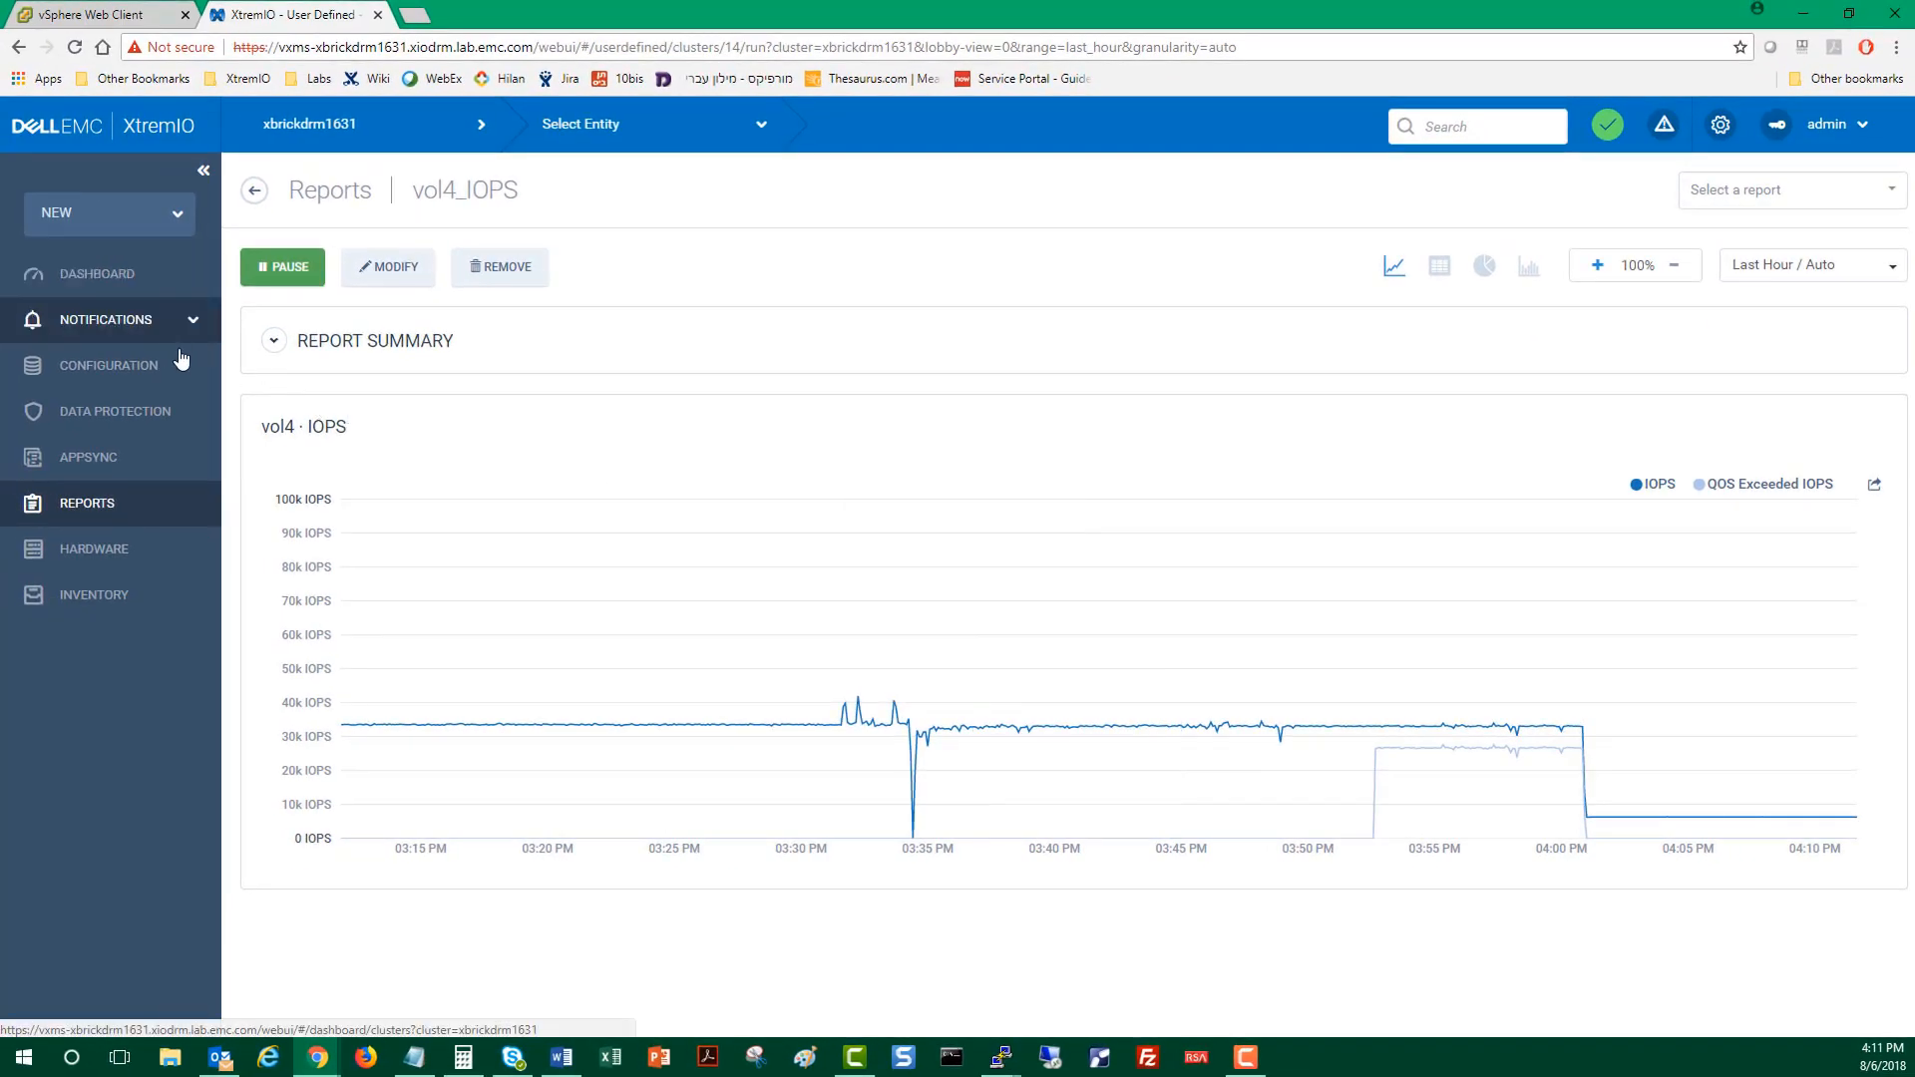
click(107, 365)
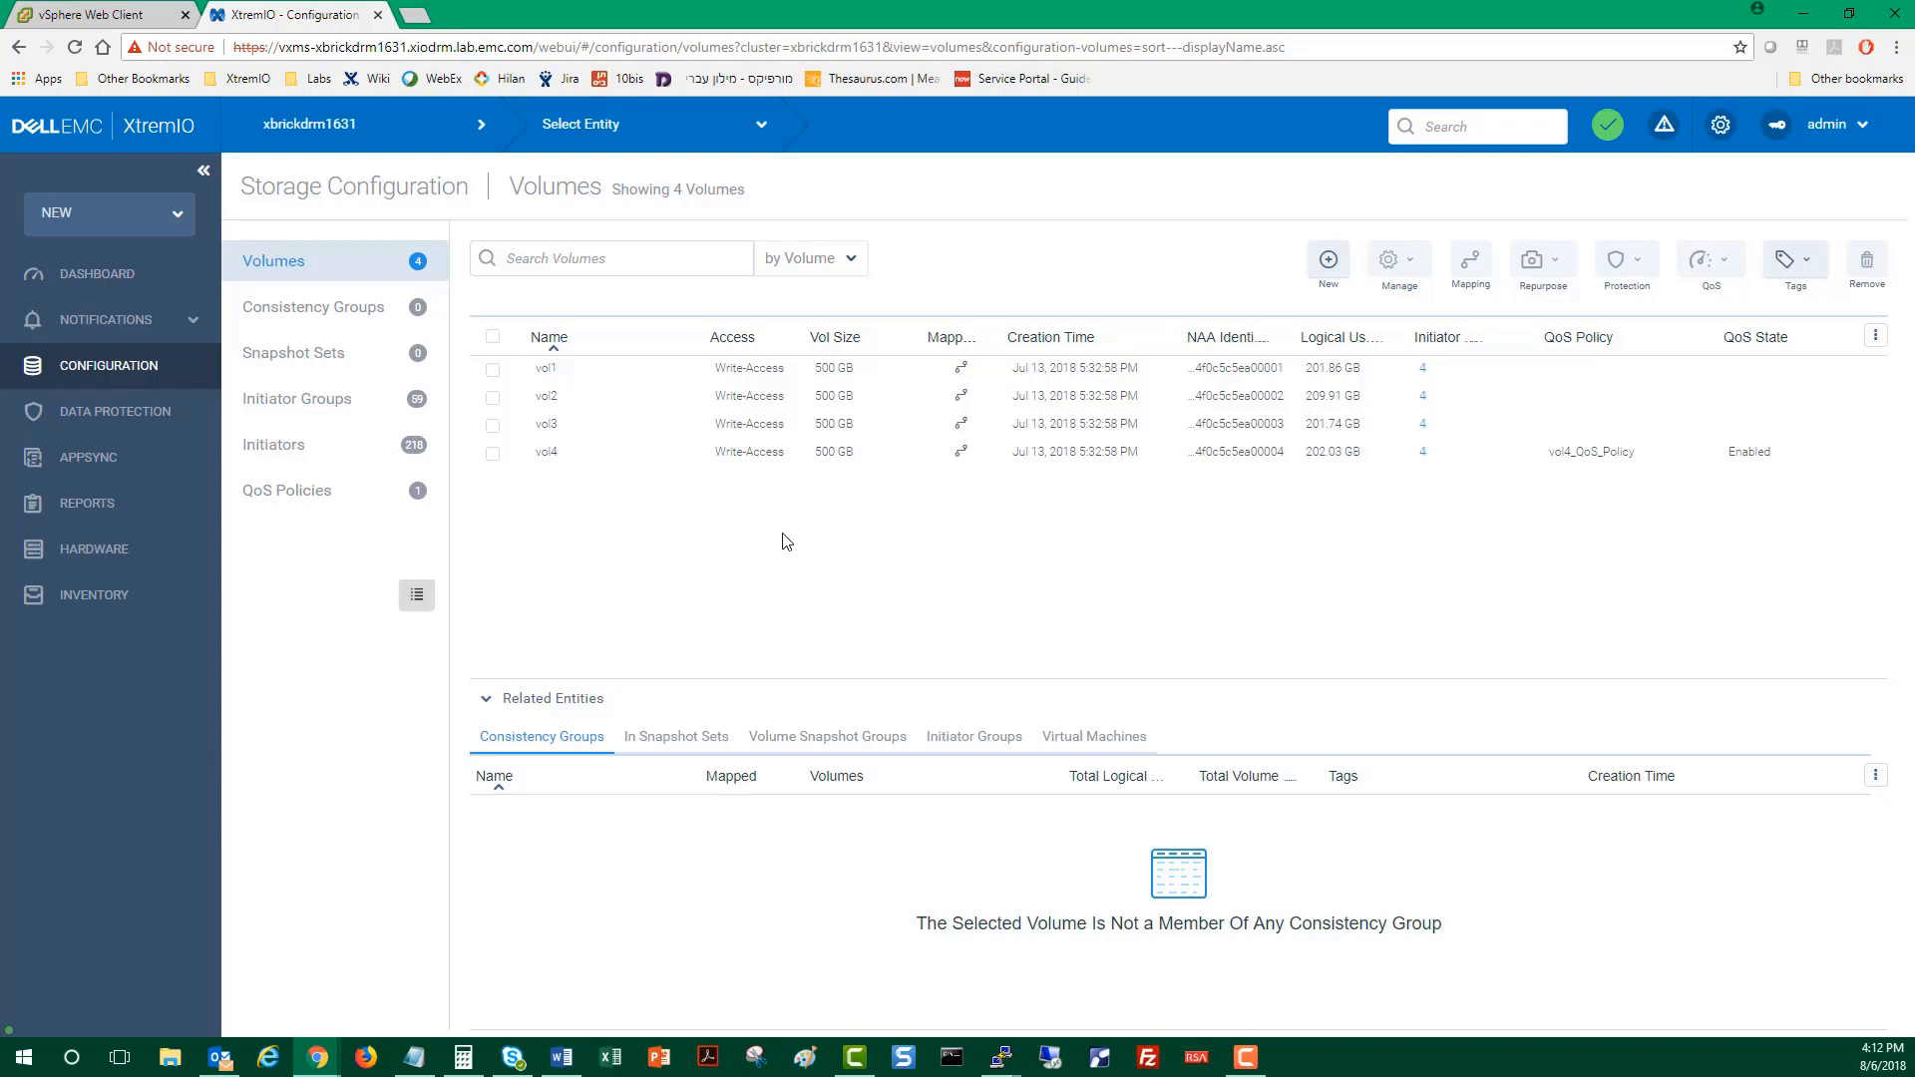
mouse_move(842, 490)
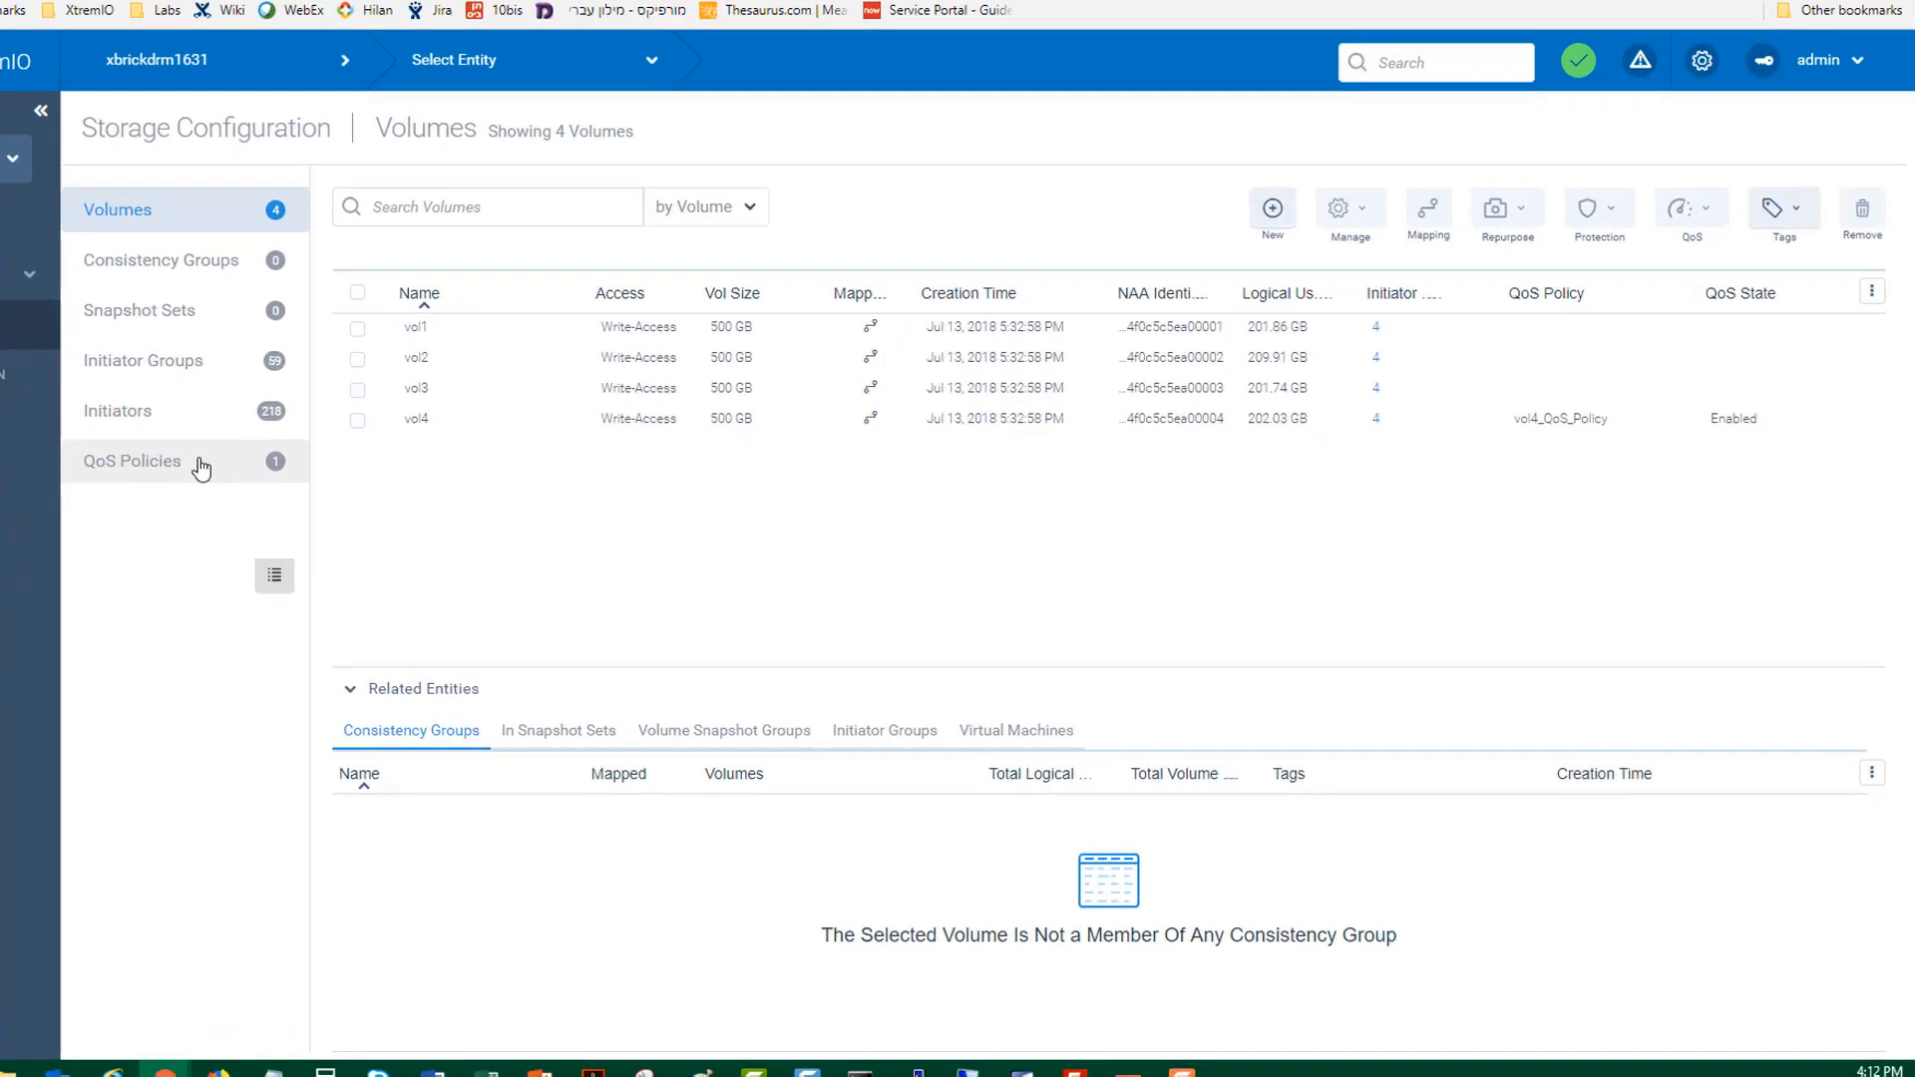
- Switch vol4_QoS_Policy to Adaptive mode with Calculate using IOPS unticked
click(132, 461)
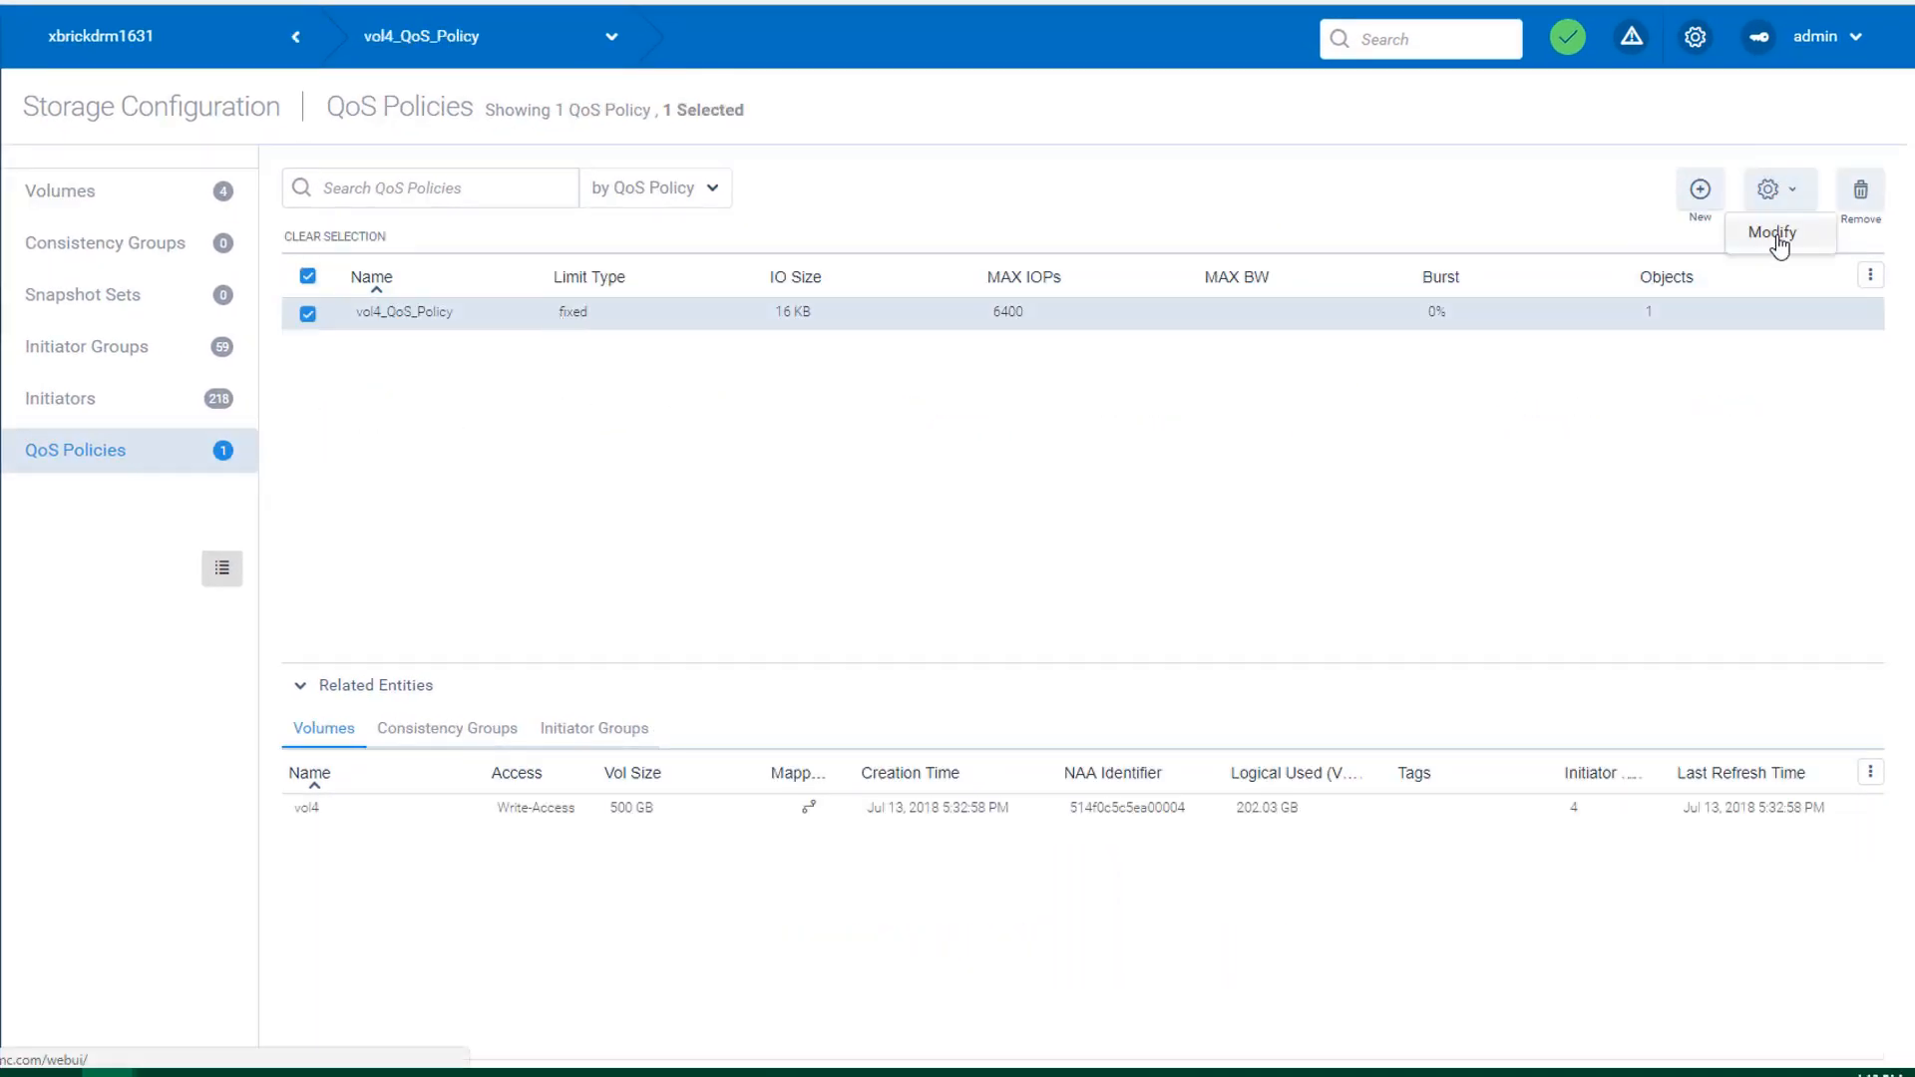
click(1771, 231)
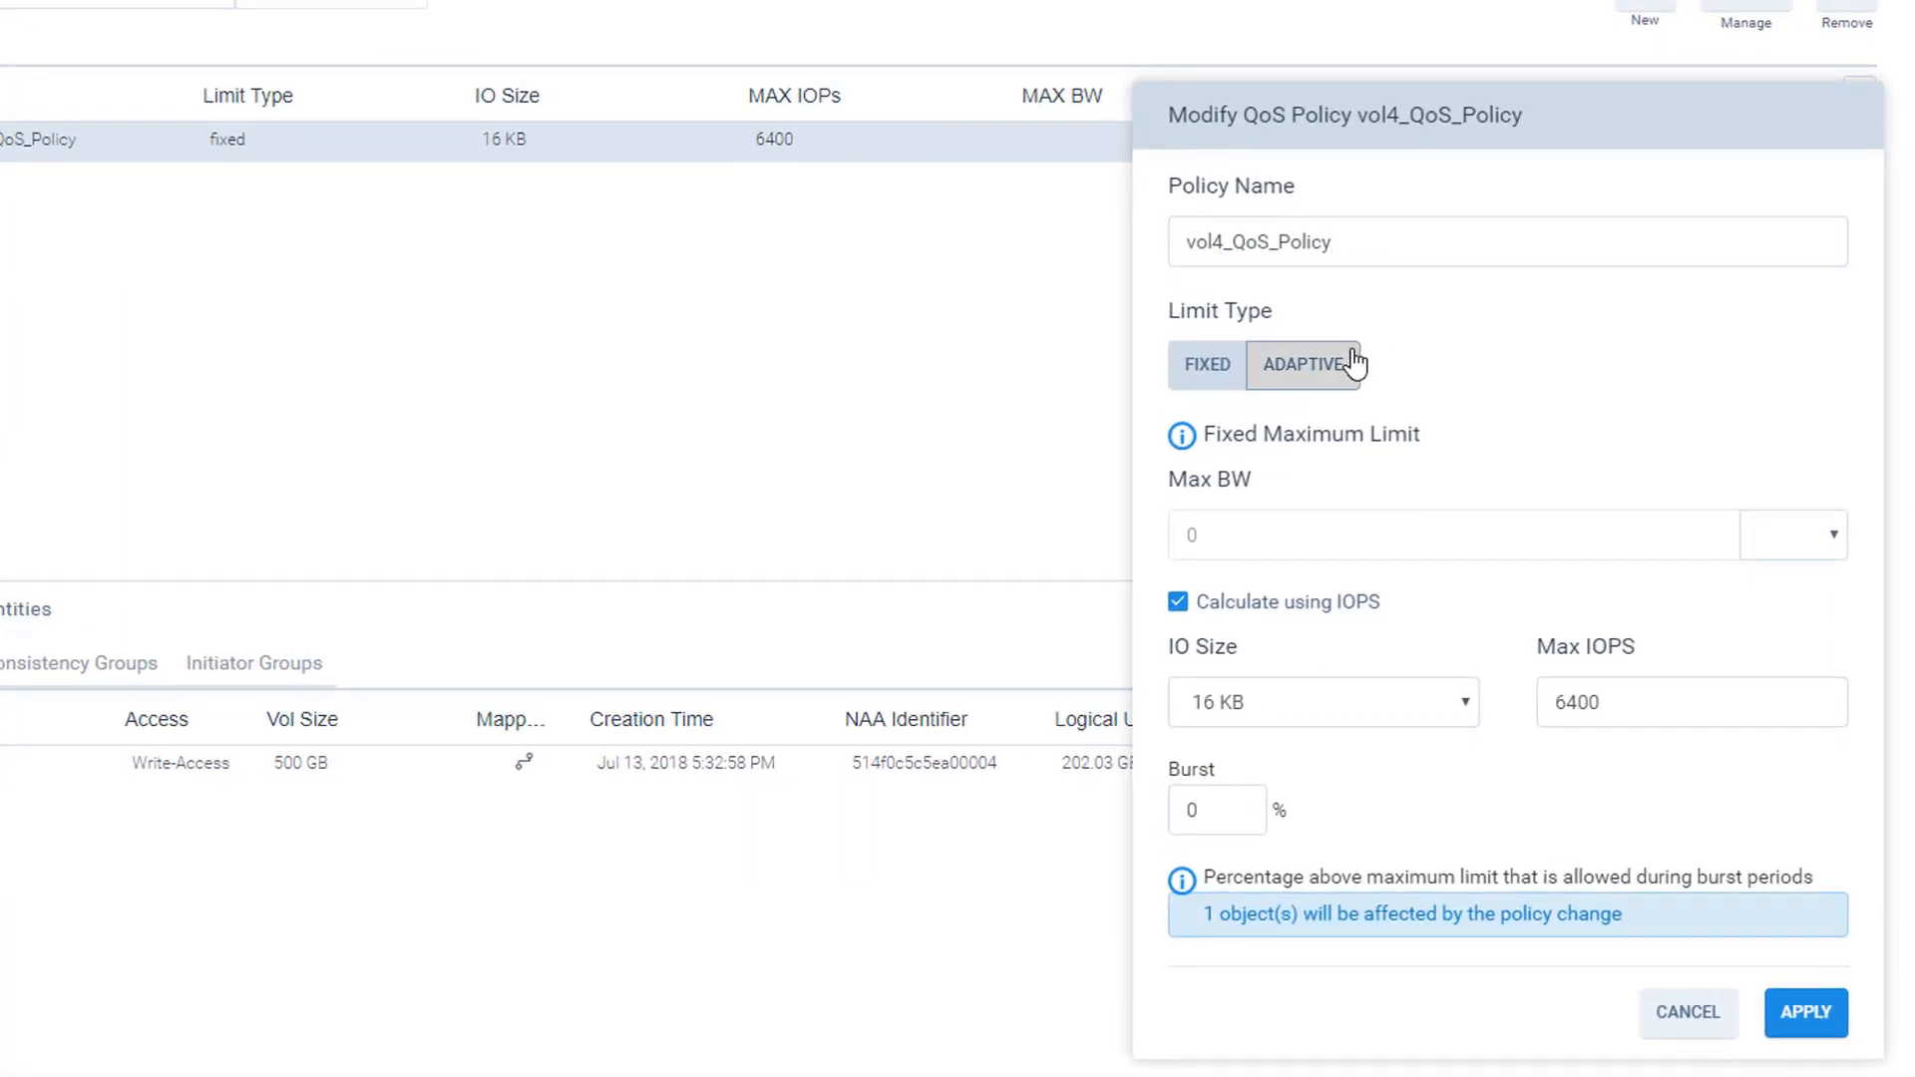
click(1302, 363)
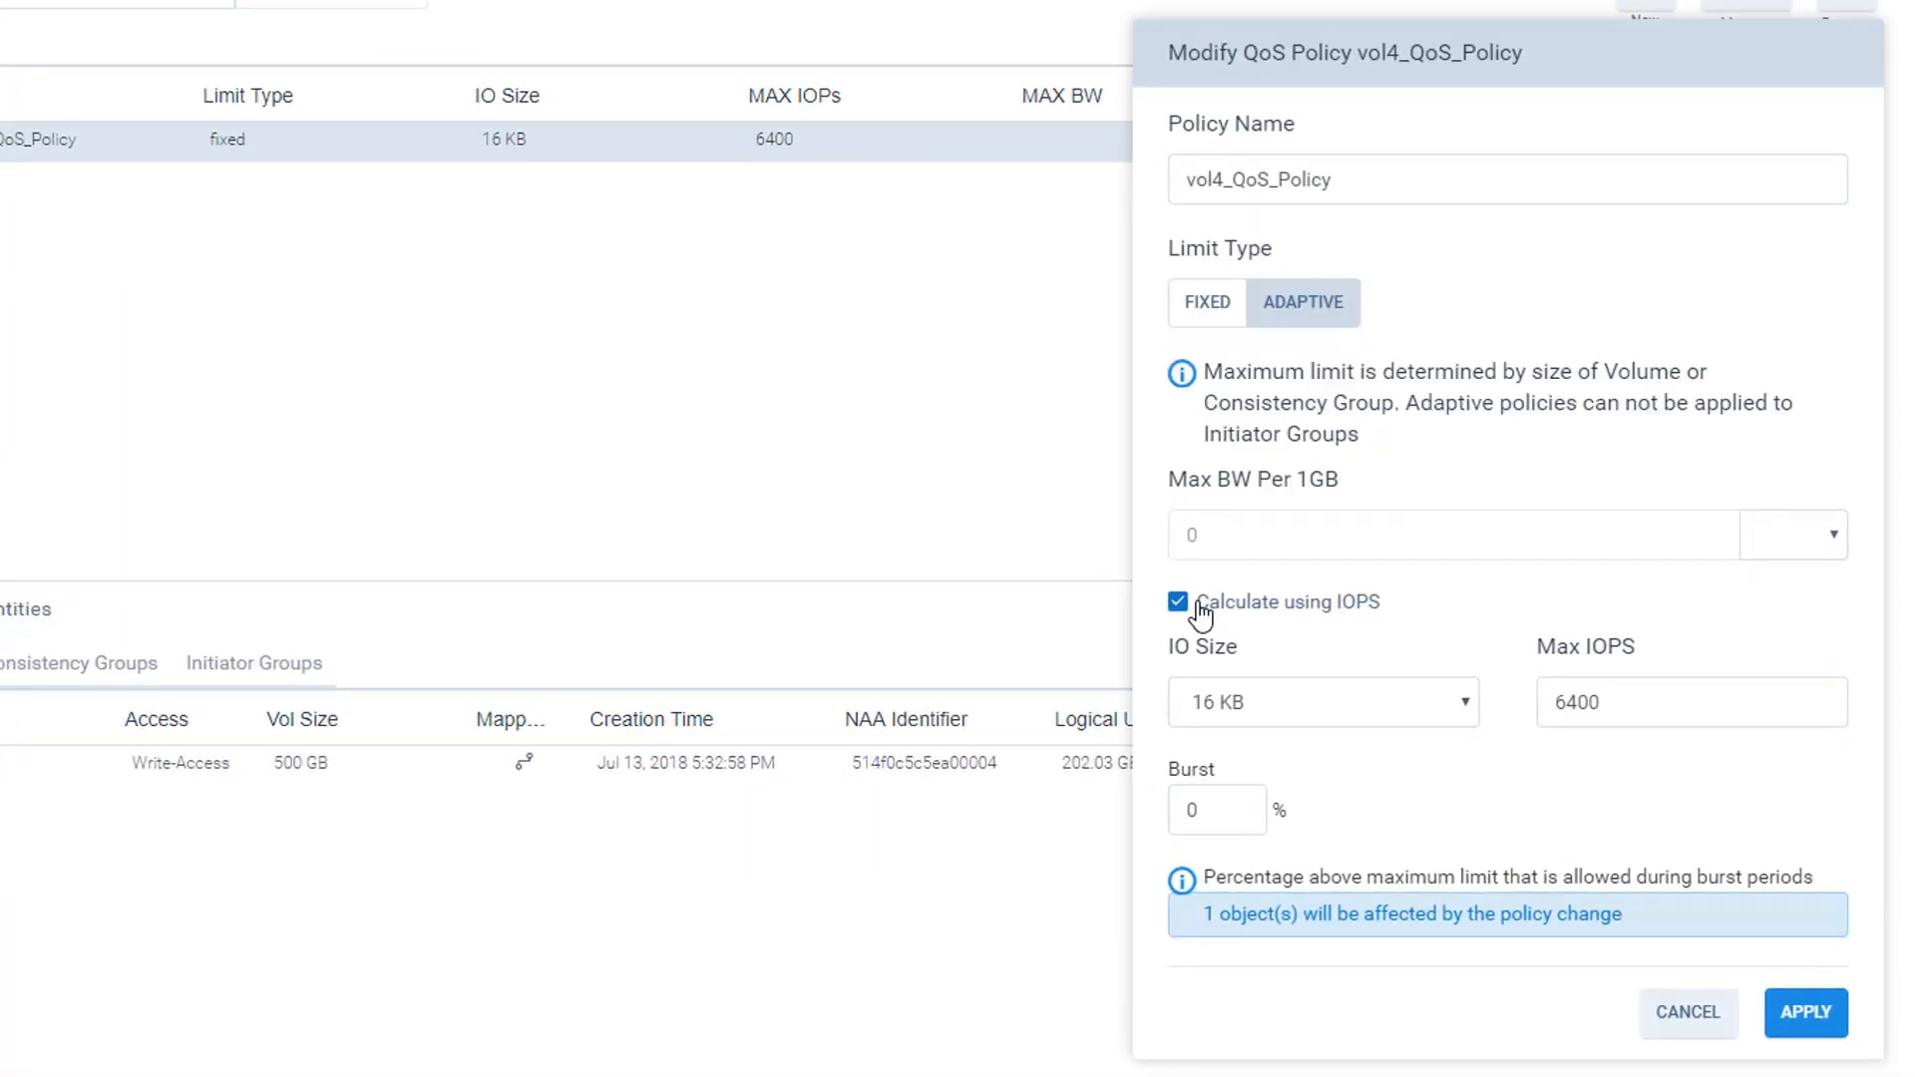
click(1177, 601)
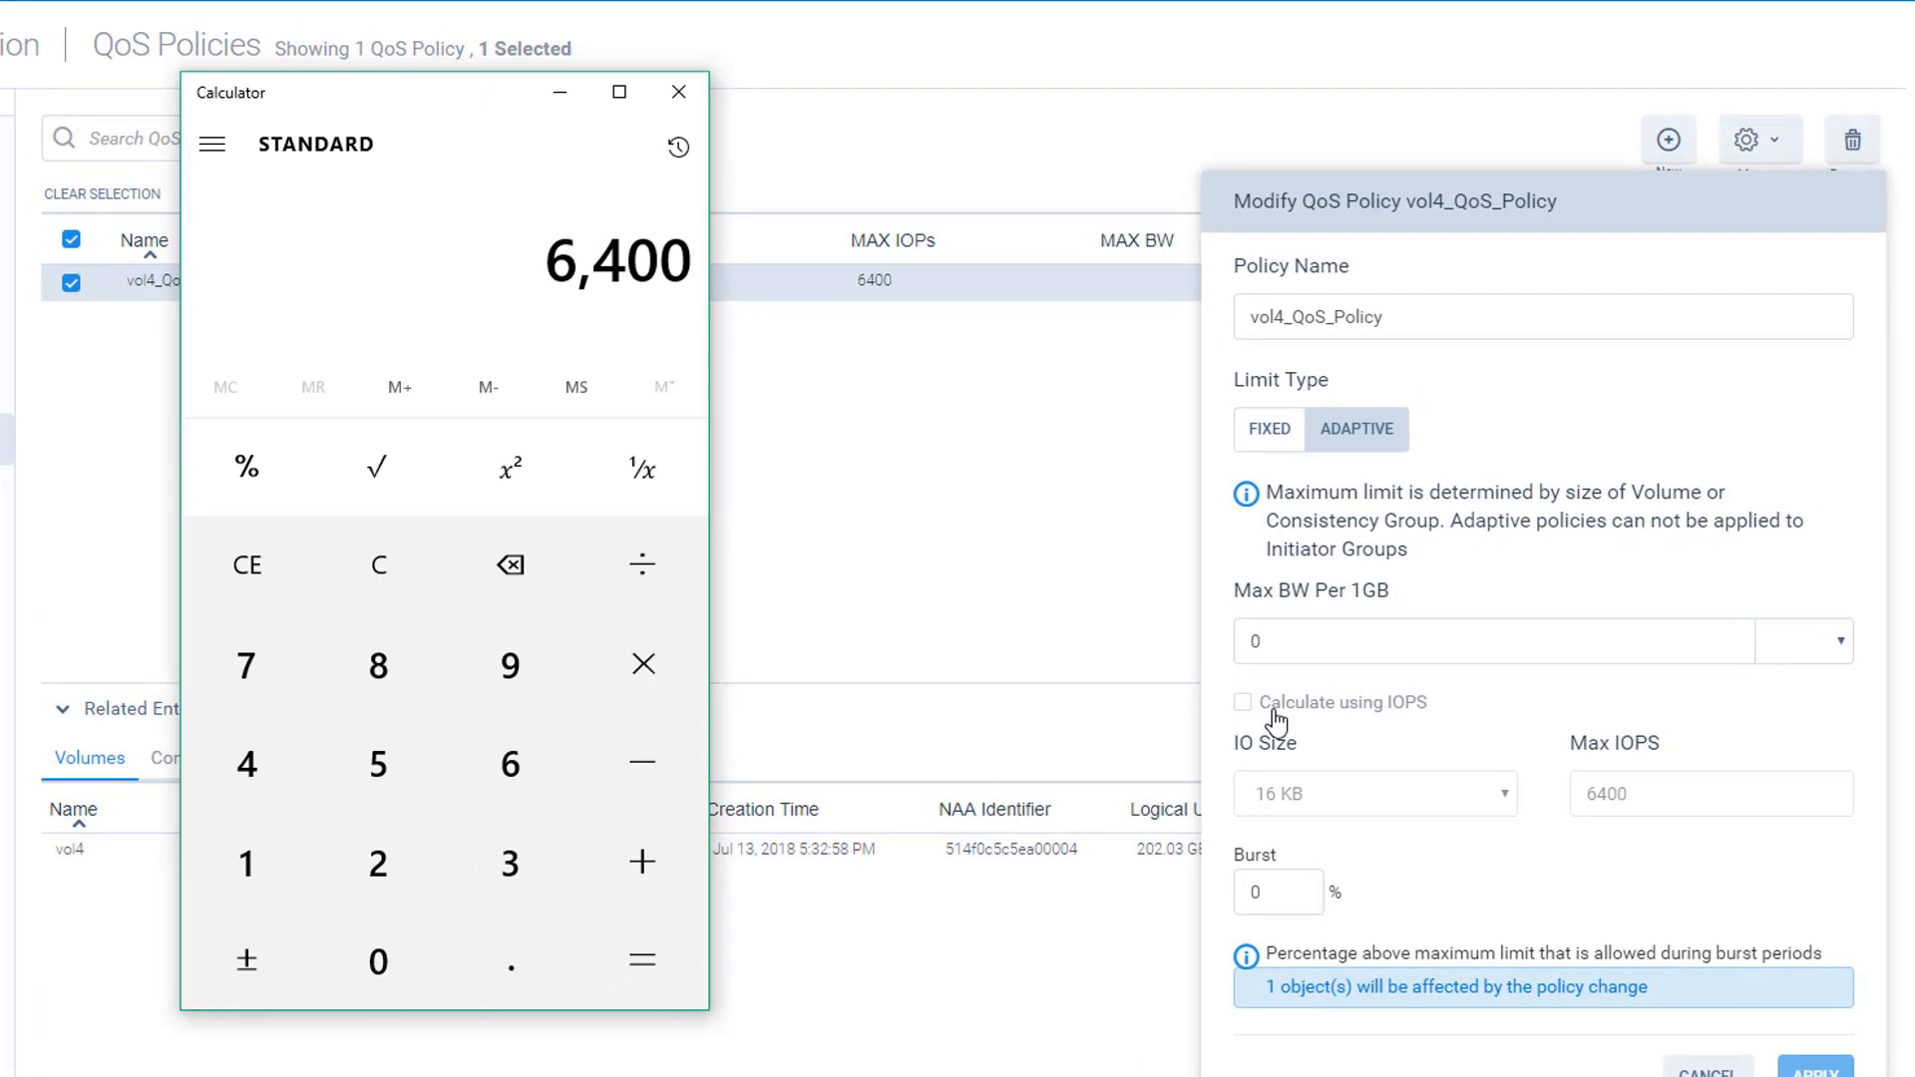
click(379, 564)
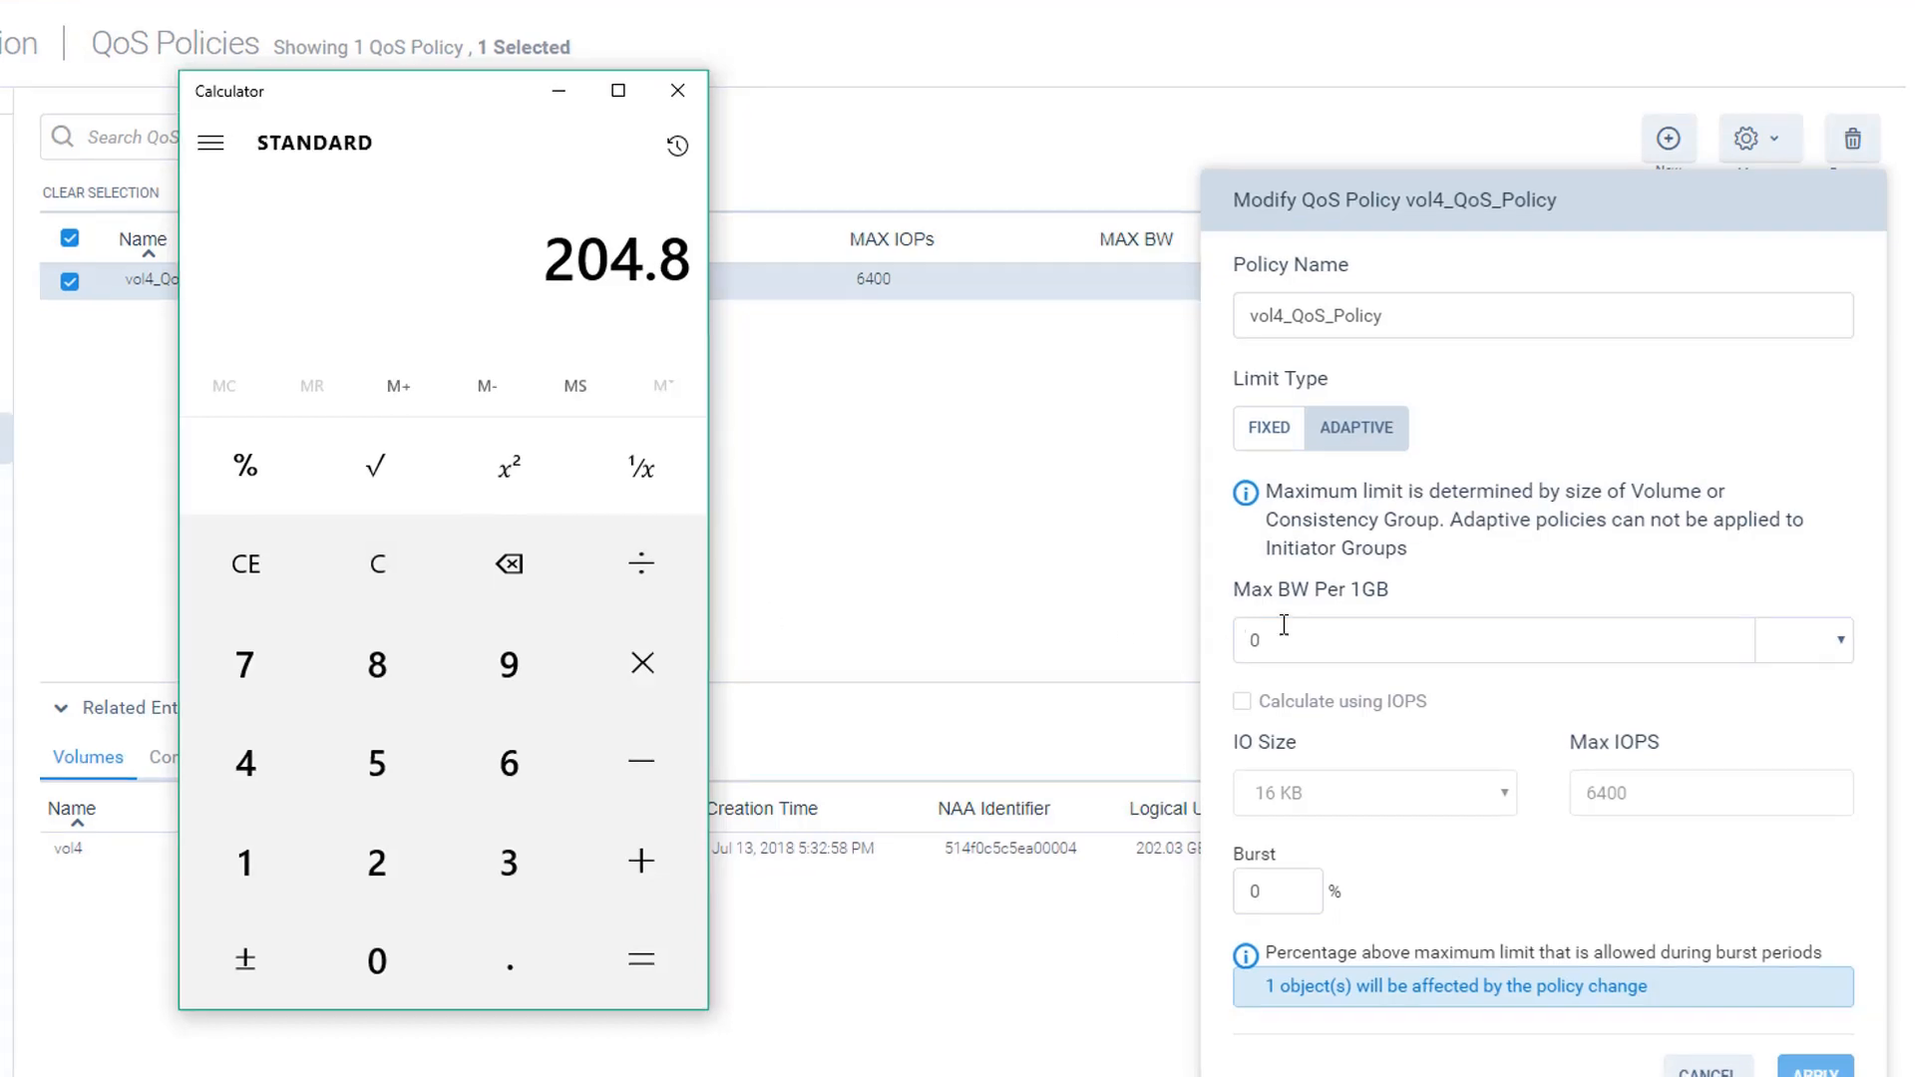
- Set Max BW Per 1GB to 205 KB/s and apply the policy
text(205)
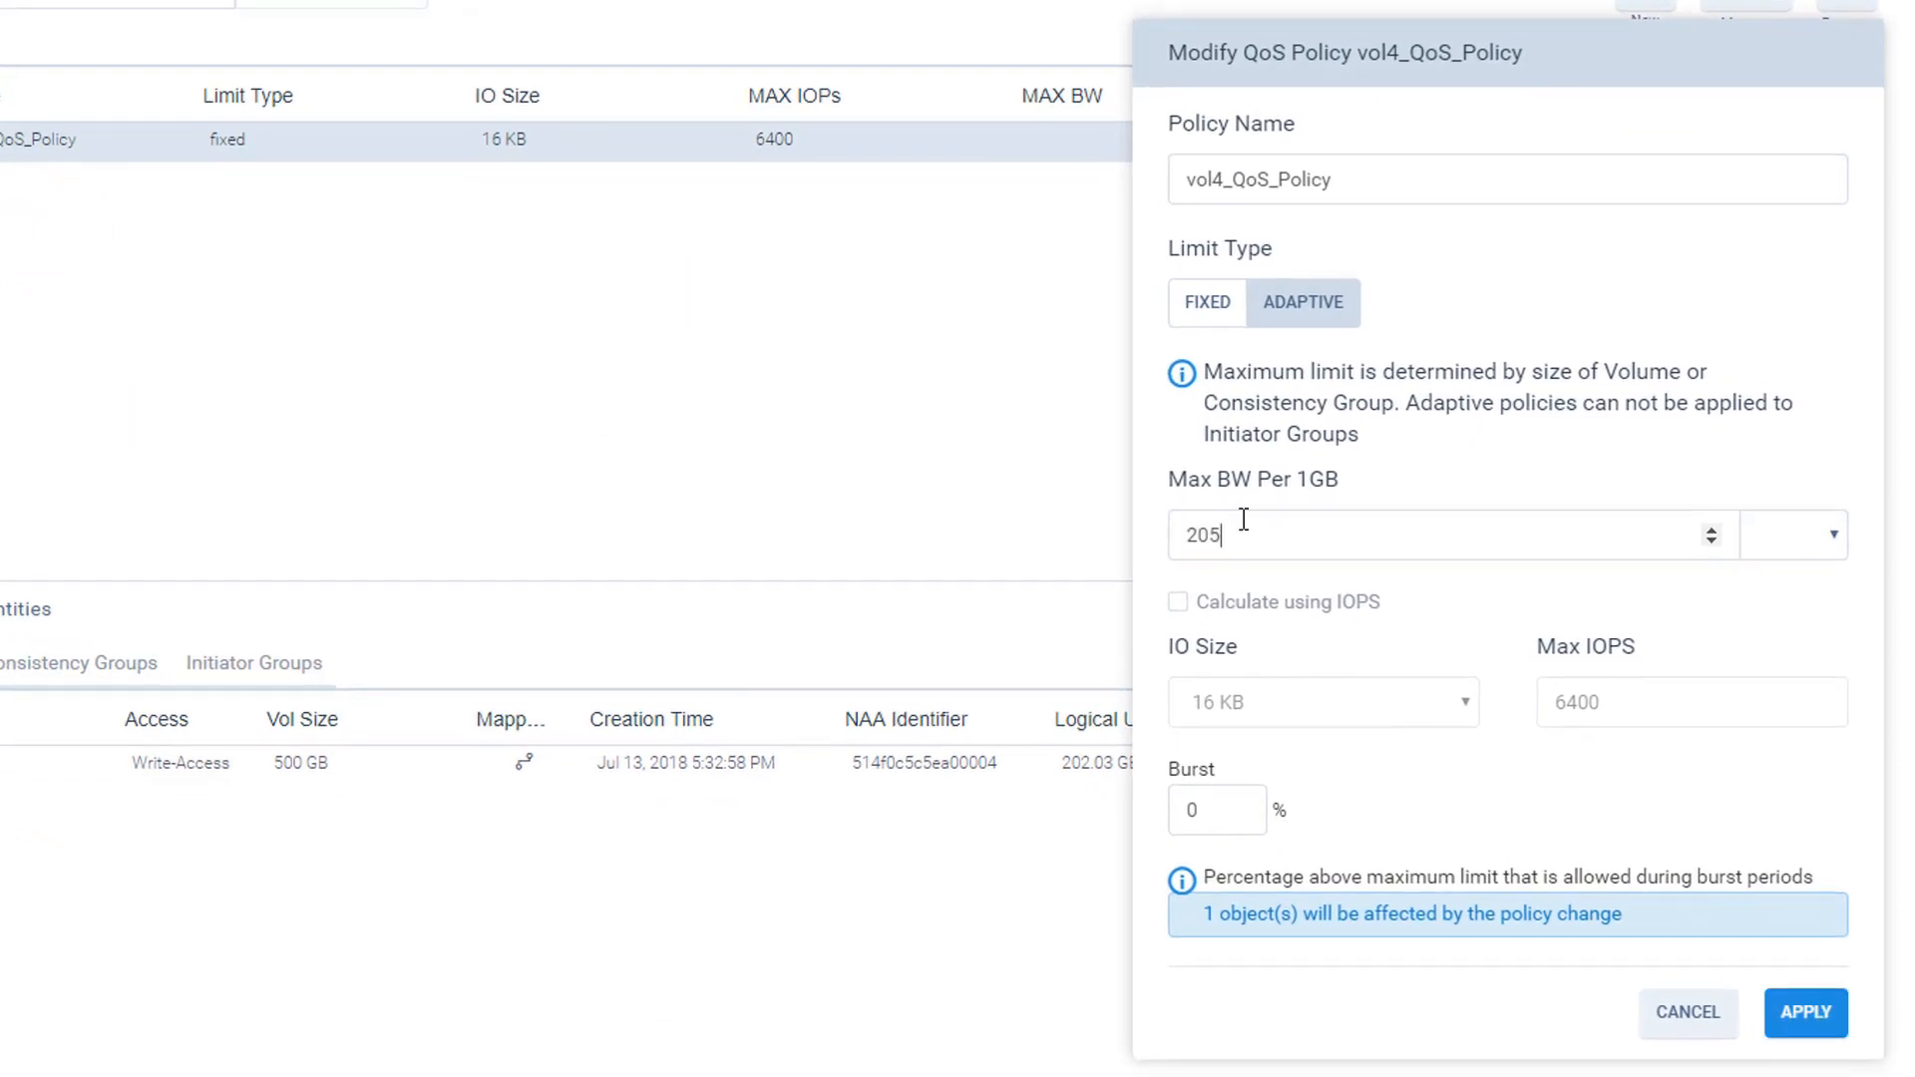
click(1832, 535)
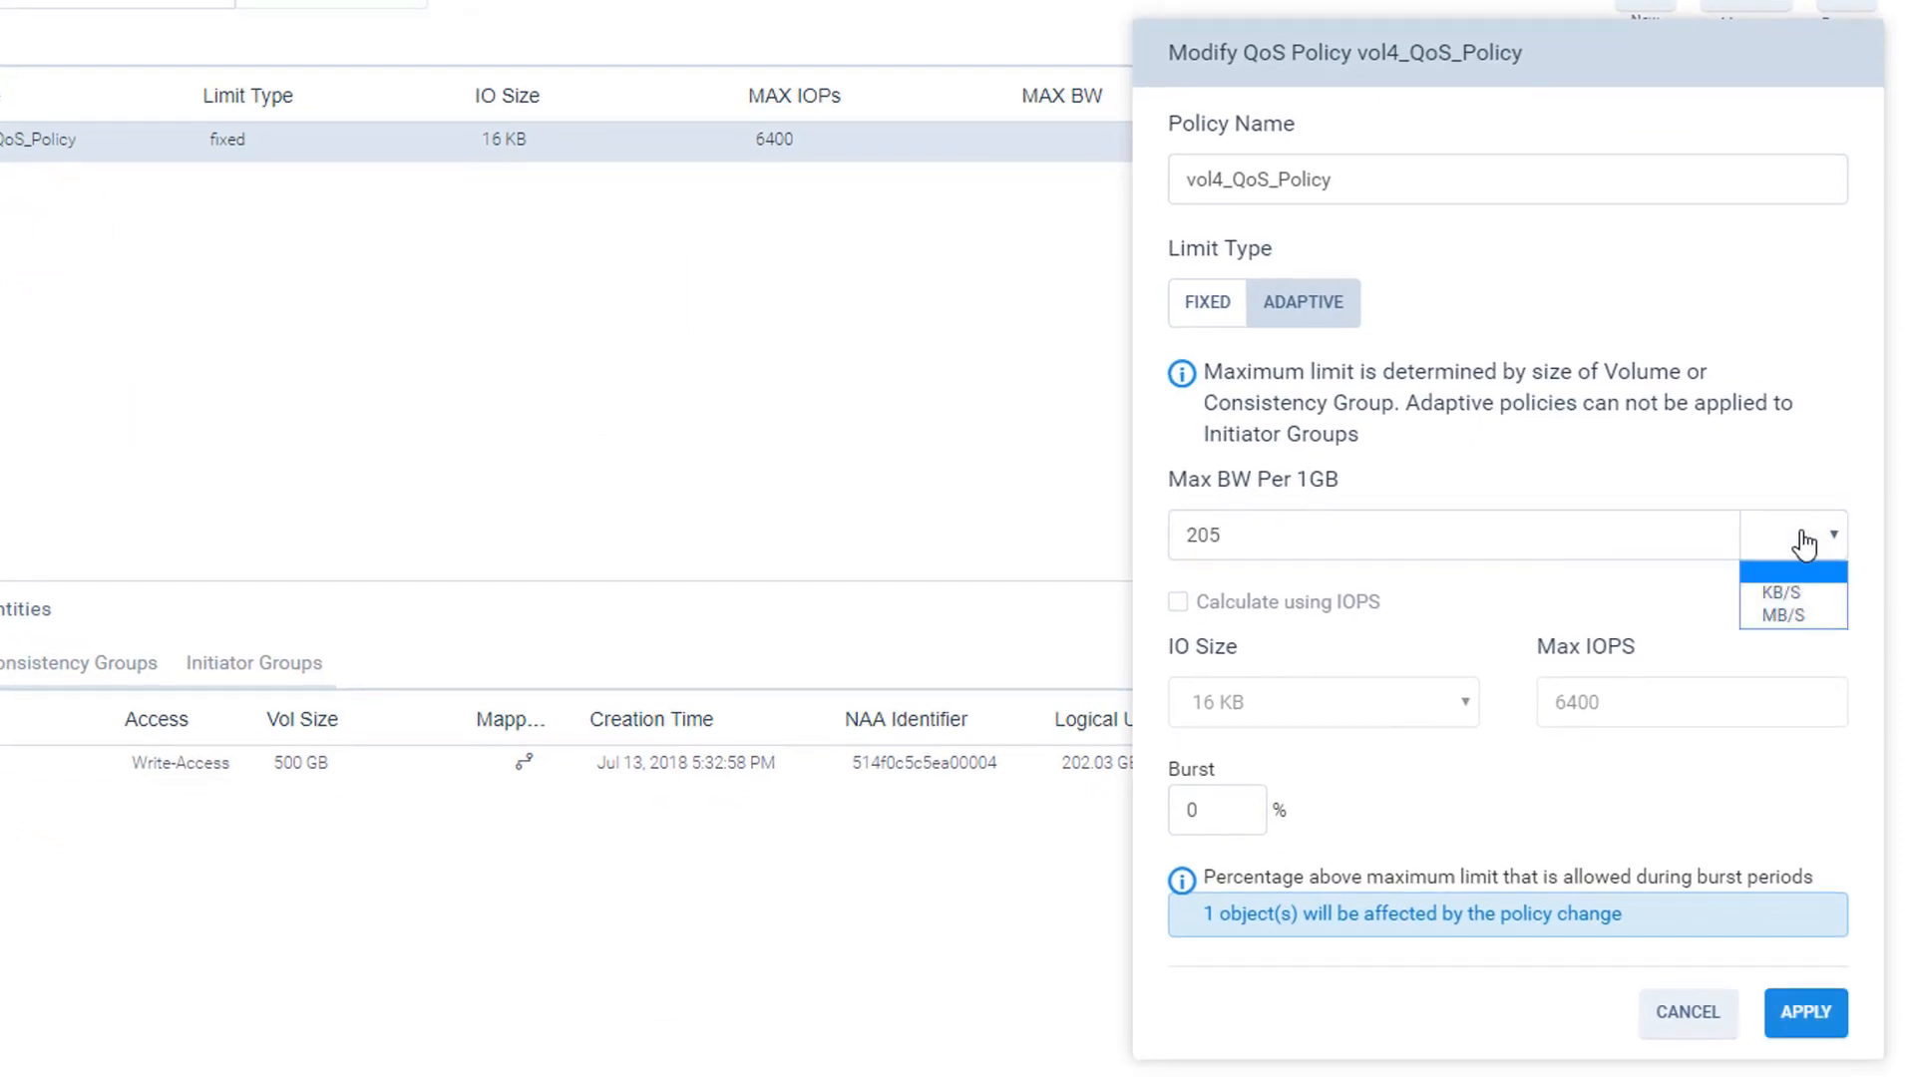
click(1781, 592)
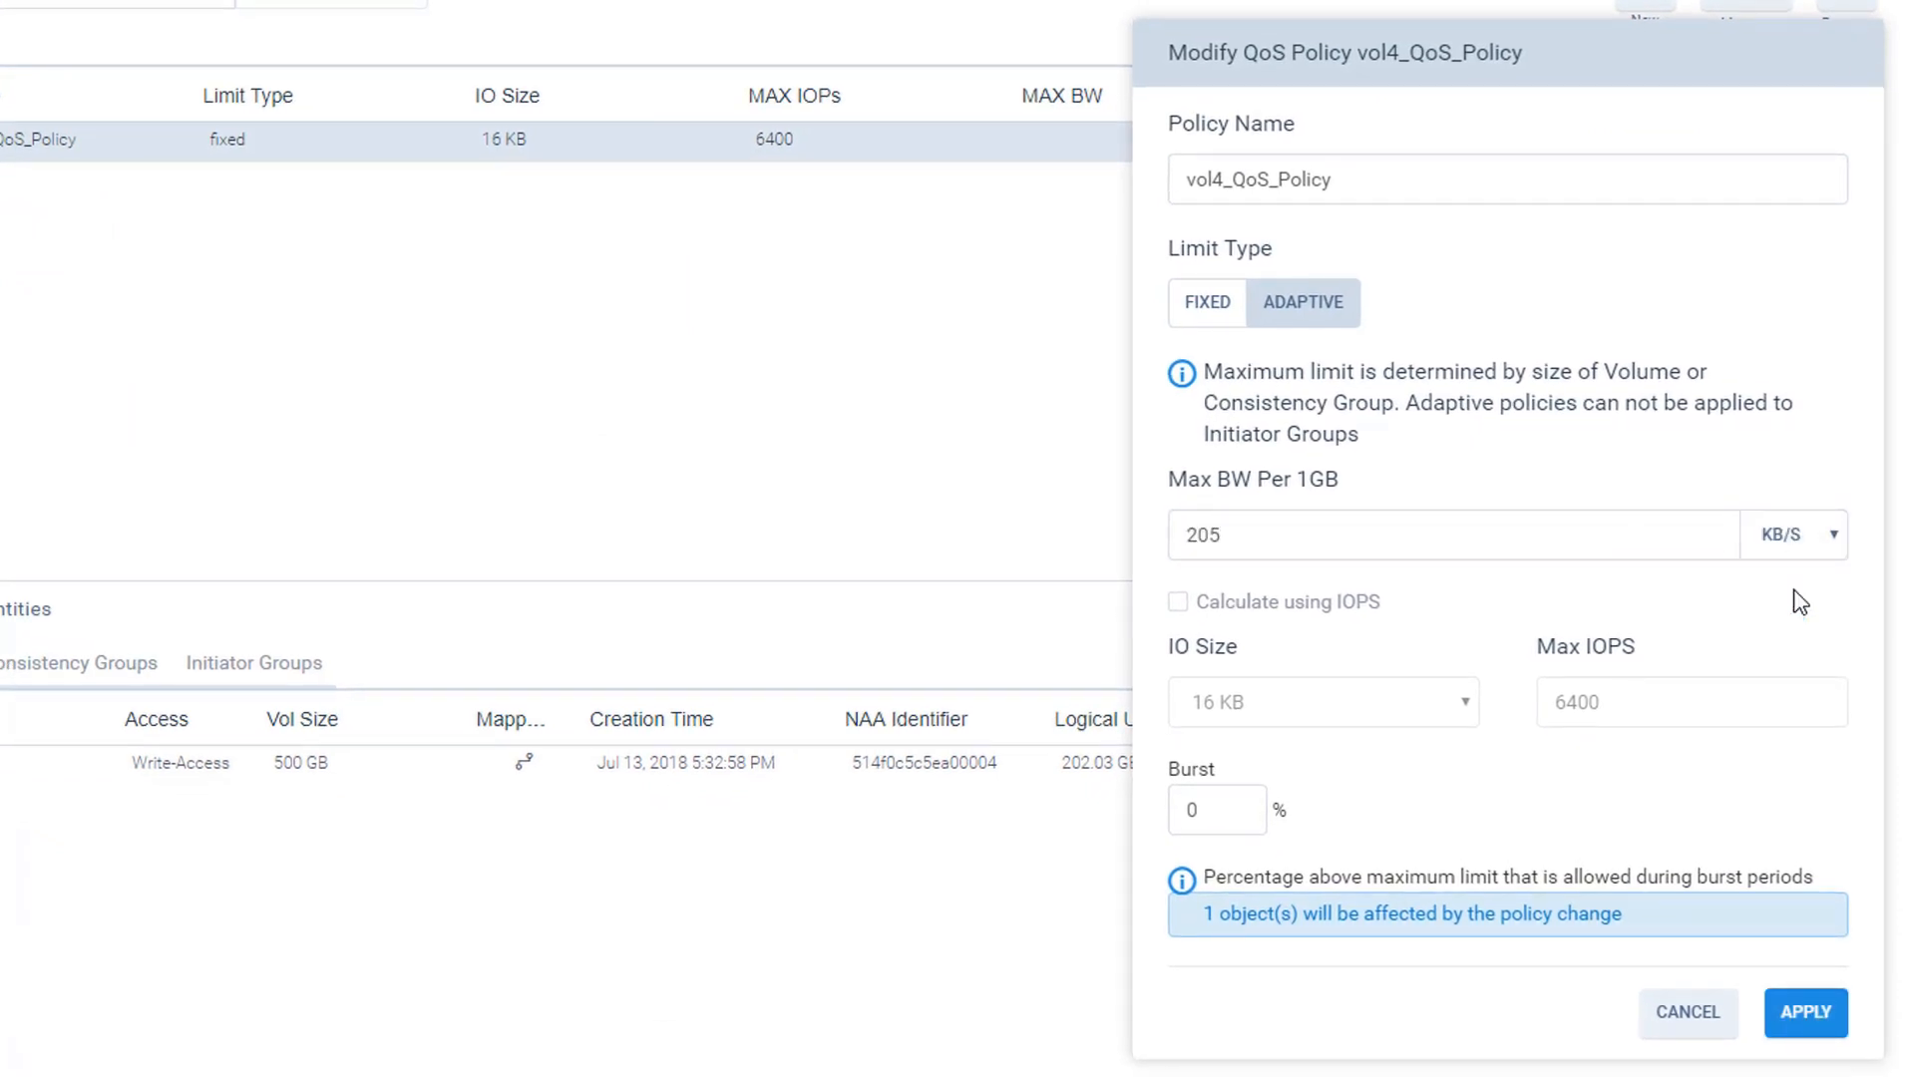
click(1806, 1011)
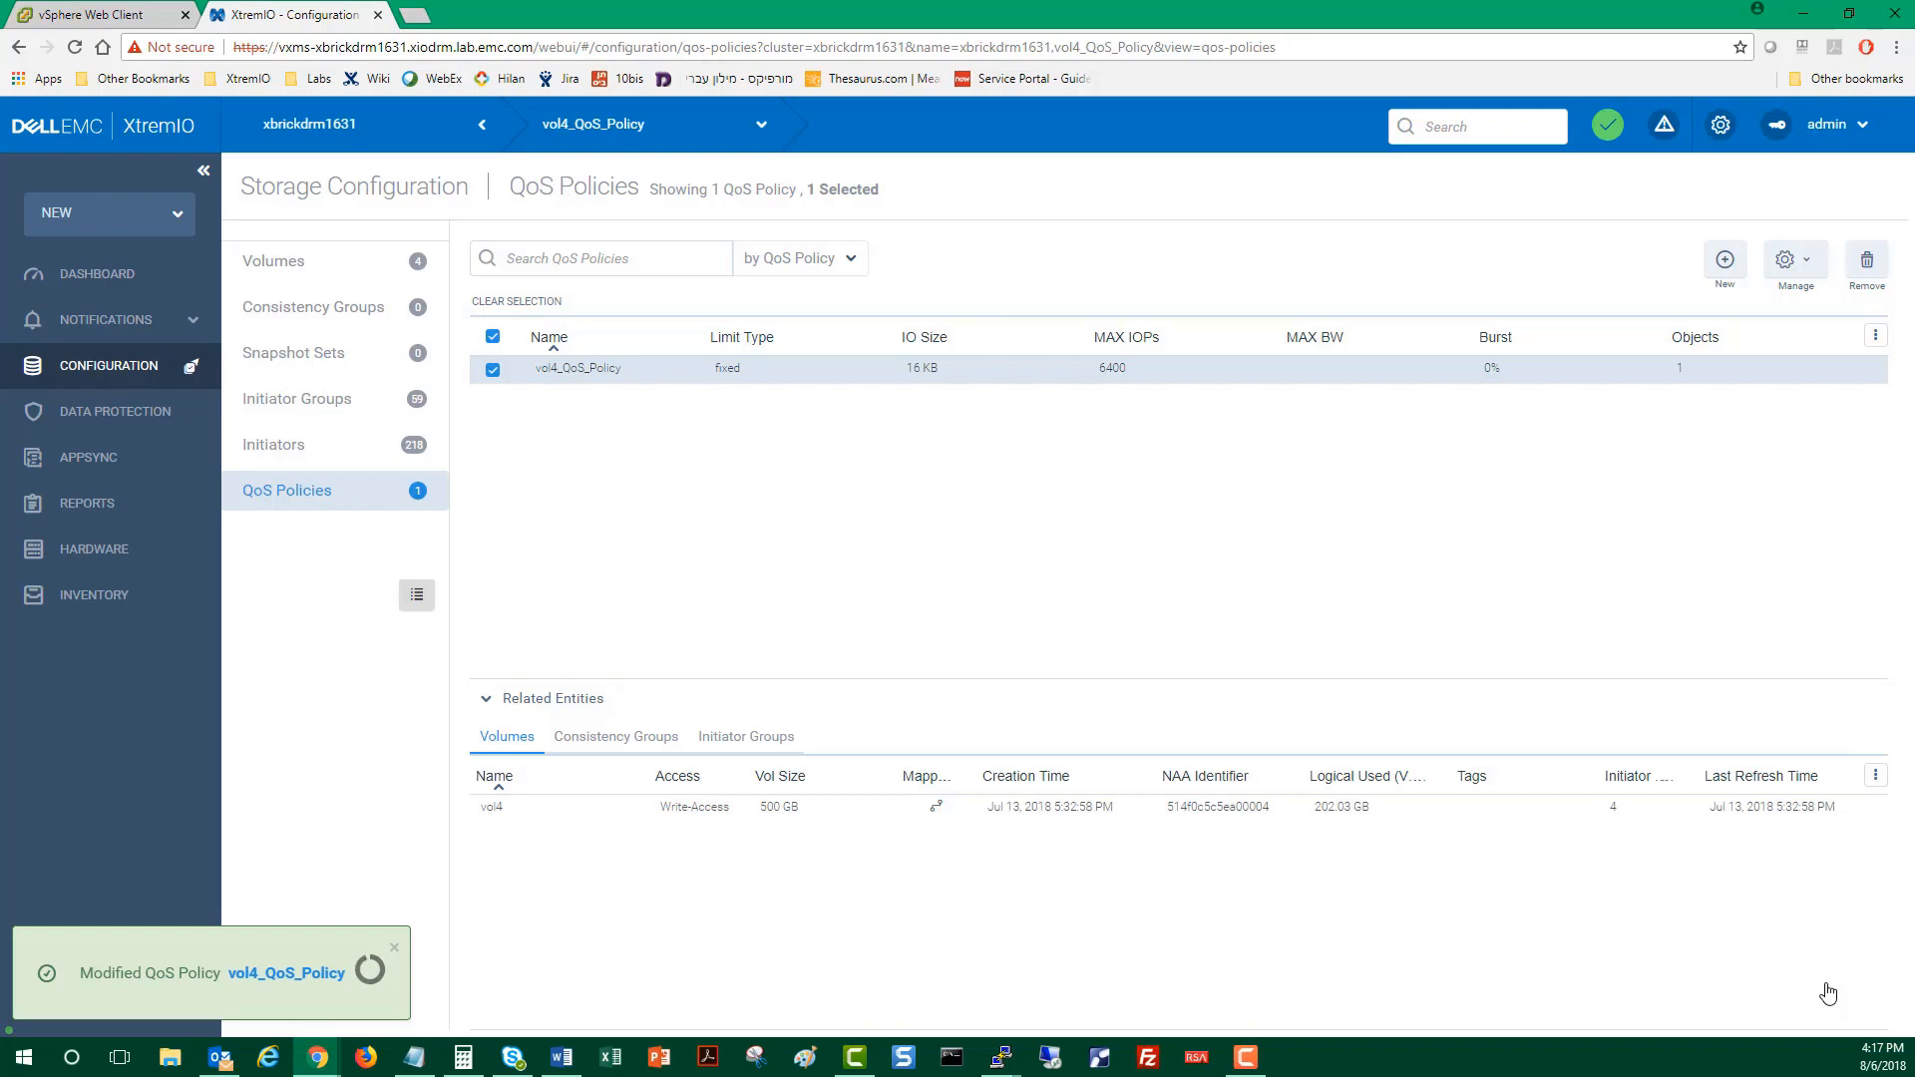
- Run the vol4_BW bandwidth report from Reports
click(86, 503)
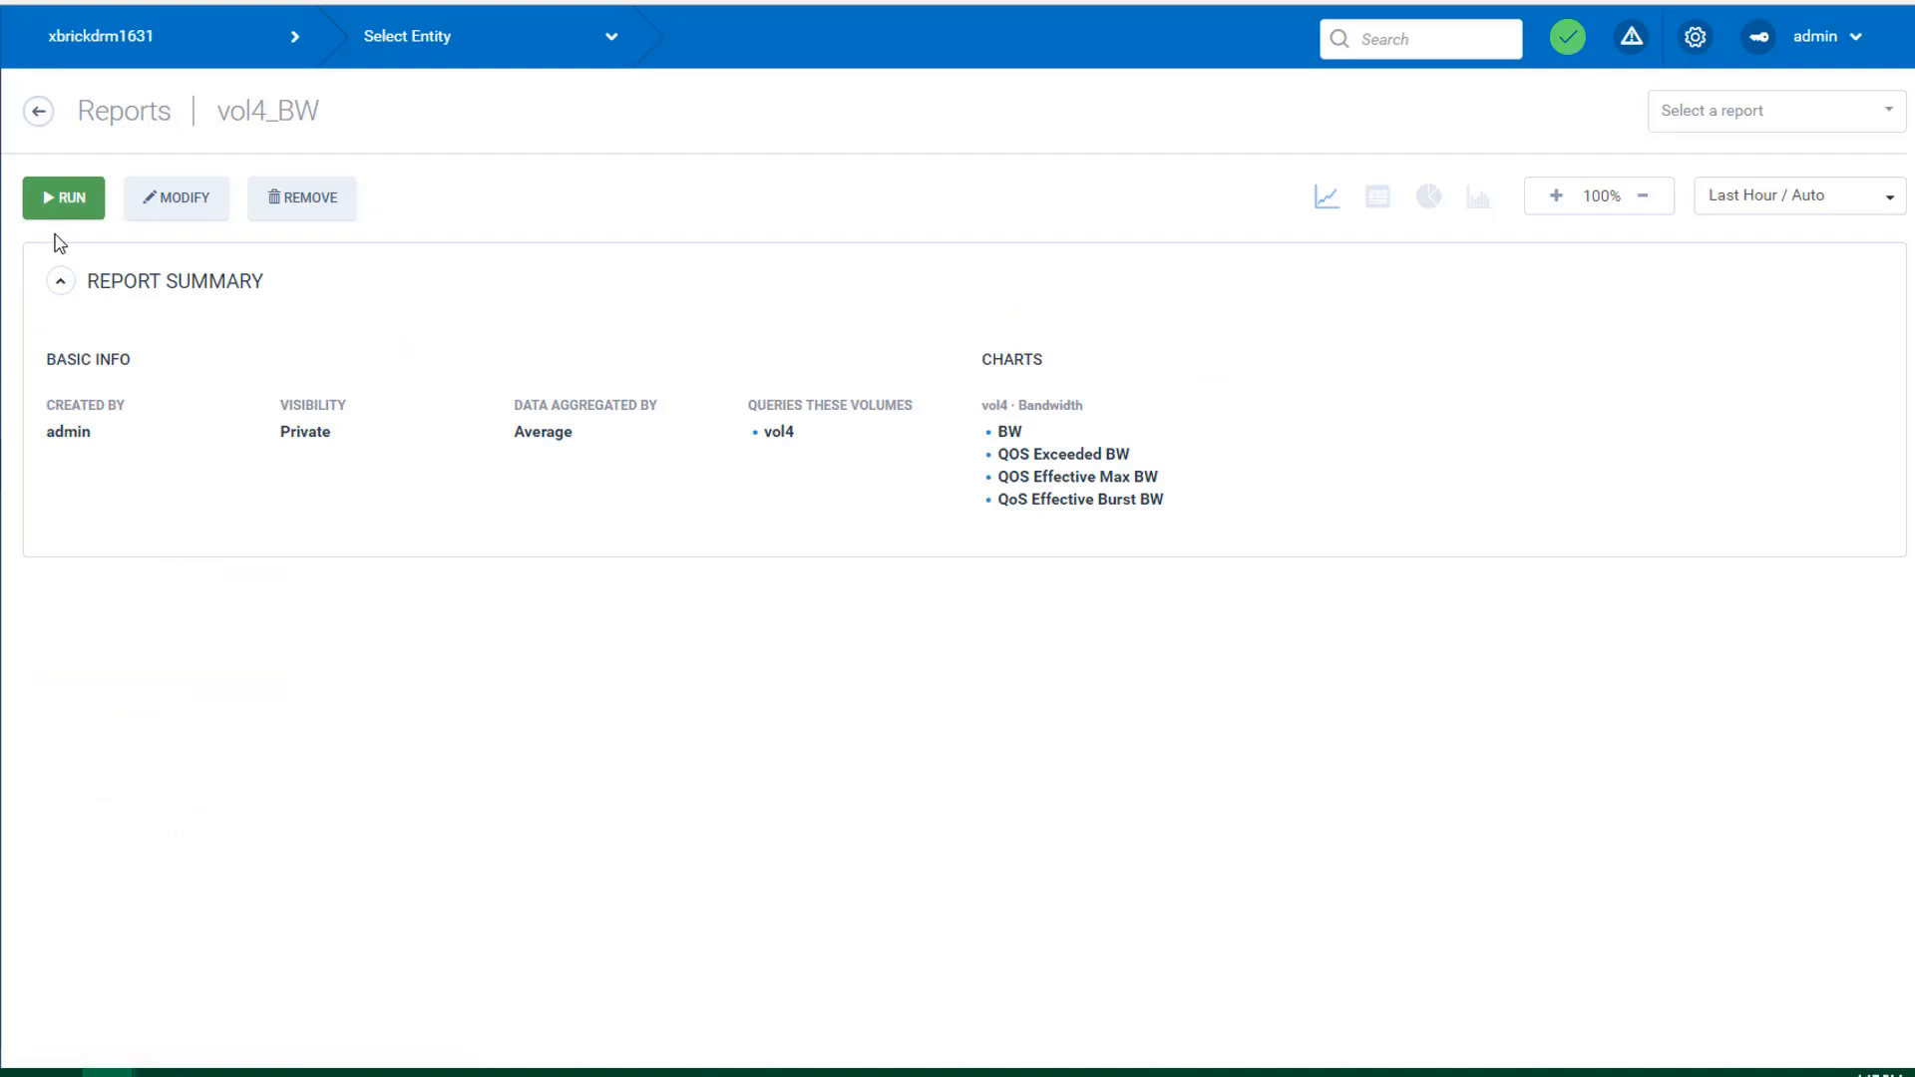
click(64, 198)
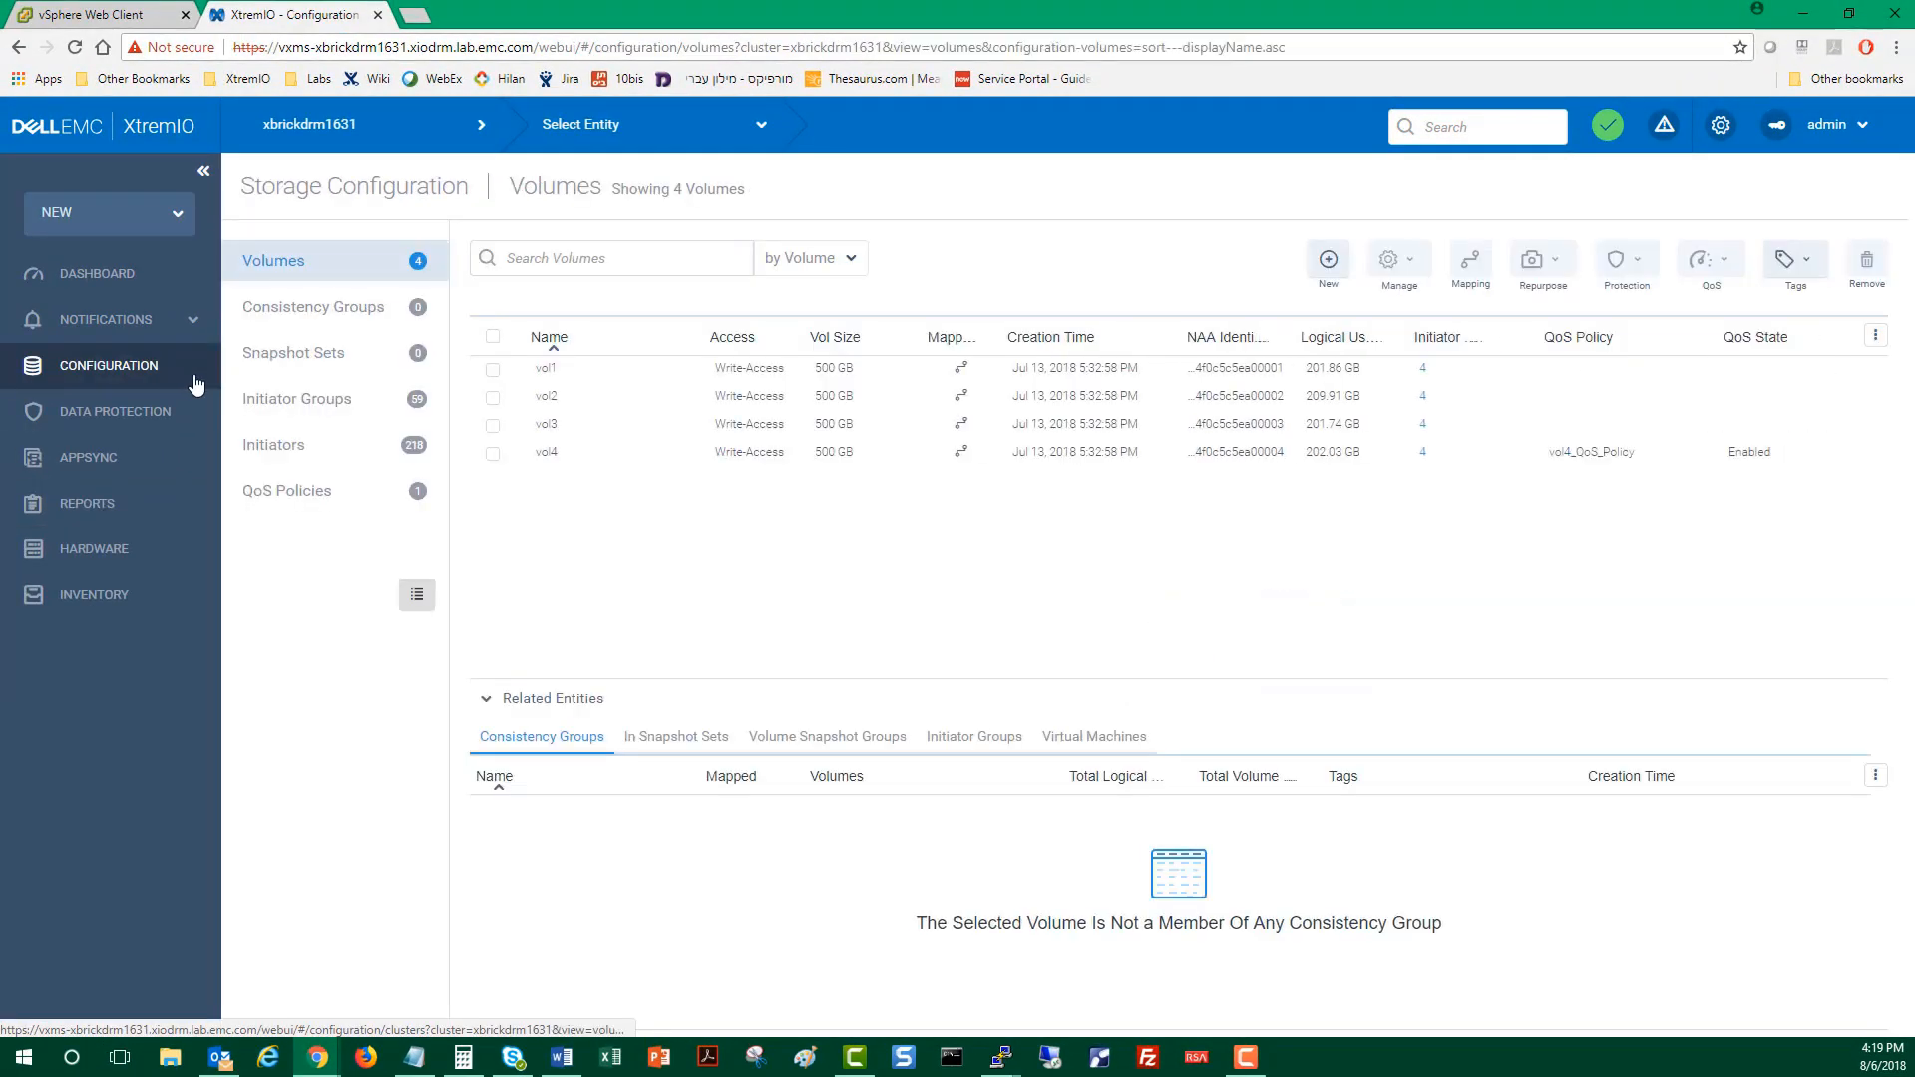
mouse_move(531, 518)
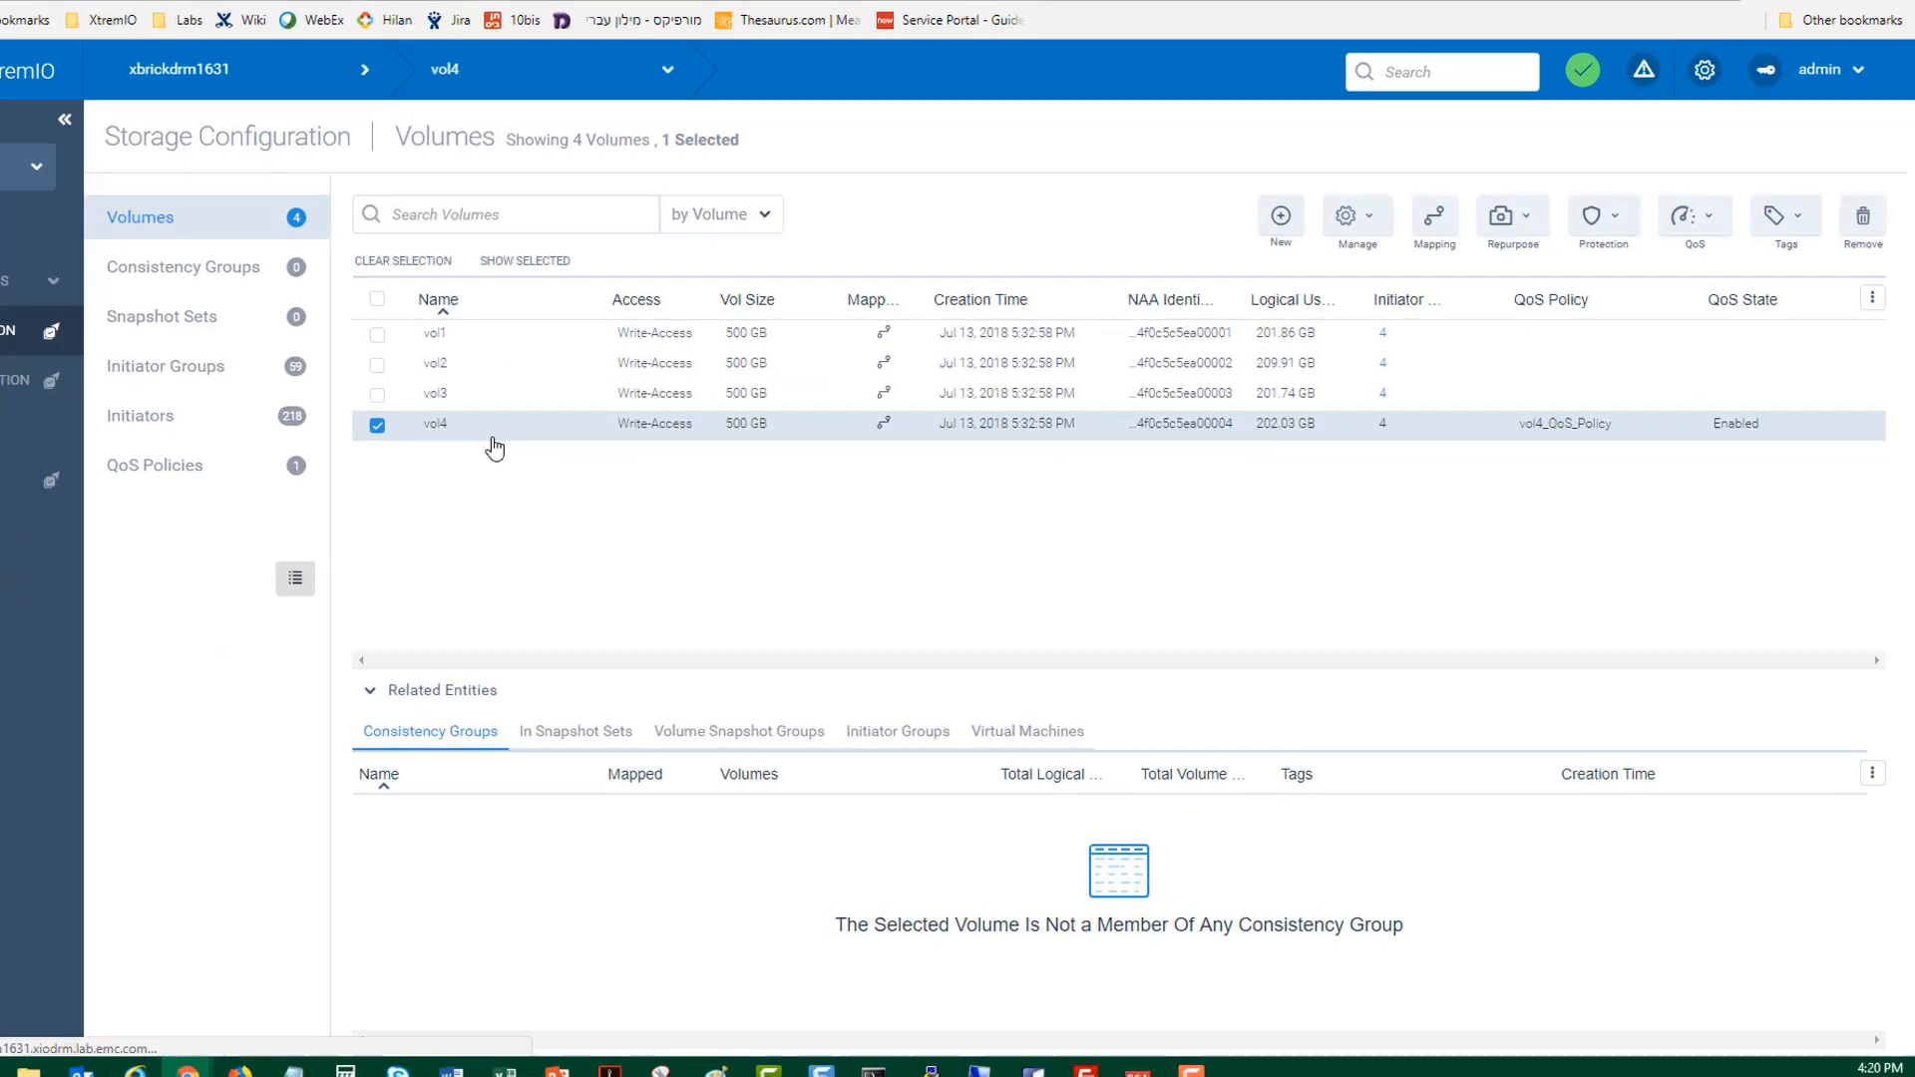
- Resize vol4 to 1000 GB via Manage > Resize
click(1357, 216)
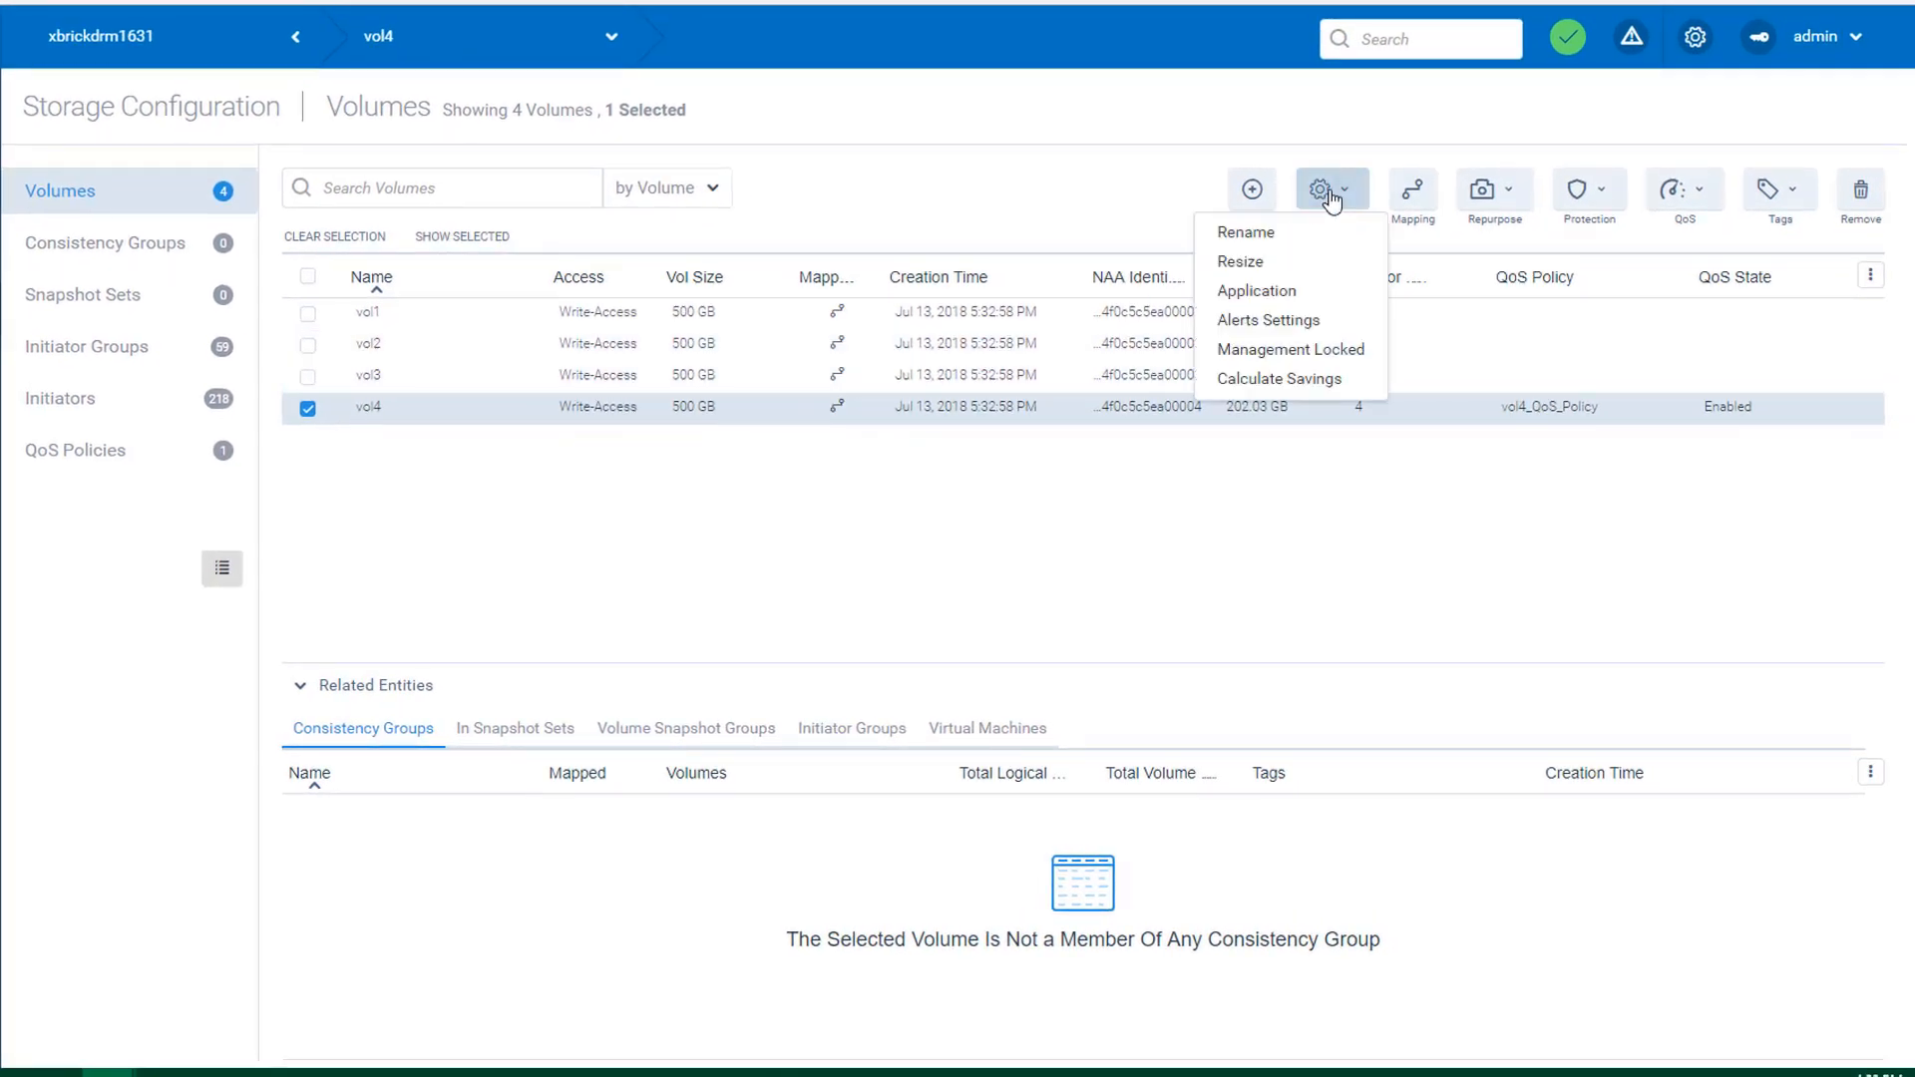
click(1238, 259)
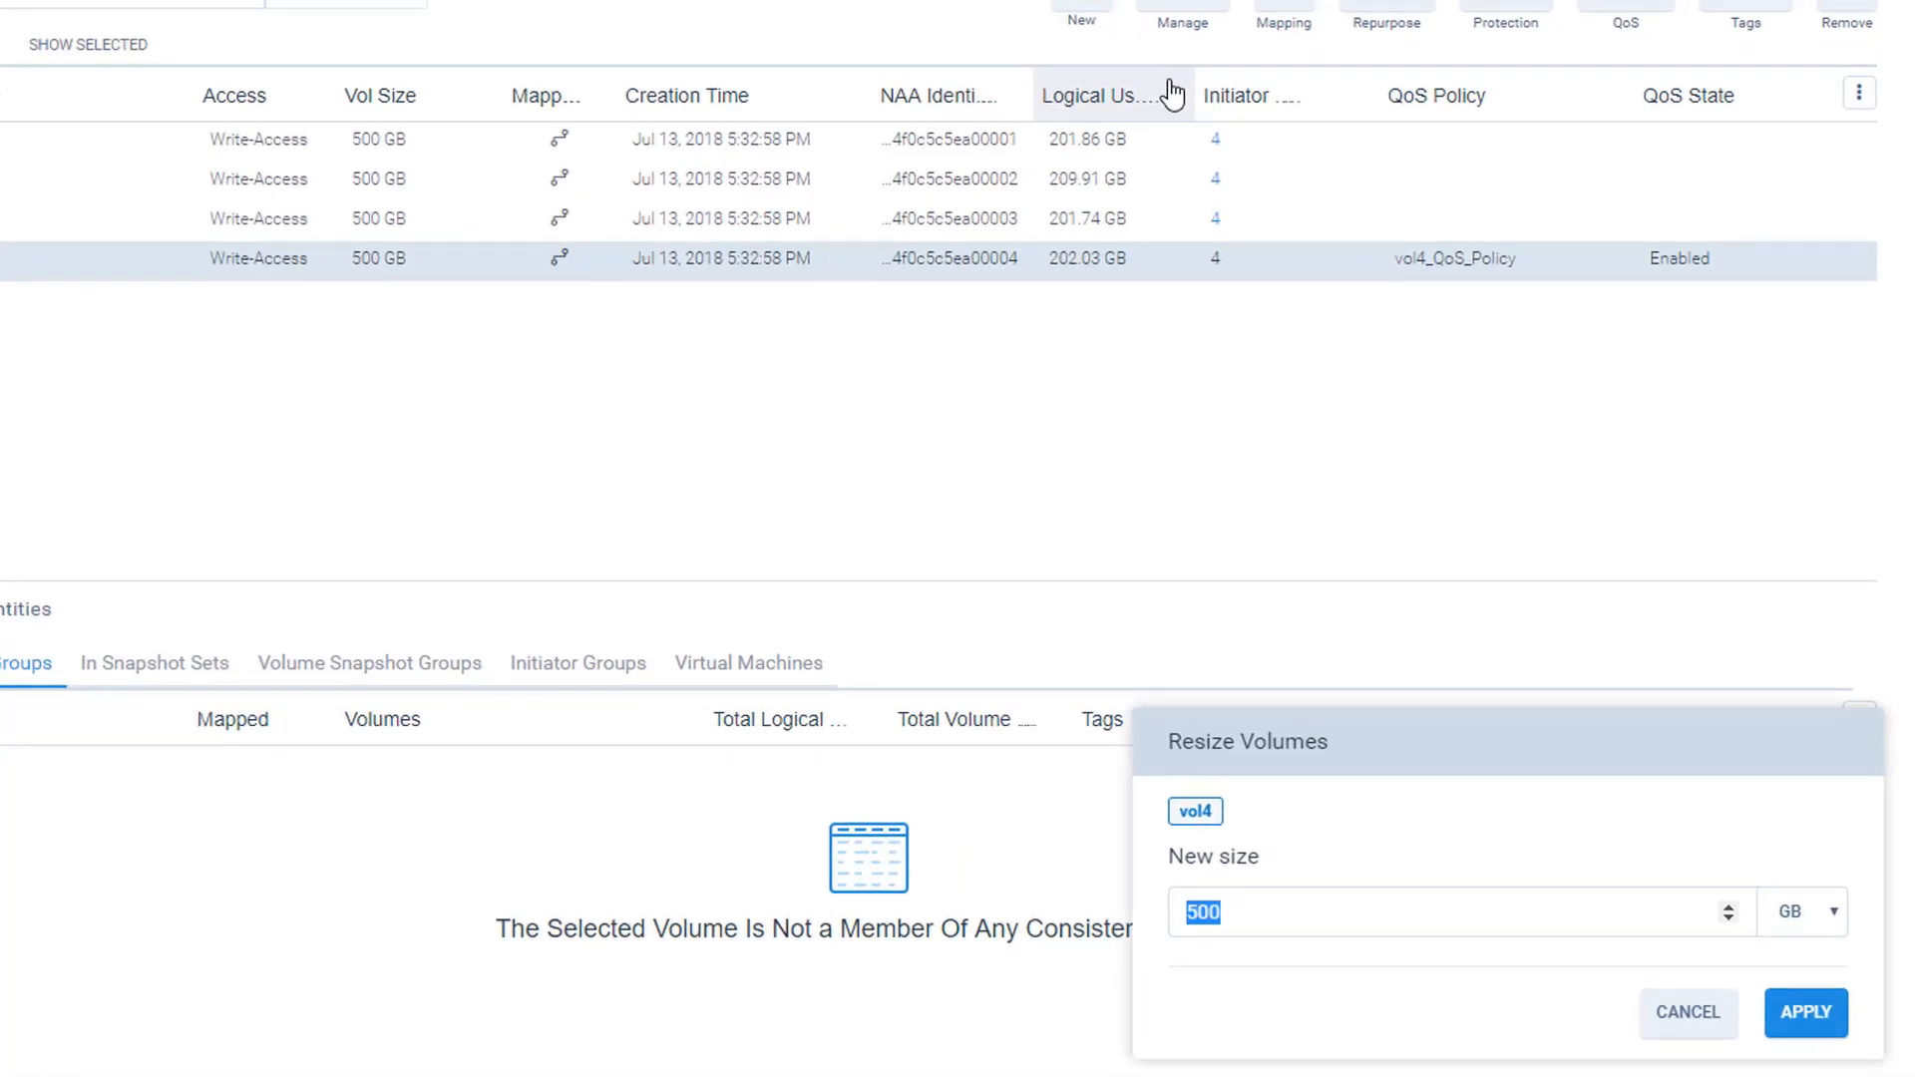
text(1000)
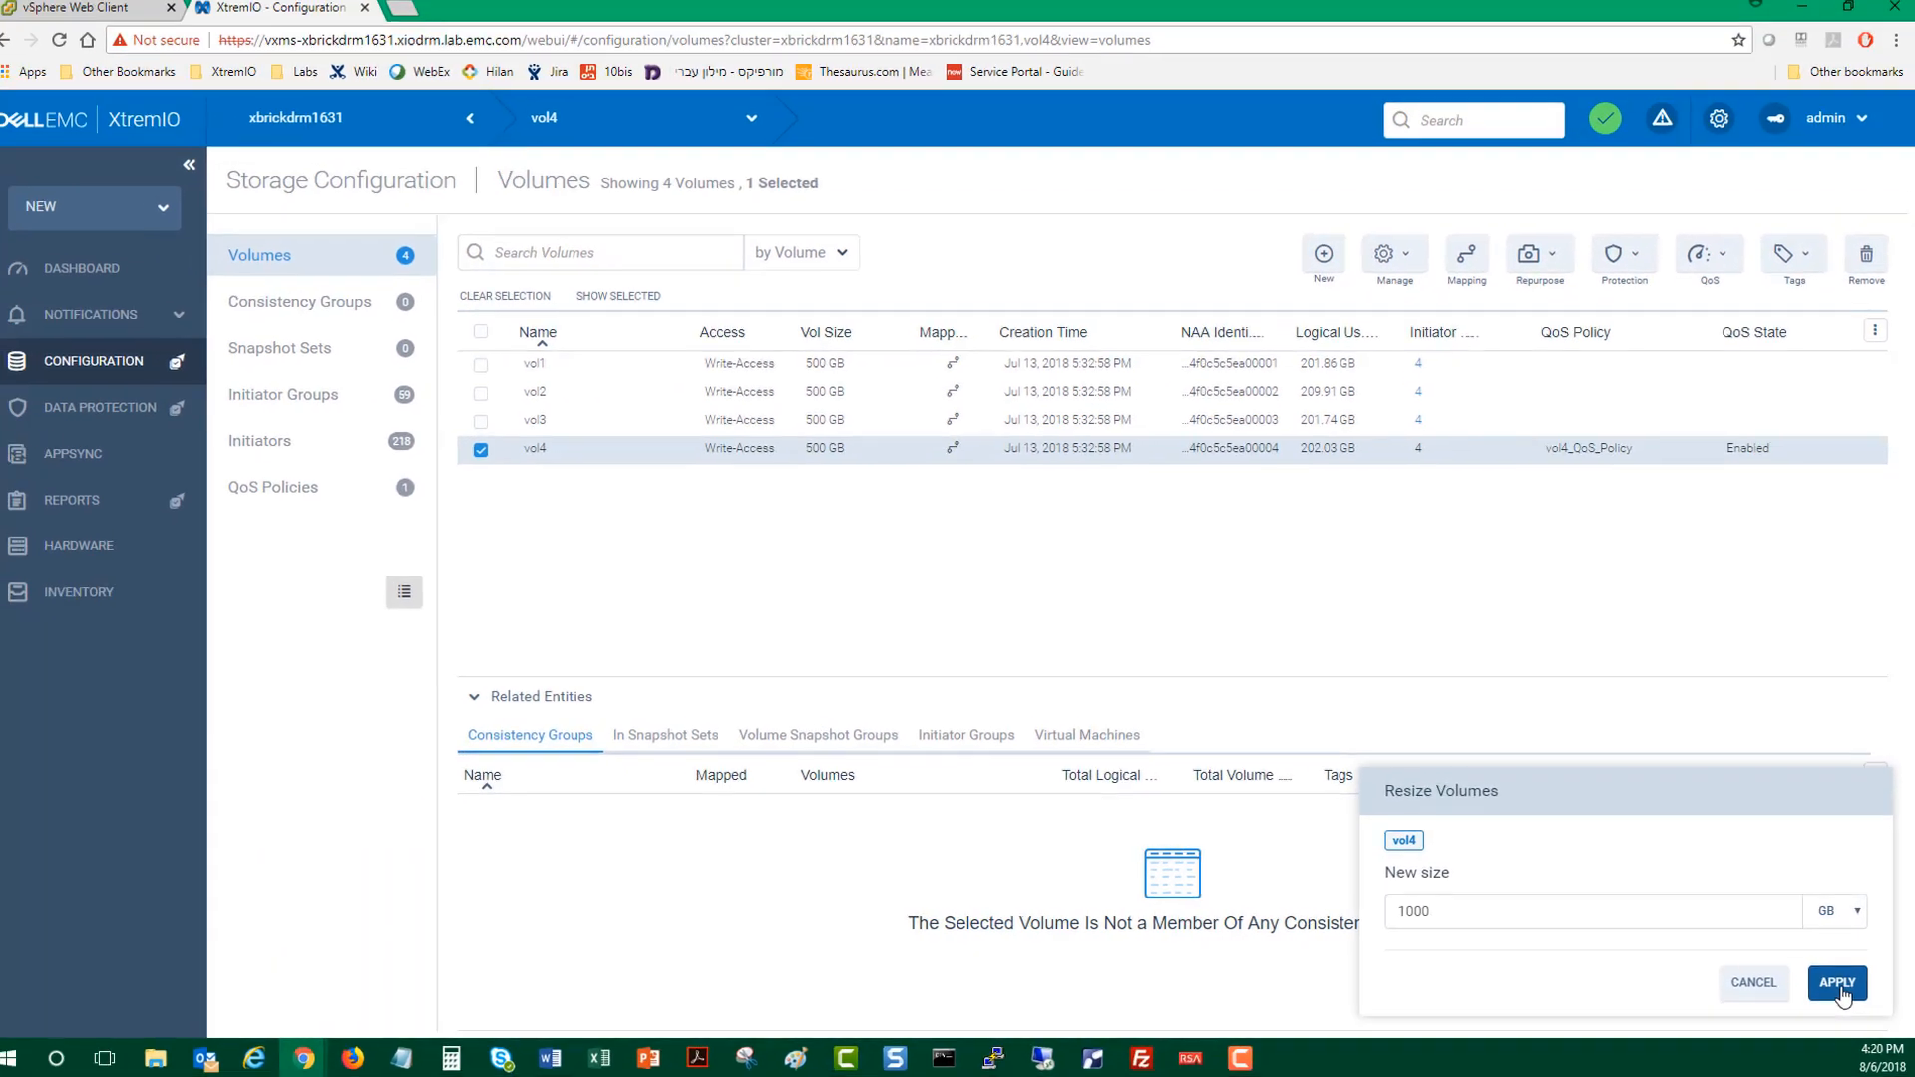
click(1836, 984)
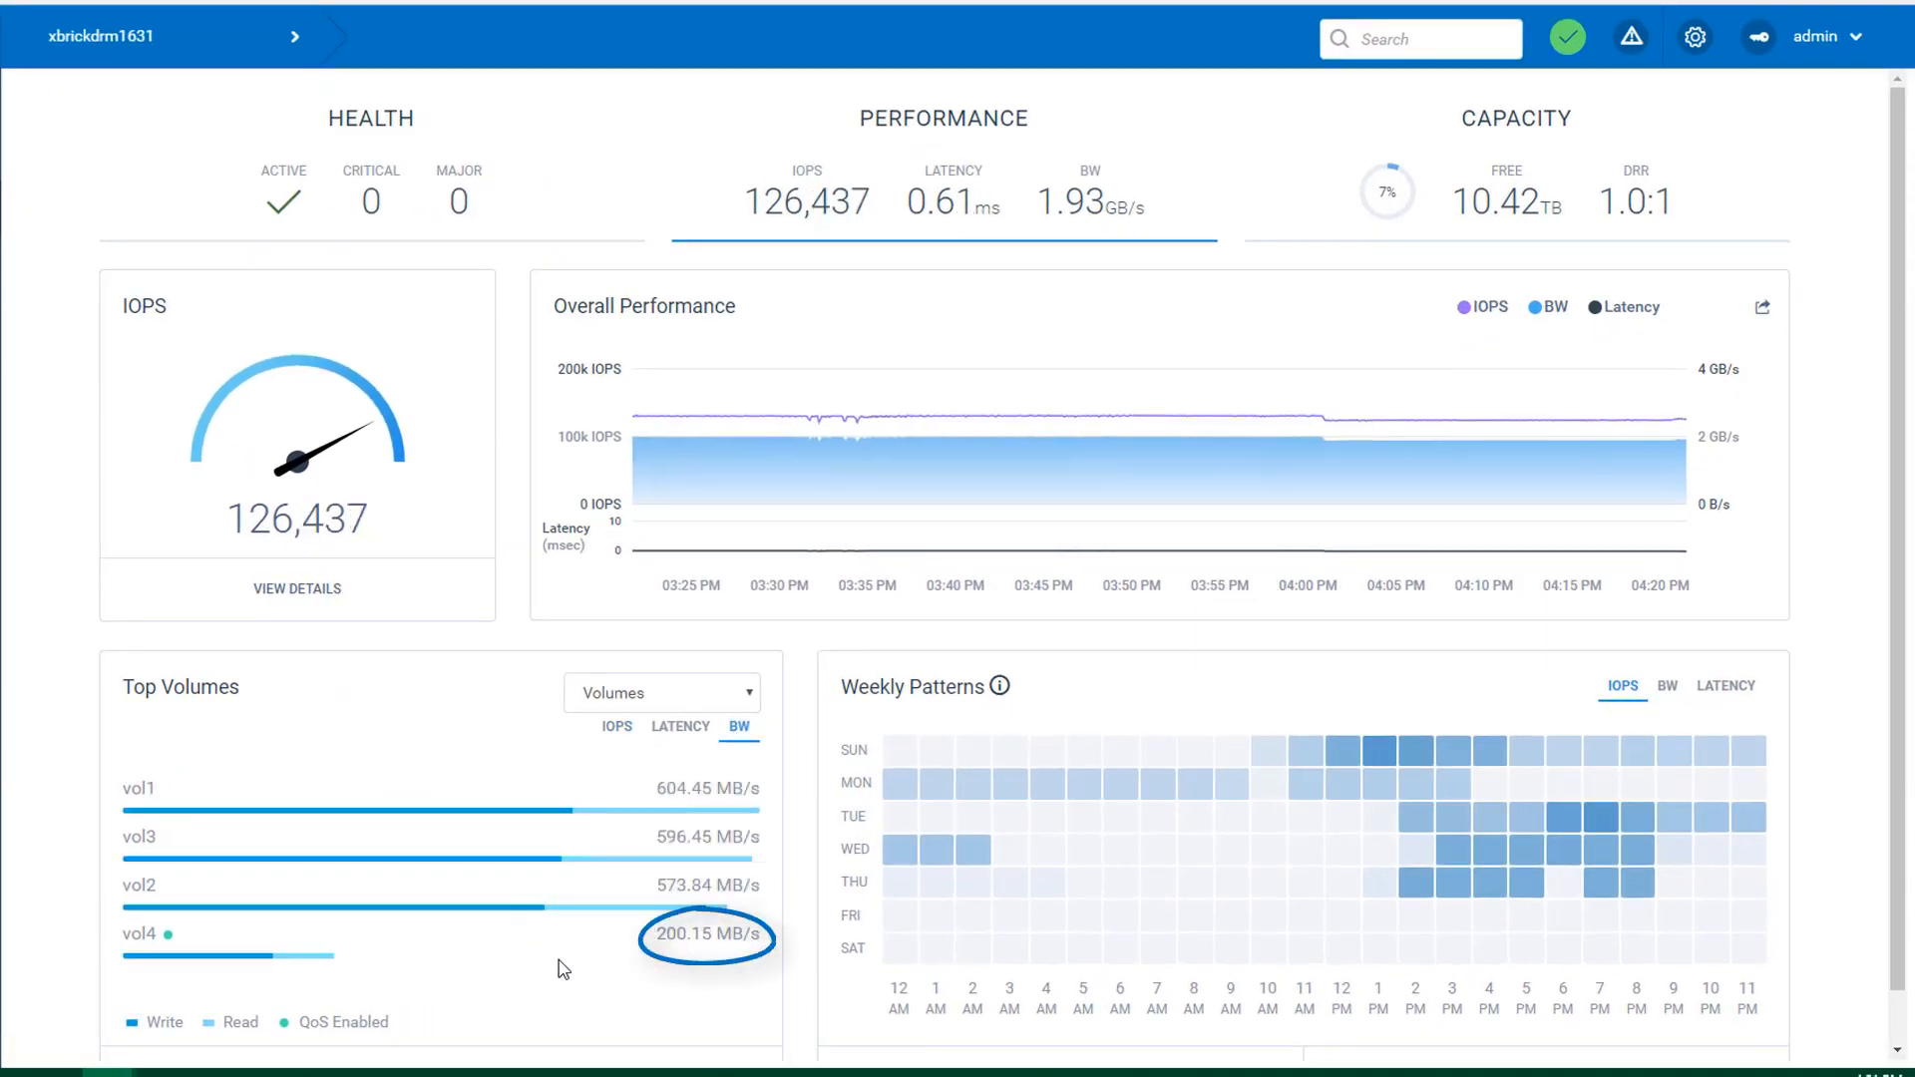
mouse_move(584, 954)
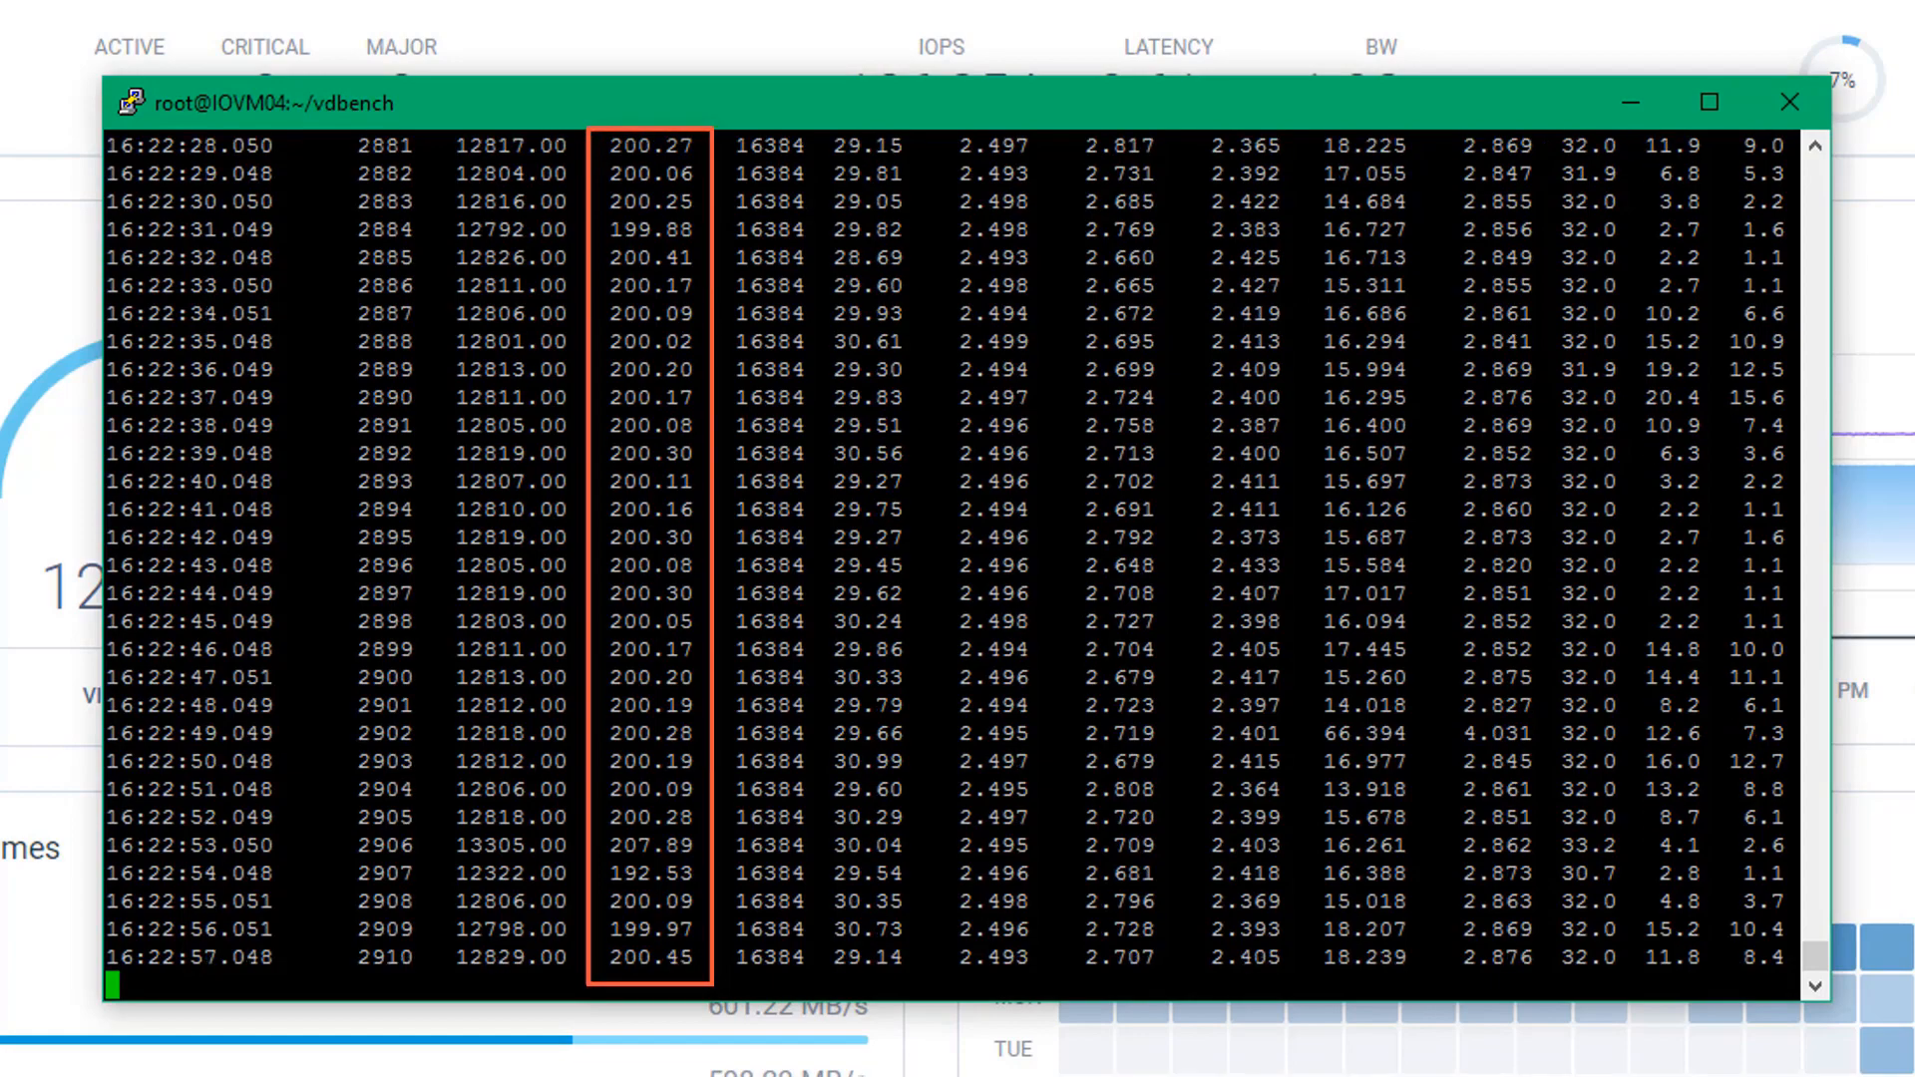
scroll(down, 3)
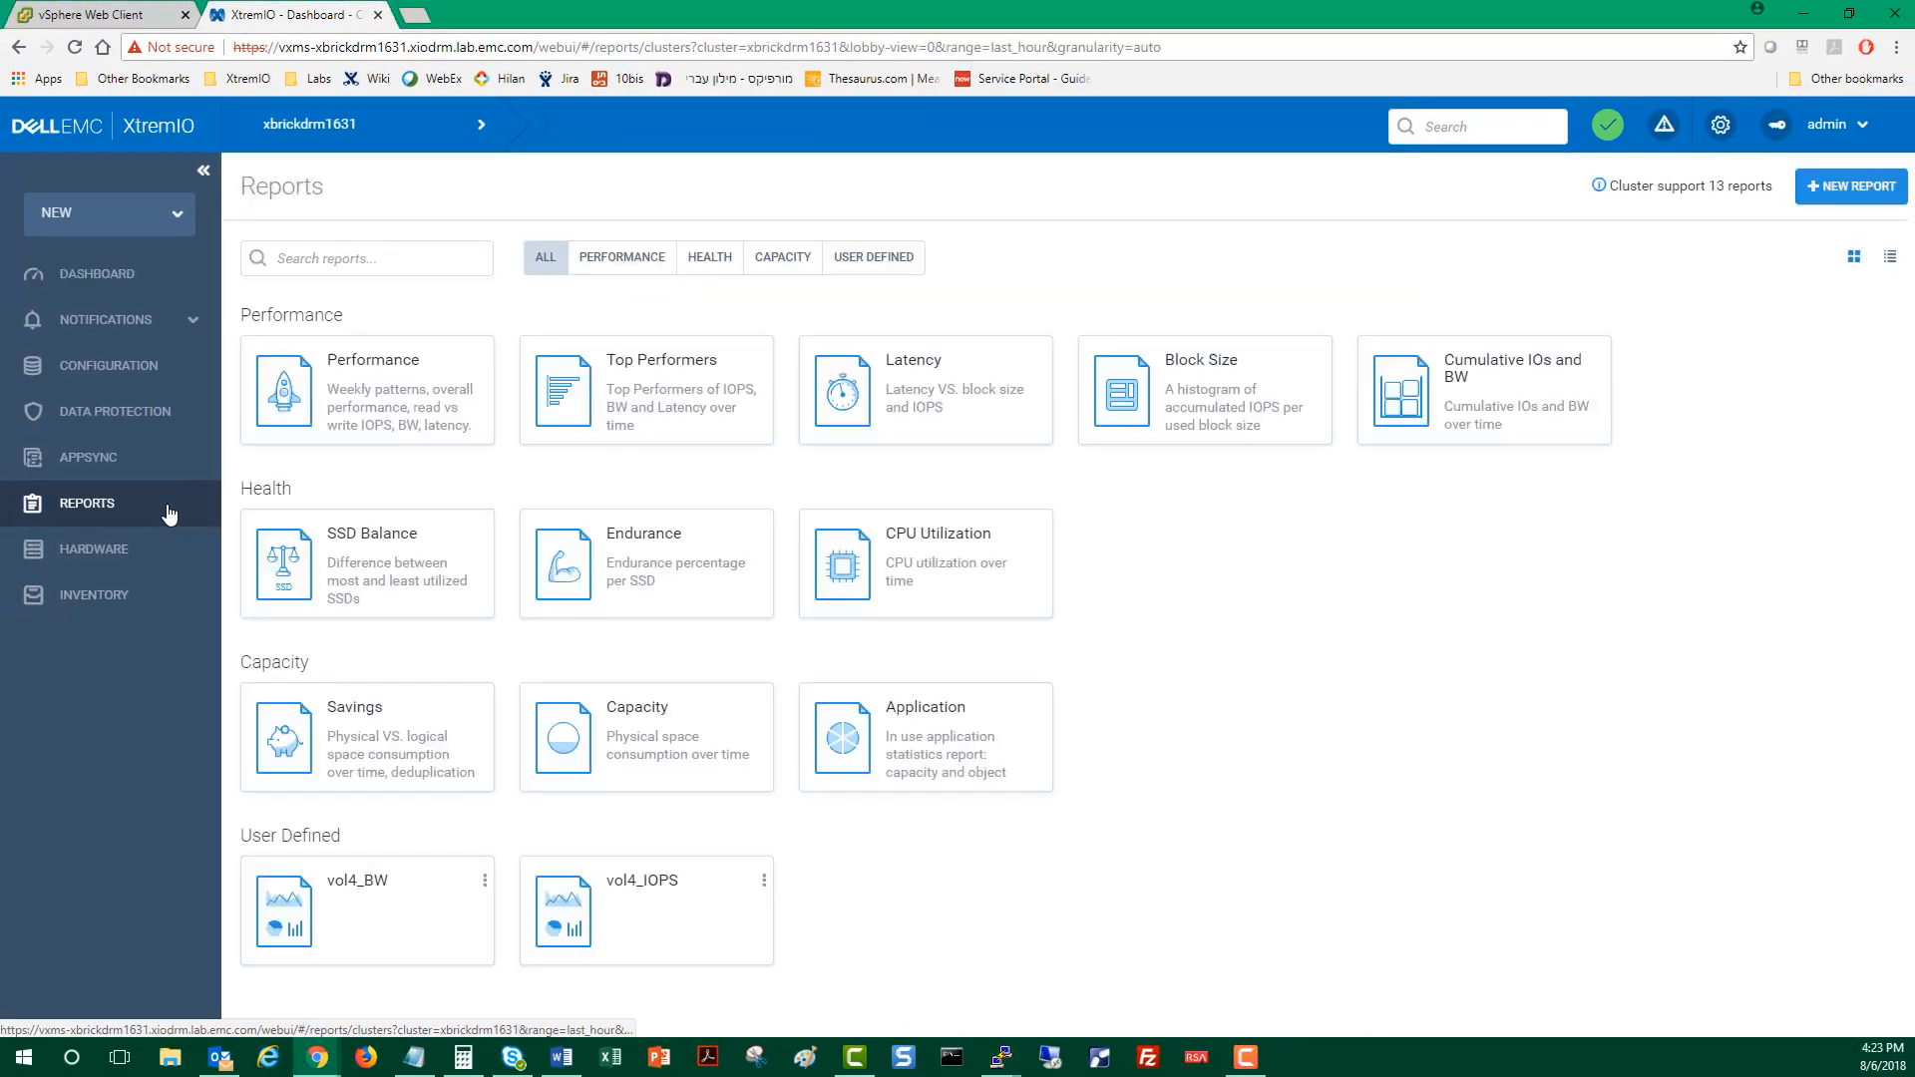
click(357, 880)
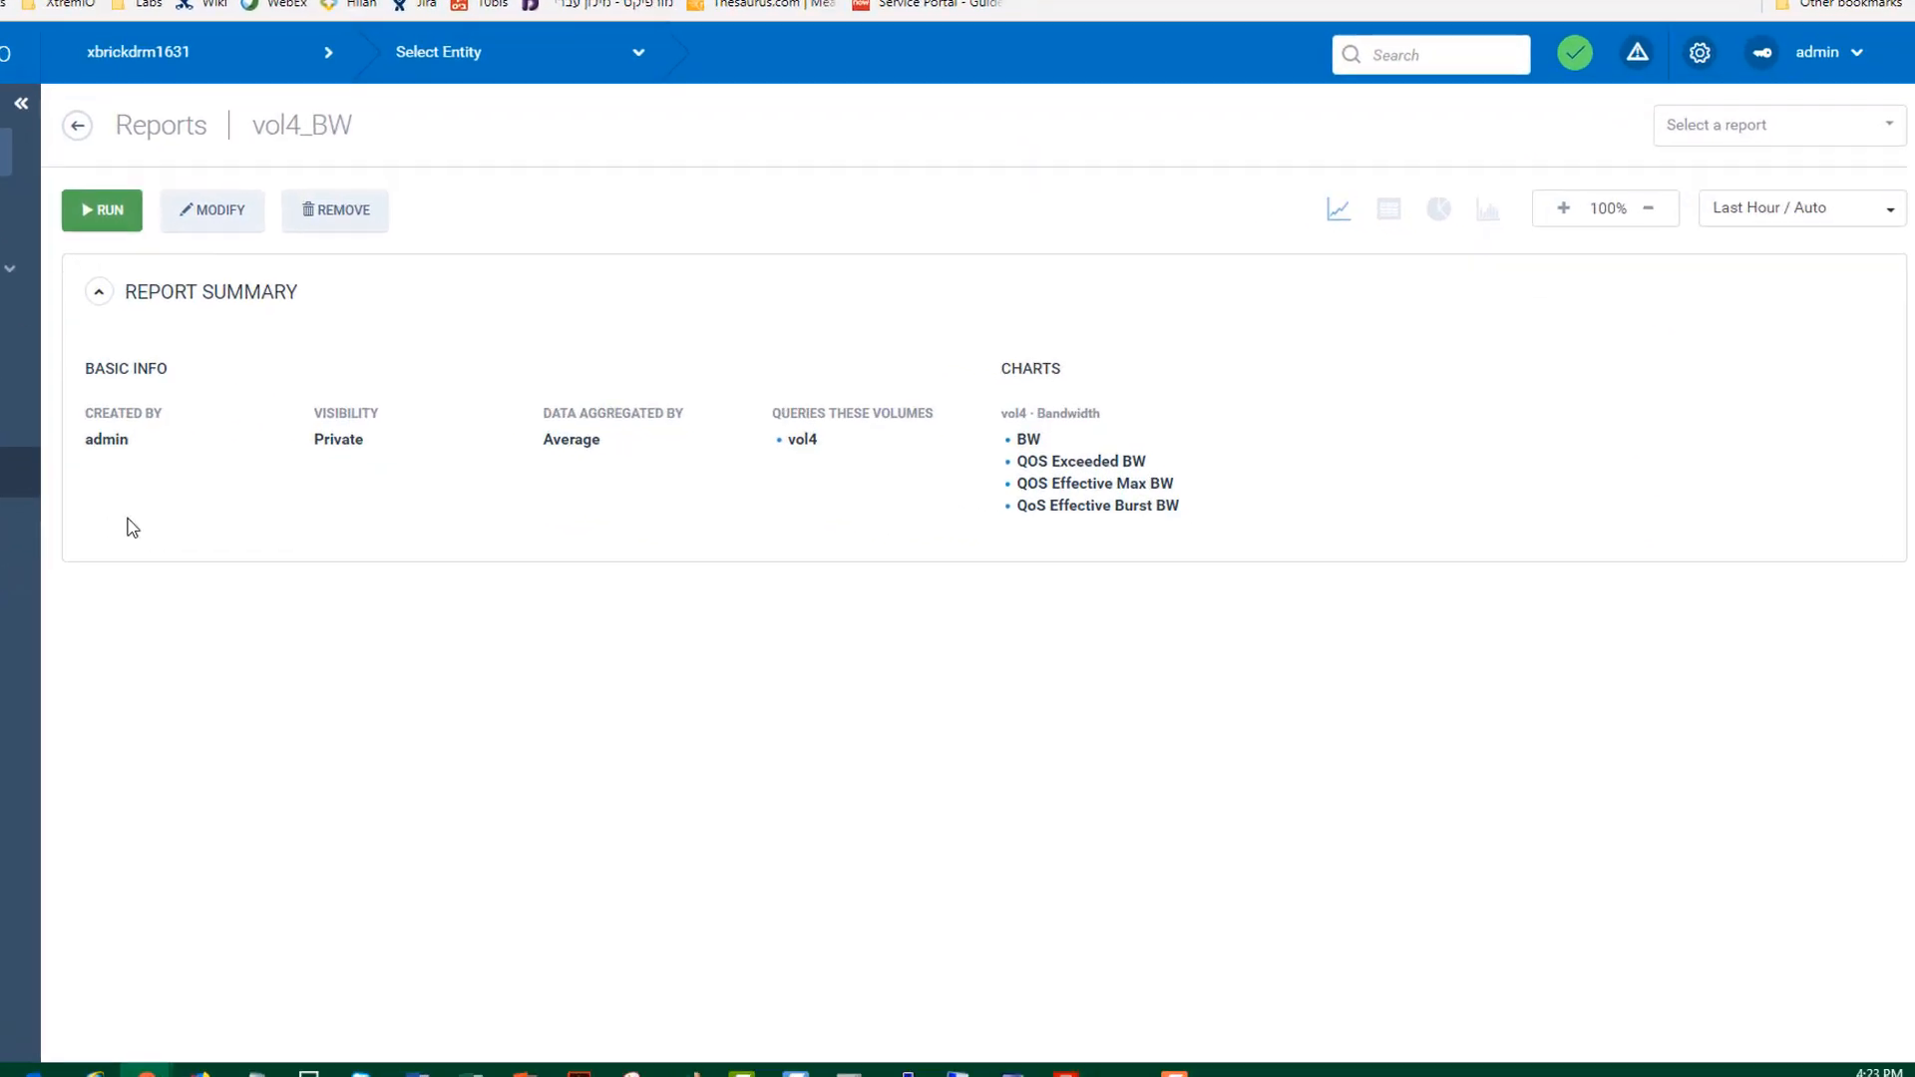
click(102, 209)
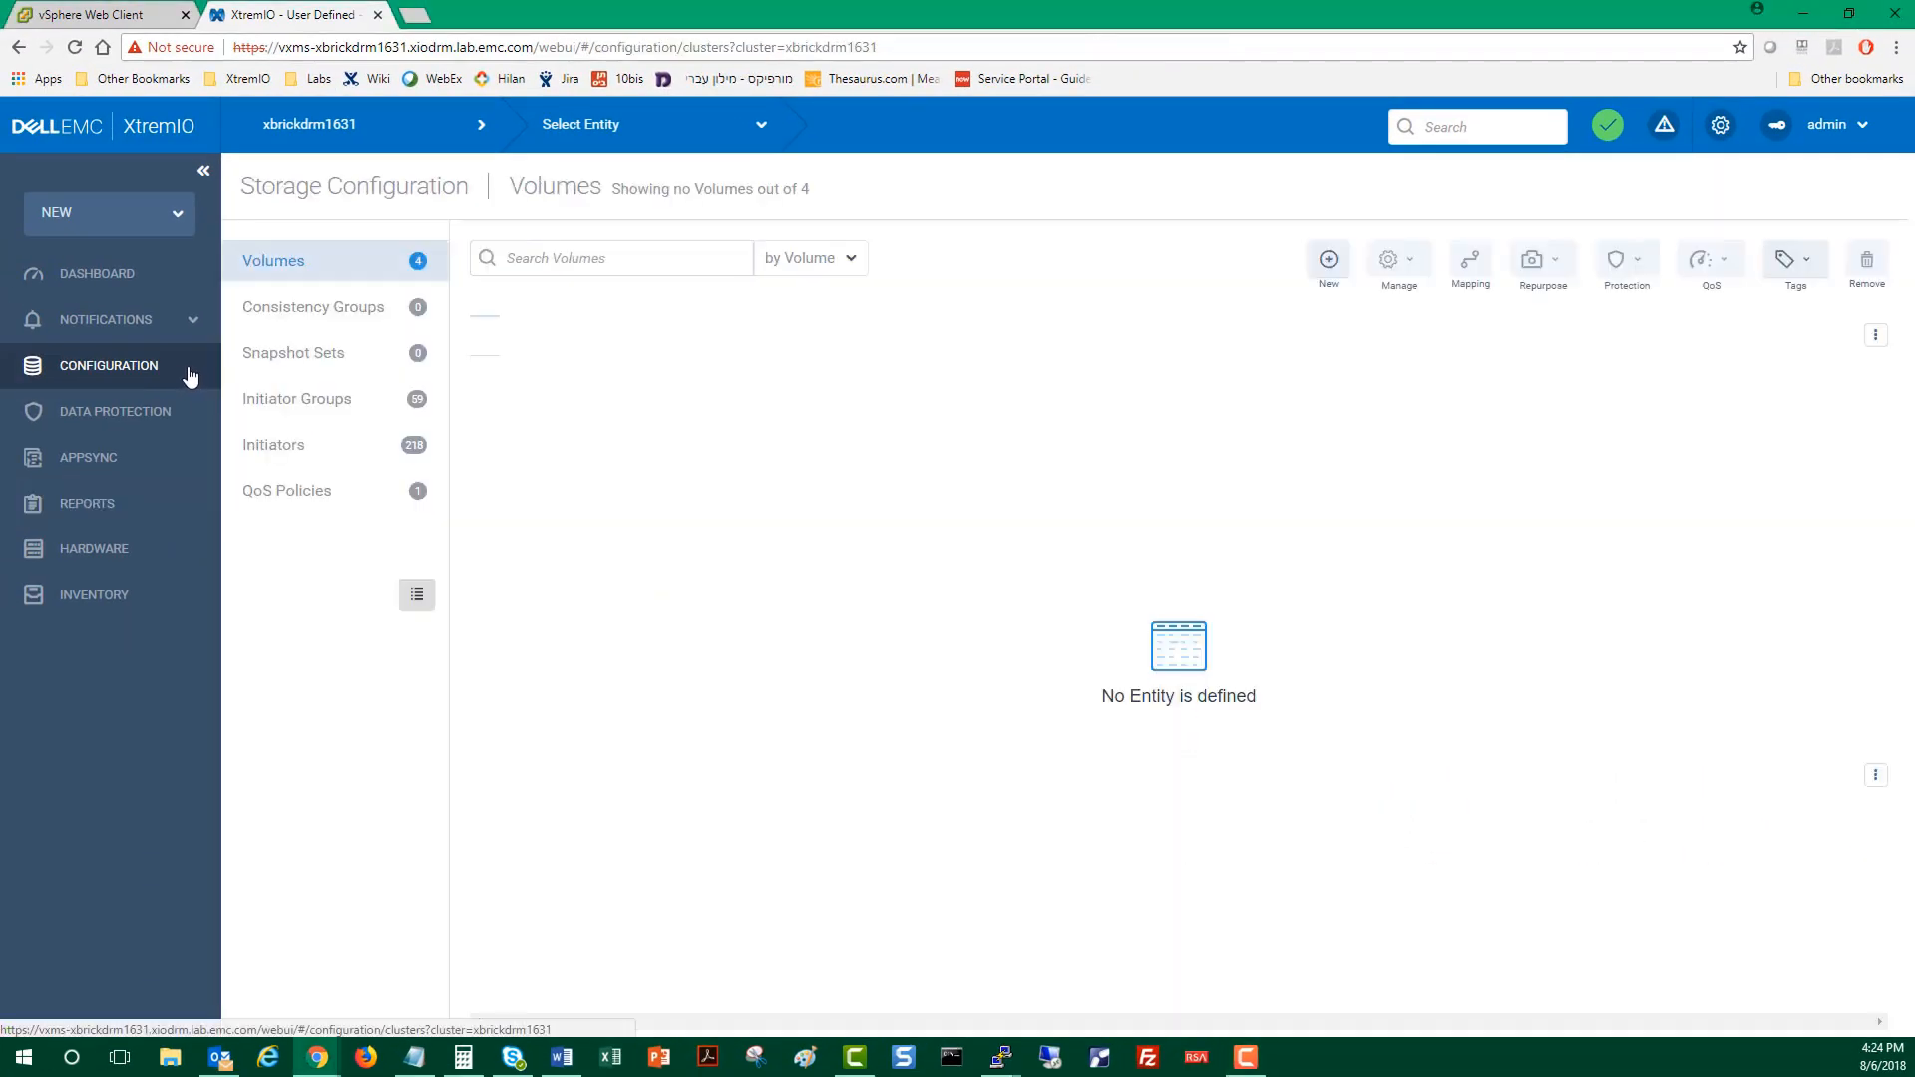
- Open vol4_QoS_Policy for editing from the QoS Policies list
click(285, 490)
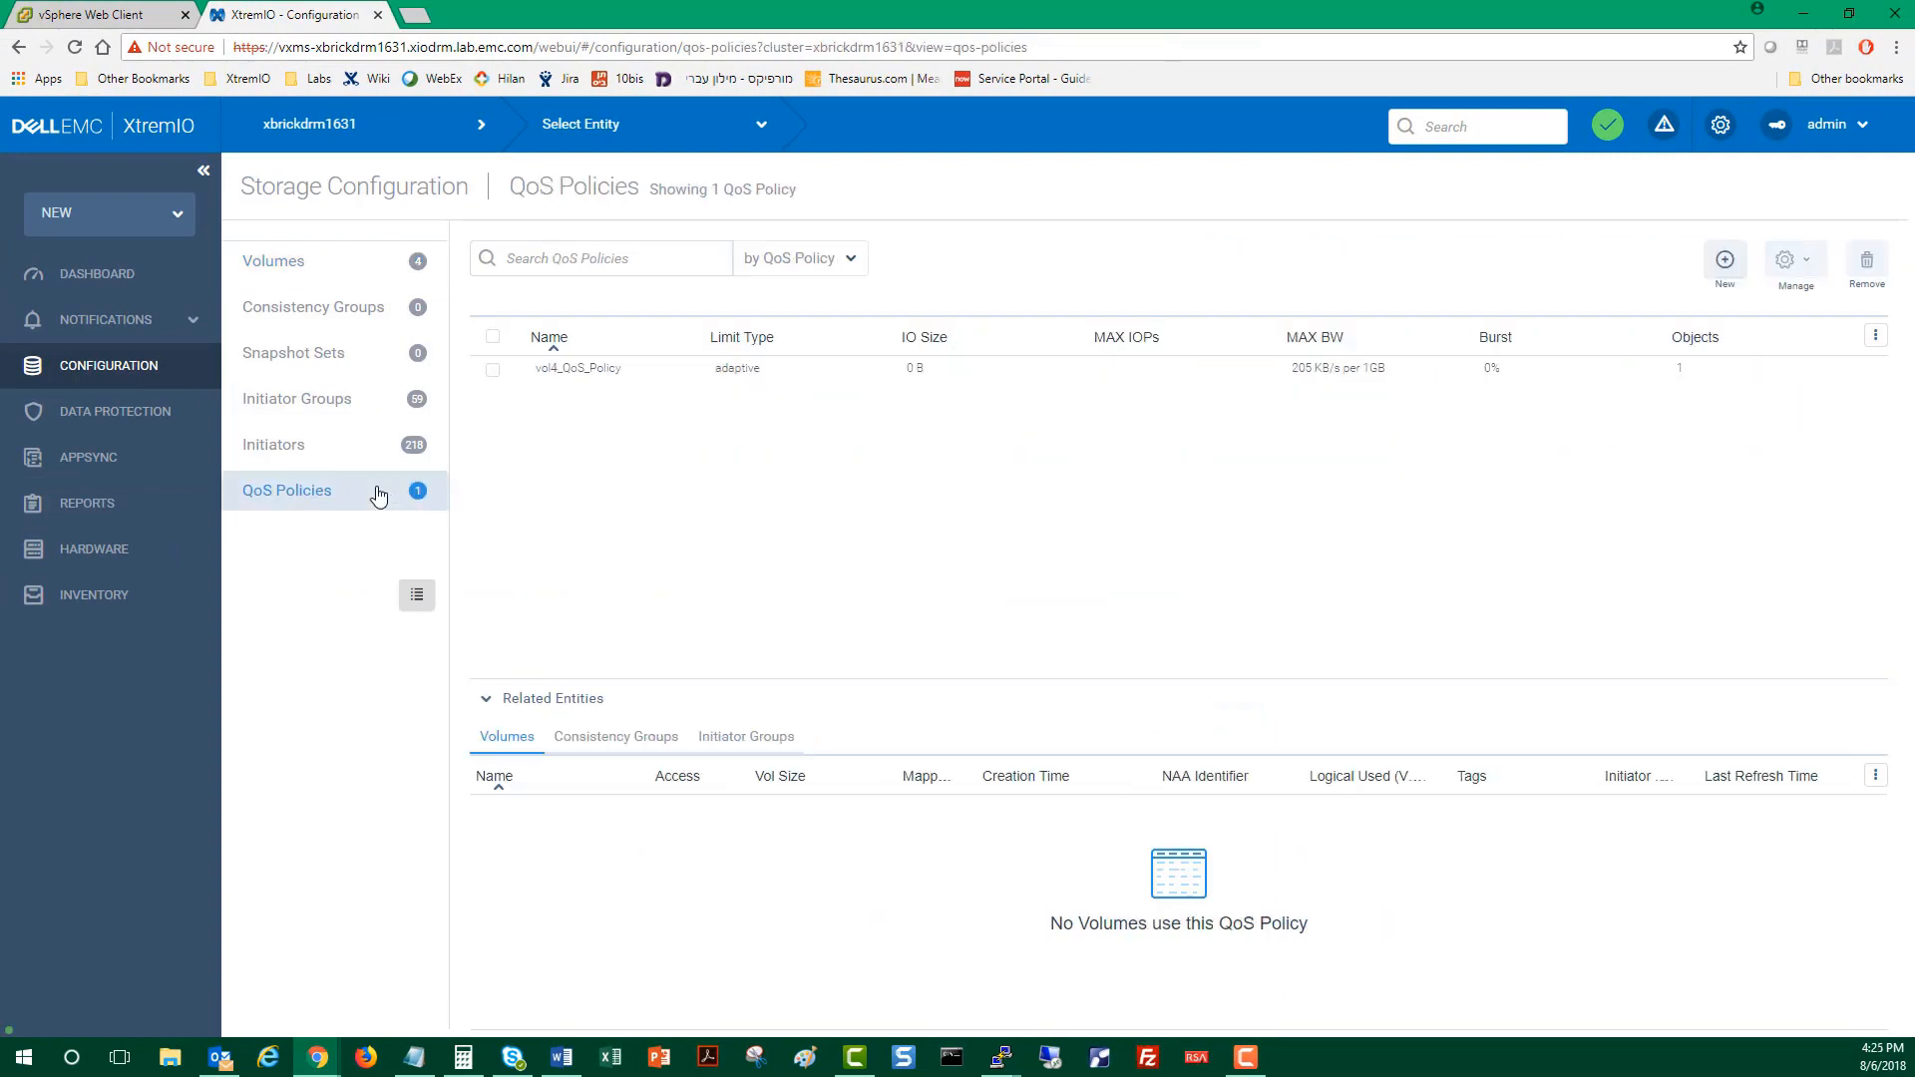
click(576, 367)
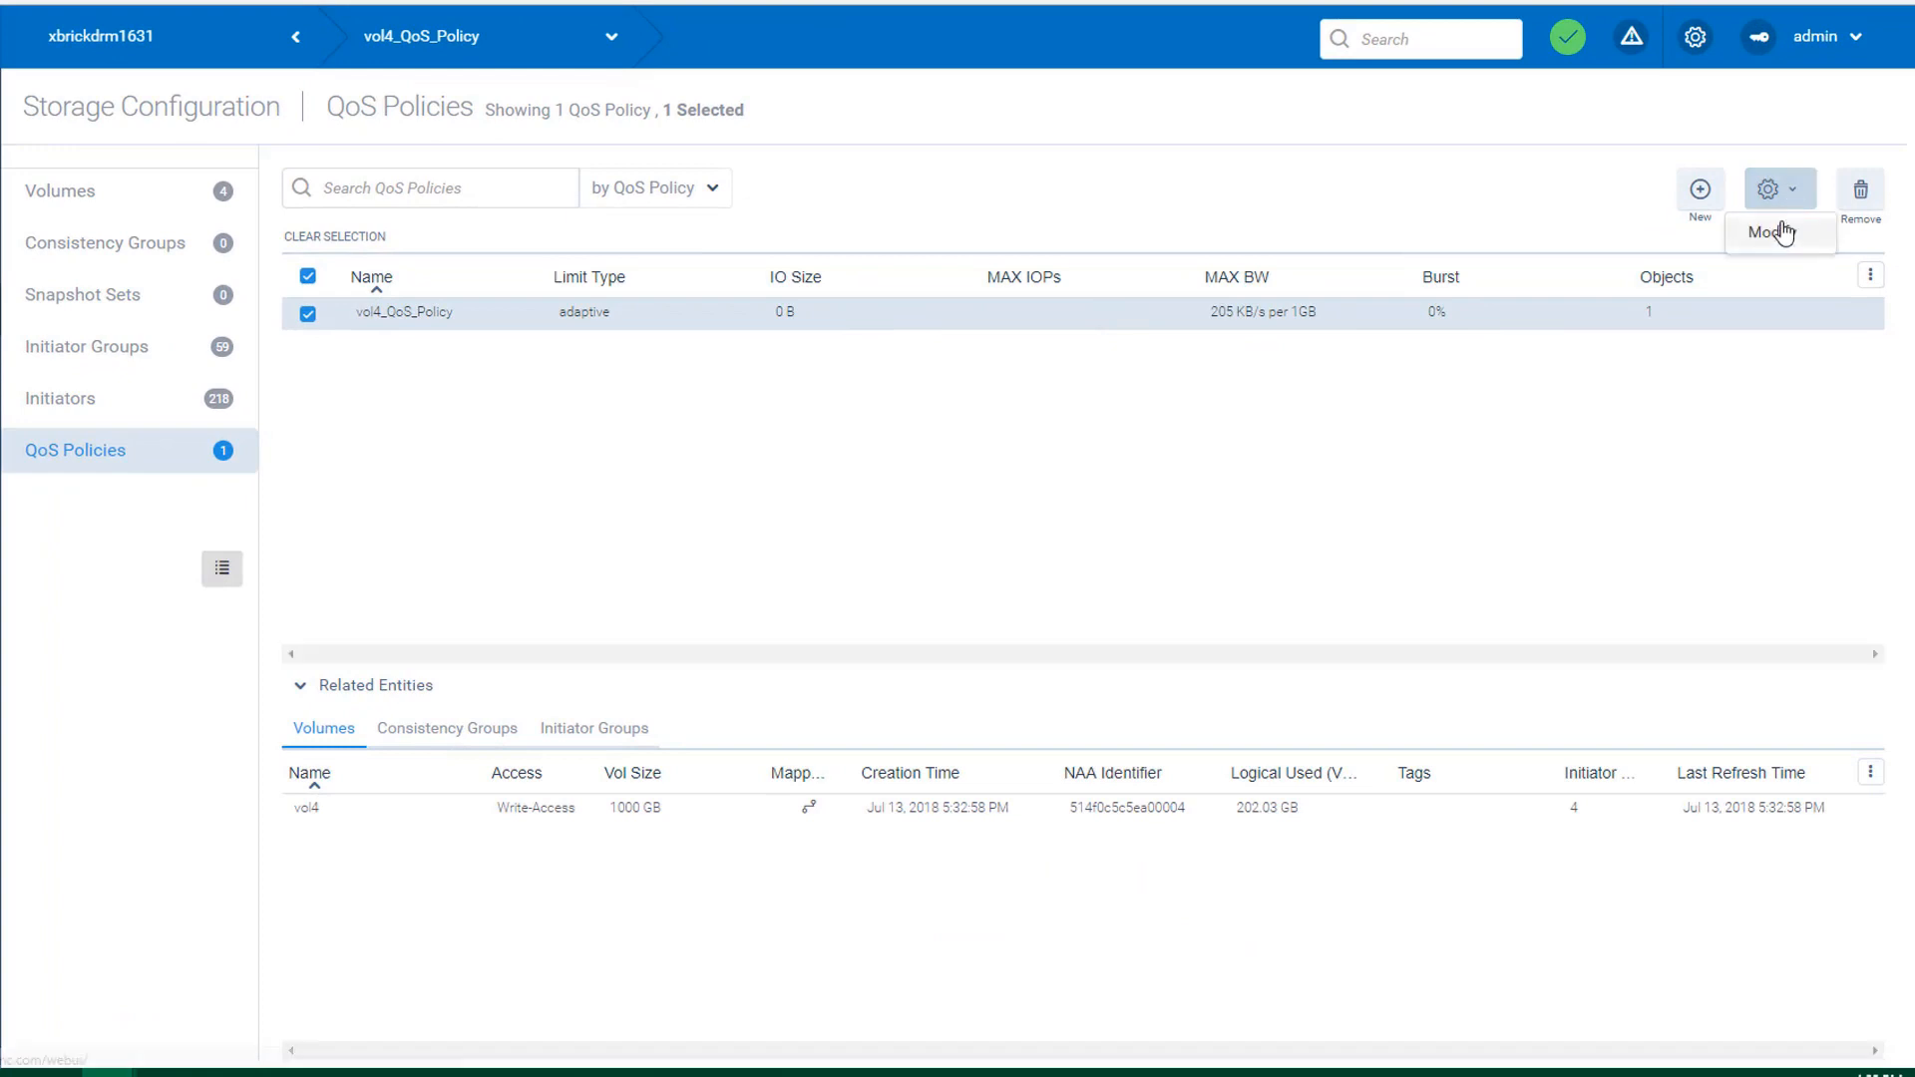
click(1775, 234)
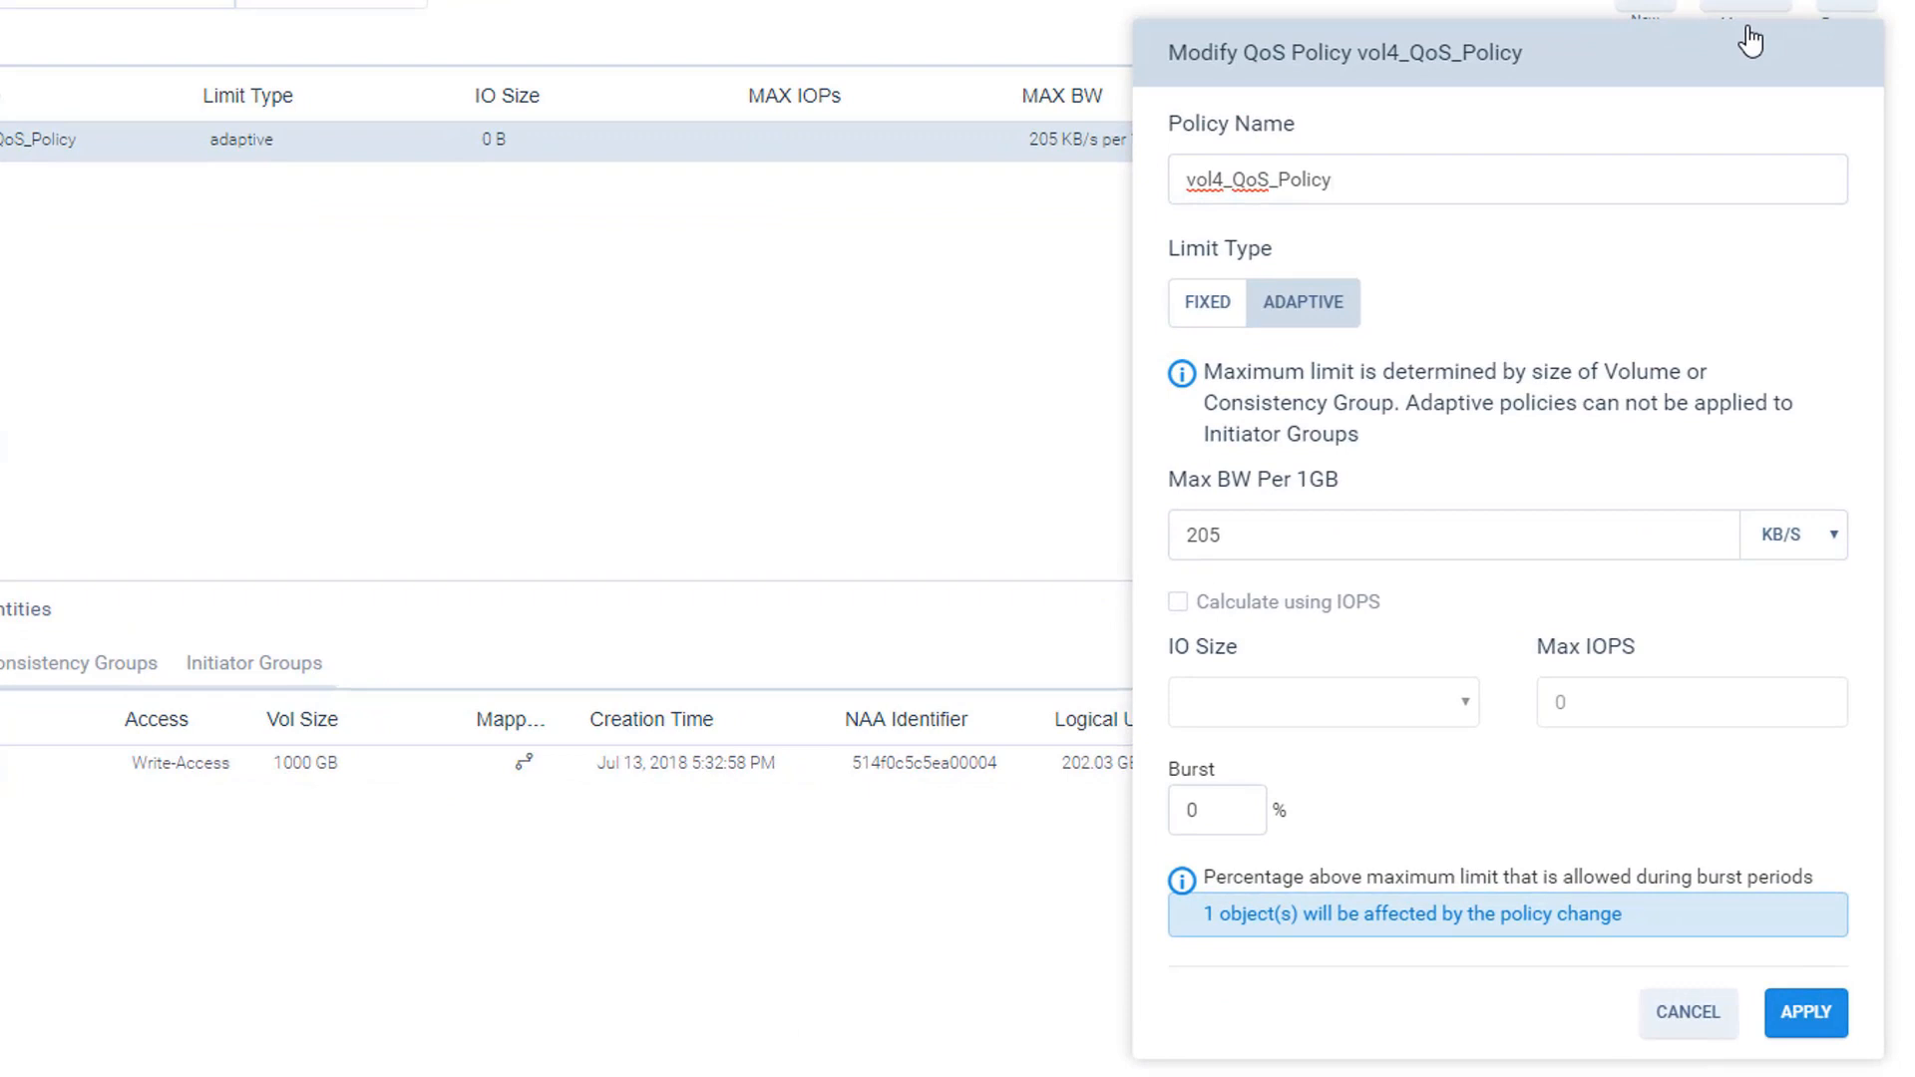
click(1331, 179)
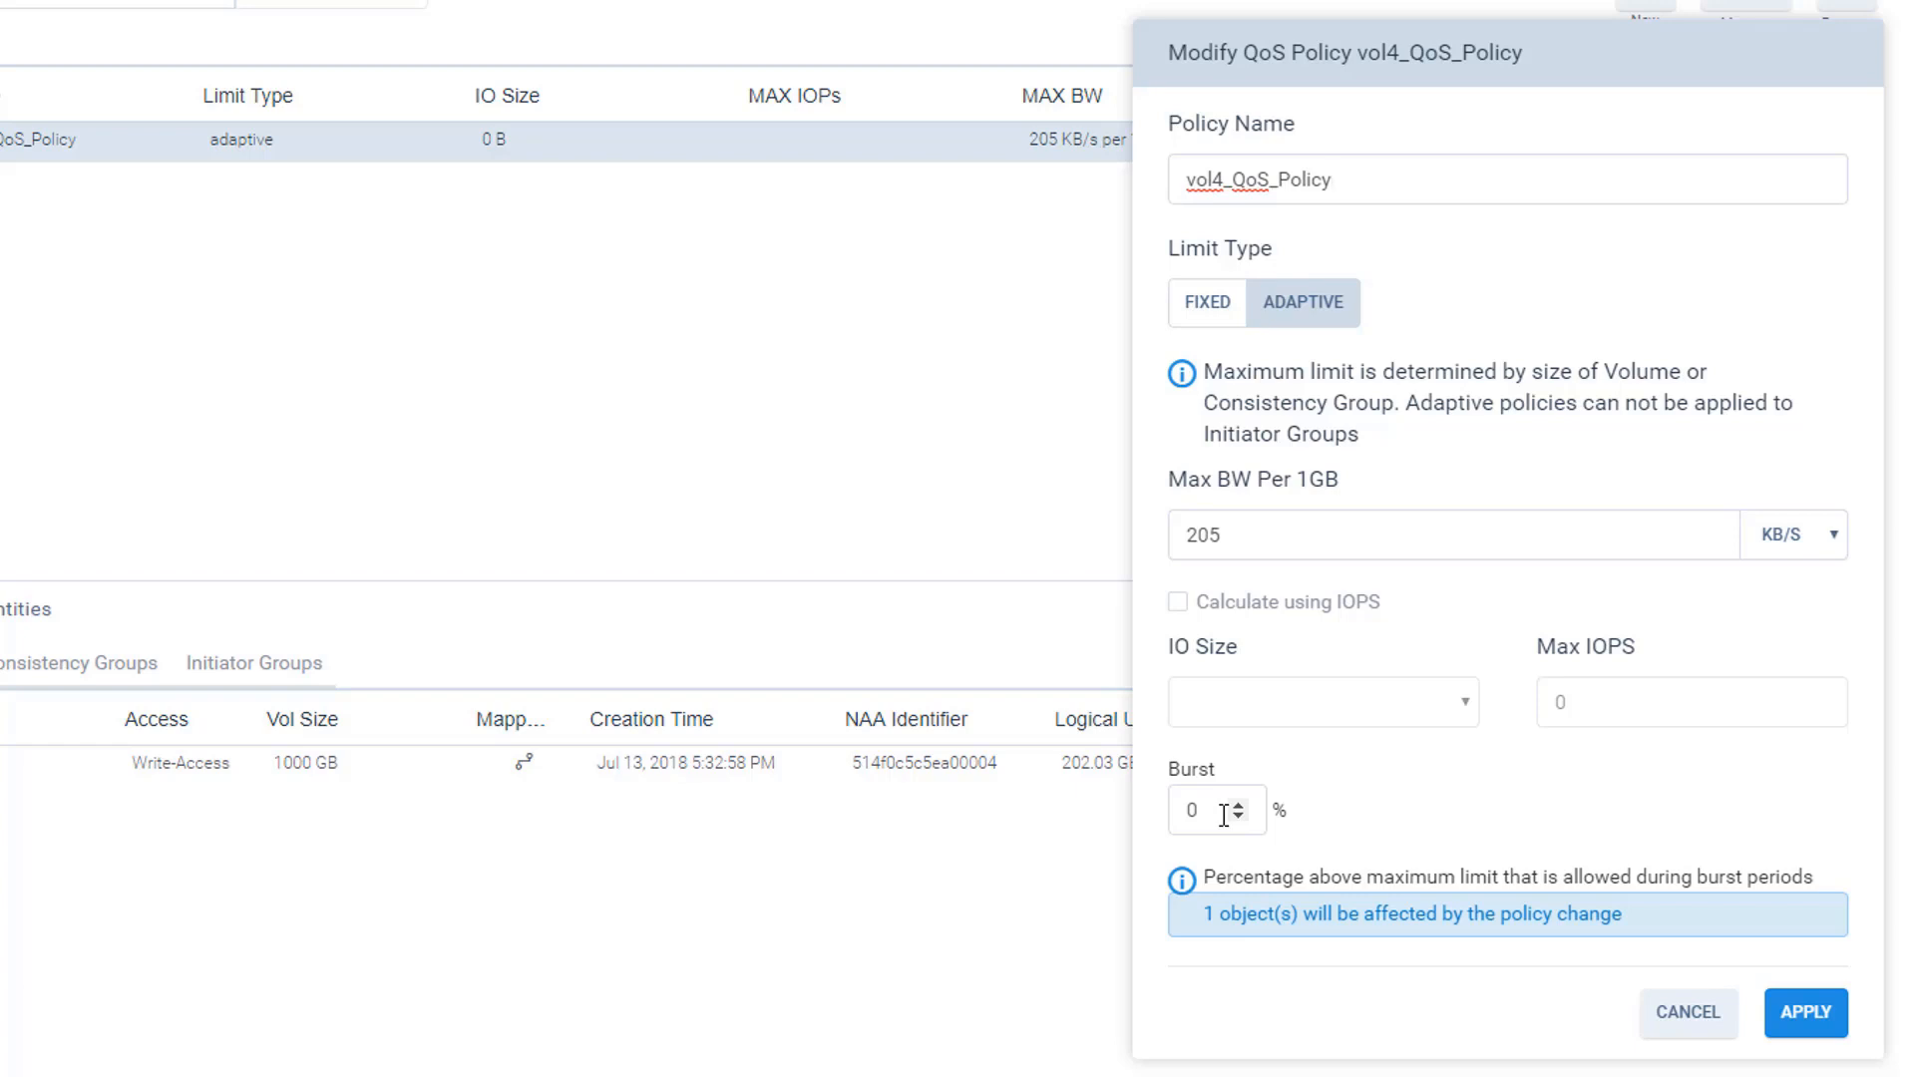
- Set the policy's Burst to 400% and apply it
click(1343, 179)
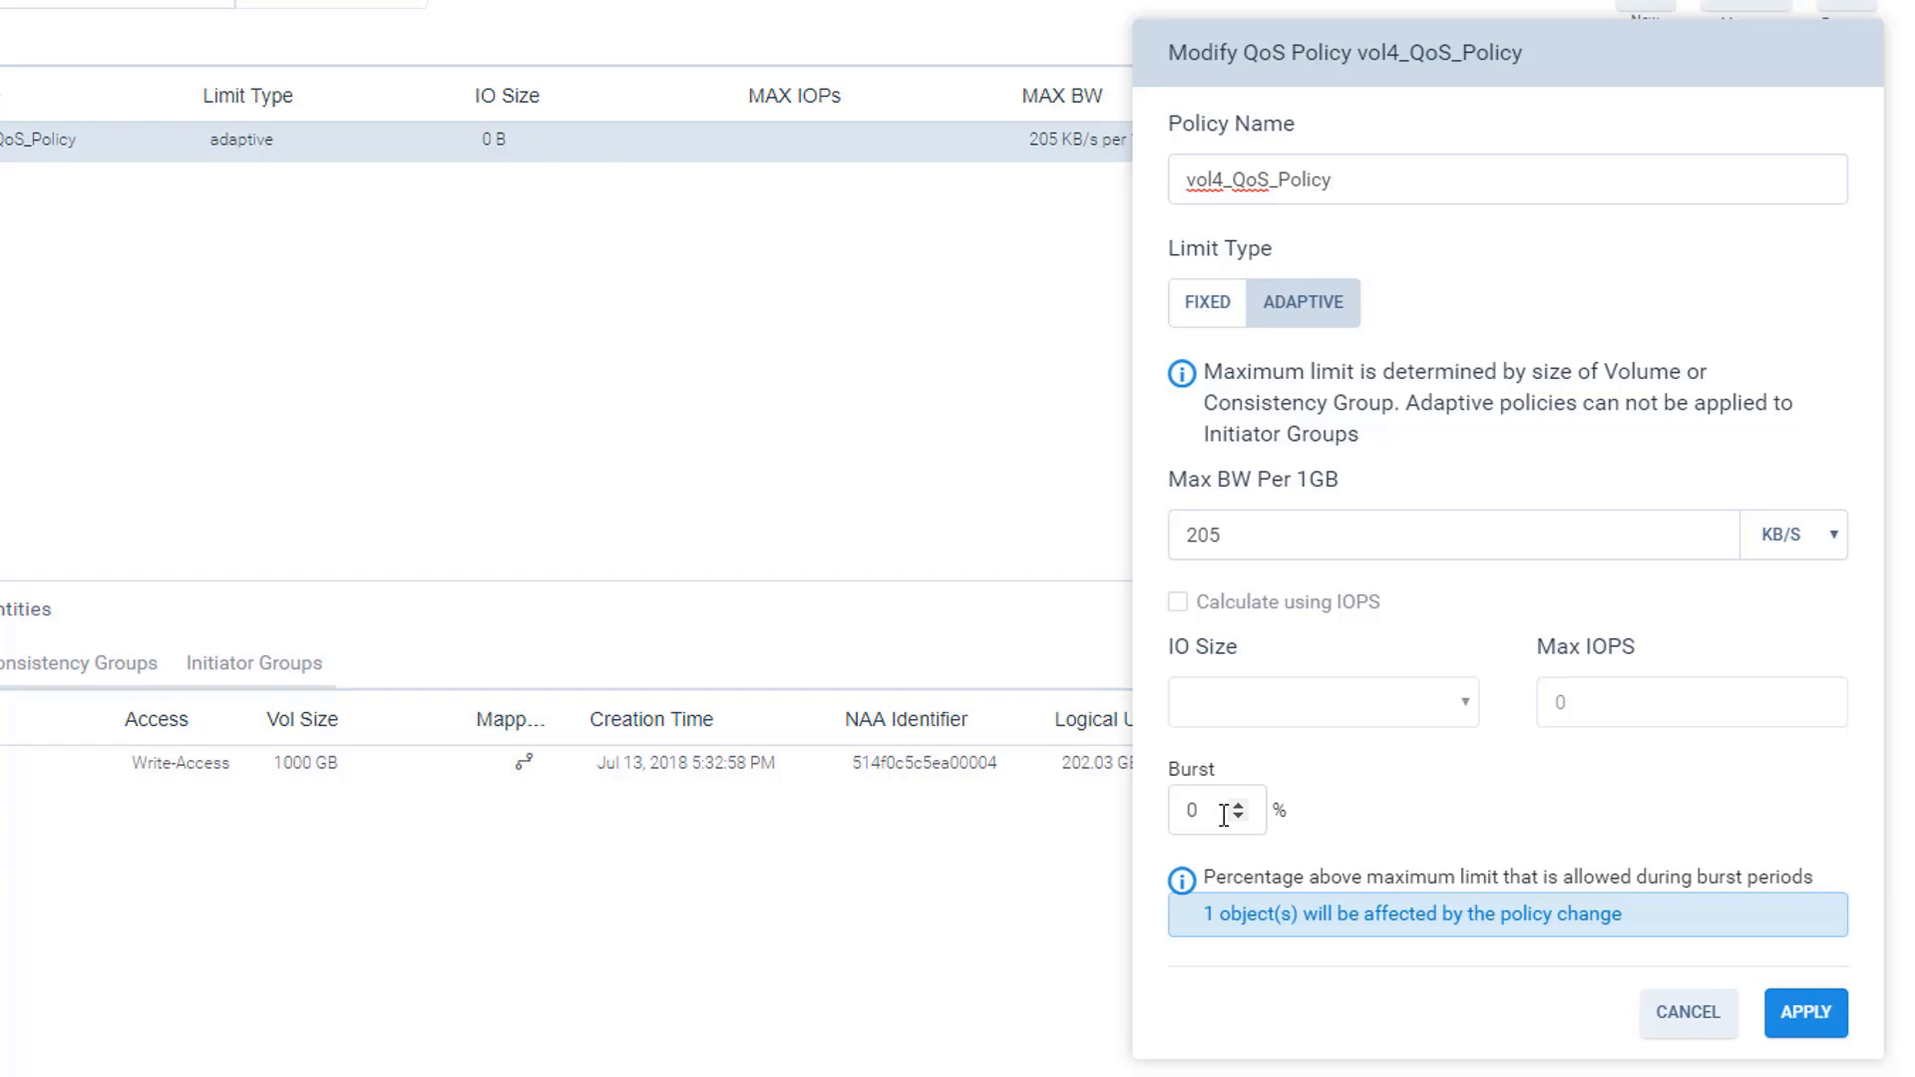
click(1203, 810)
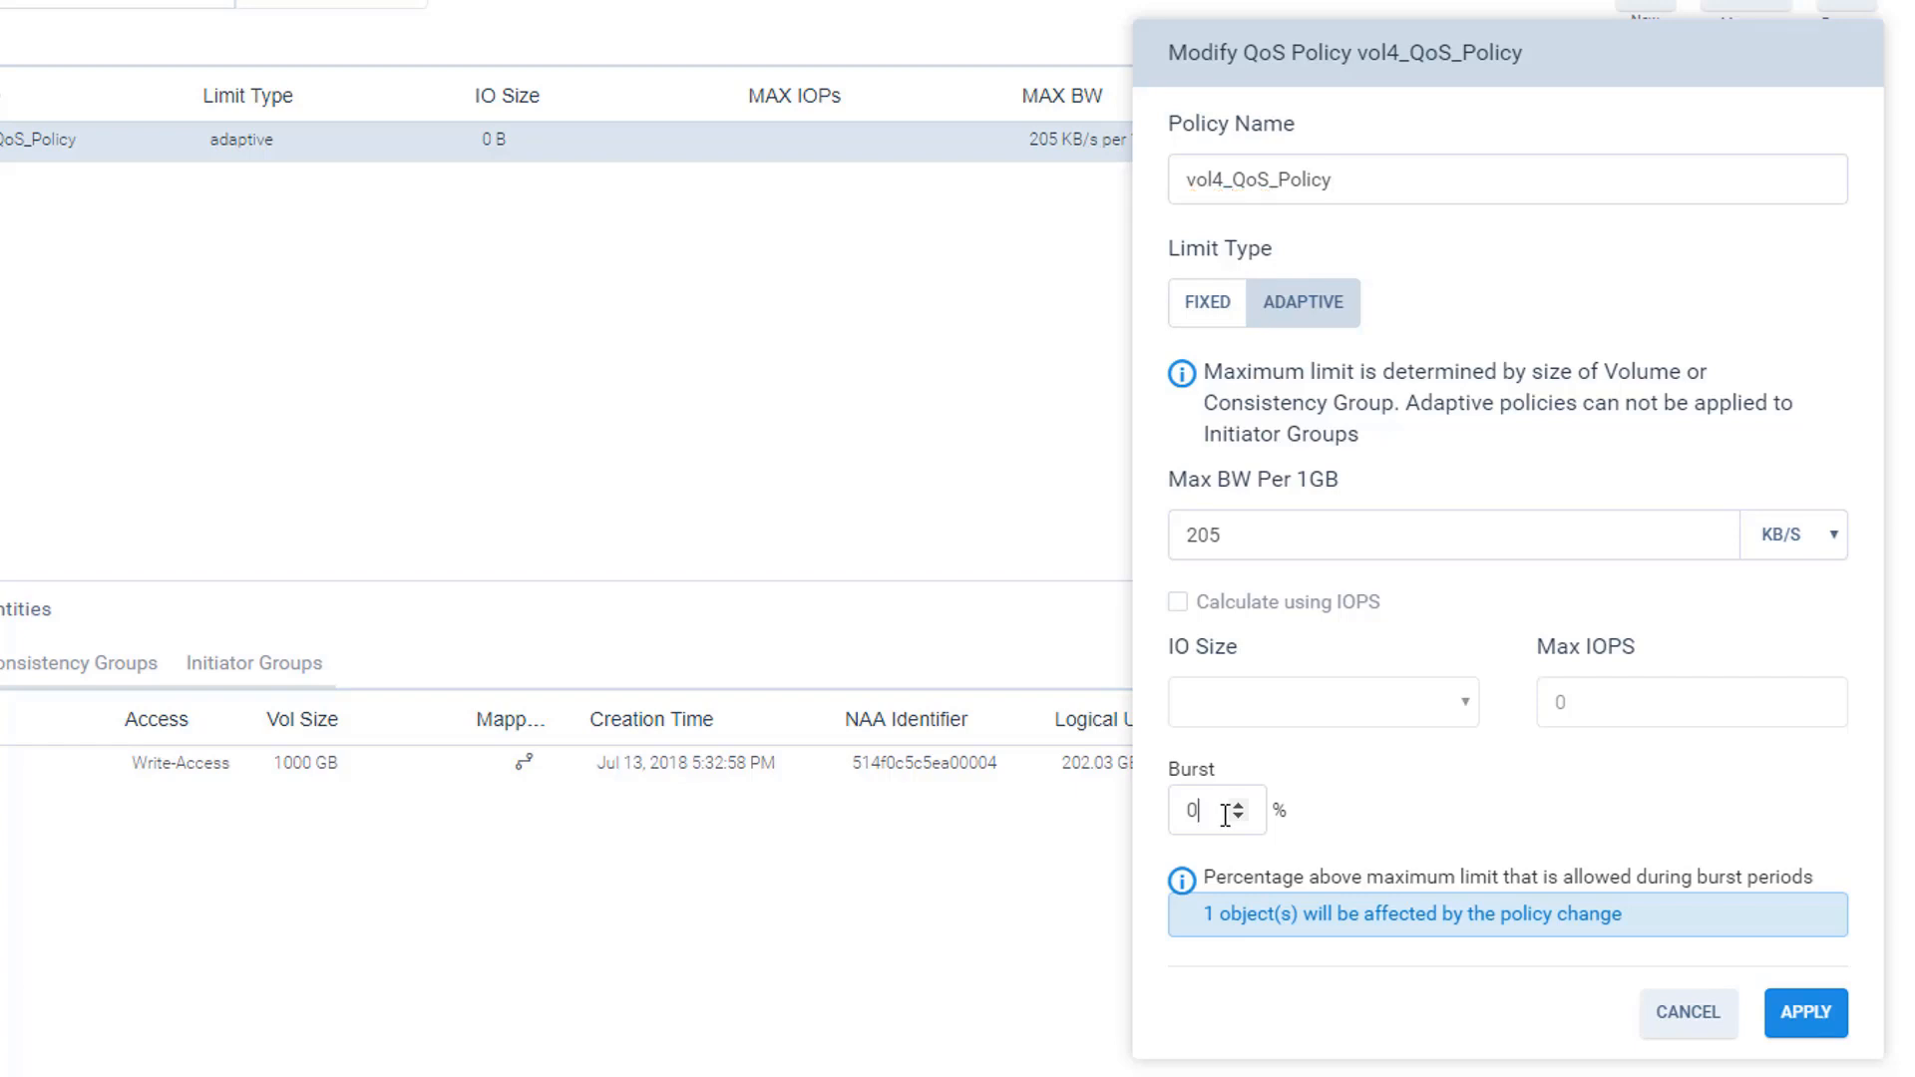
text(400)
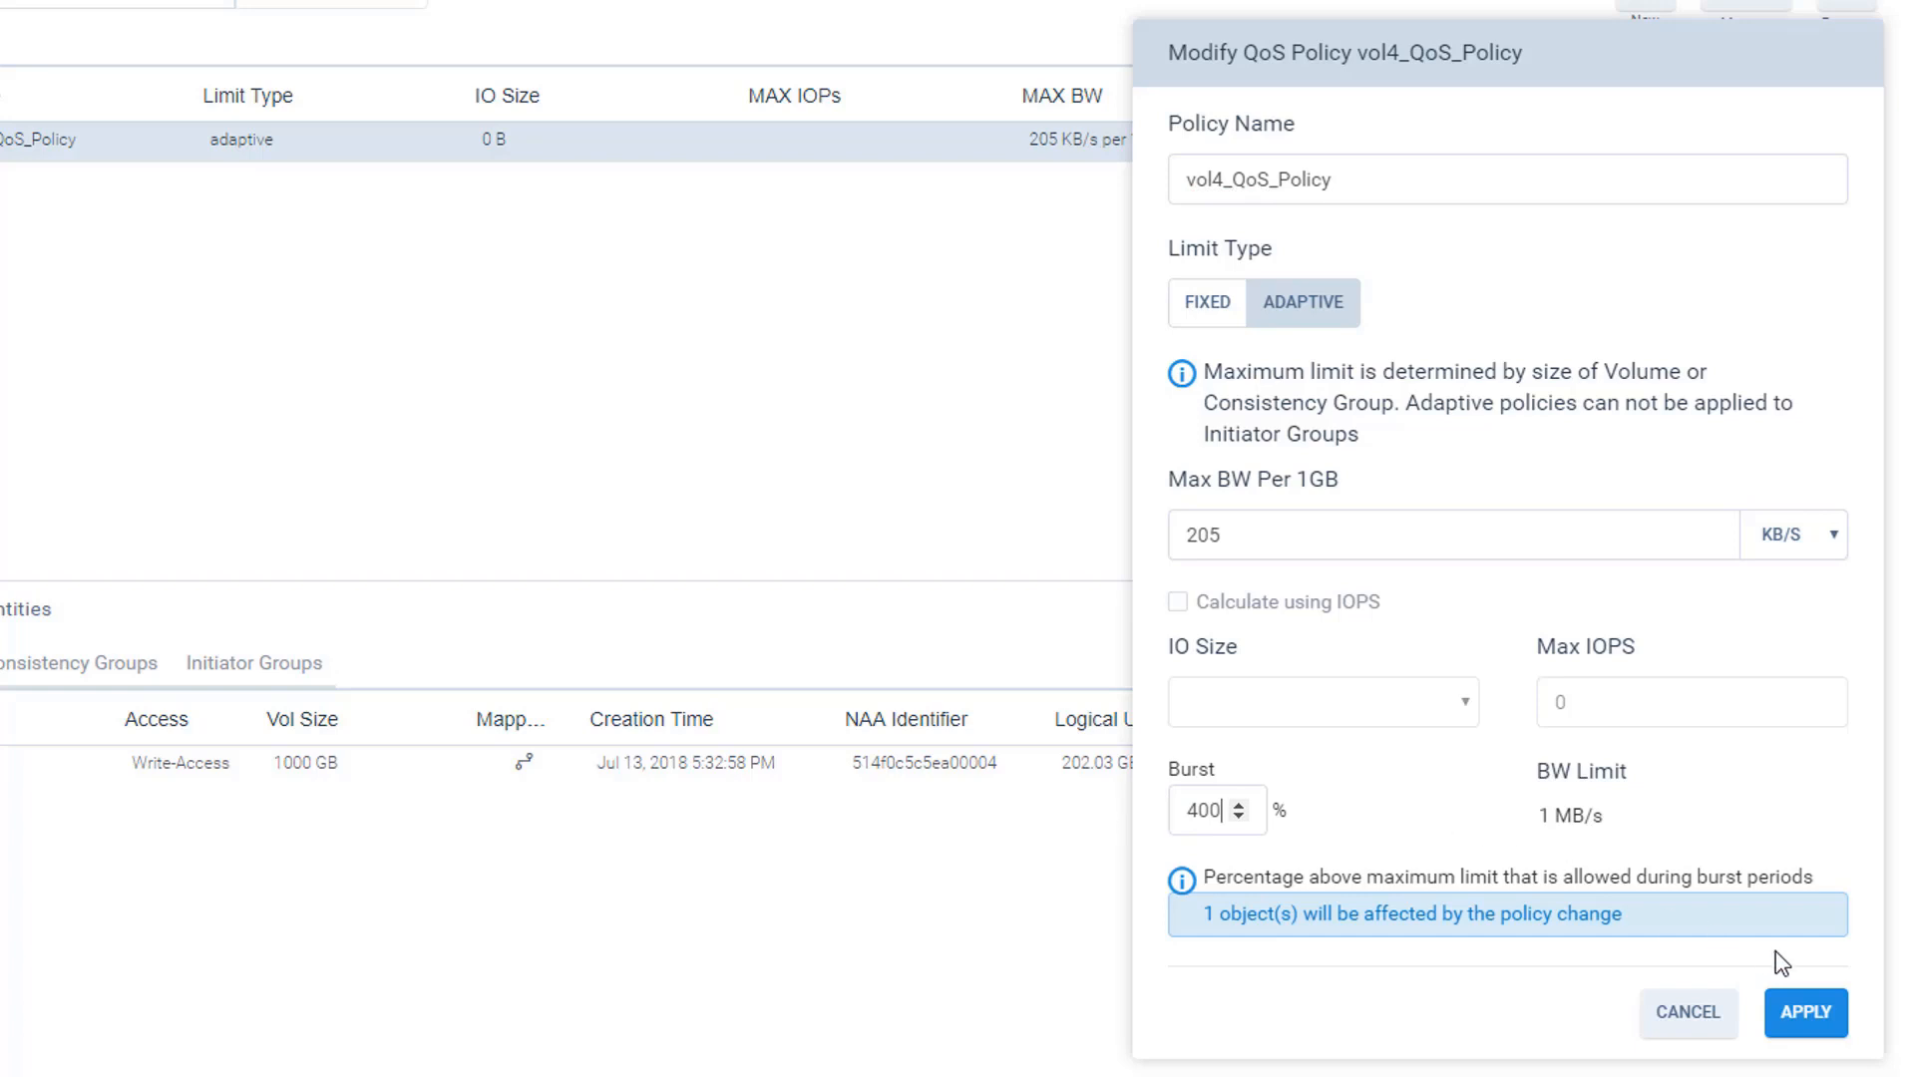
click(1805, 1013)
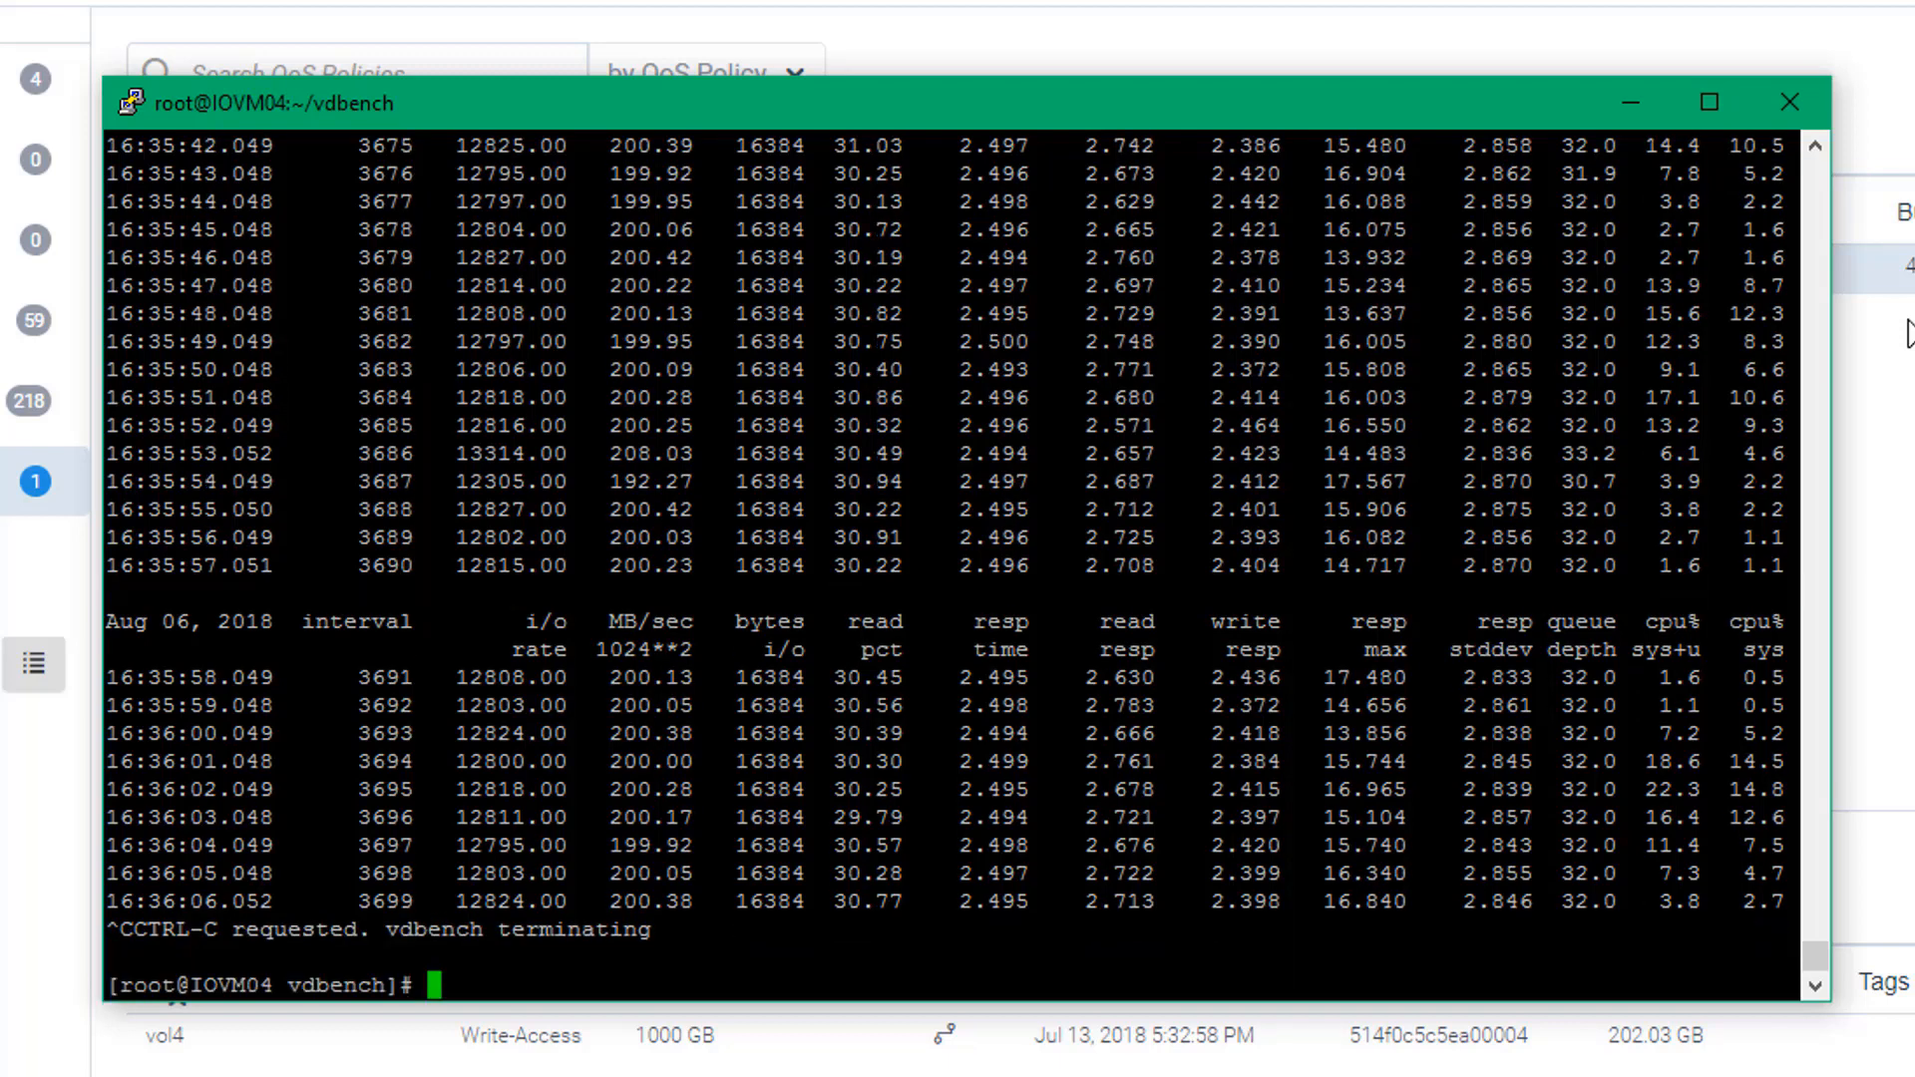
- Start ./vdbench -f burst-conf.txt and watch the slaves connect
text(./vdbench -f IO-conf.txt)
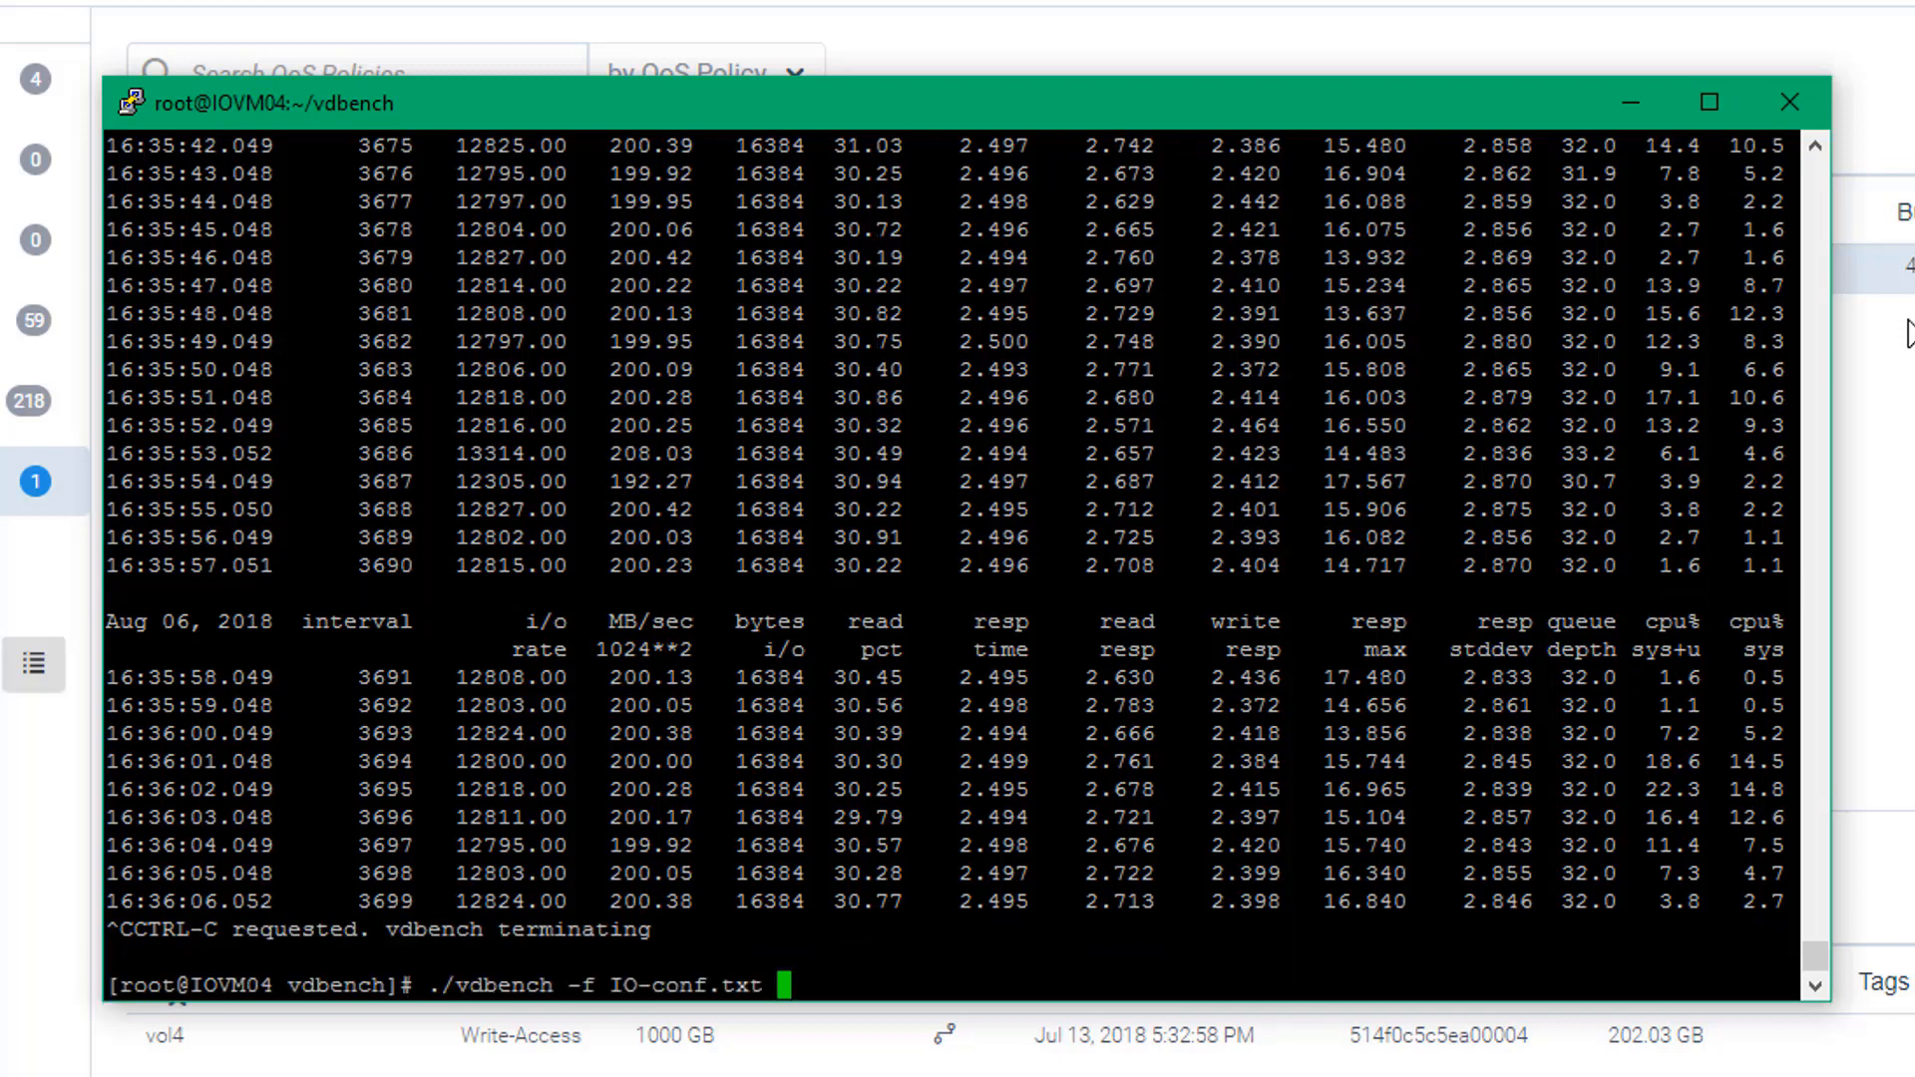
text(bu)
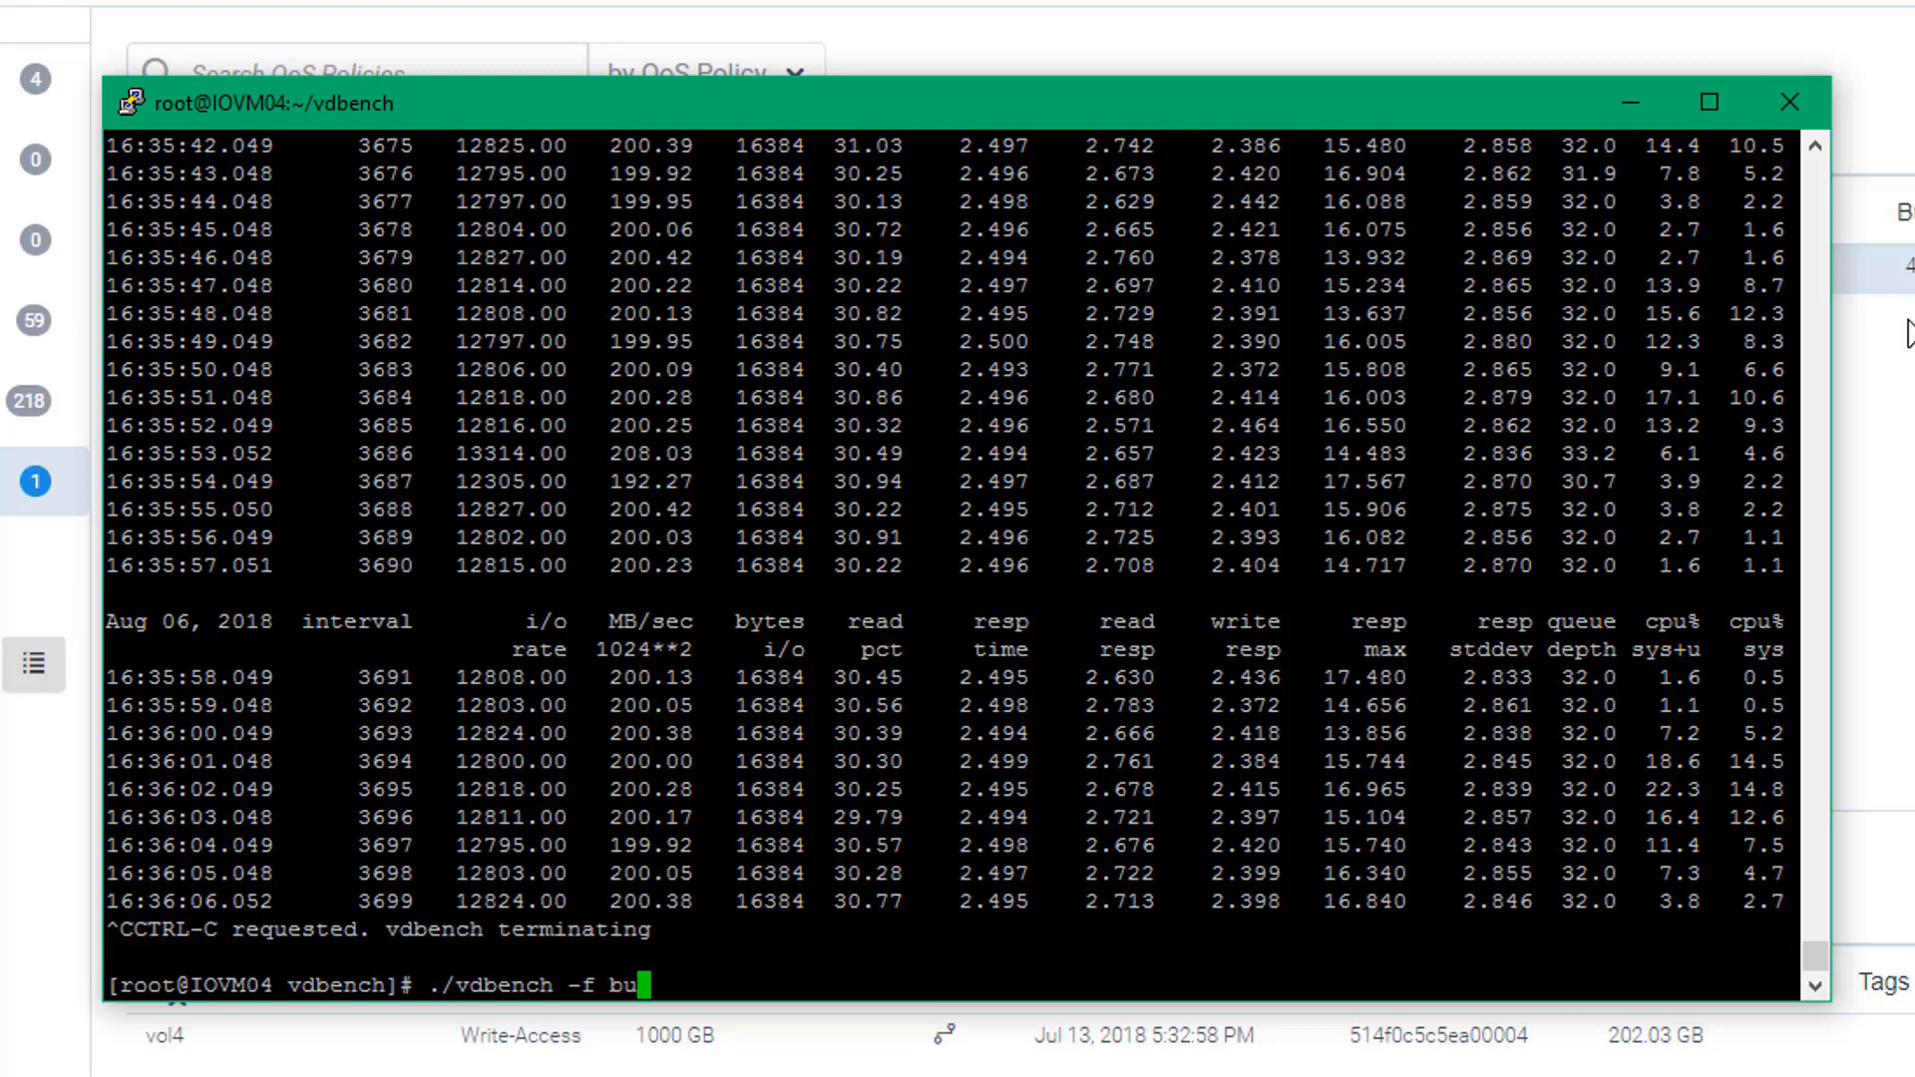
text(rst-conf.txt)
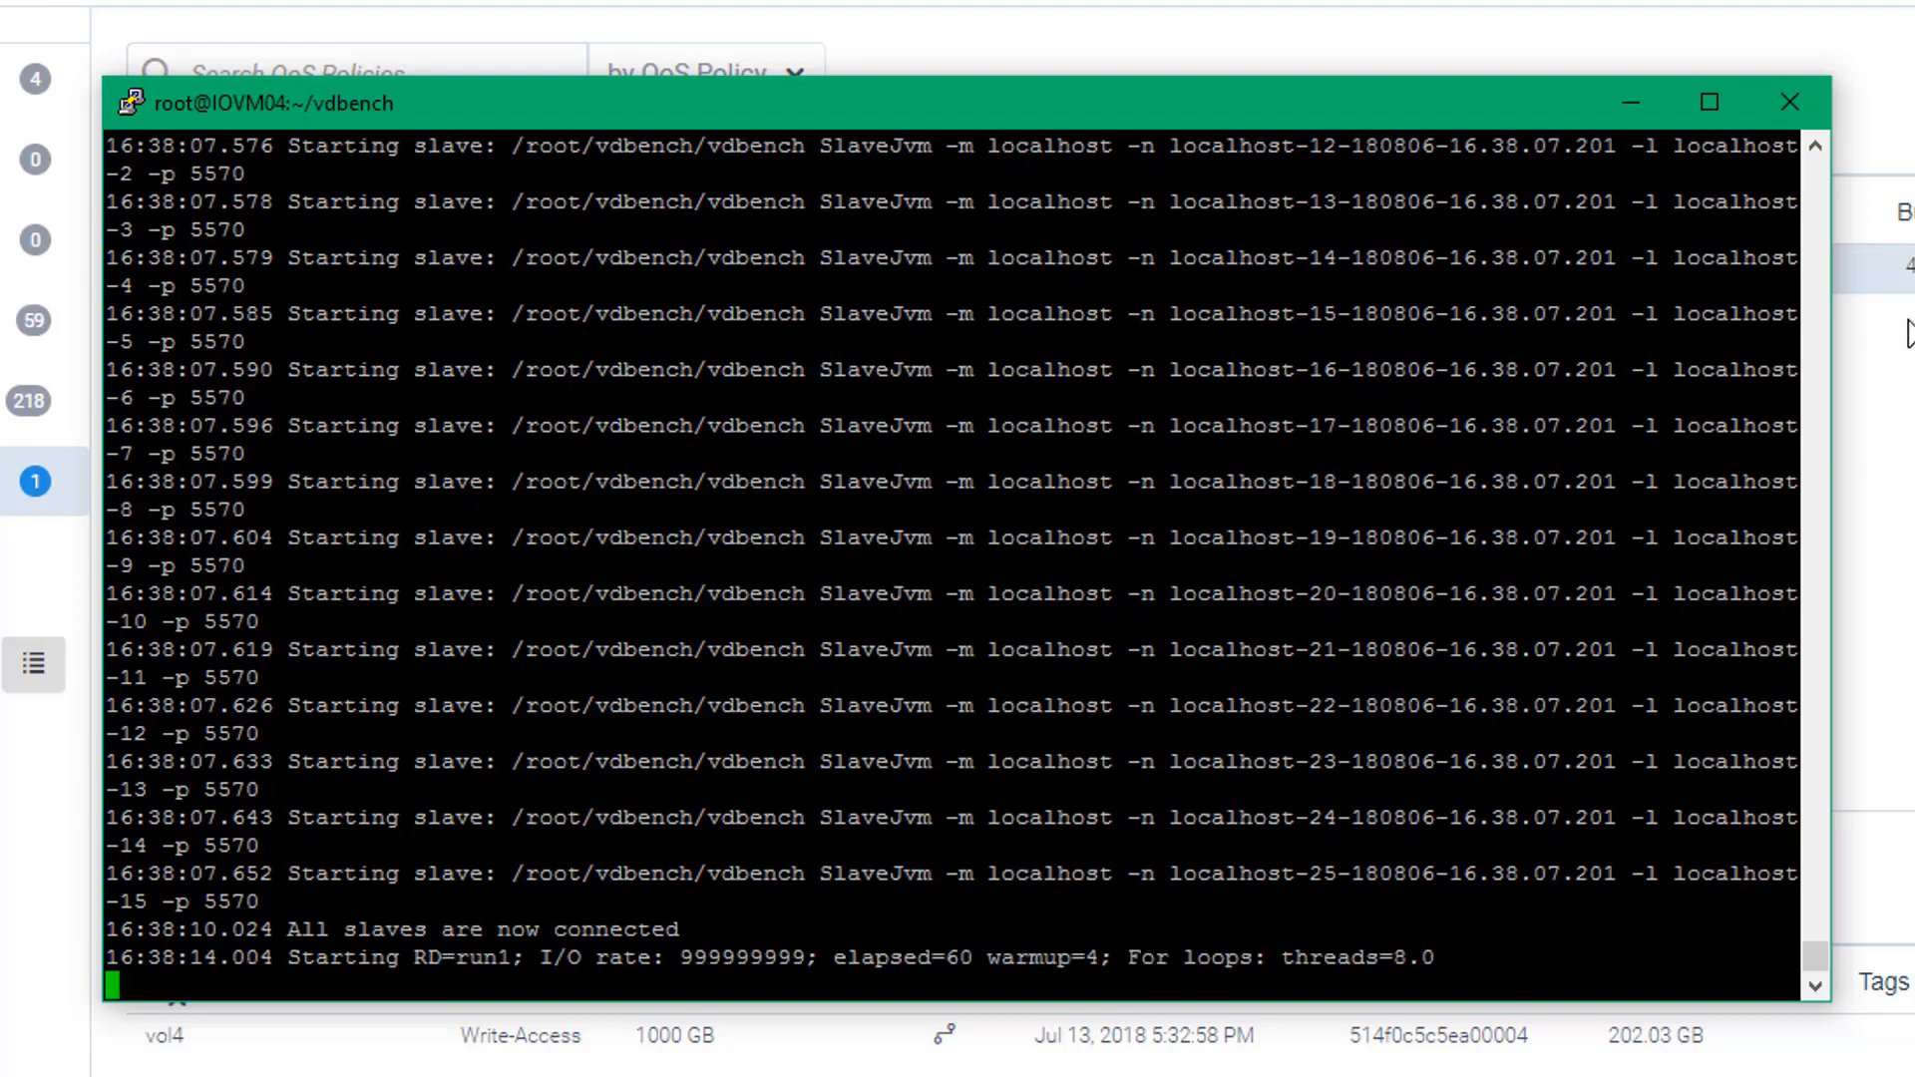
scroll(down, 3)
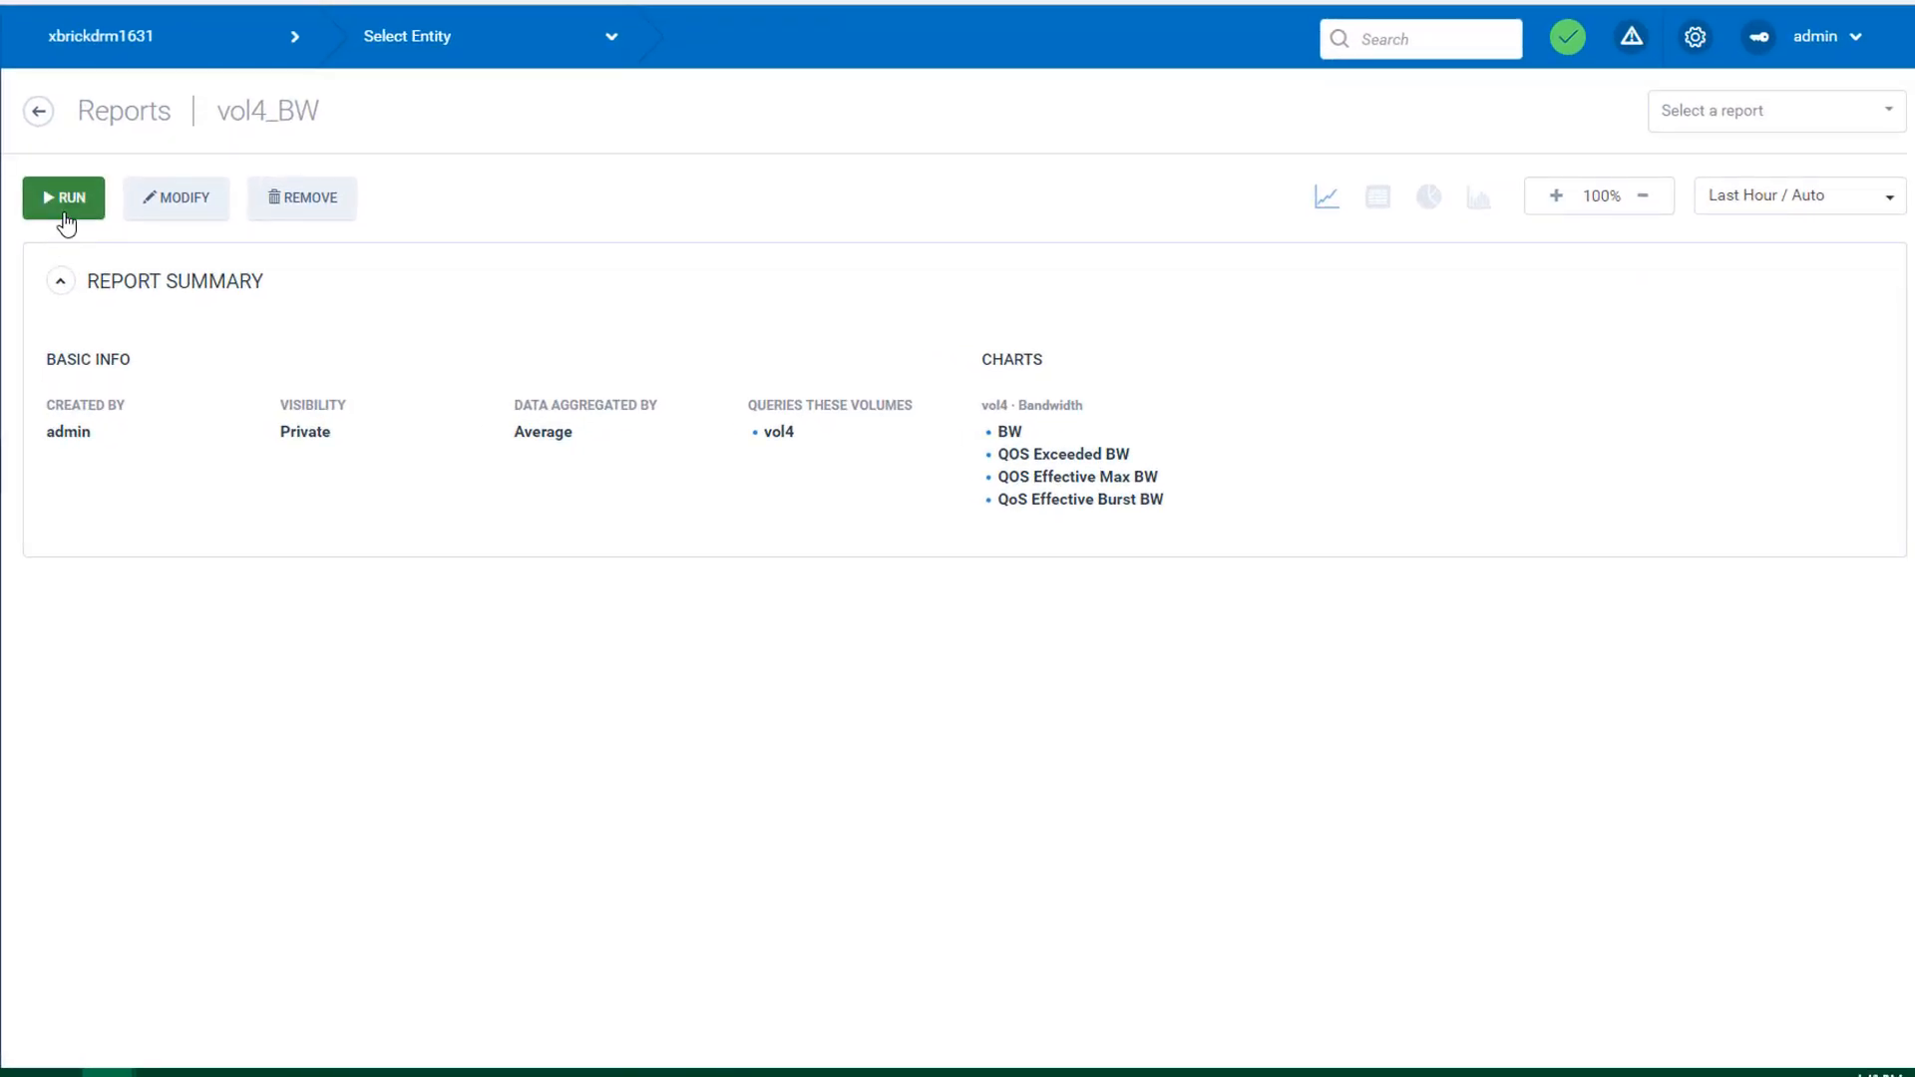
- Run the vol4_BW report and zoom to the latest samples showing the ~287 MB/s burst and 200 MB/s limit
click(64, 197)
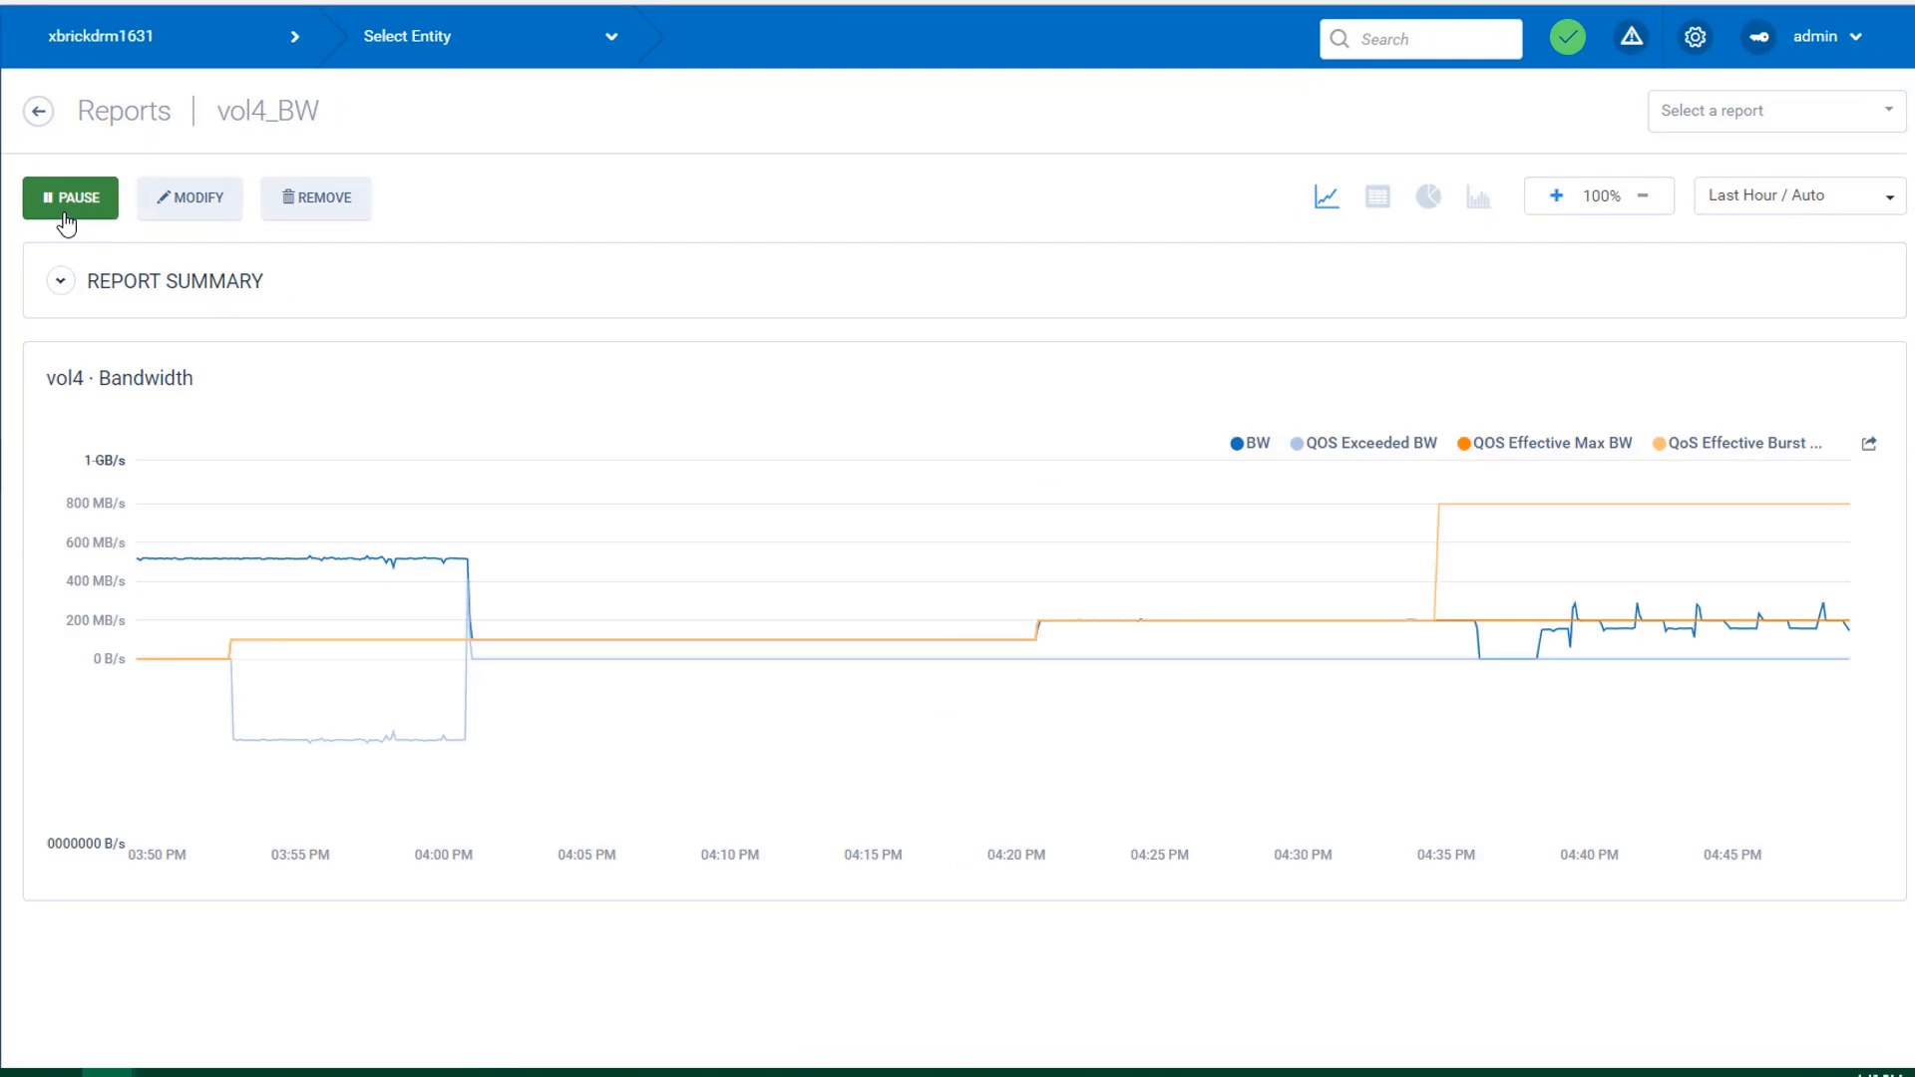
mouse_move(1650, 537)
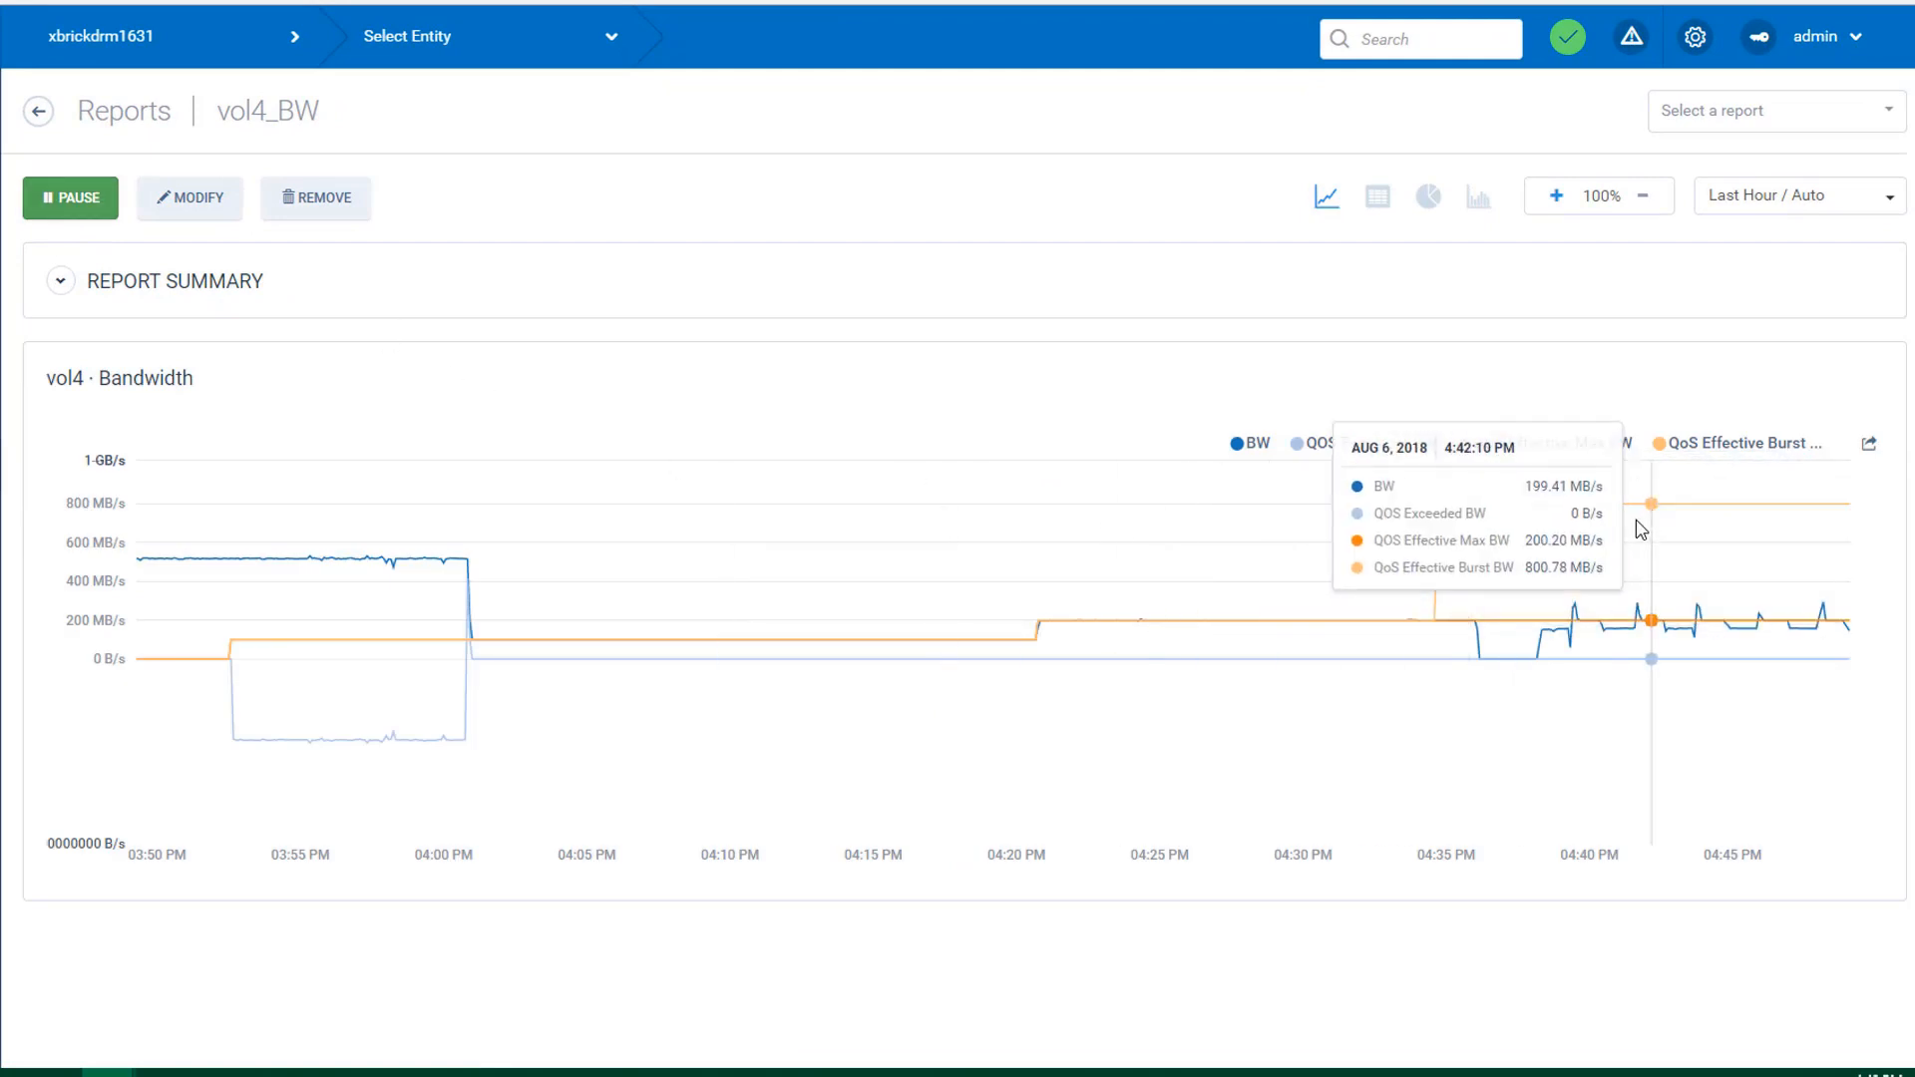
click(1554, 196)
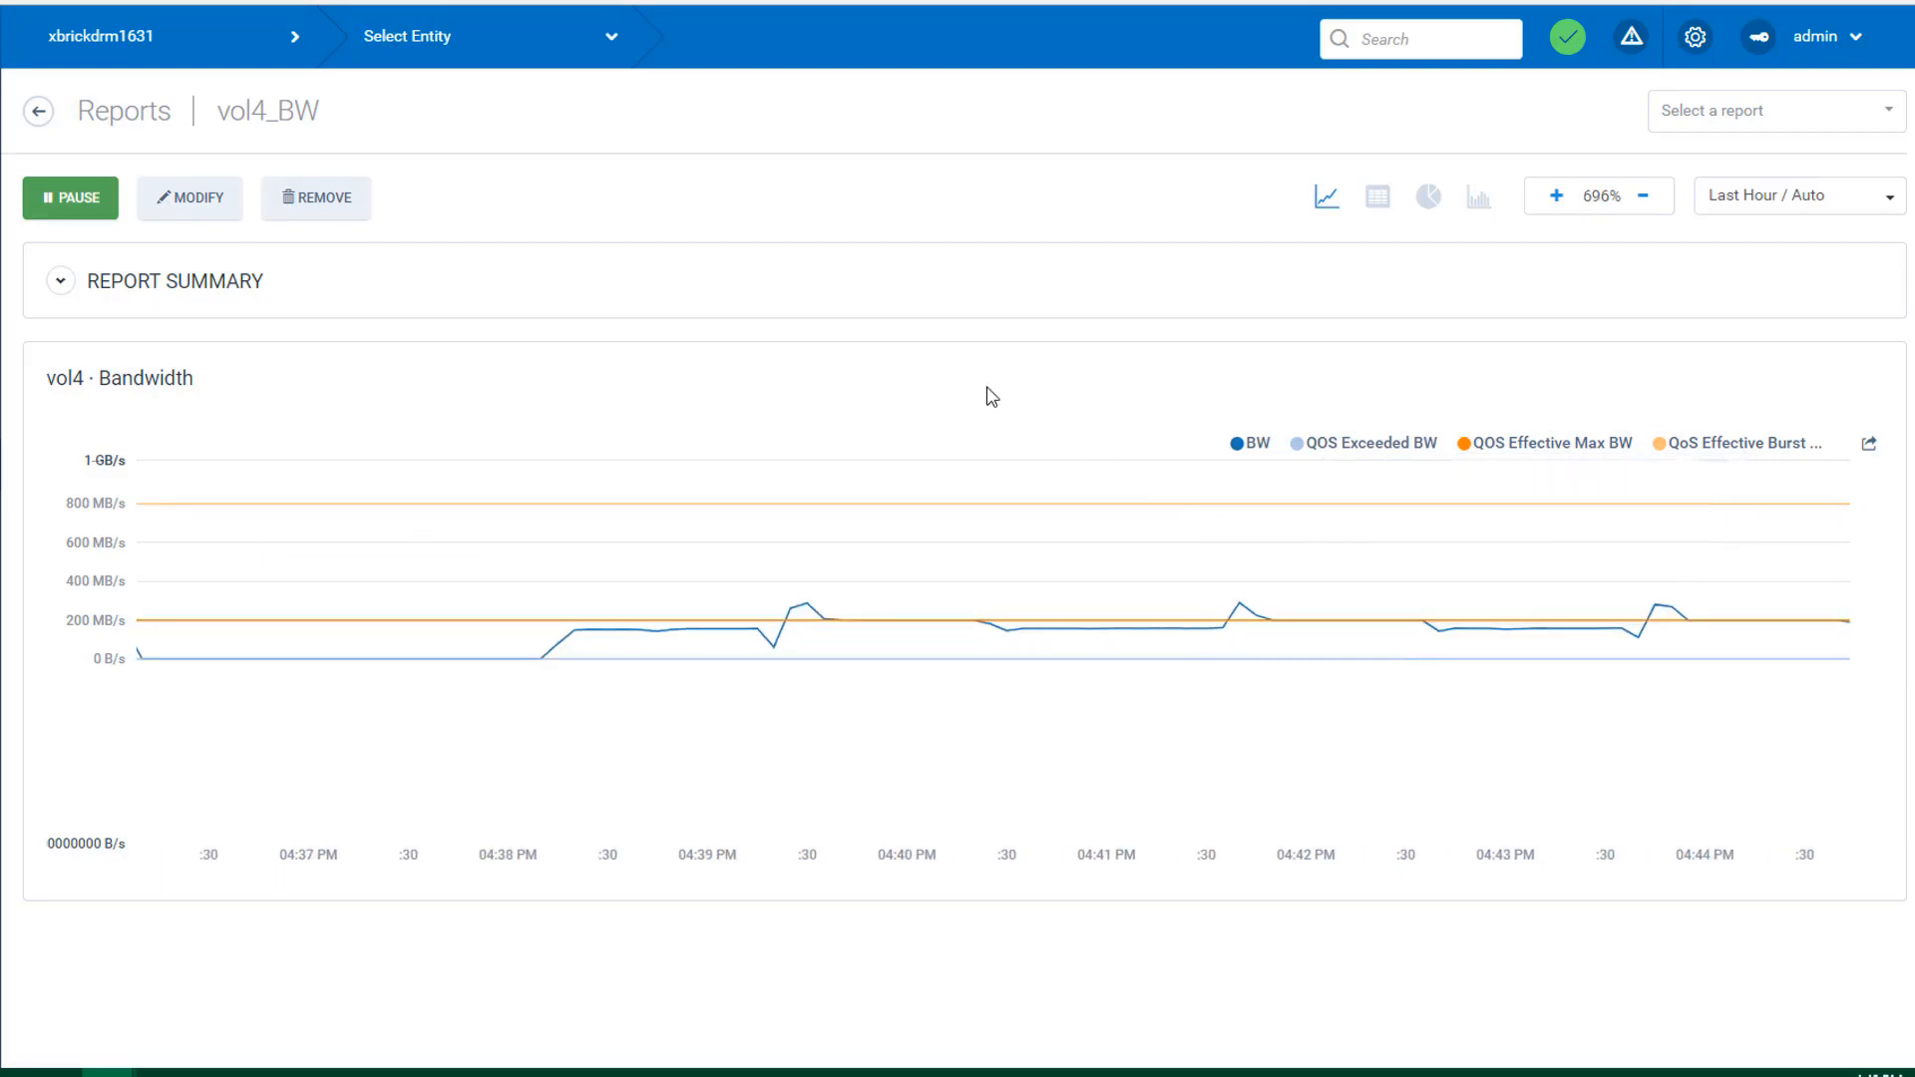
mouse_move(622, 626)
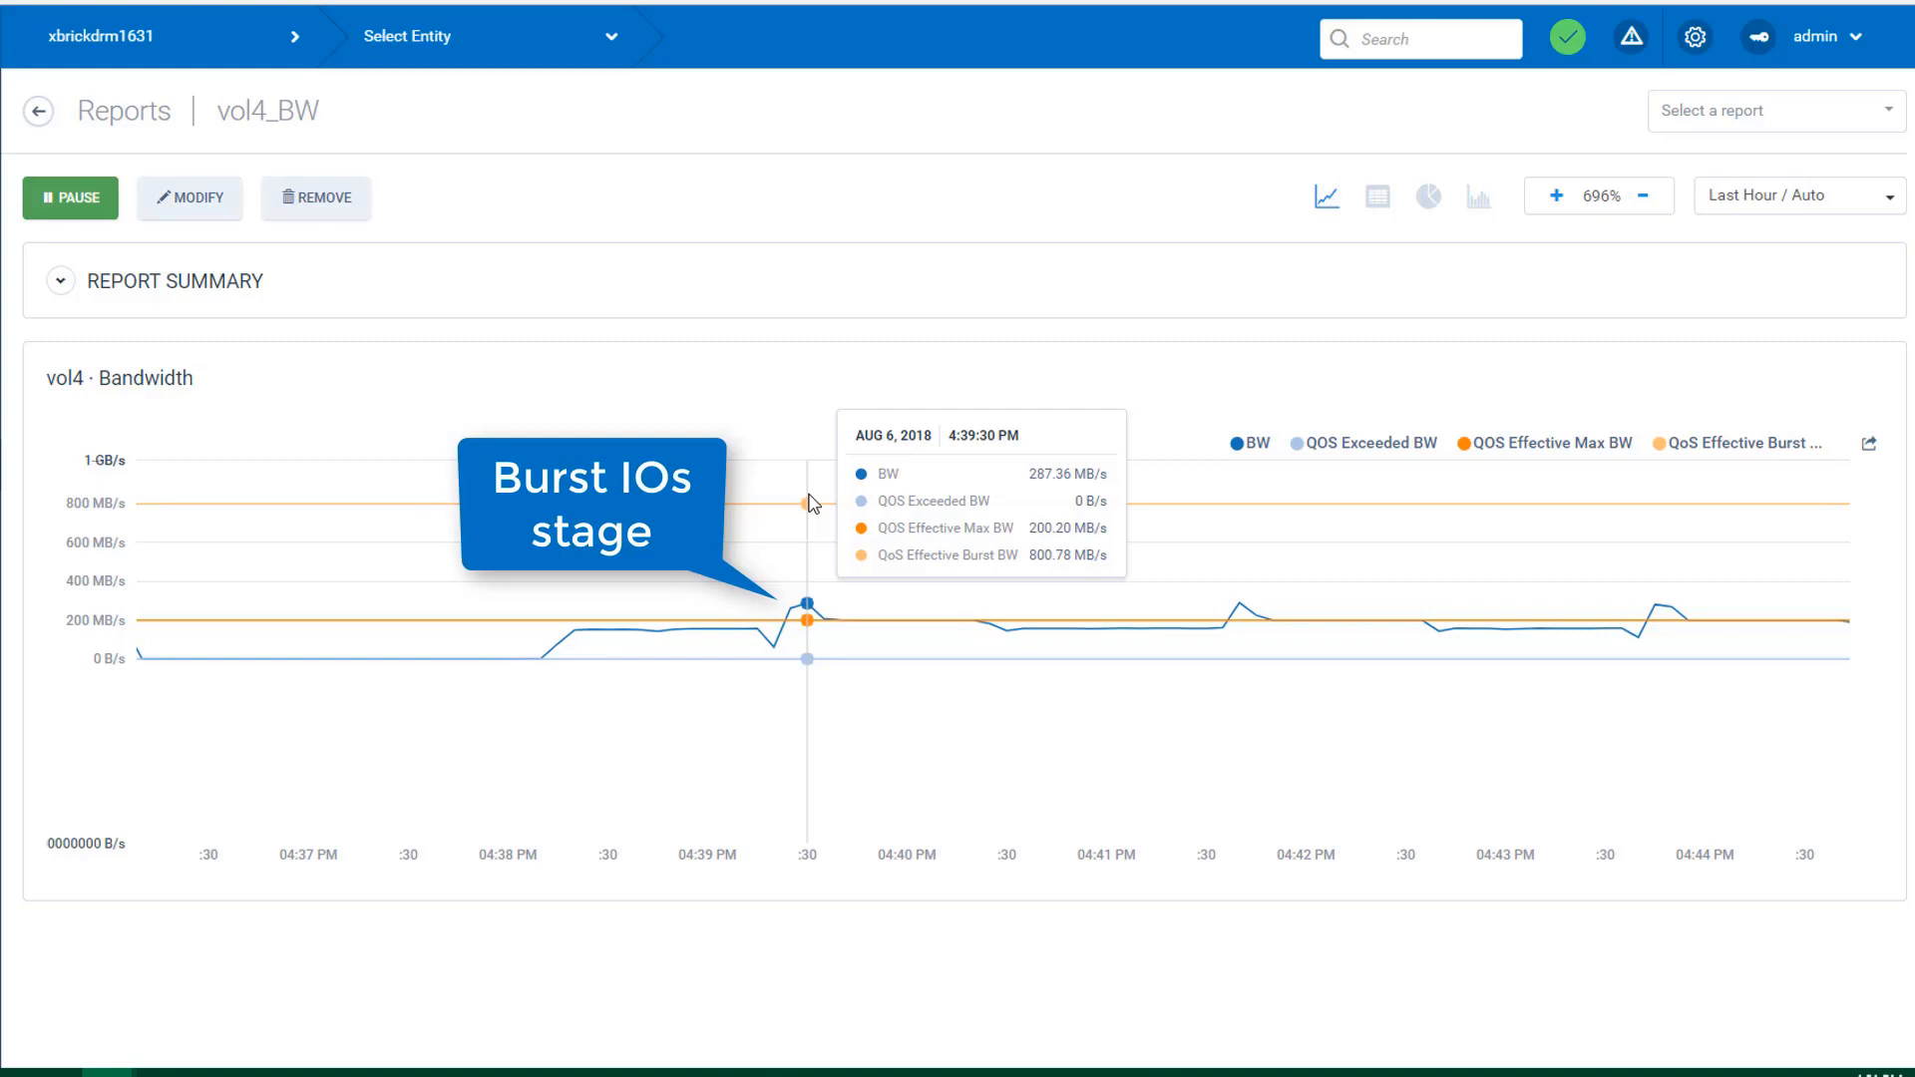
mouse_move(830, 624)
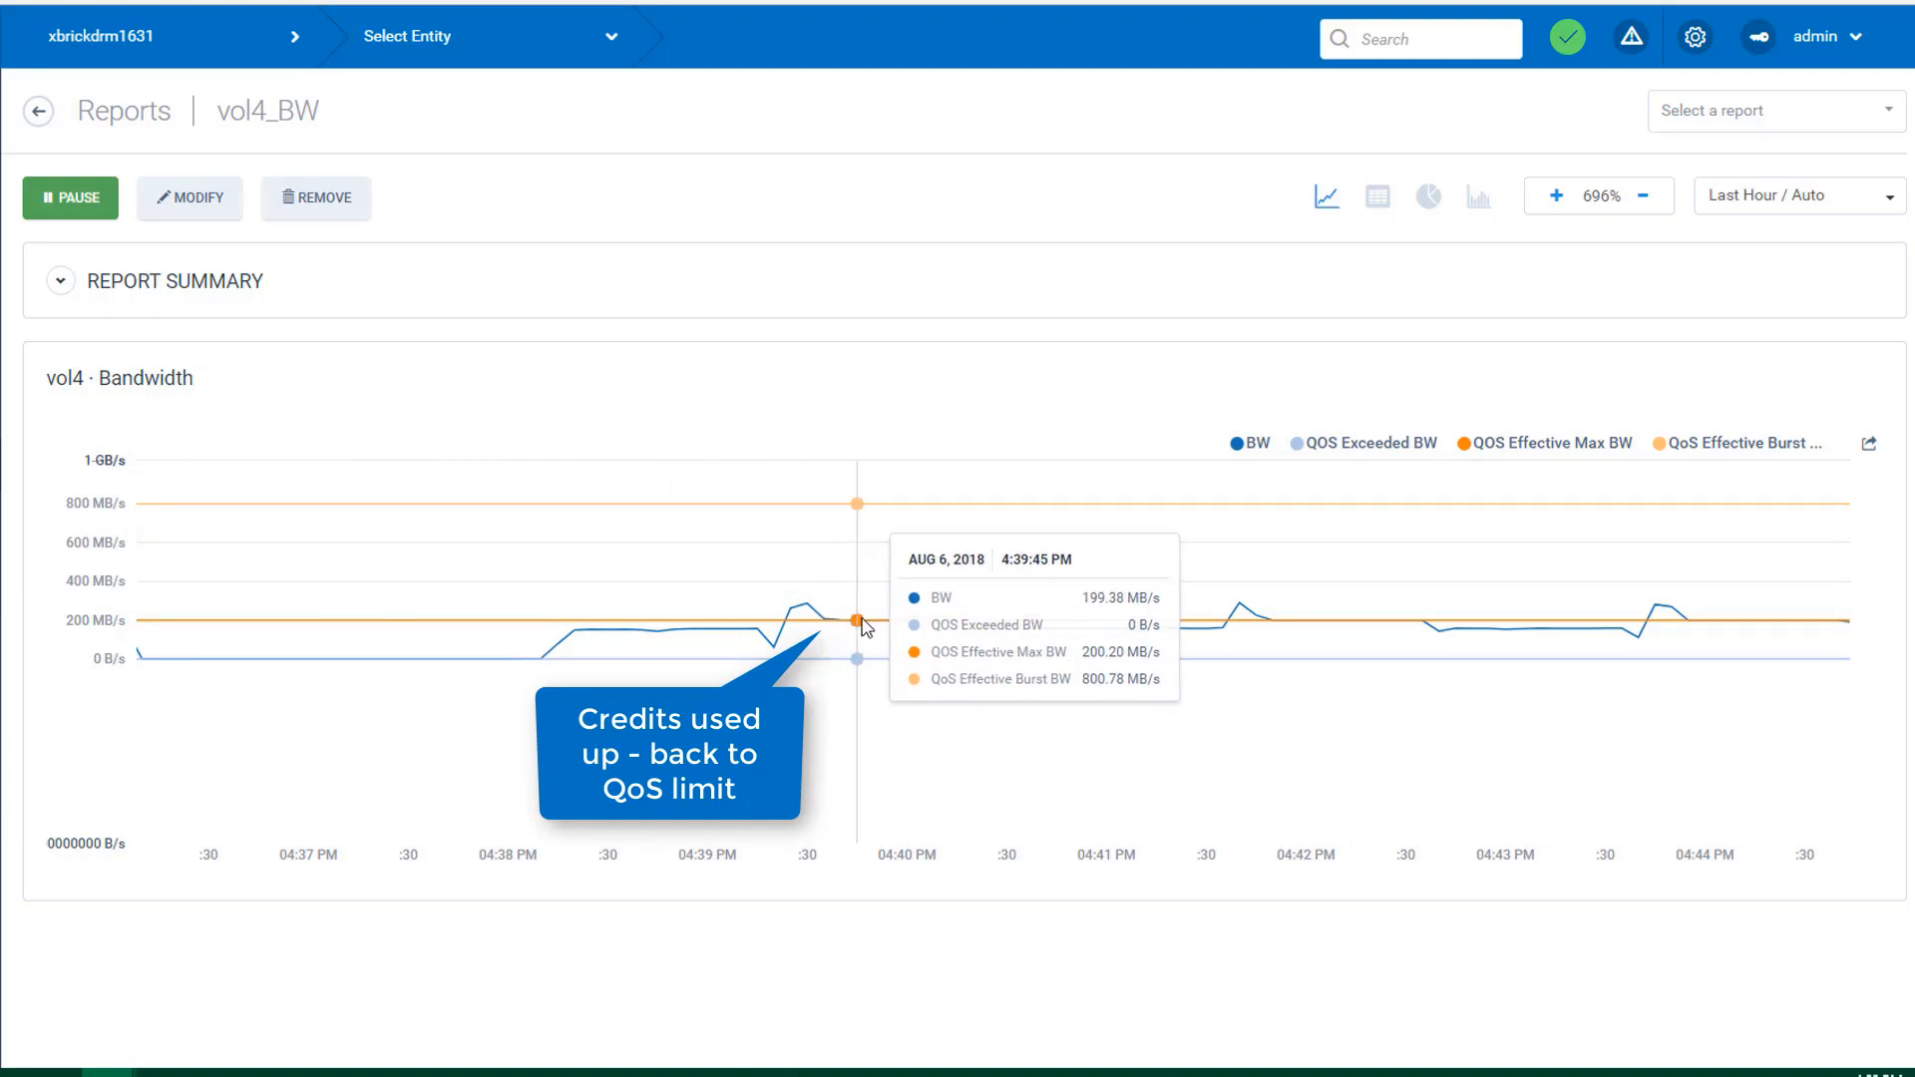
mouse_move(906, 624)
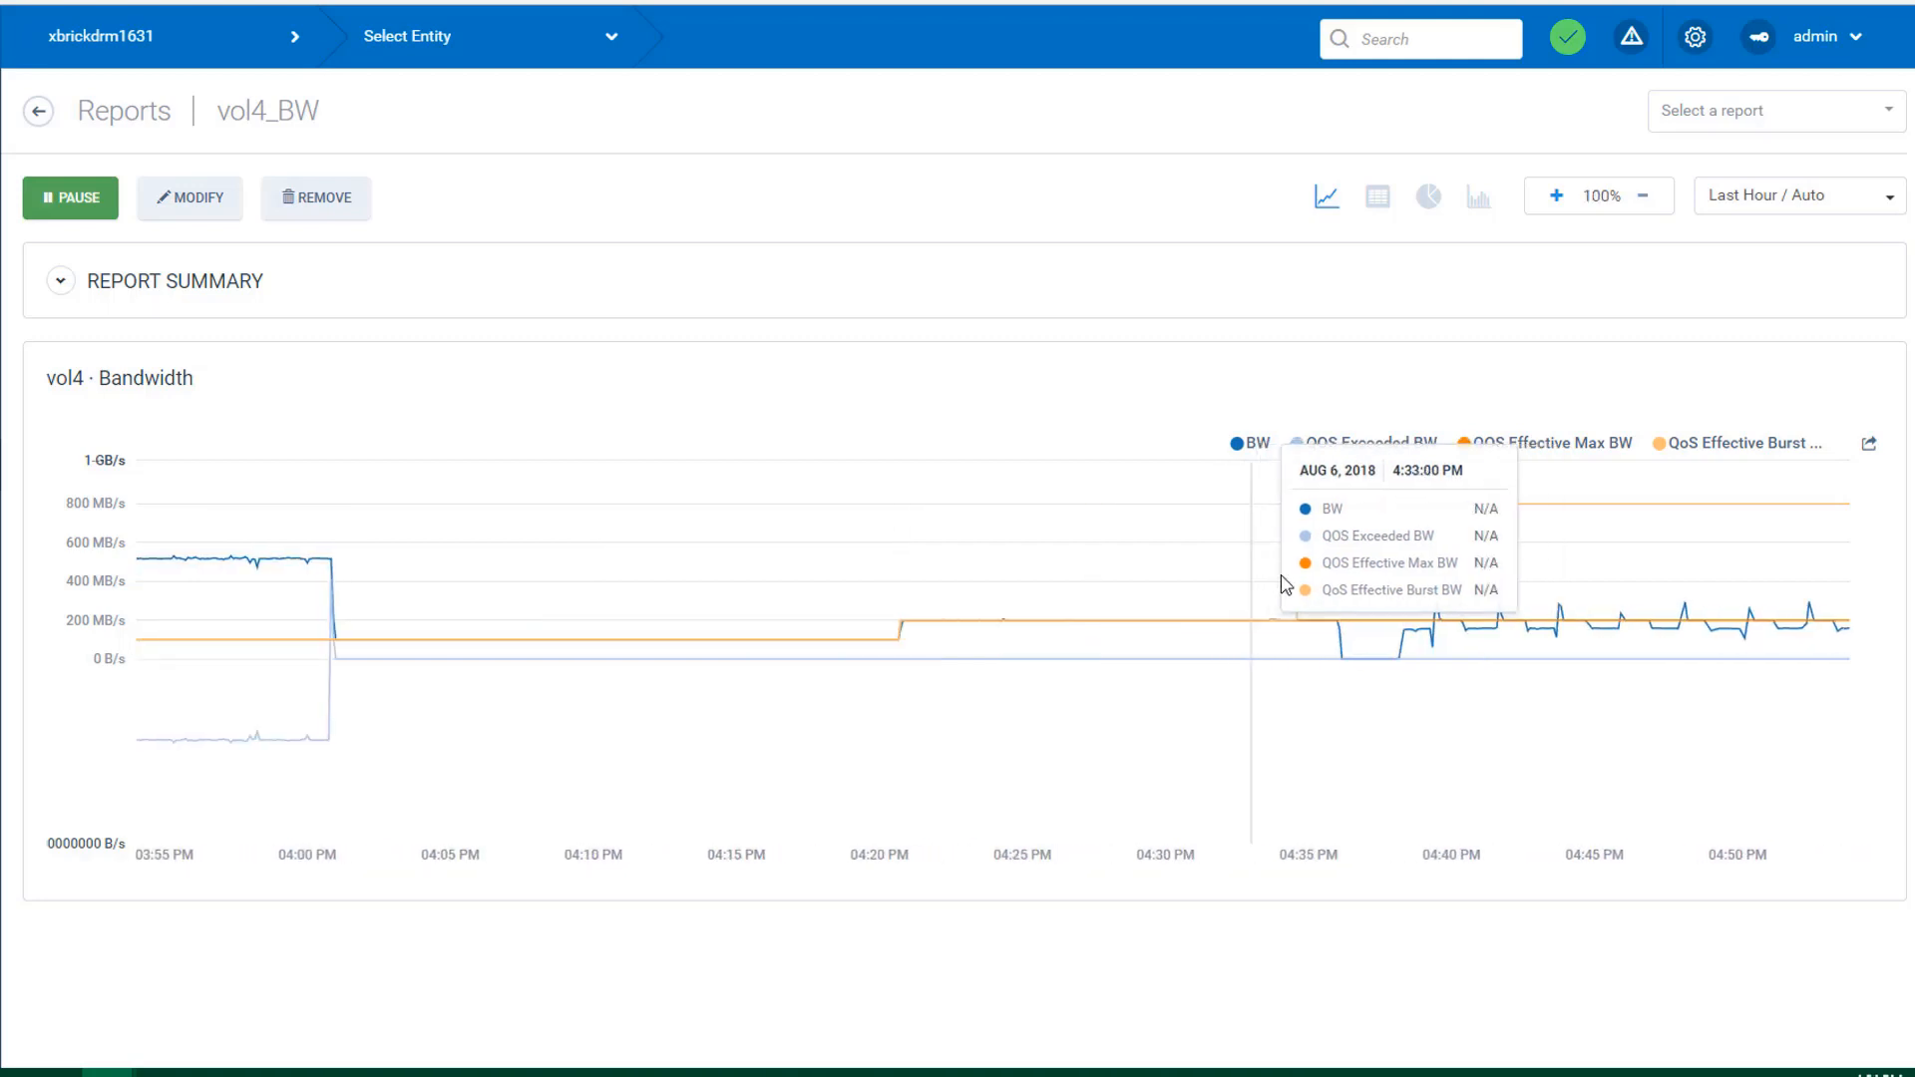
mouse_move(1650, 738)
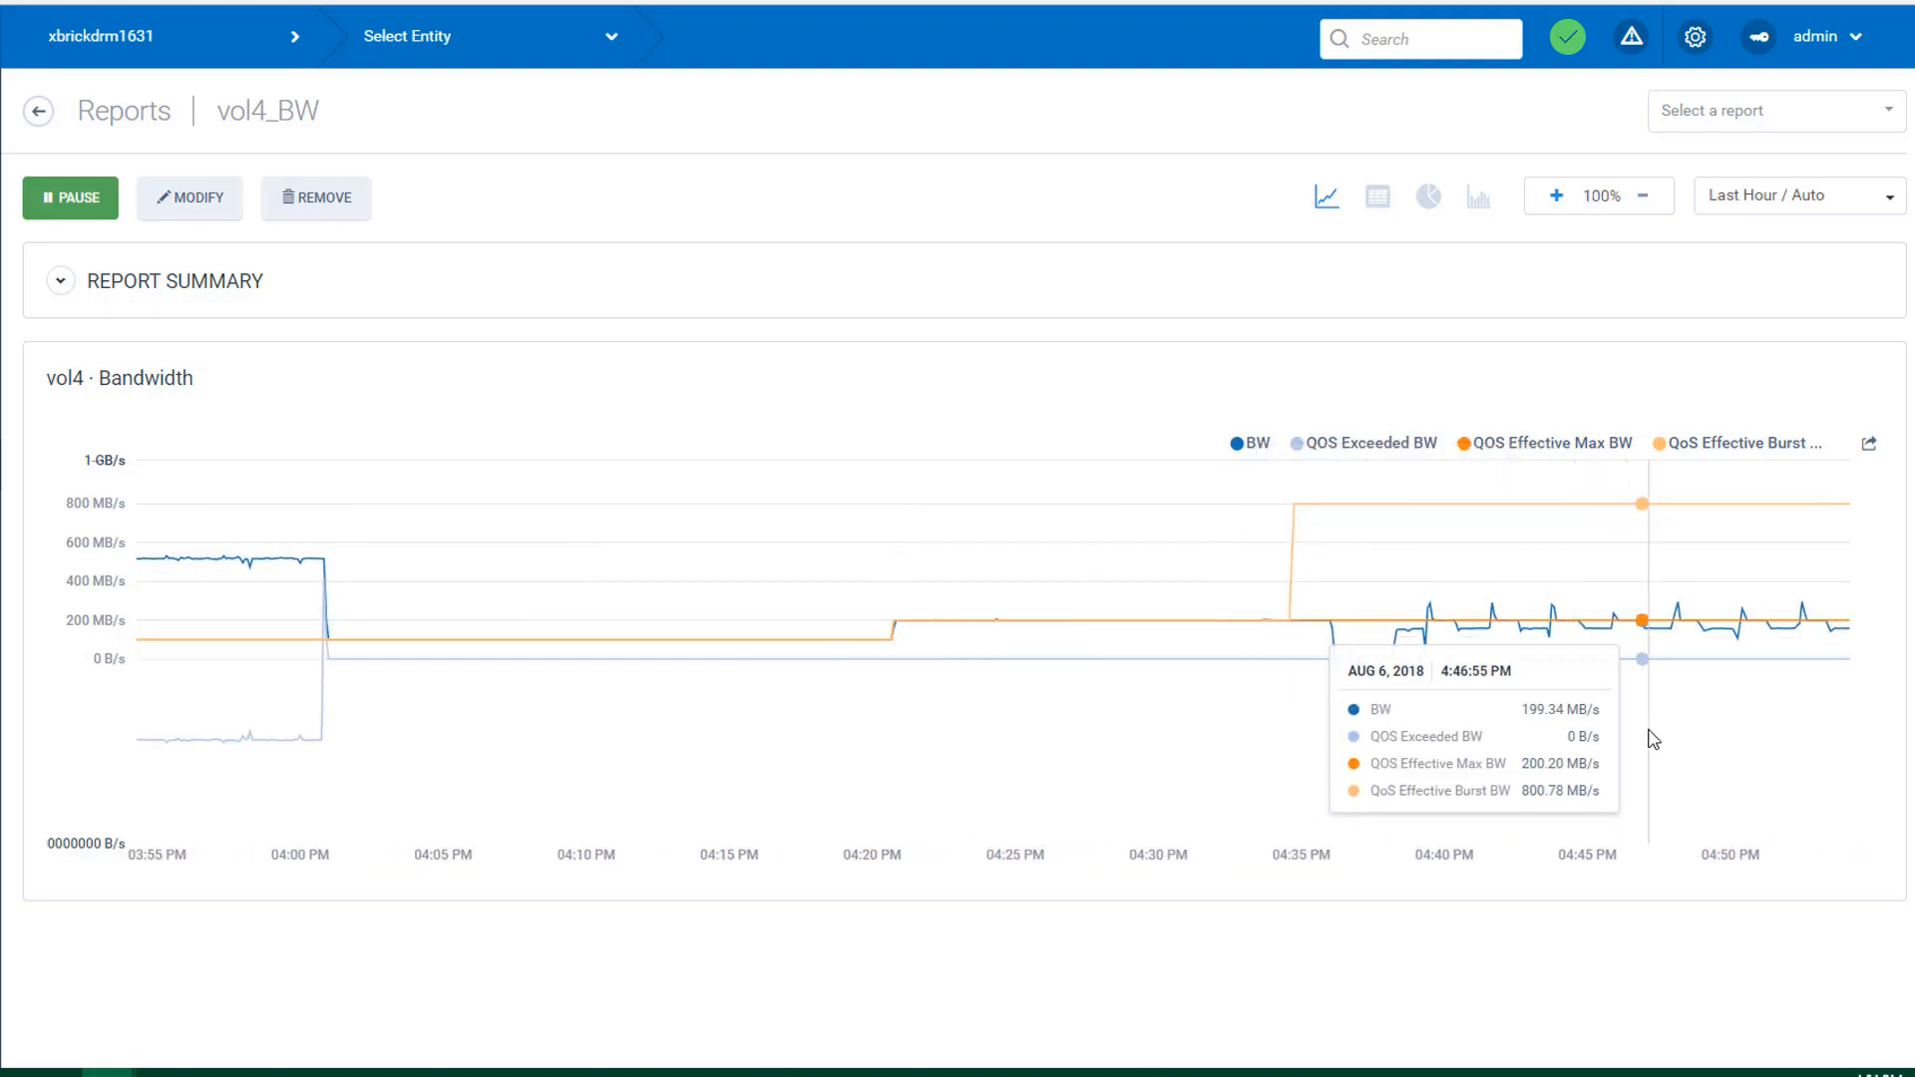